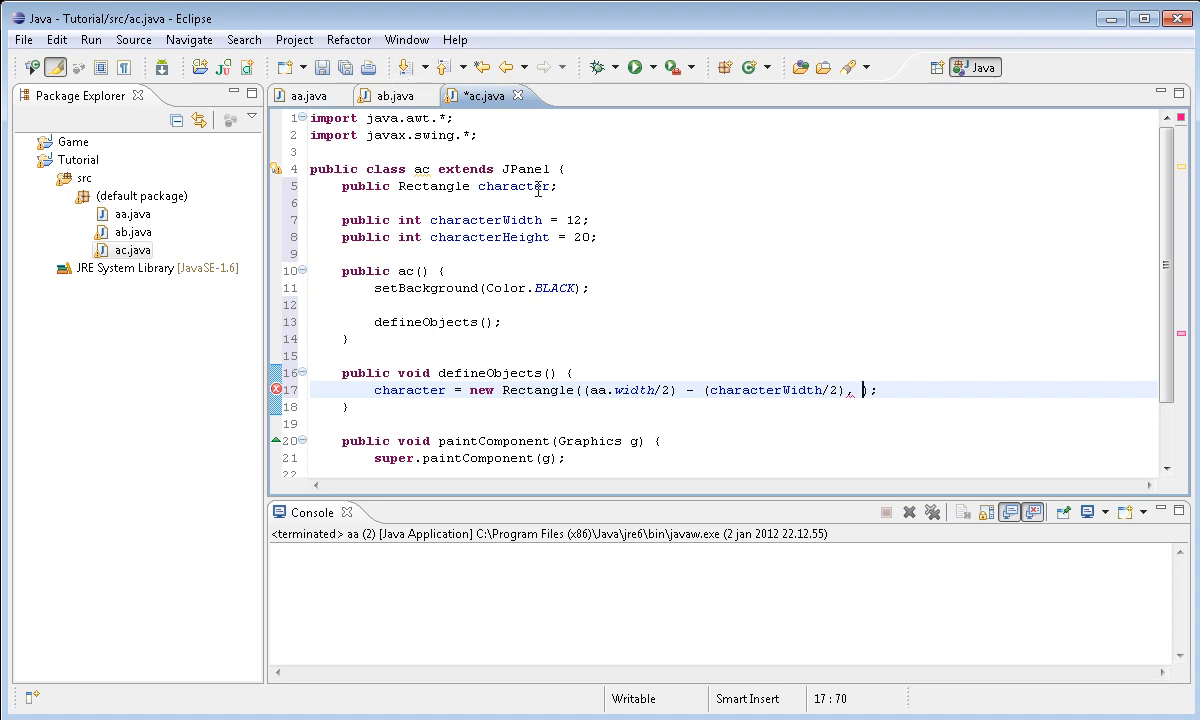
mouse_move(994, 440)
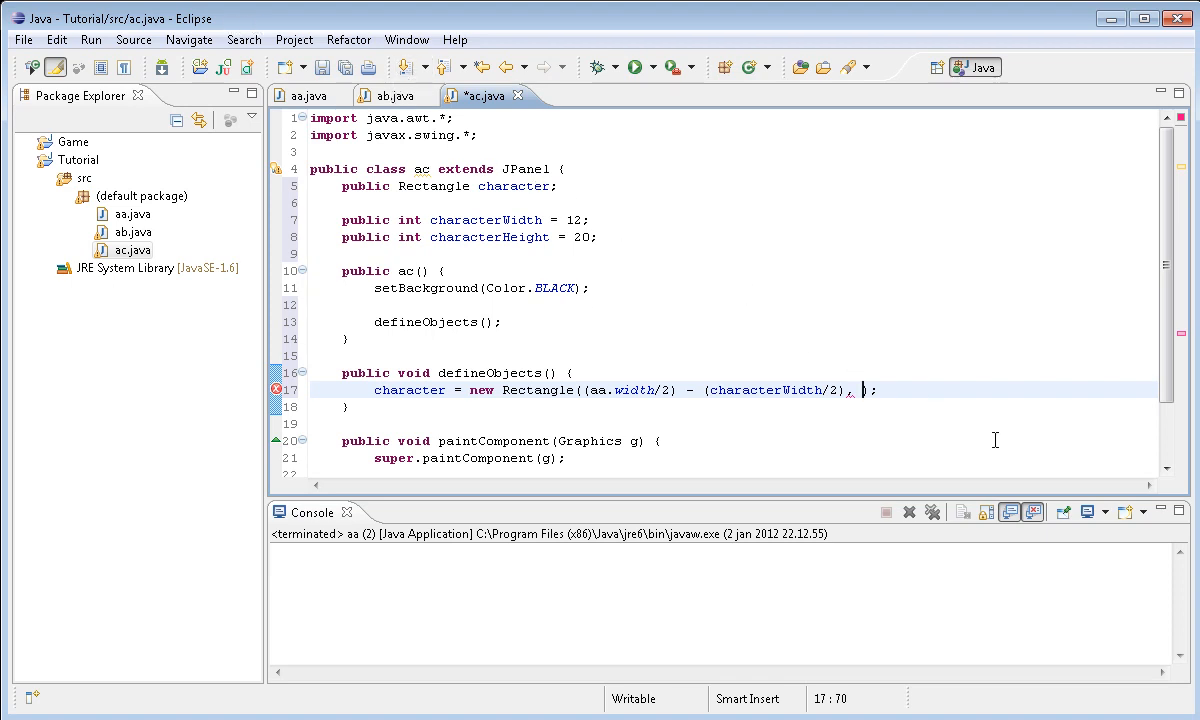
mouse_move(1000, 435)
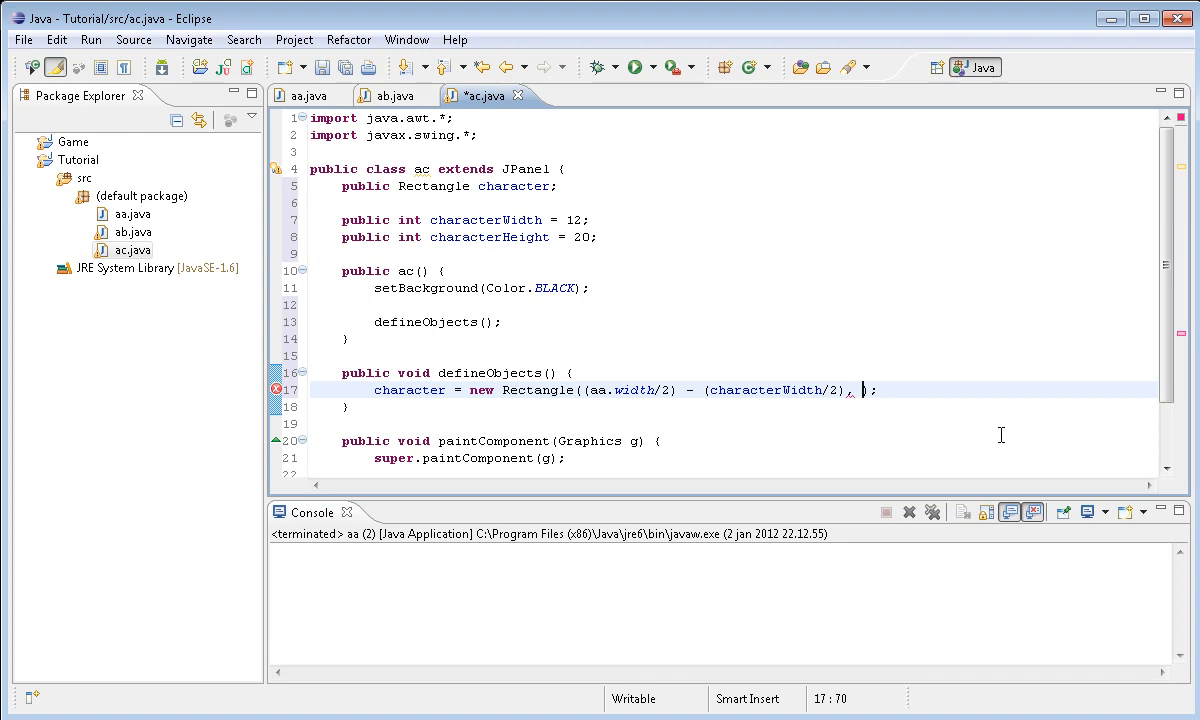
Finish the character Rectangle's y argument as (aa.height/2) - (characterHeight/2) and save ac.java
type("(")
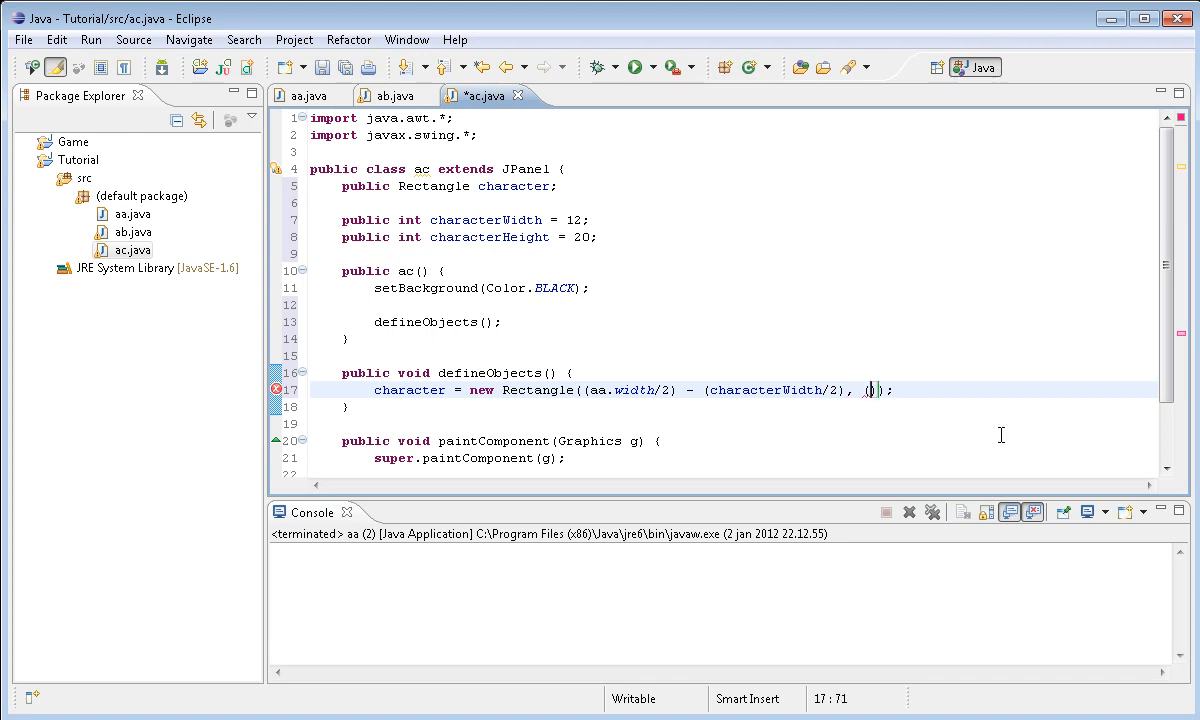
type("aa.height/")
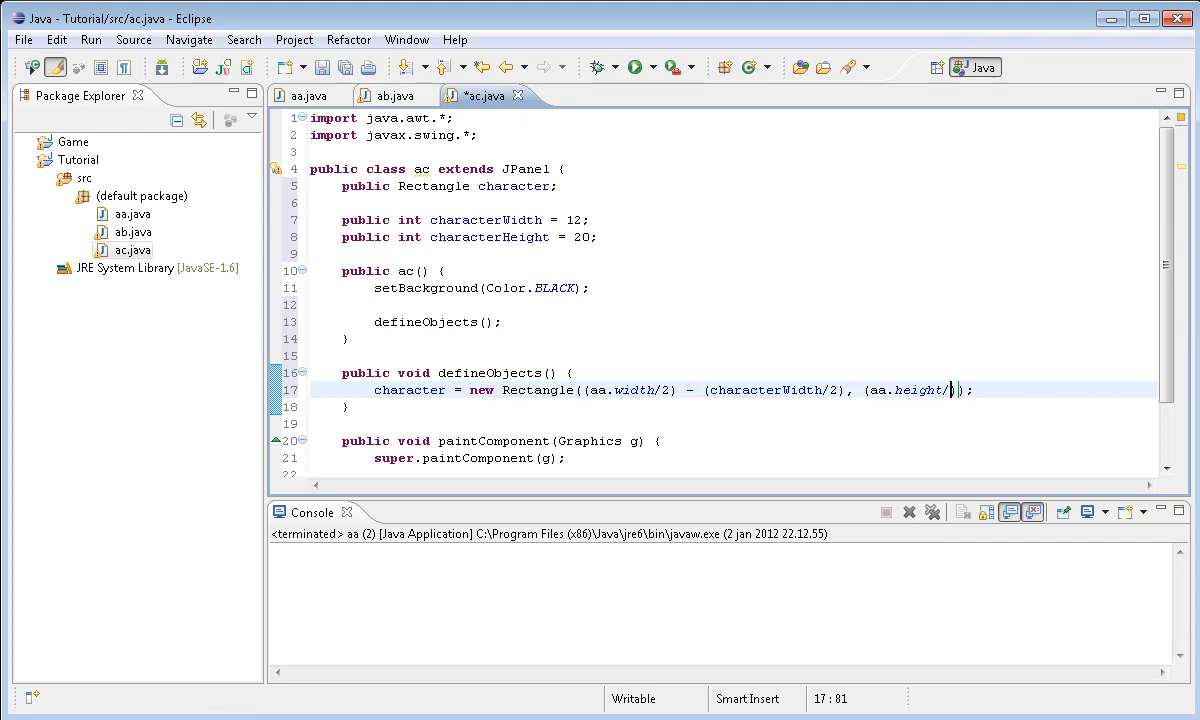
type("2)")
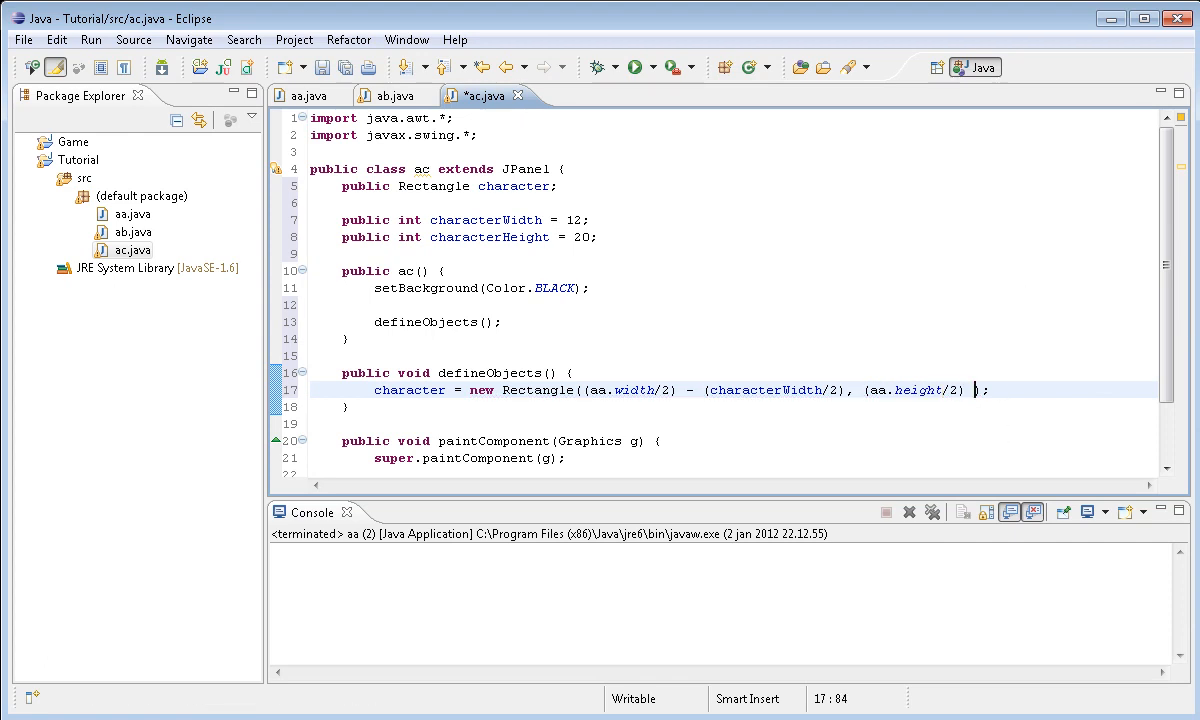
type("- (")
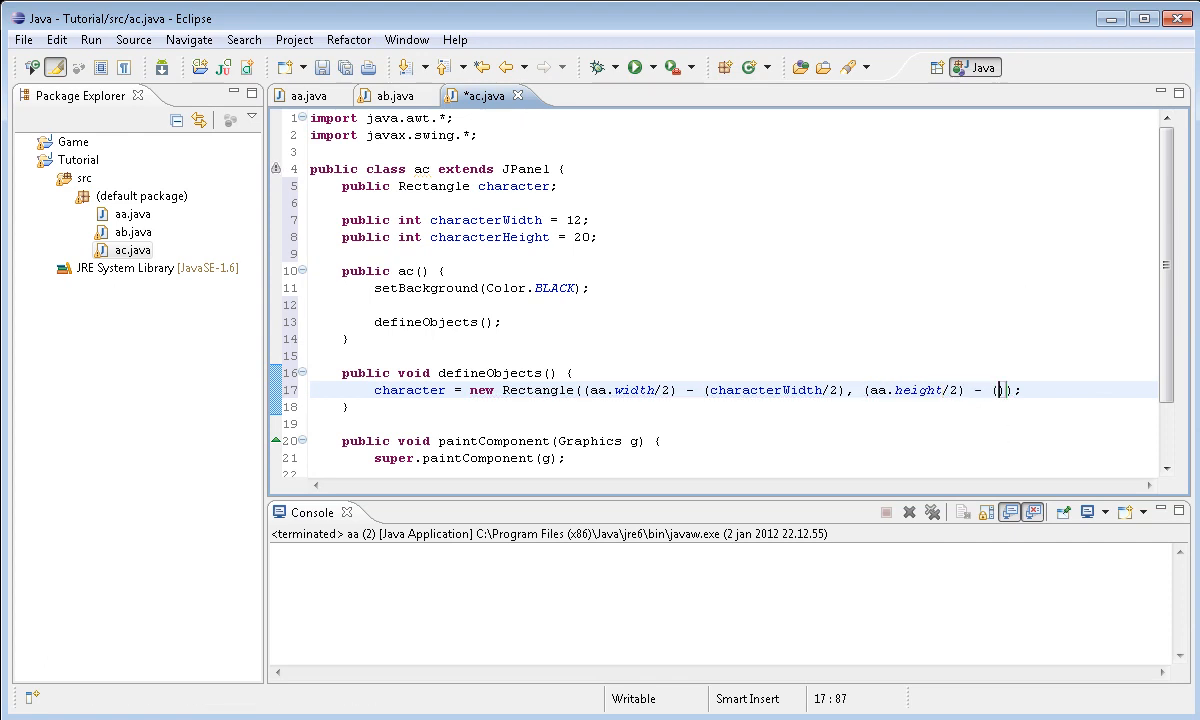
type("c")
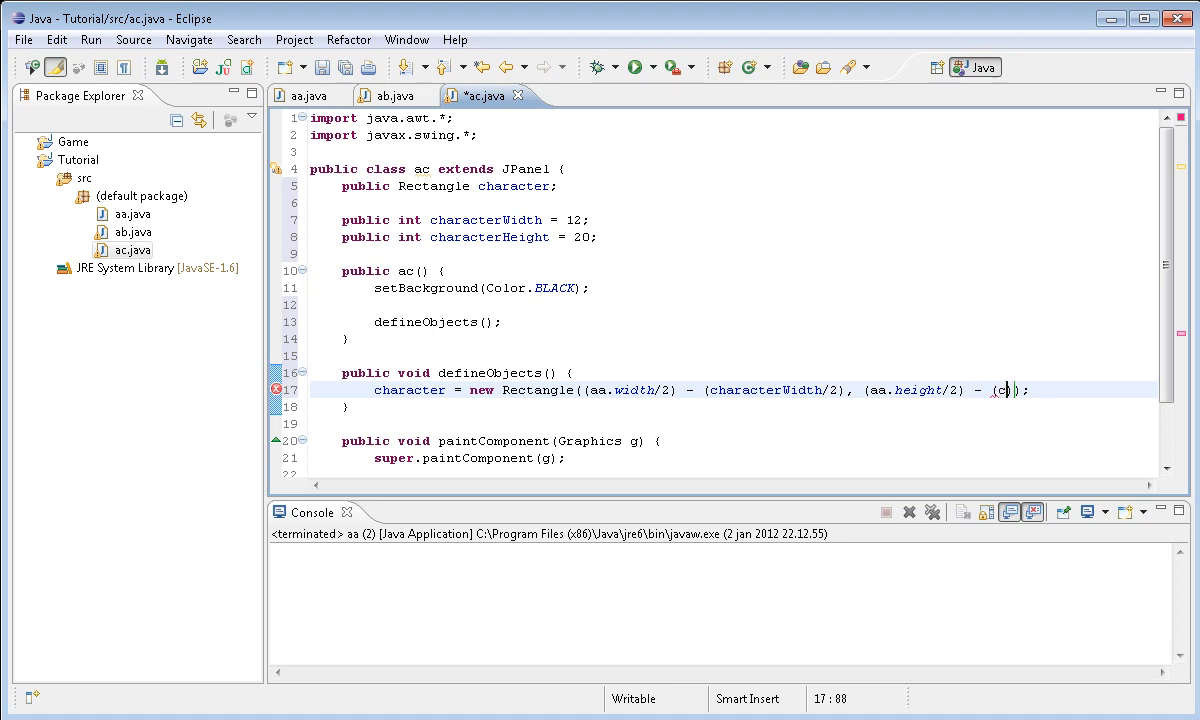
type("haracter")
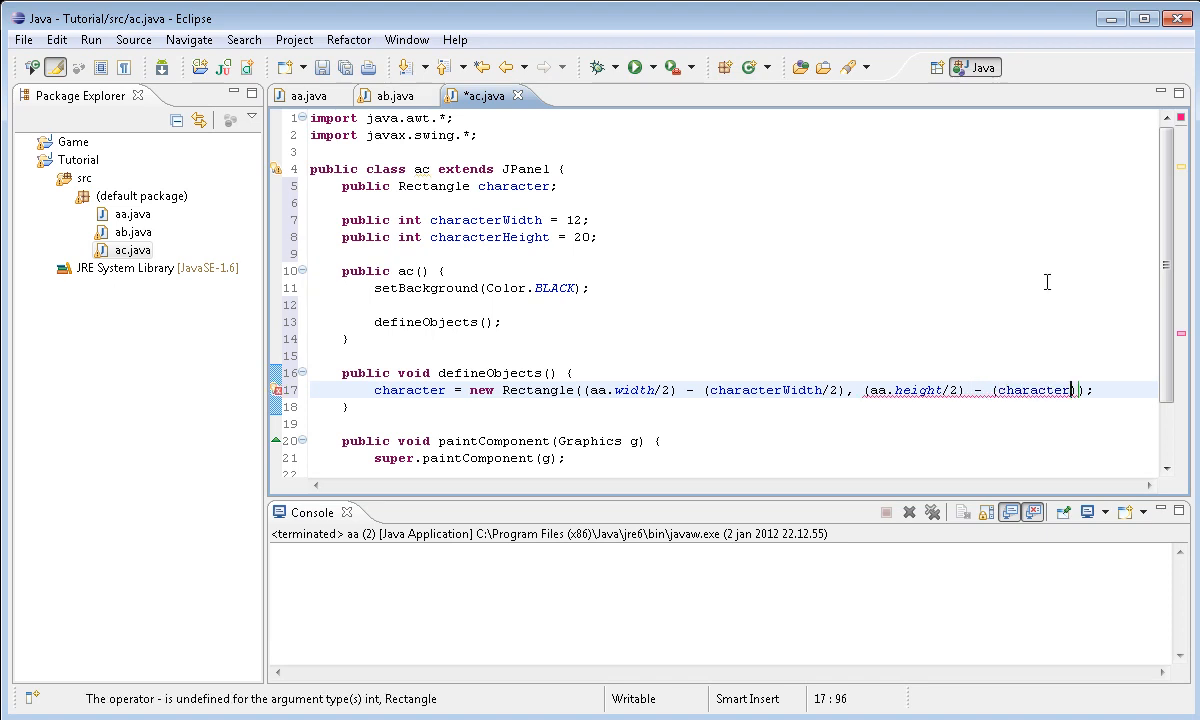
type("Wi")
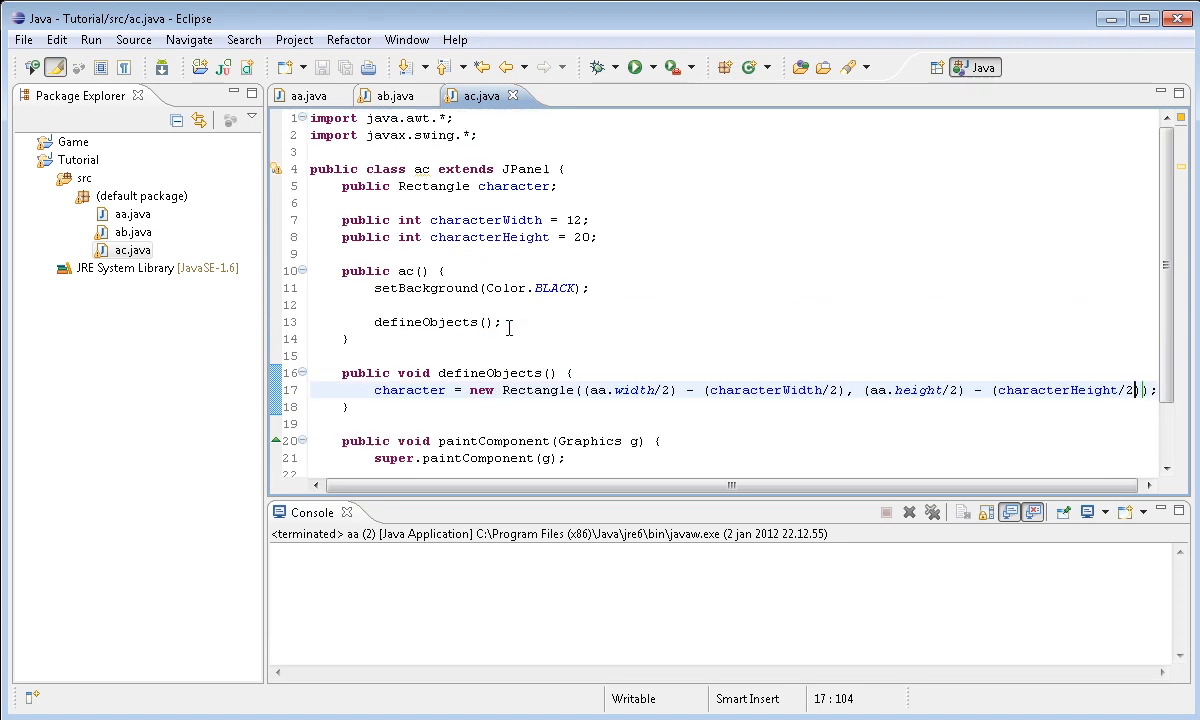
scroll("down", 3)
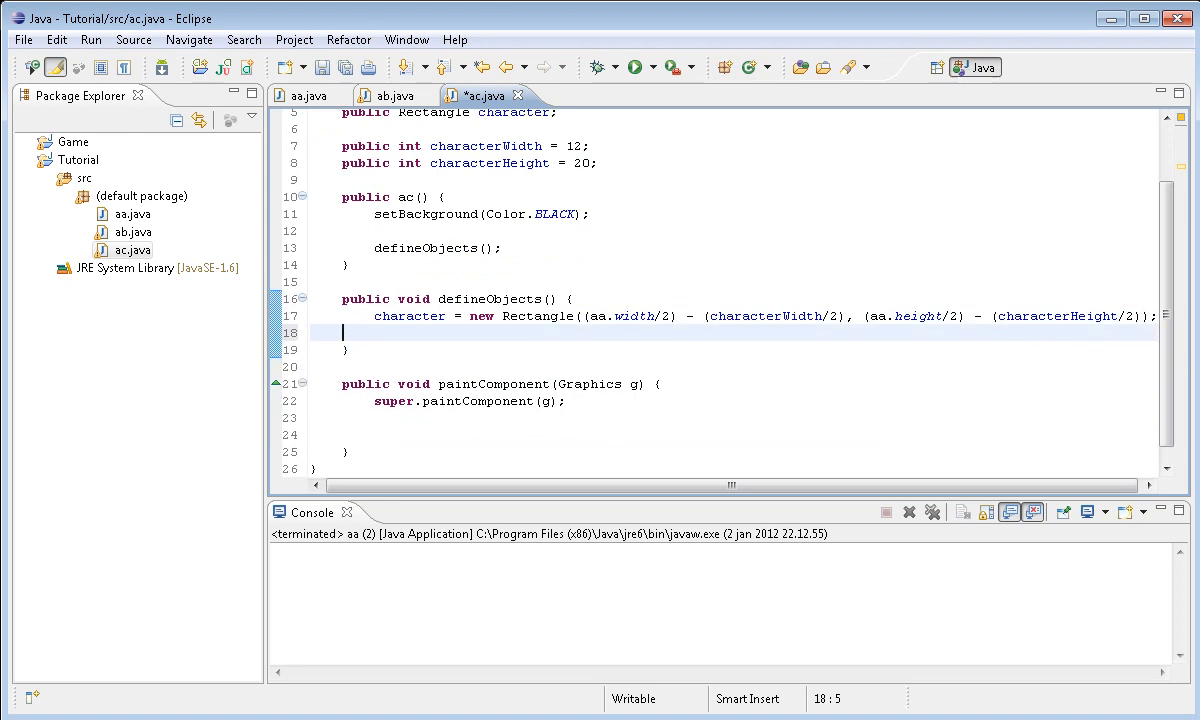
End defineObjects with objectsDefined = true;
type("obj")
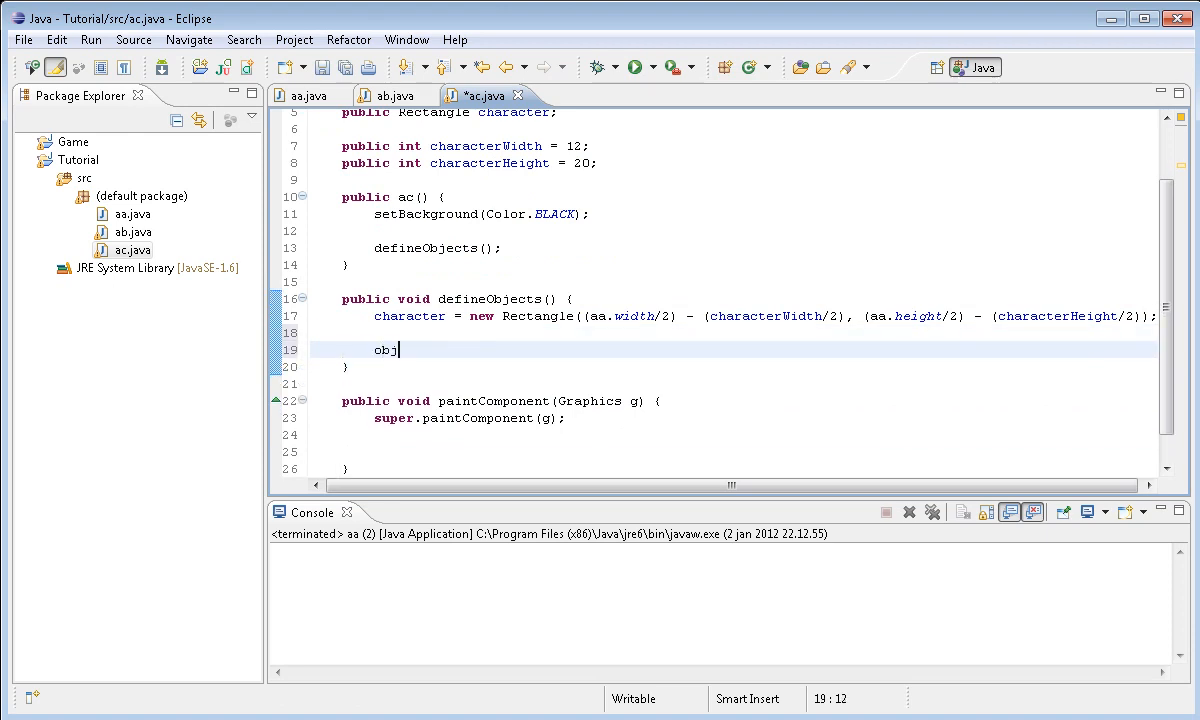
key("Backspace")
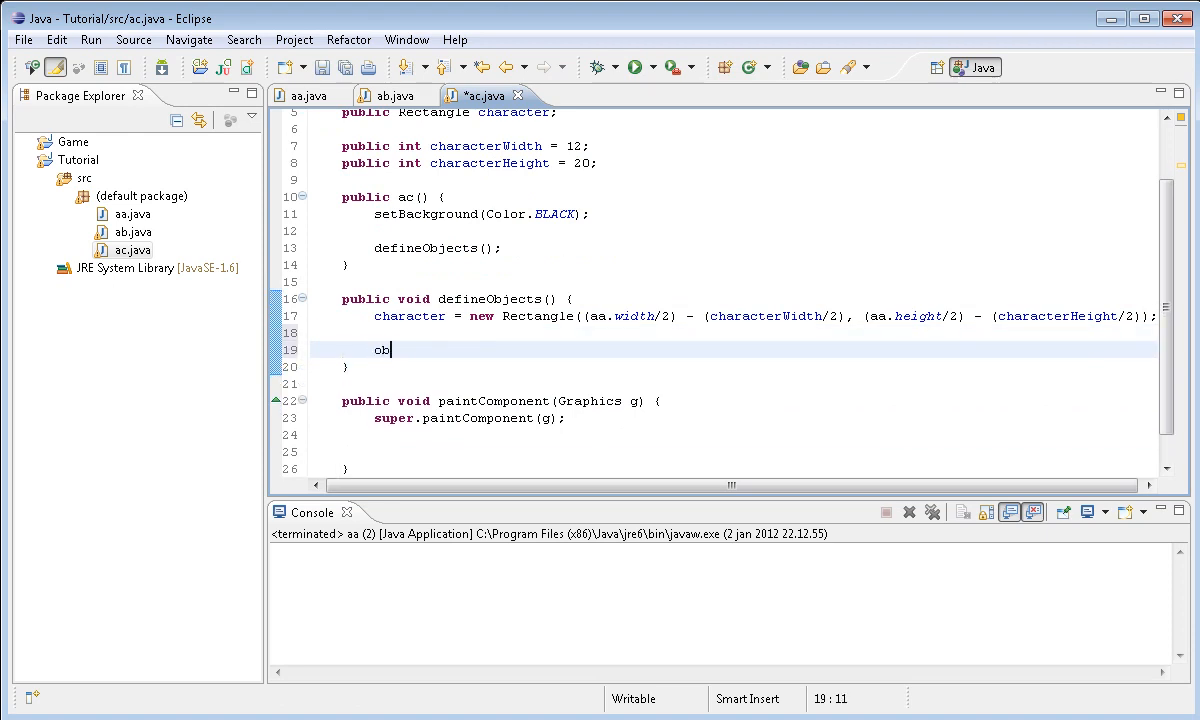
type("jectsDefined")
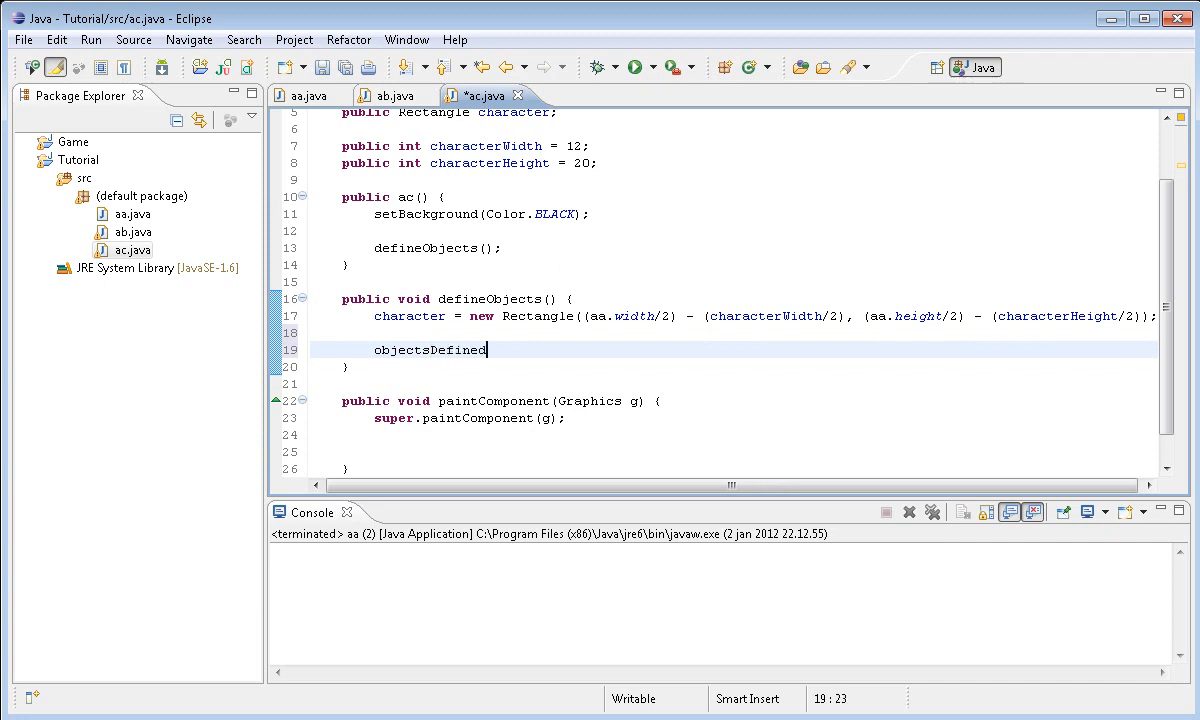
type("= true;")
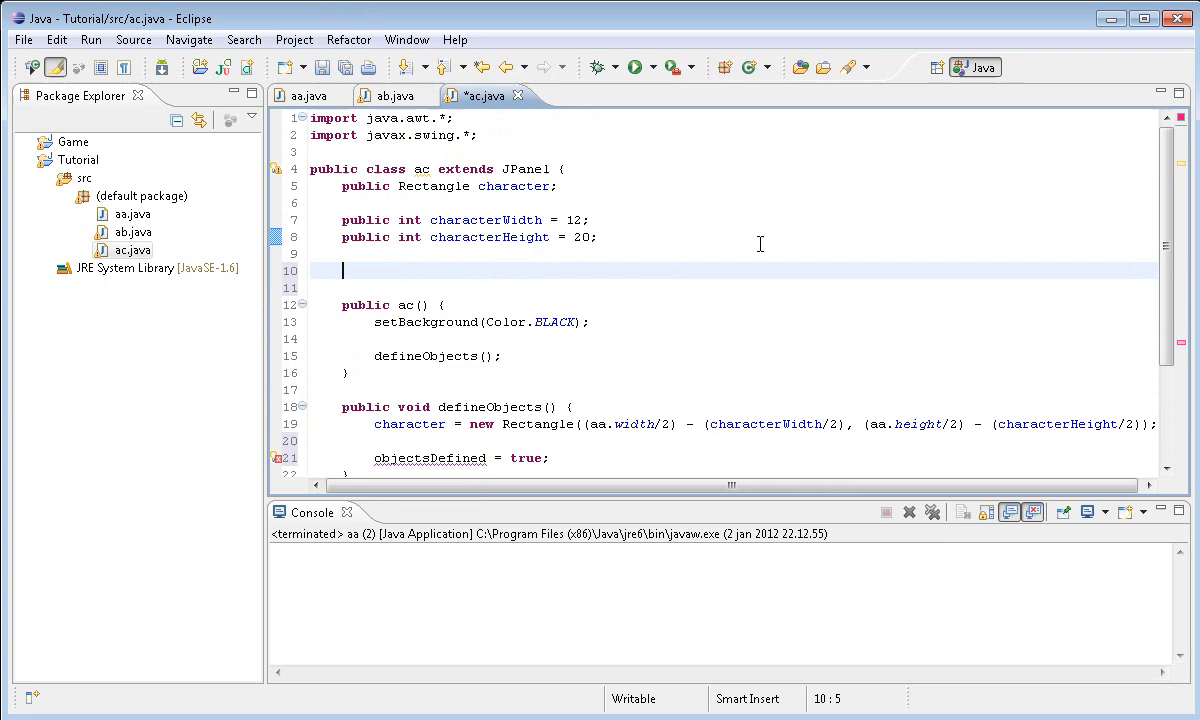
Declare the field public boolean objectsDefined = false; below characterHeight
type("public boollean")
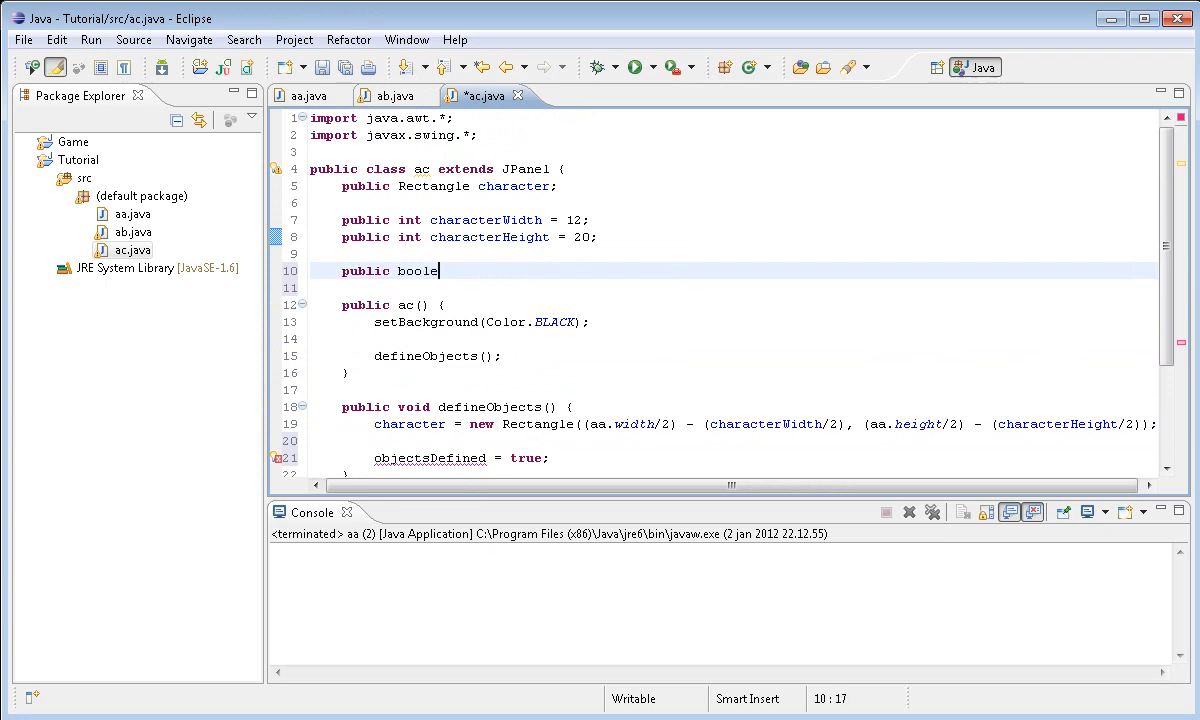
type("an")
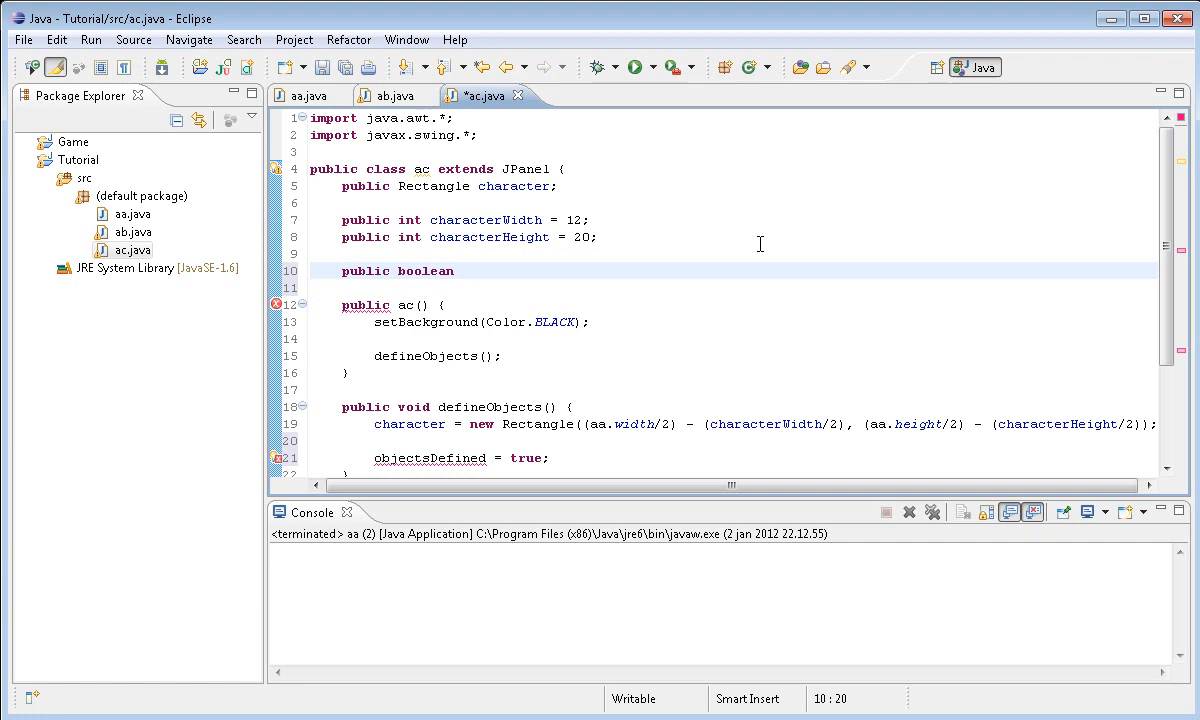
type("objectsDef")
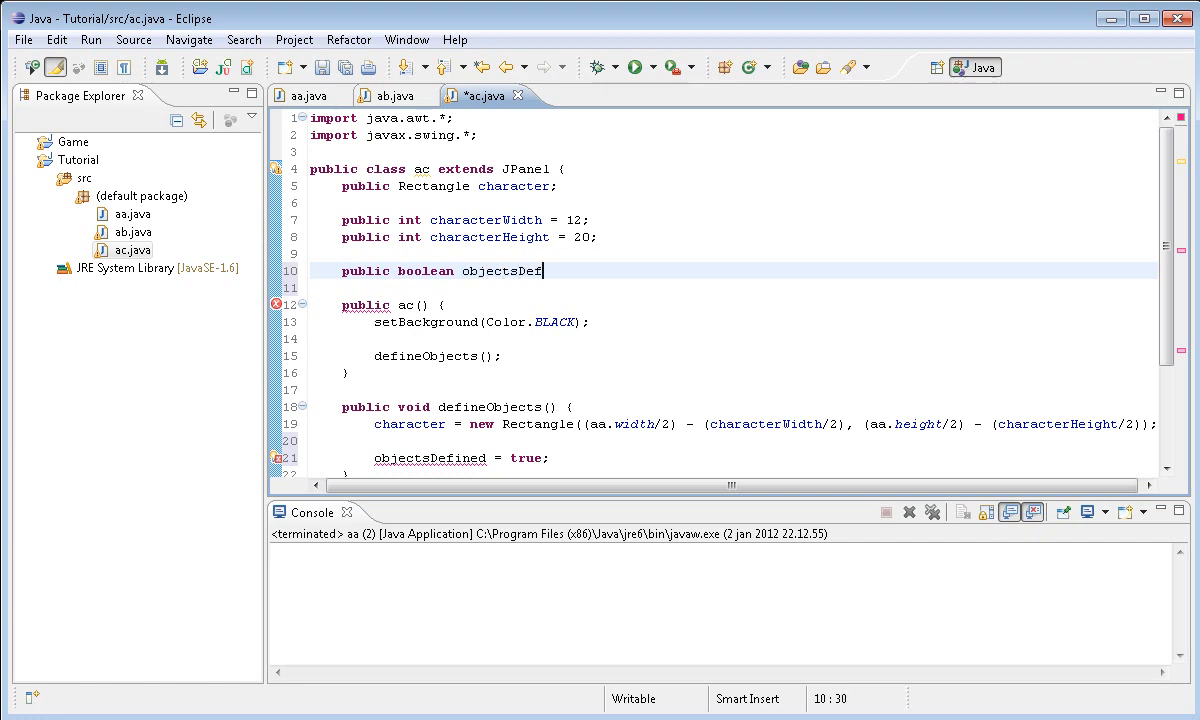
type("iner")
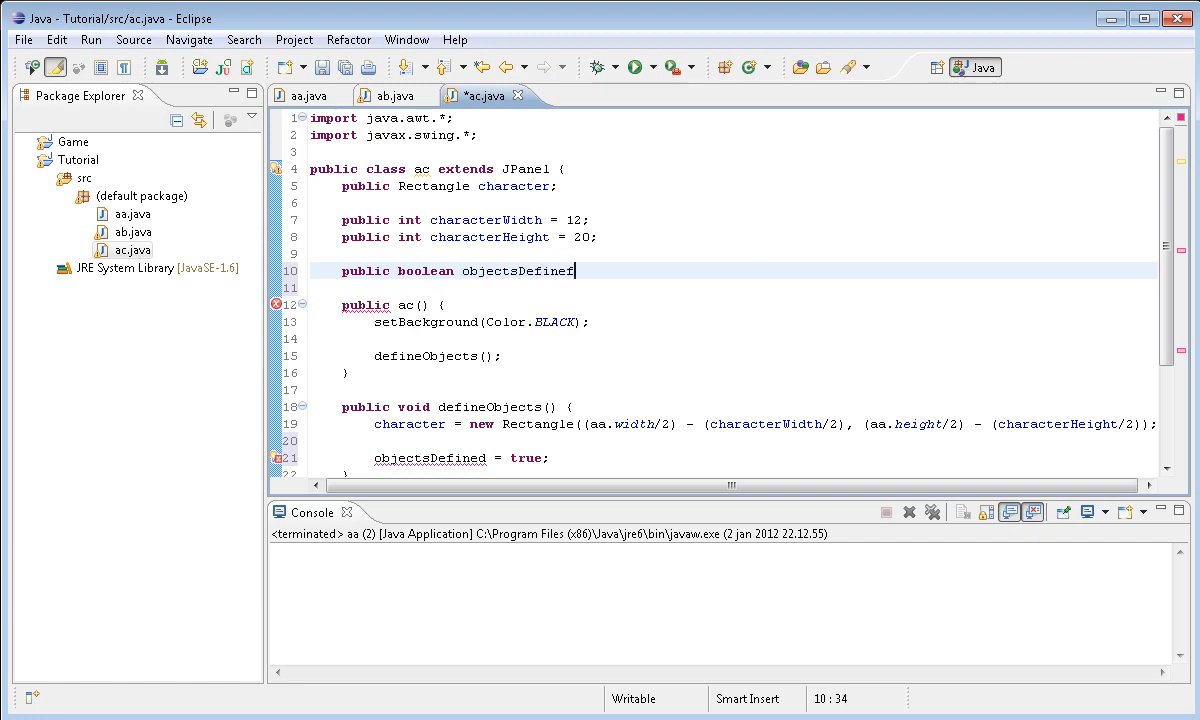
type("=")
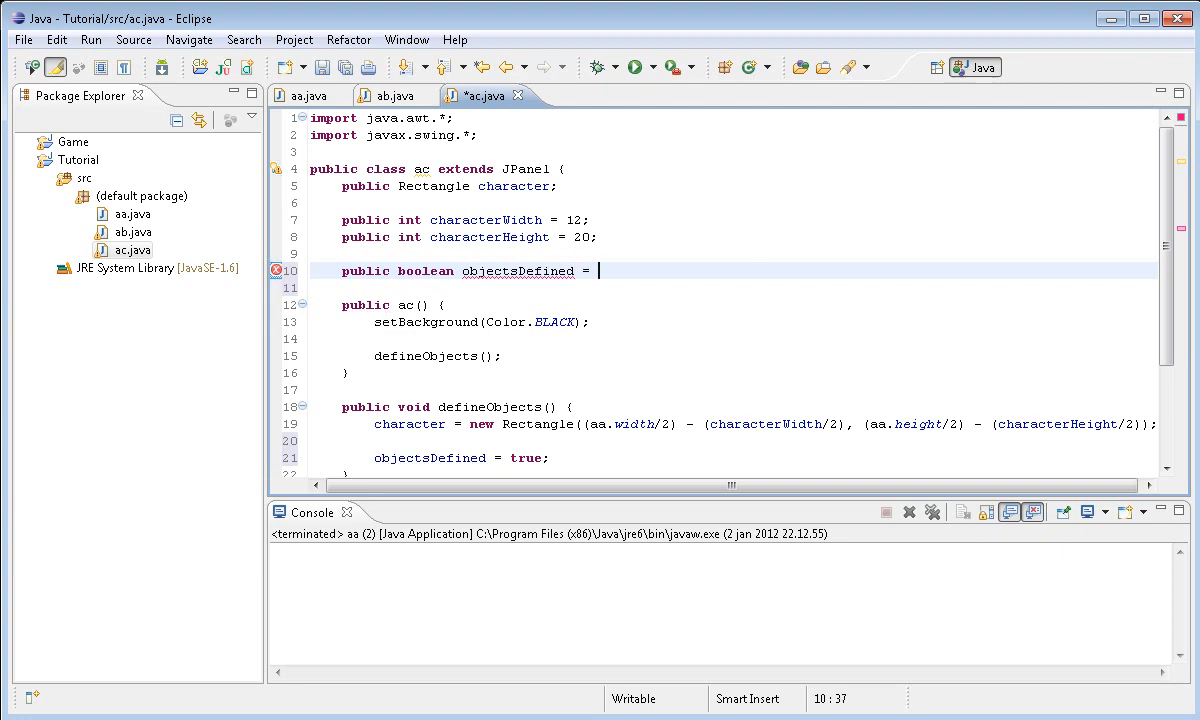
type("false;")
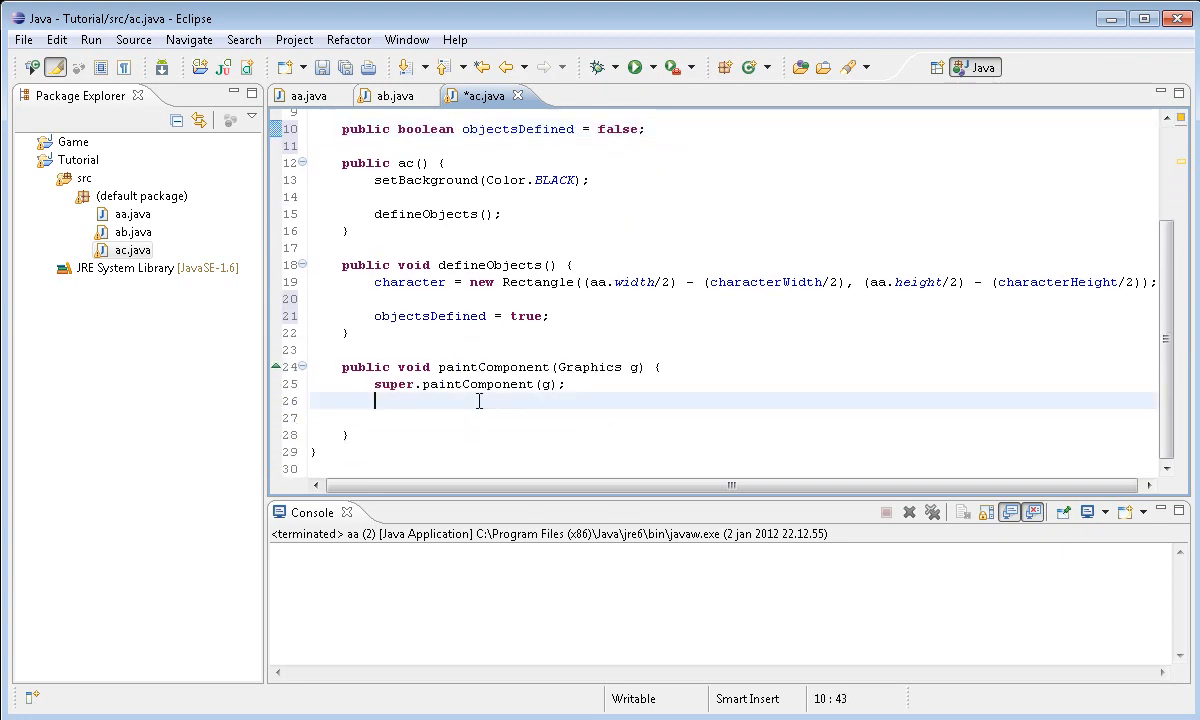
Add if(objectsDefined) { } below super.paintComponent(g) and highlight objectsDefined's occurrences
type("if(")
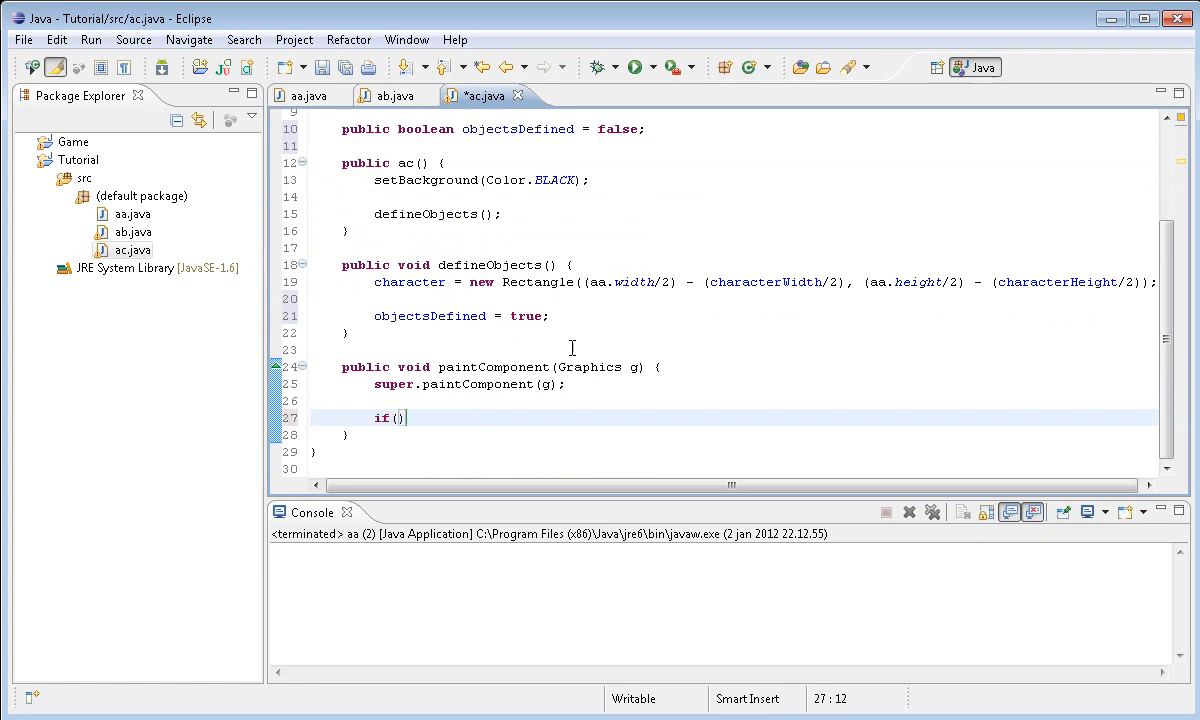
type("objects")
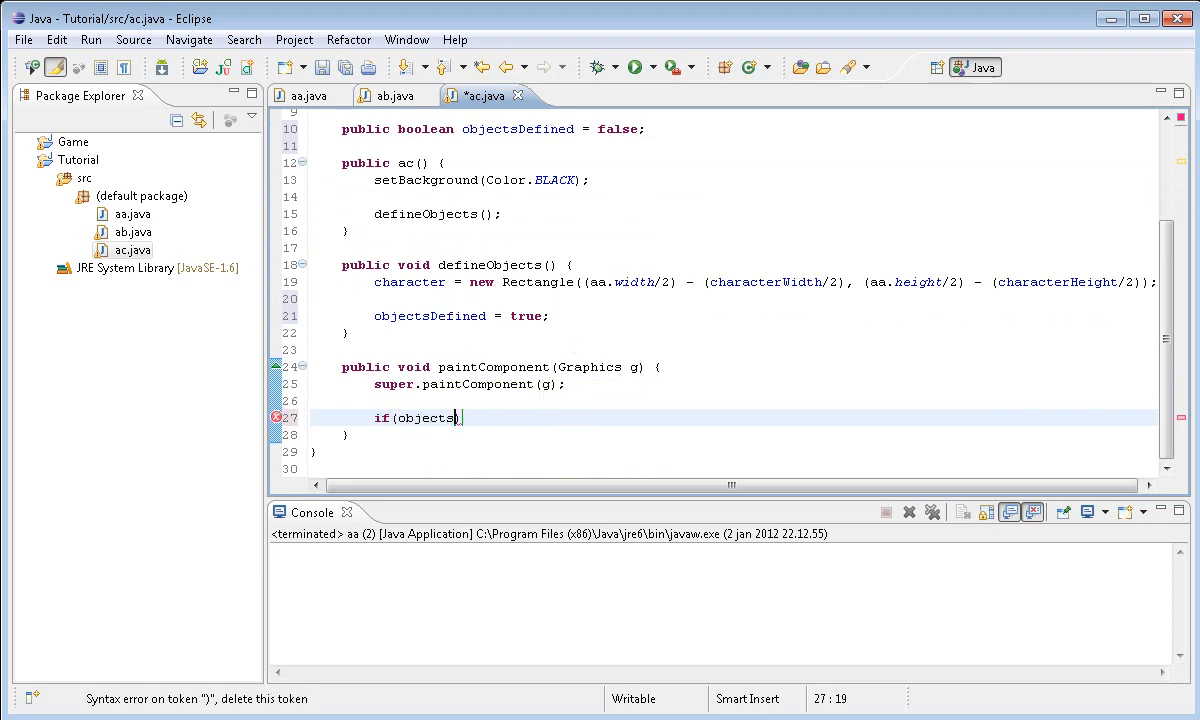
type("Defined)")
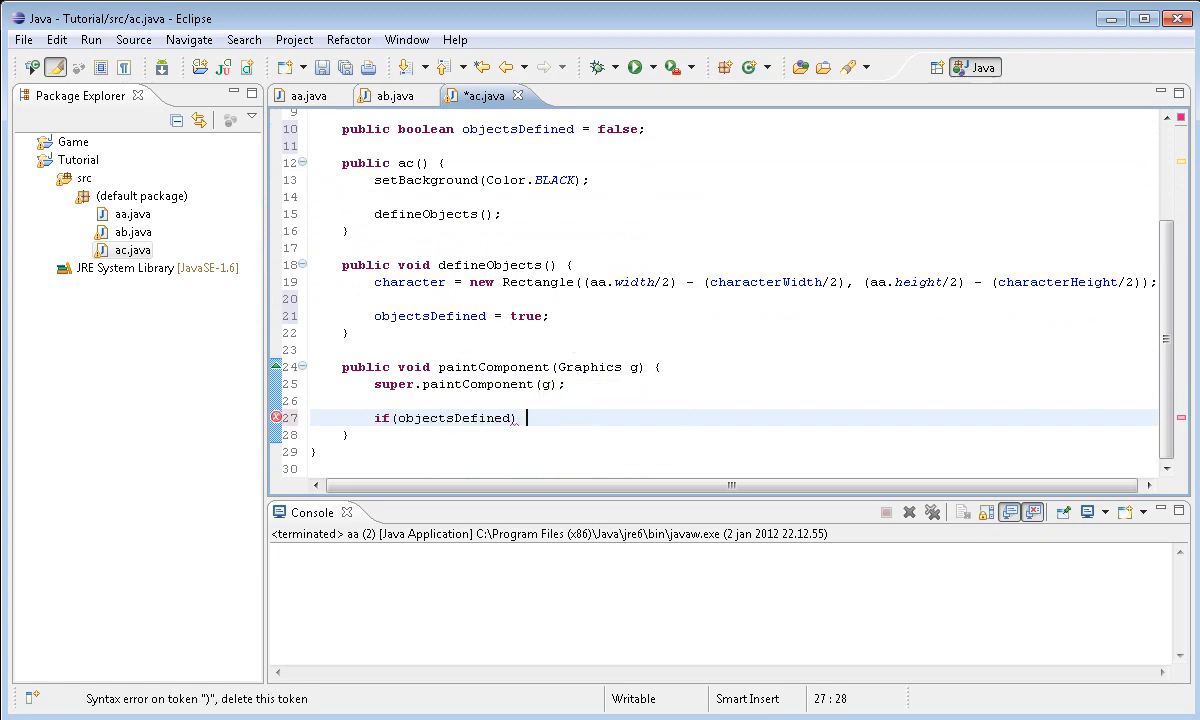
type("{")
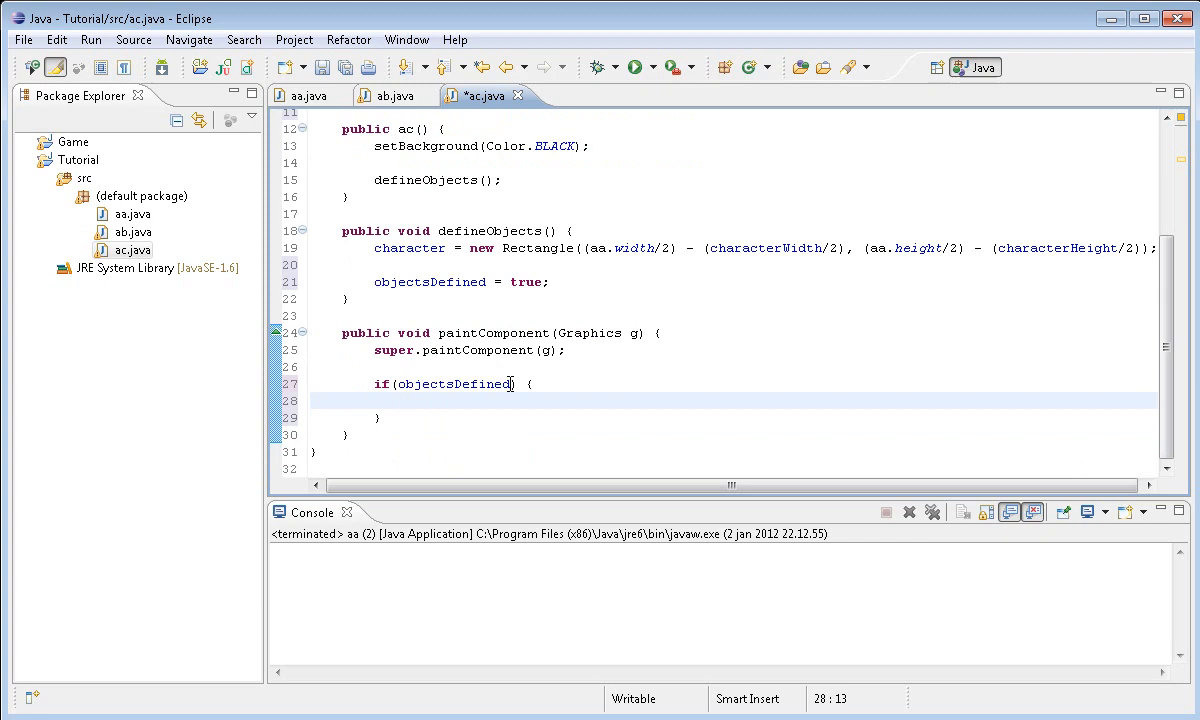
double_click(454, 384)
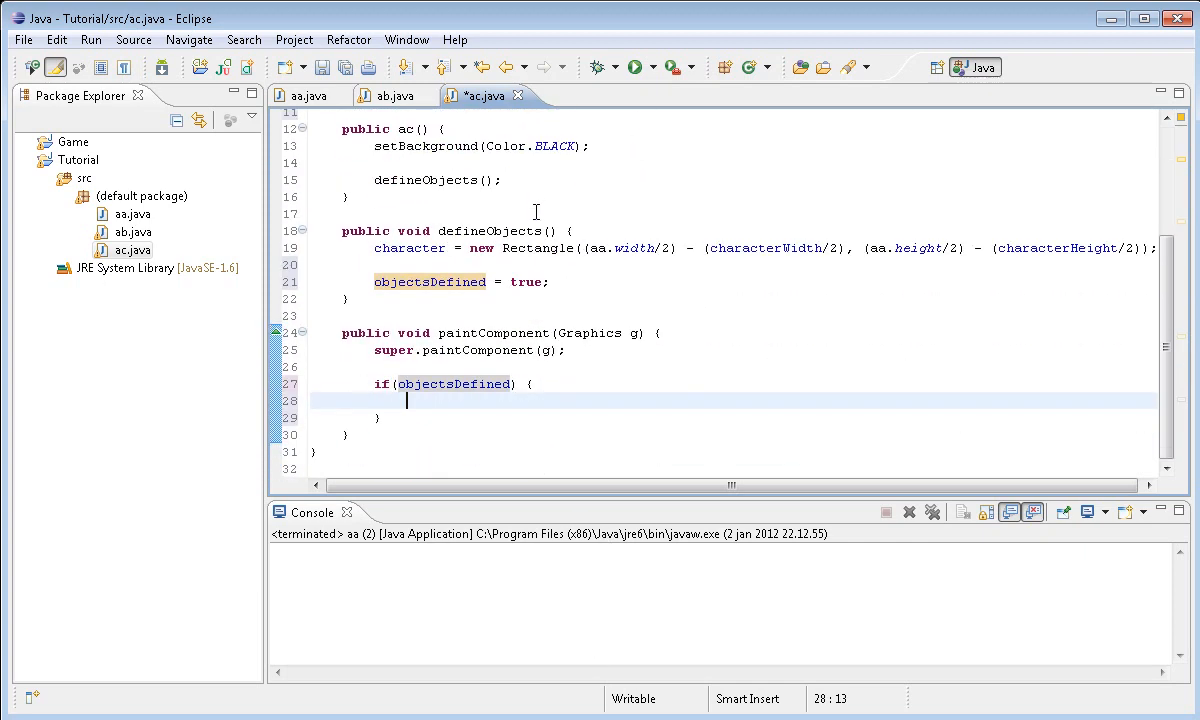
Inside the objectsDefined block, call g.setColor(Color.WHITE)
type("g.dr")
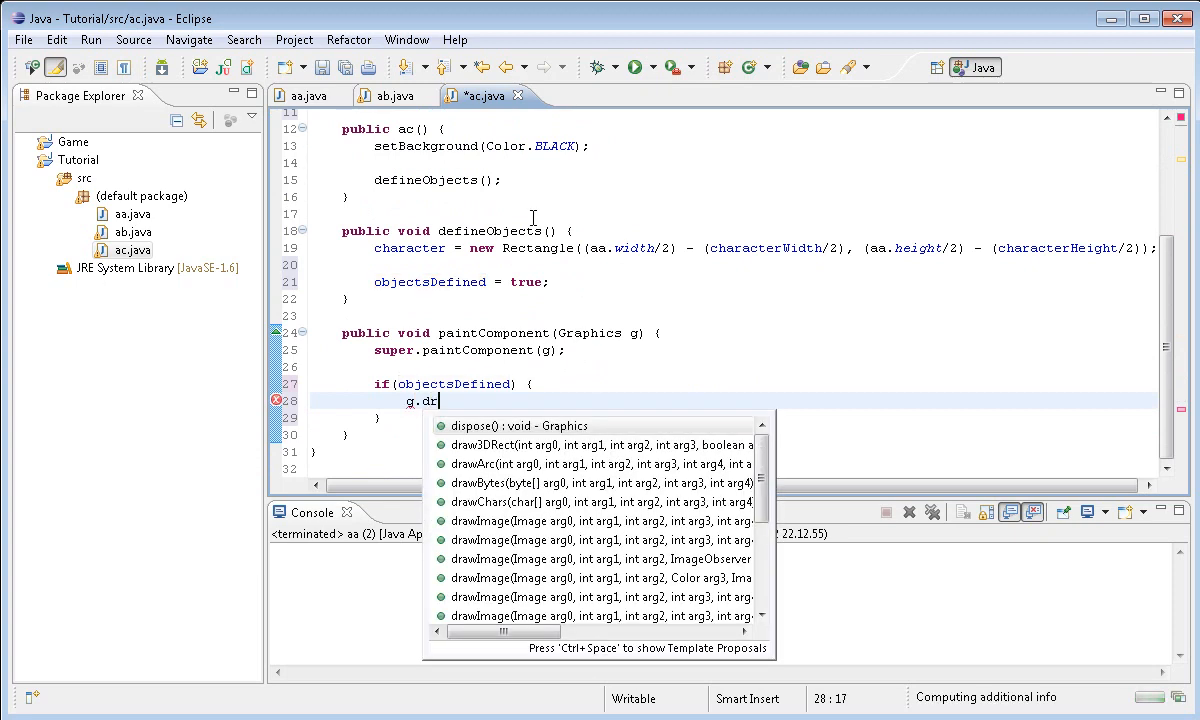
type("aw")
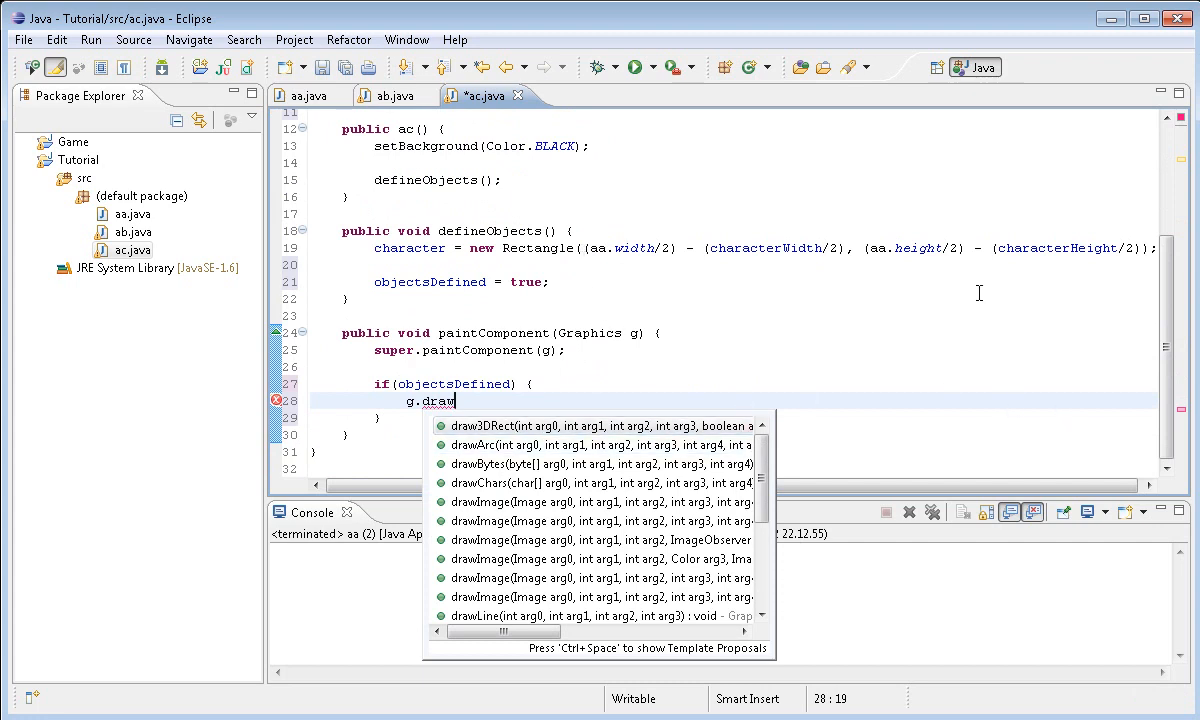
key("BackSpace")
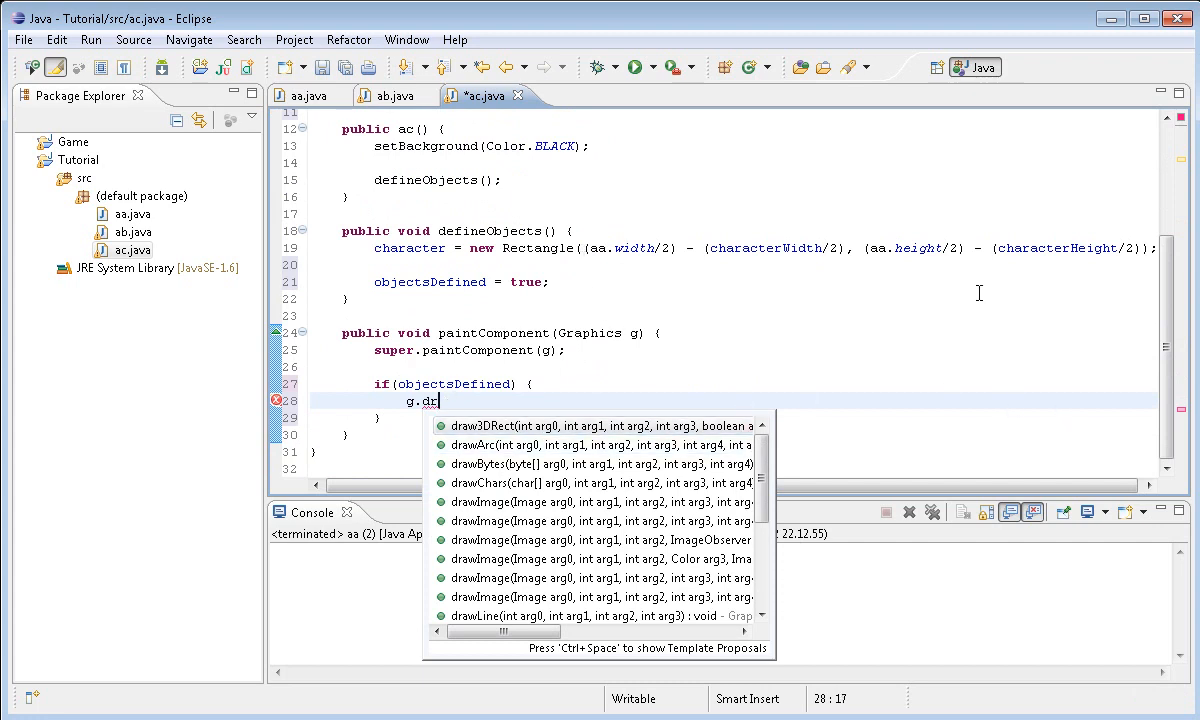
key("BackSpace")
type("set")
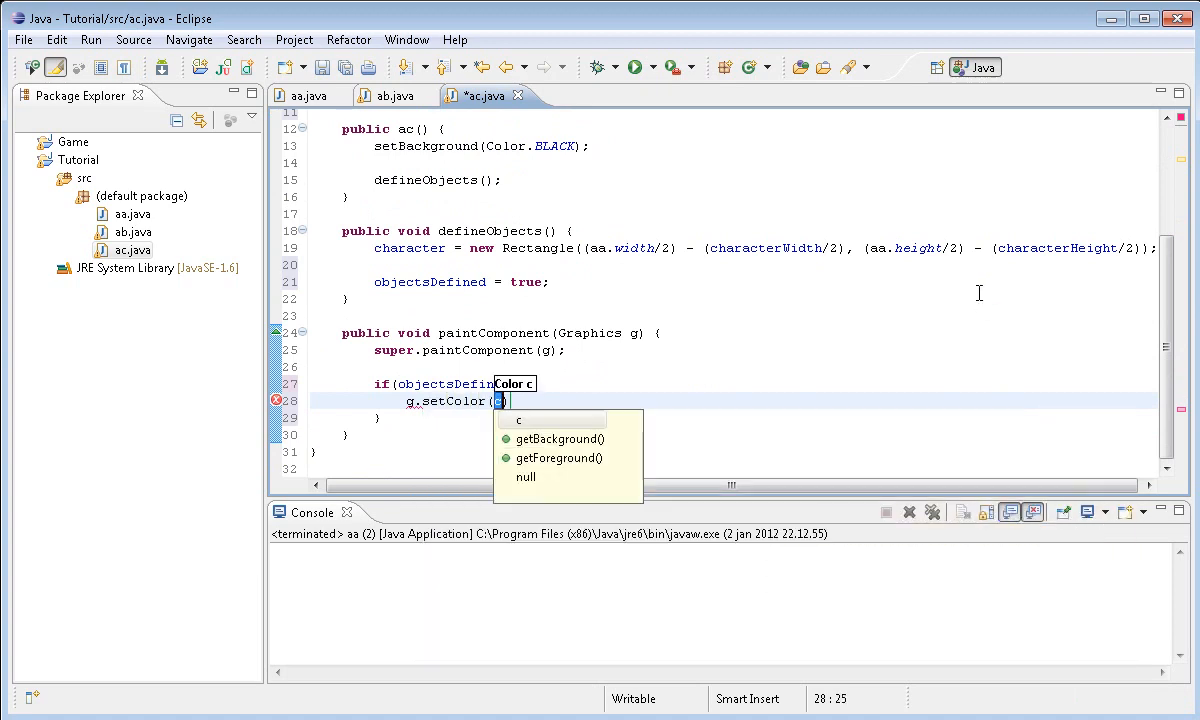
type("Color.BLACK")
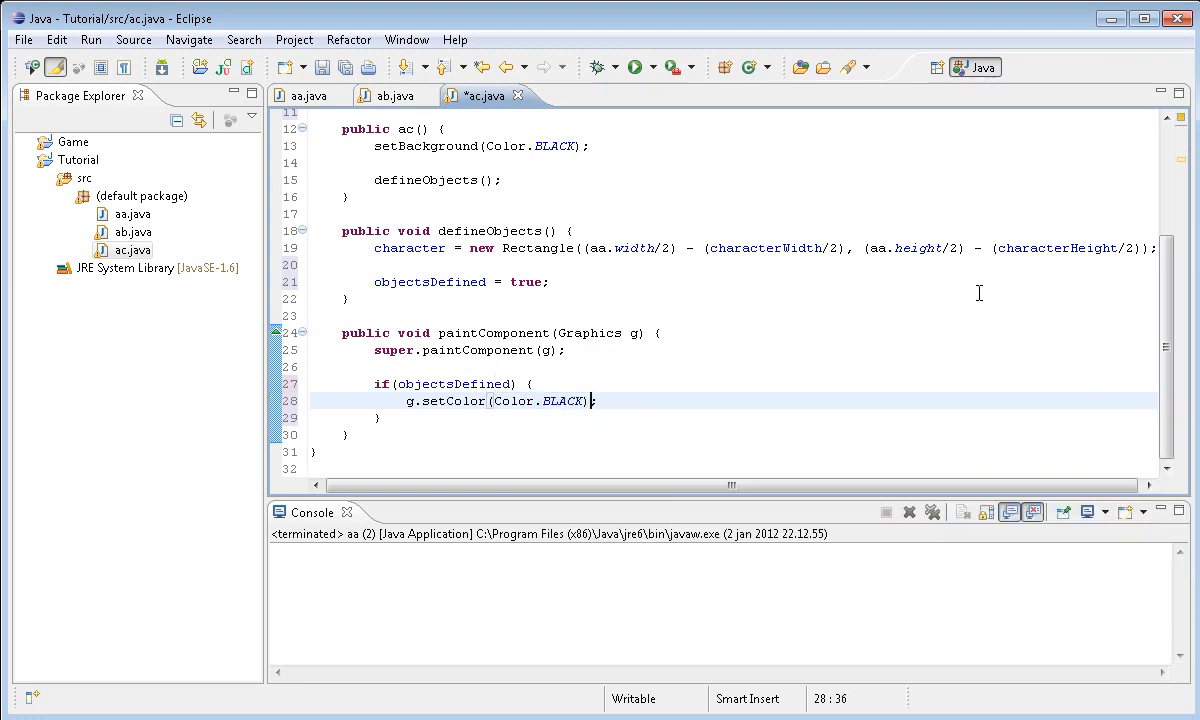
double_click(563, 401)
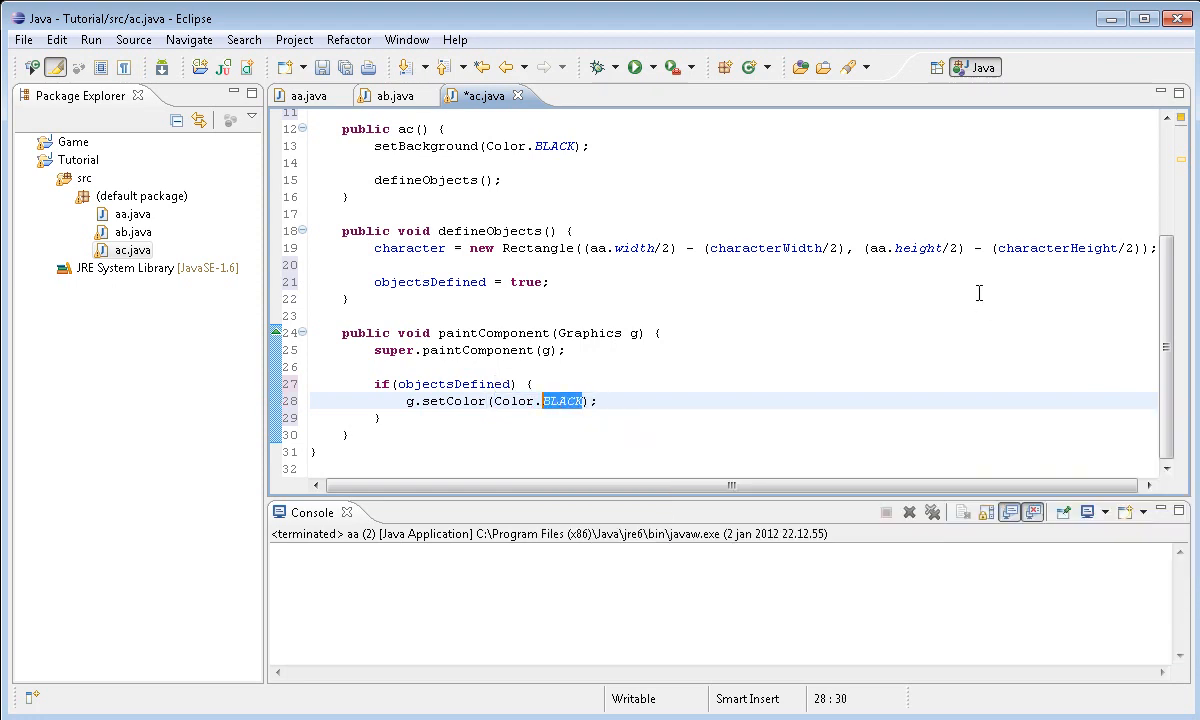
type("WHITE")
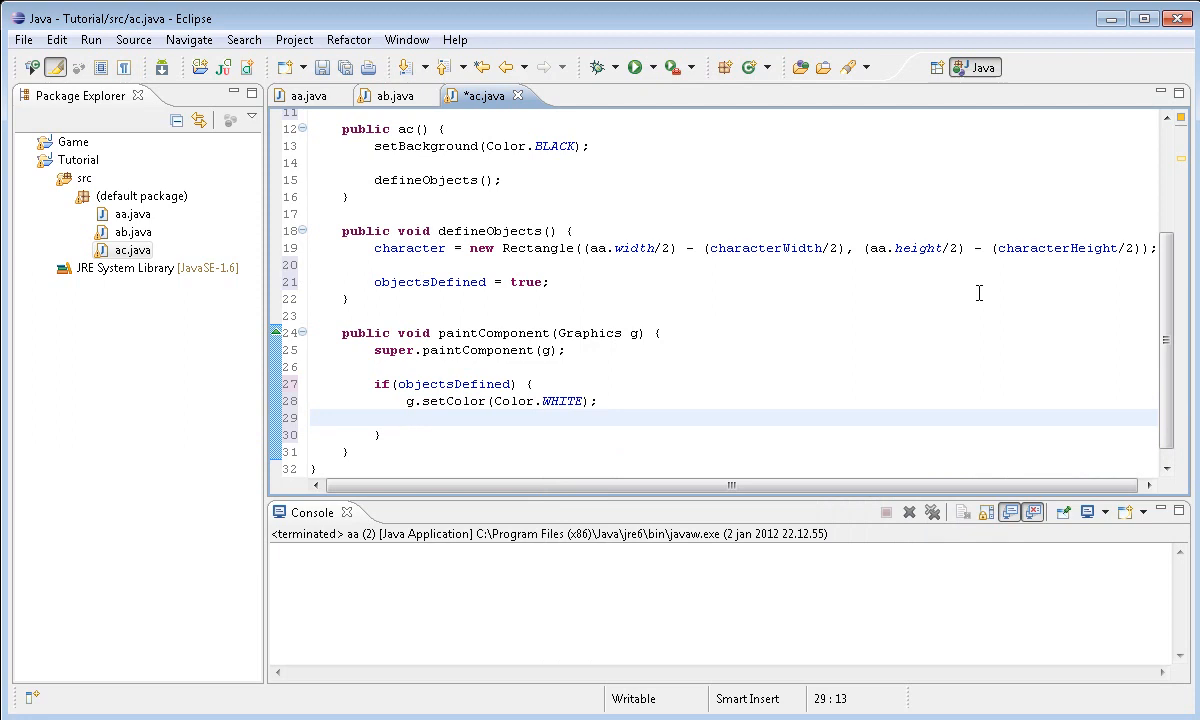
Add g.fillRect(character.x, character.y, character.width, character.height) inside the objectsDefined block
type("g.")
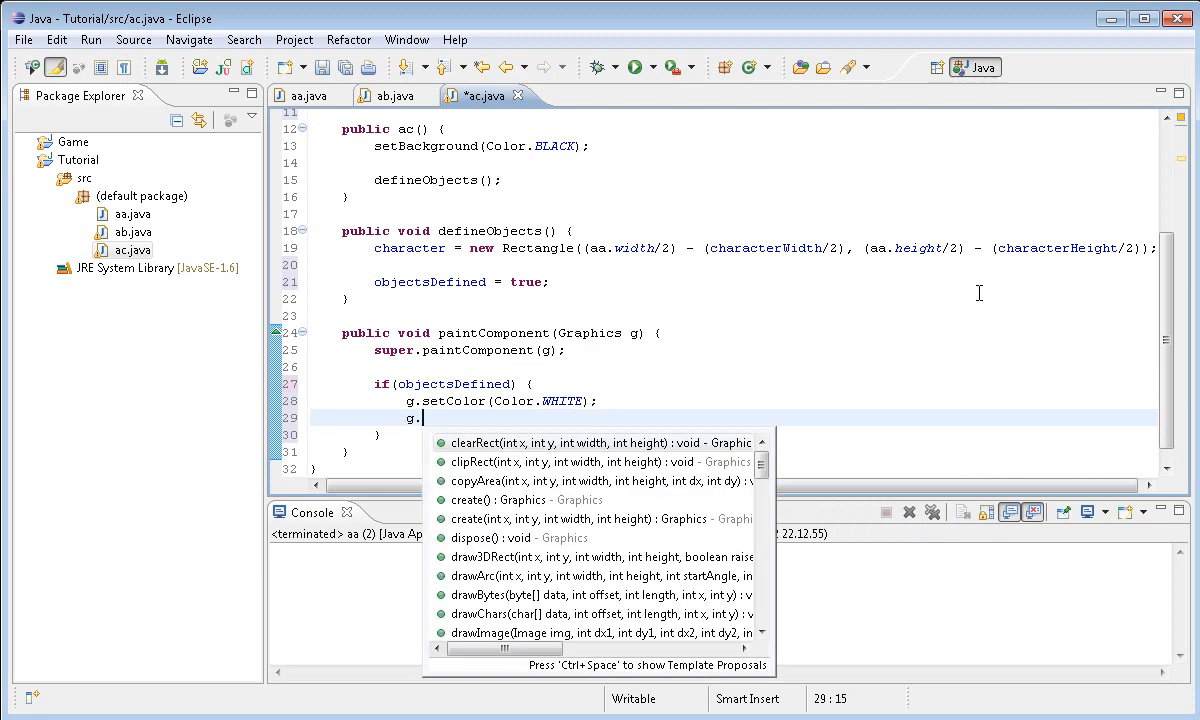
type("fill")
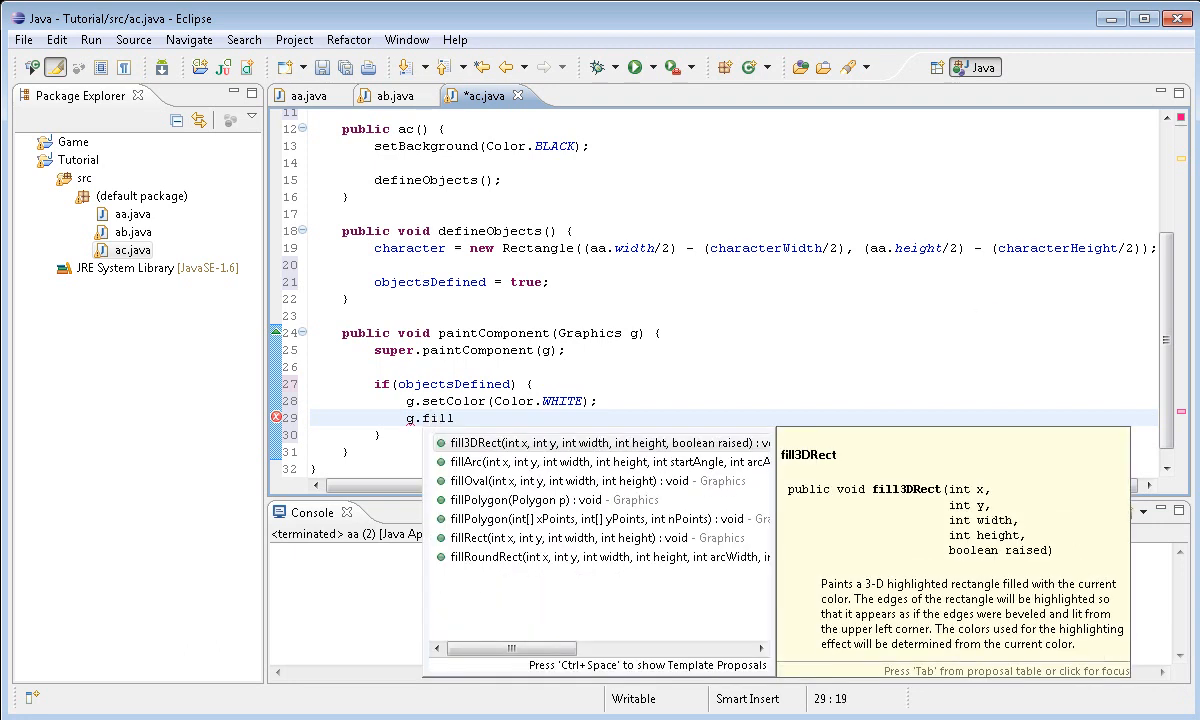
type("Rect(x, y, width, height")
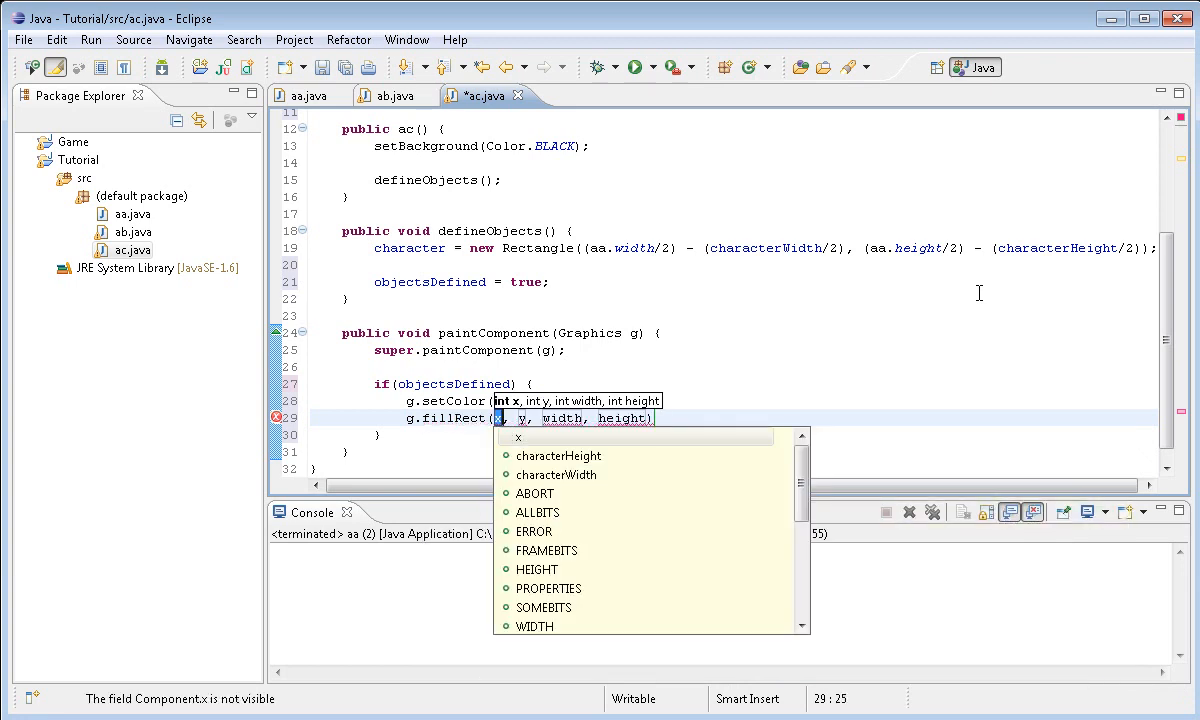
type("chara")
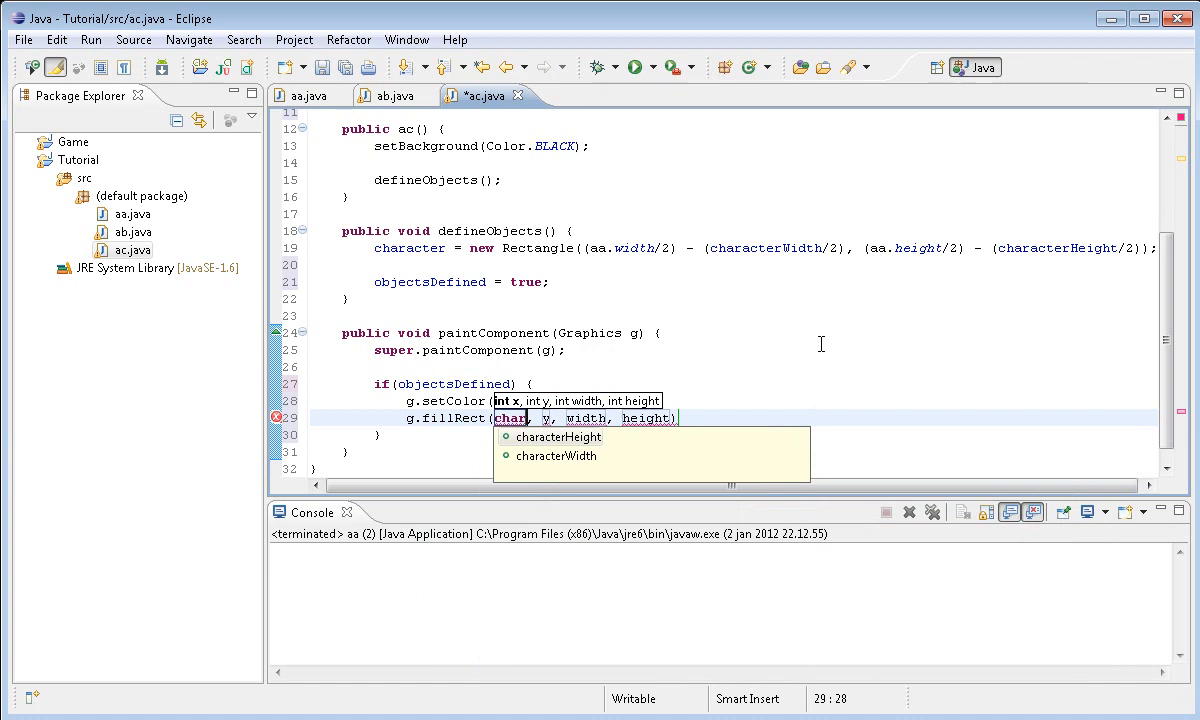
type("character.x")
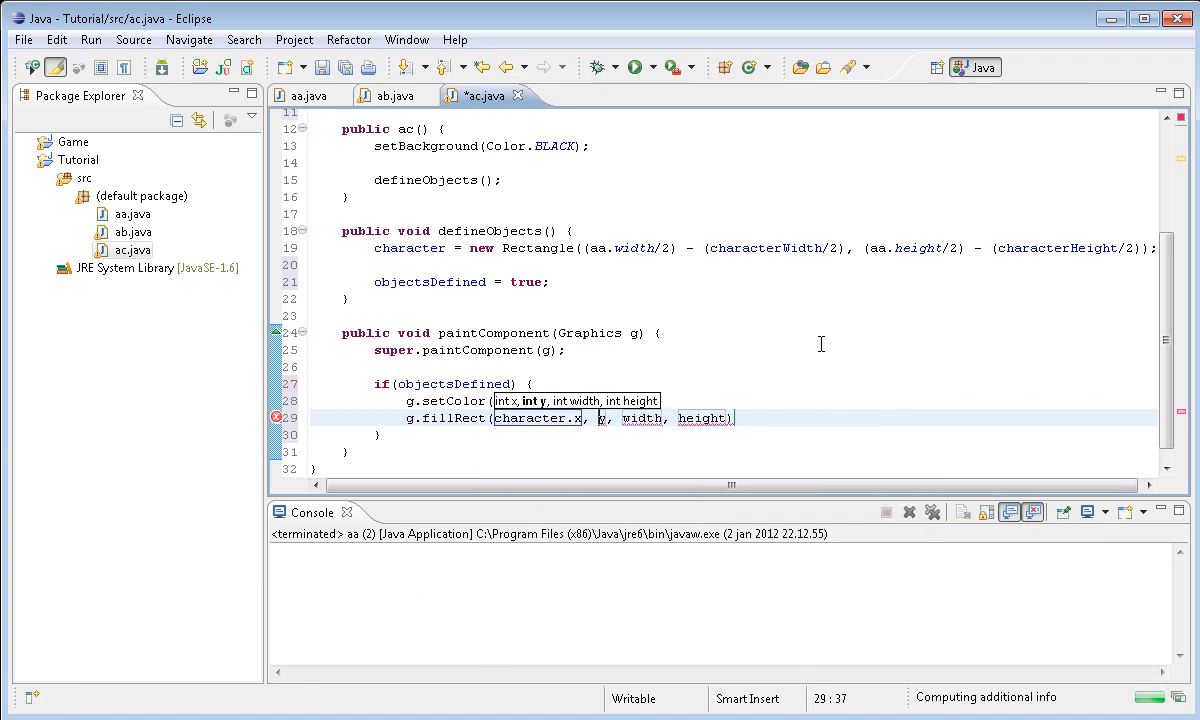
type("character.")
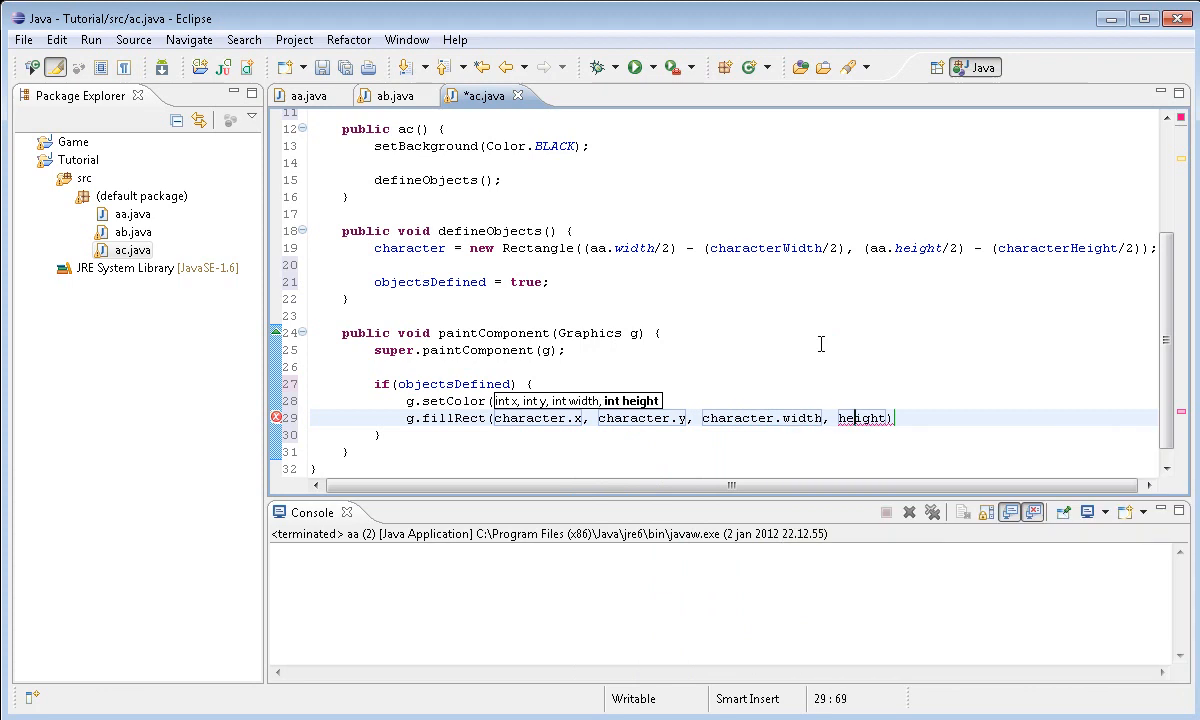
type("character.")
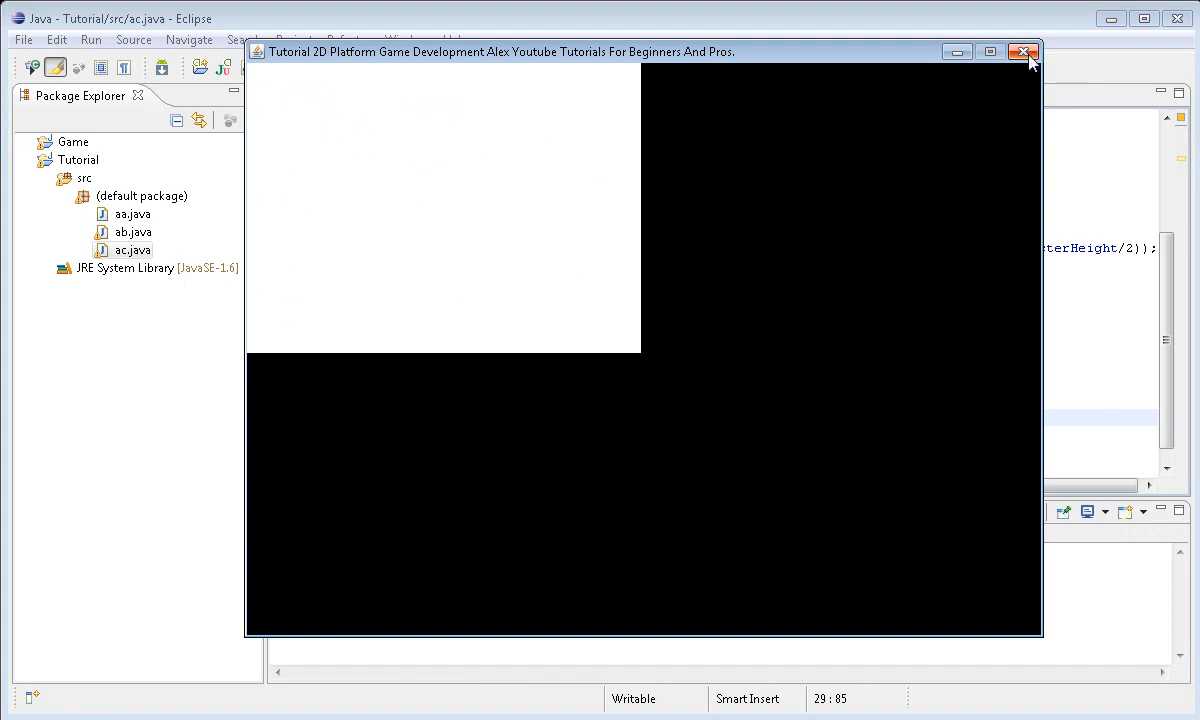
Close the oversized-rectangle game window and return to the character Rectangle line
left_click(1023, 51)
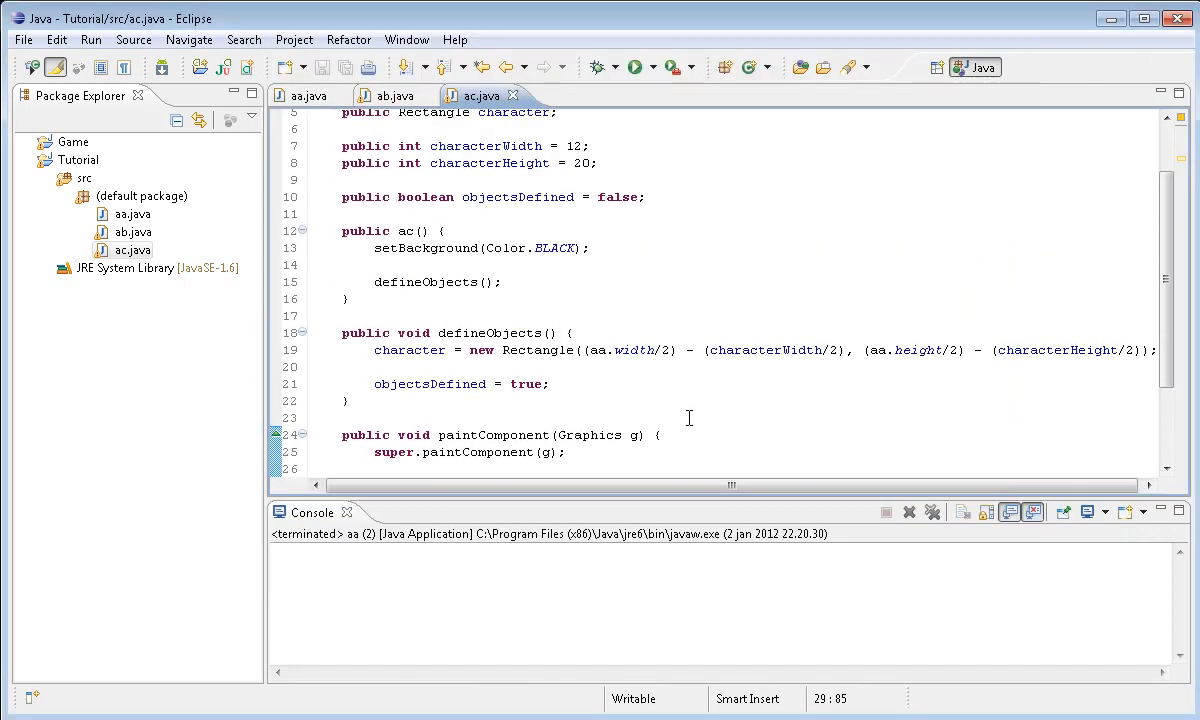
mouse_move(988, 336)
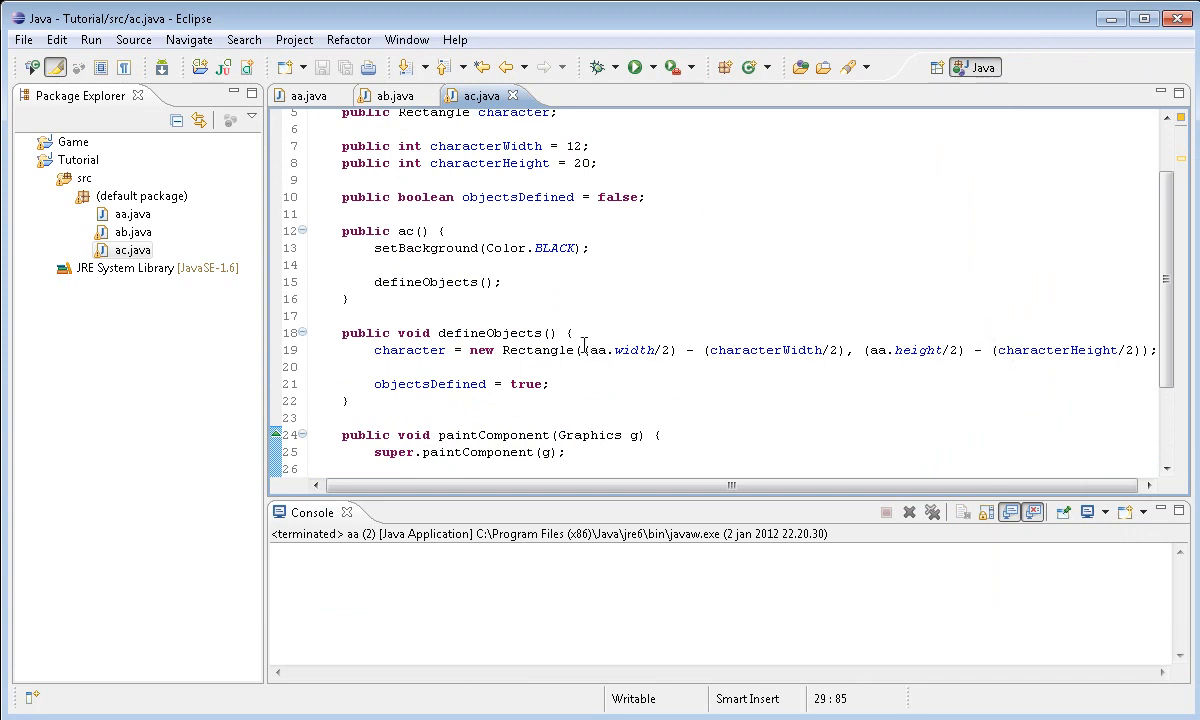
left_click(580, 350)
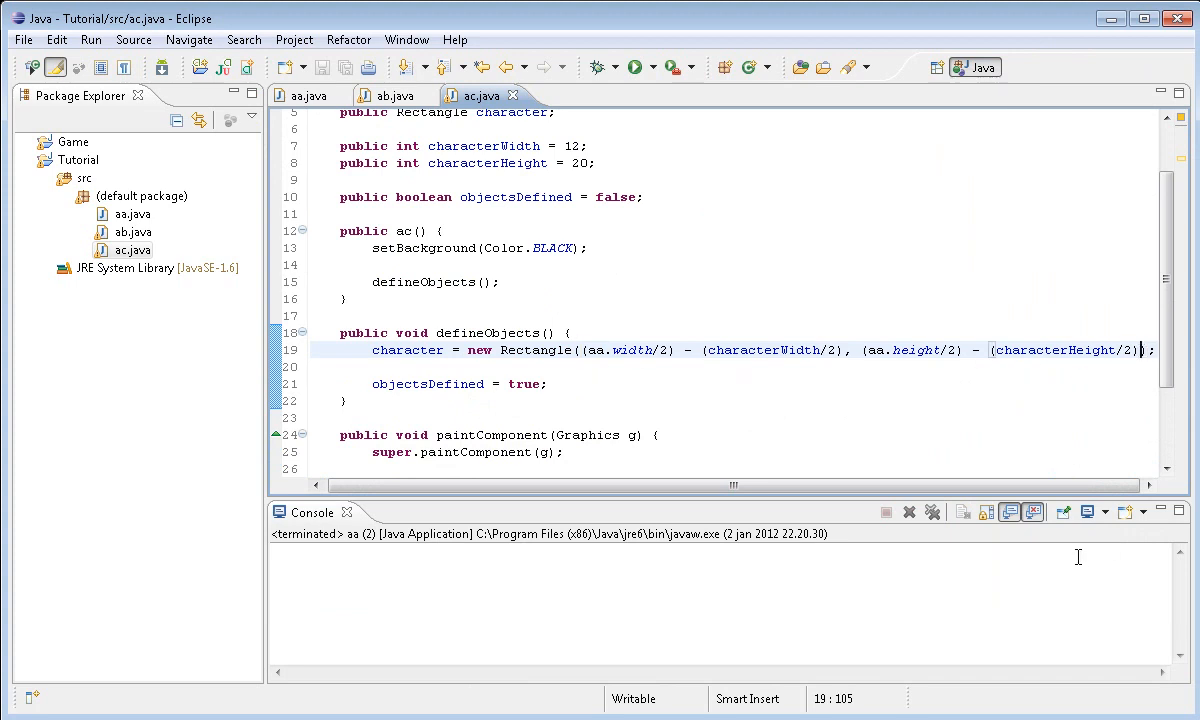
Pass characterWidth and characterHeight to the Rectangle, then run the game to check the centred block
type(",")
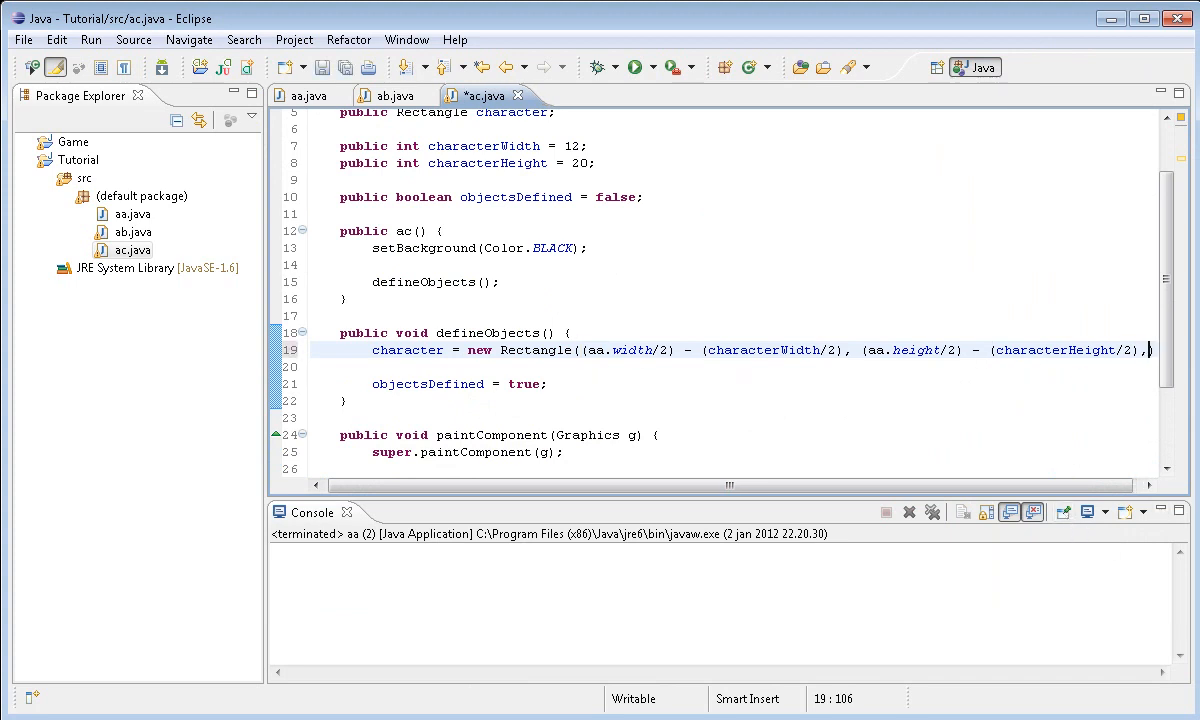
type("char")
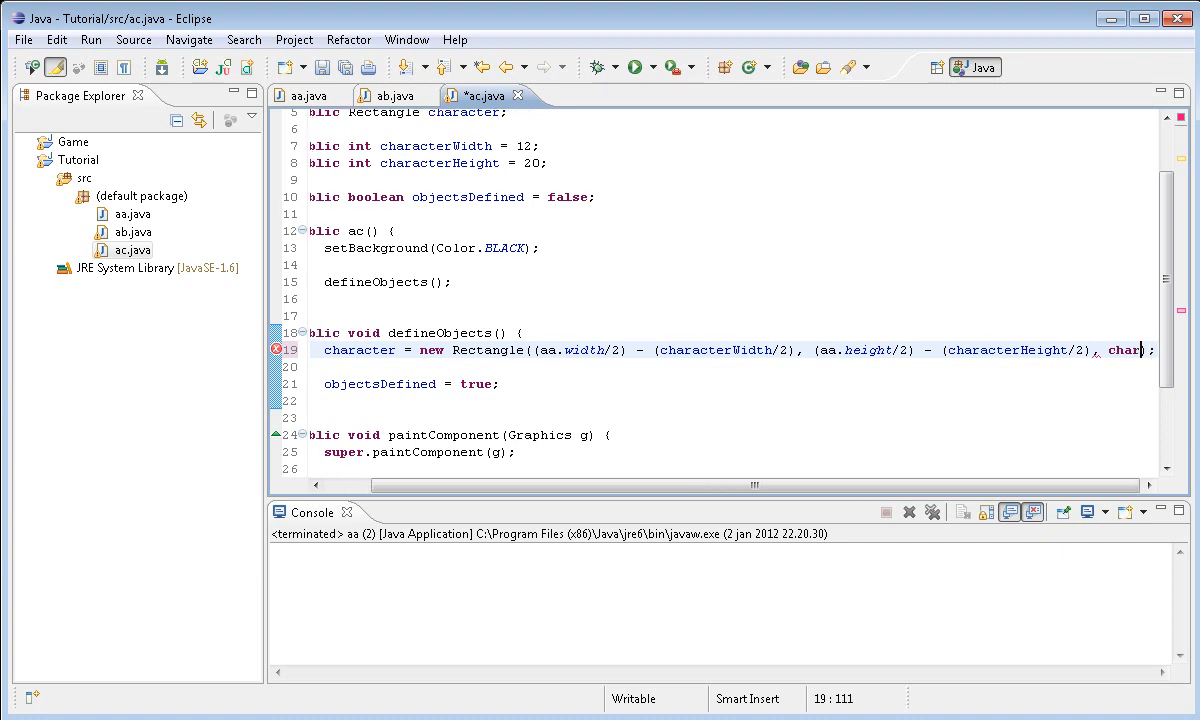
key("BackSpace")
type("acterW")
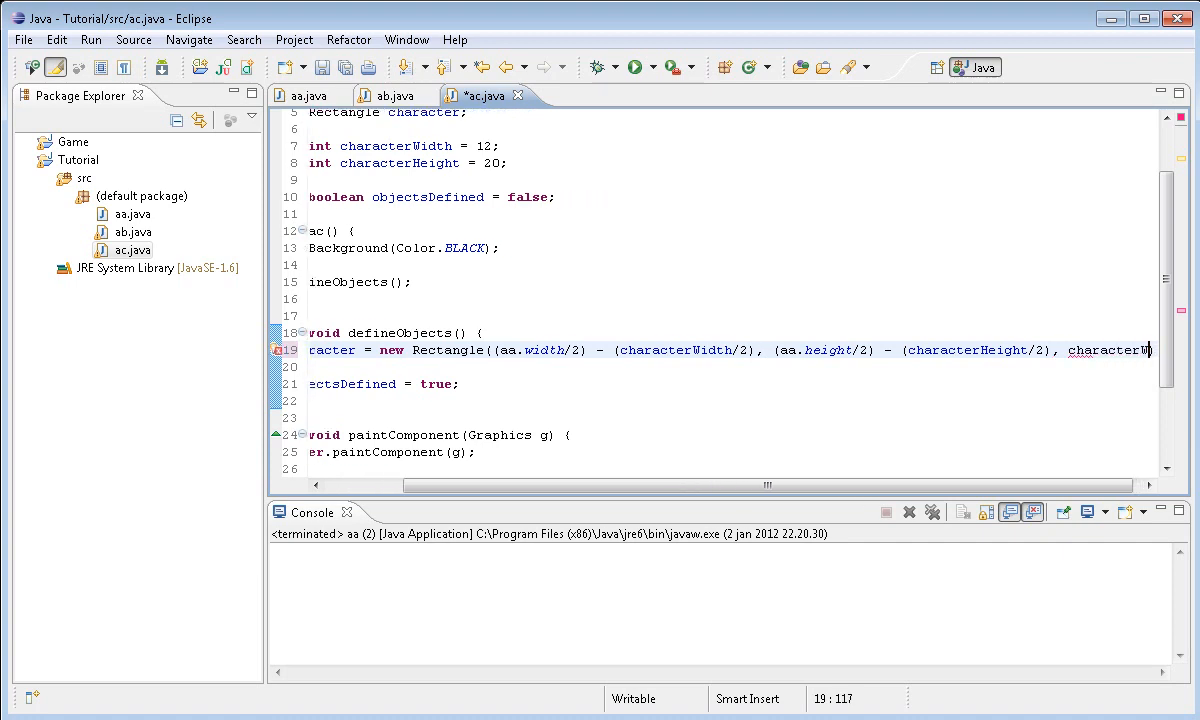
scroll("right", 3)
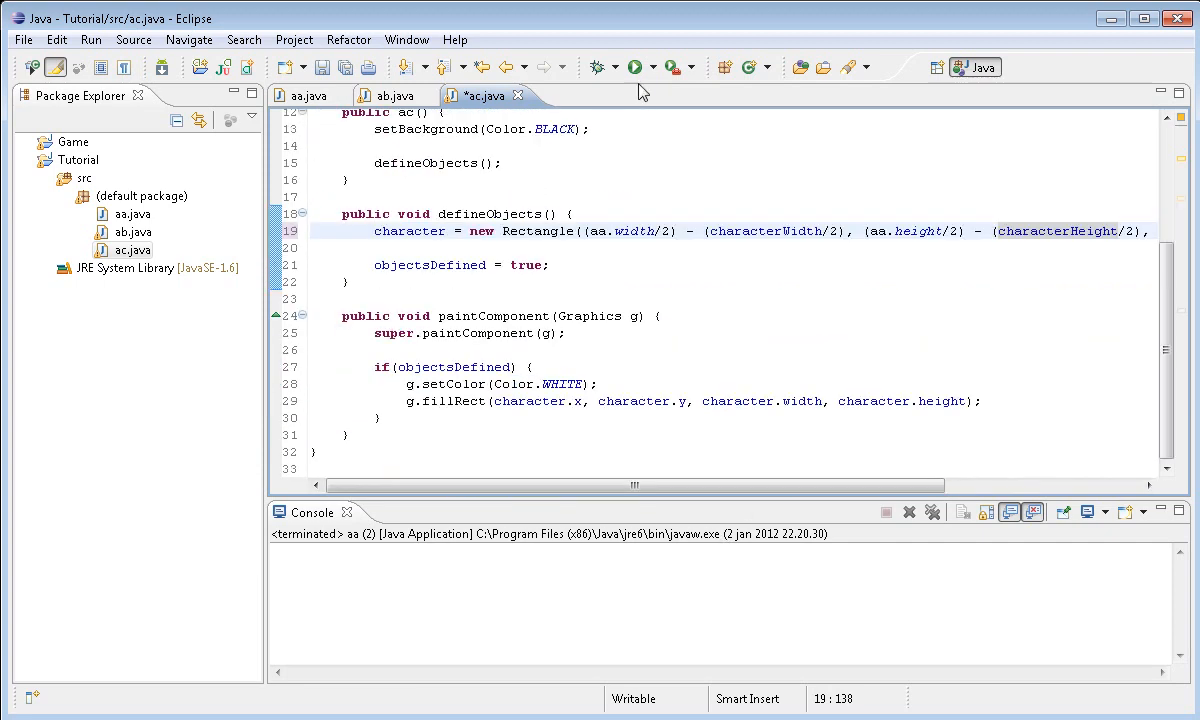
left_click(634, 67)
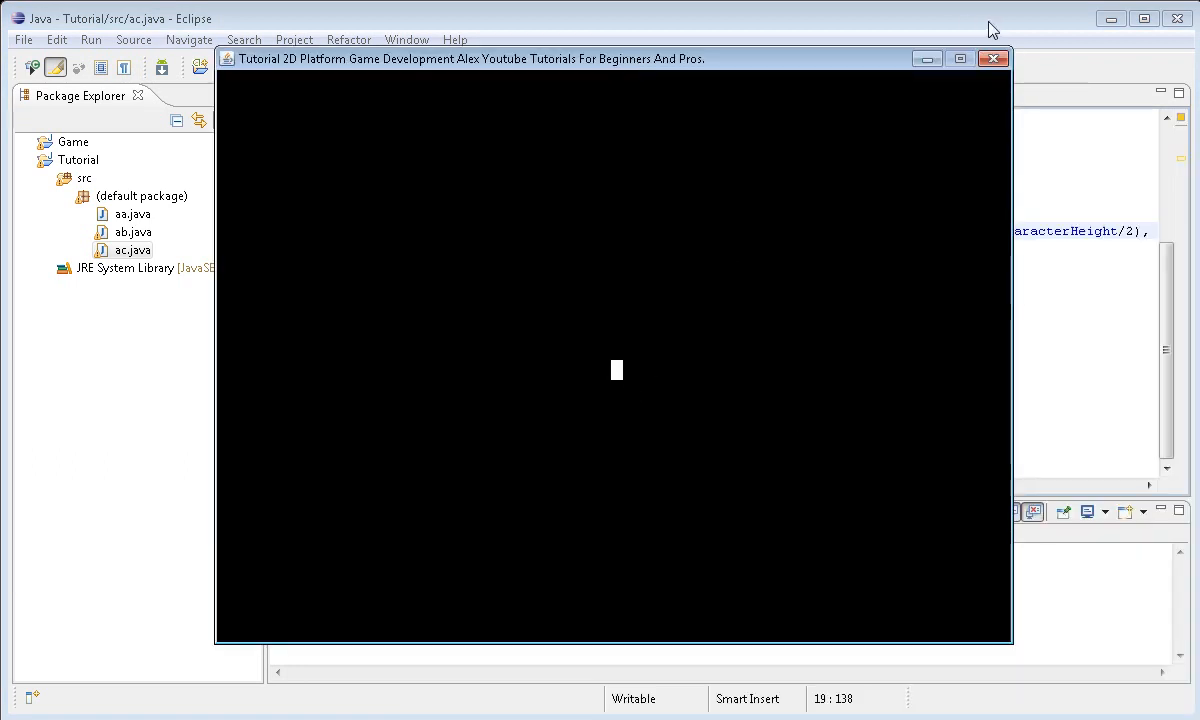
left_click(991, 58)
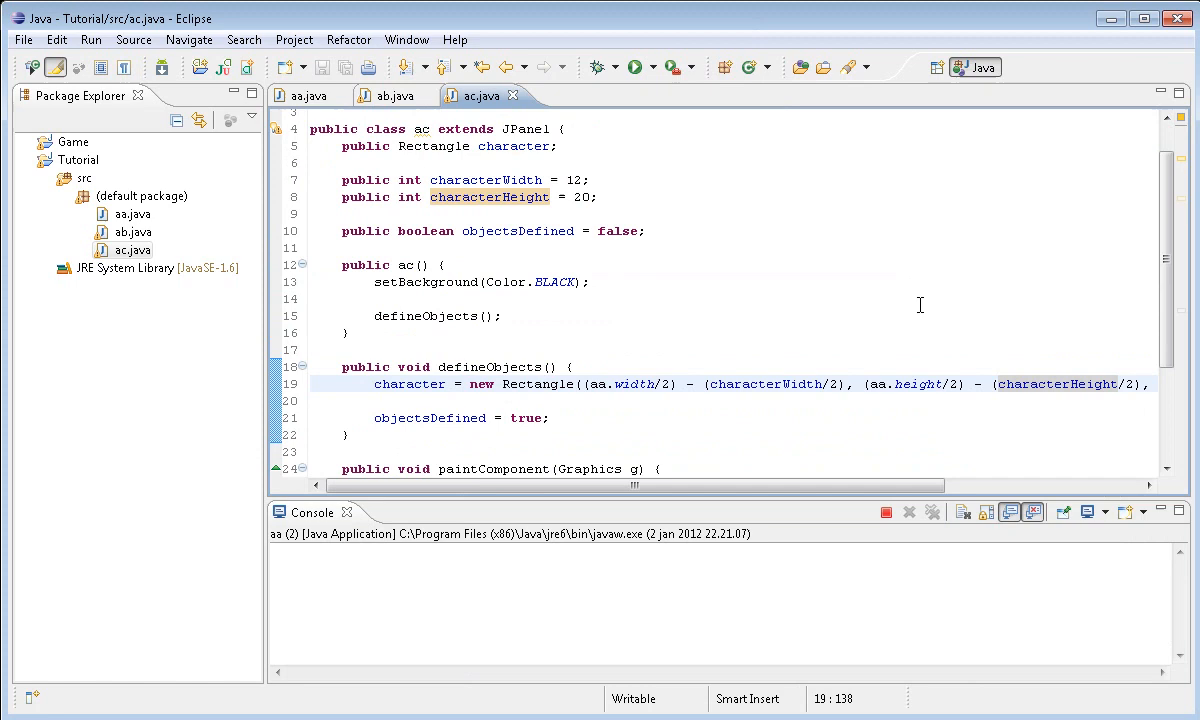
mouse_move(494, 258)
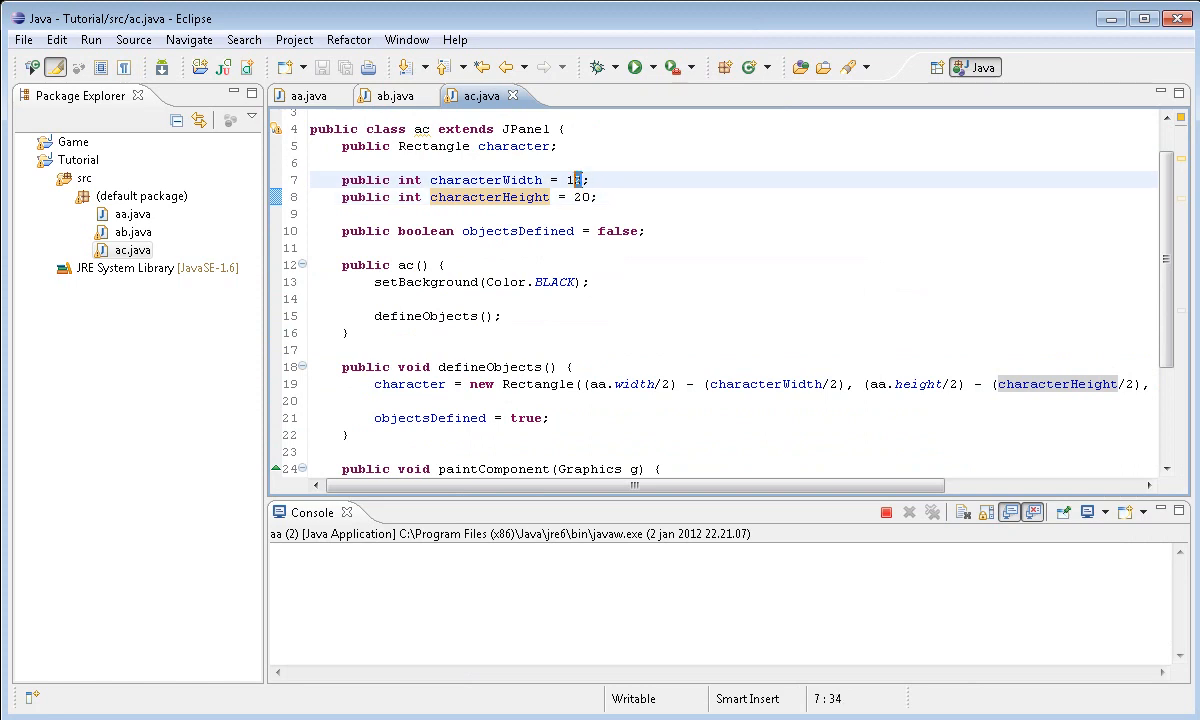
Set characterWidth to 24 and characterHeight to 36, then save
type("20")
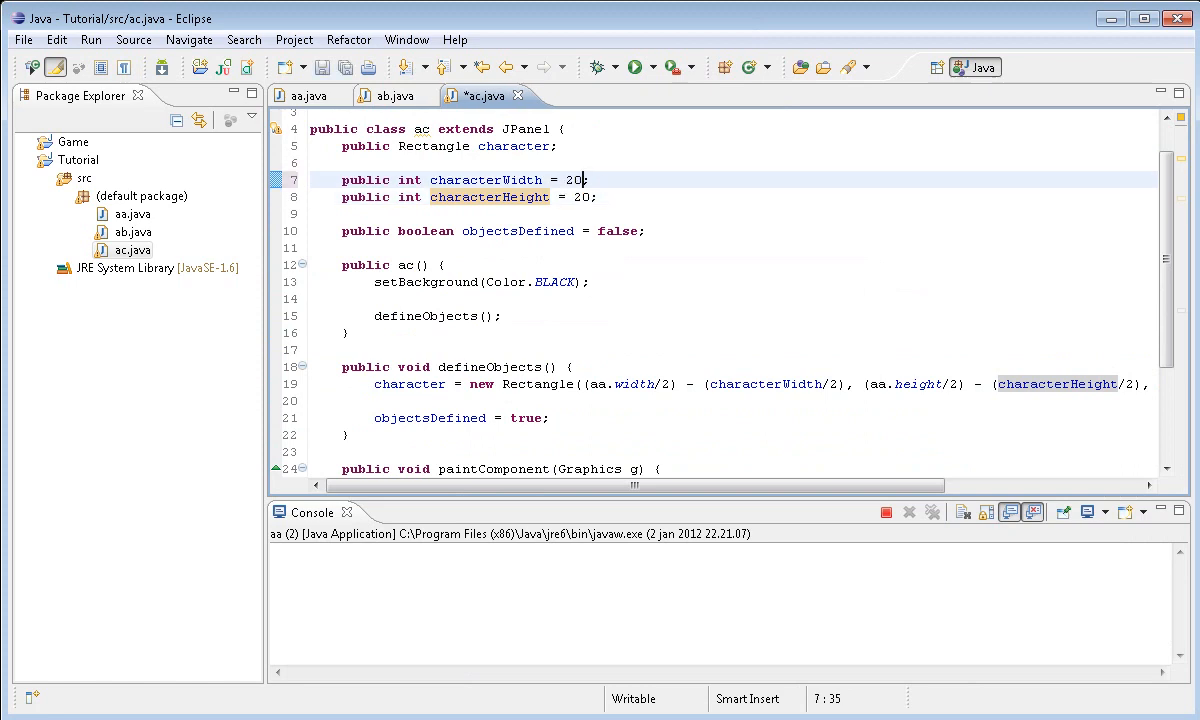
type("24")
left_click(734, 197)
type("36")
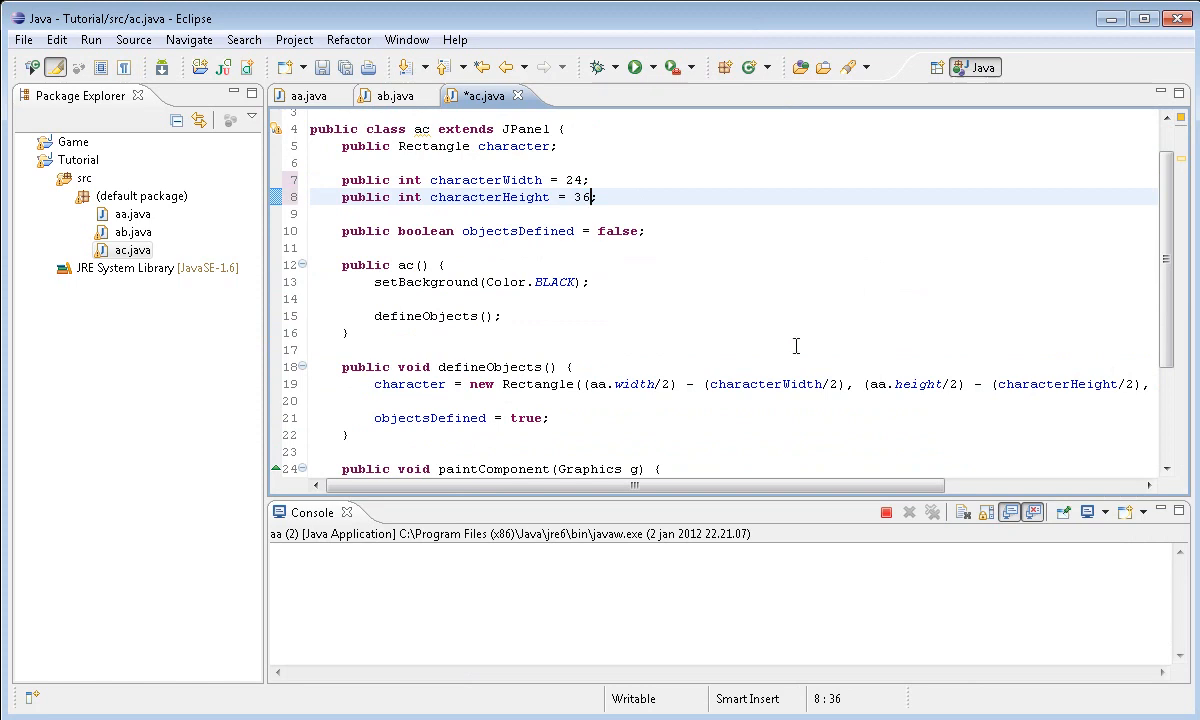
key("ctrl+s")
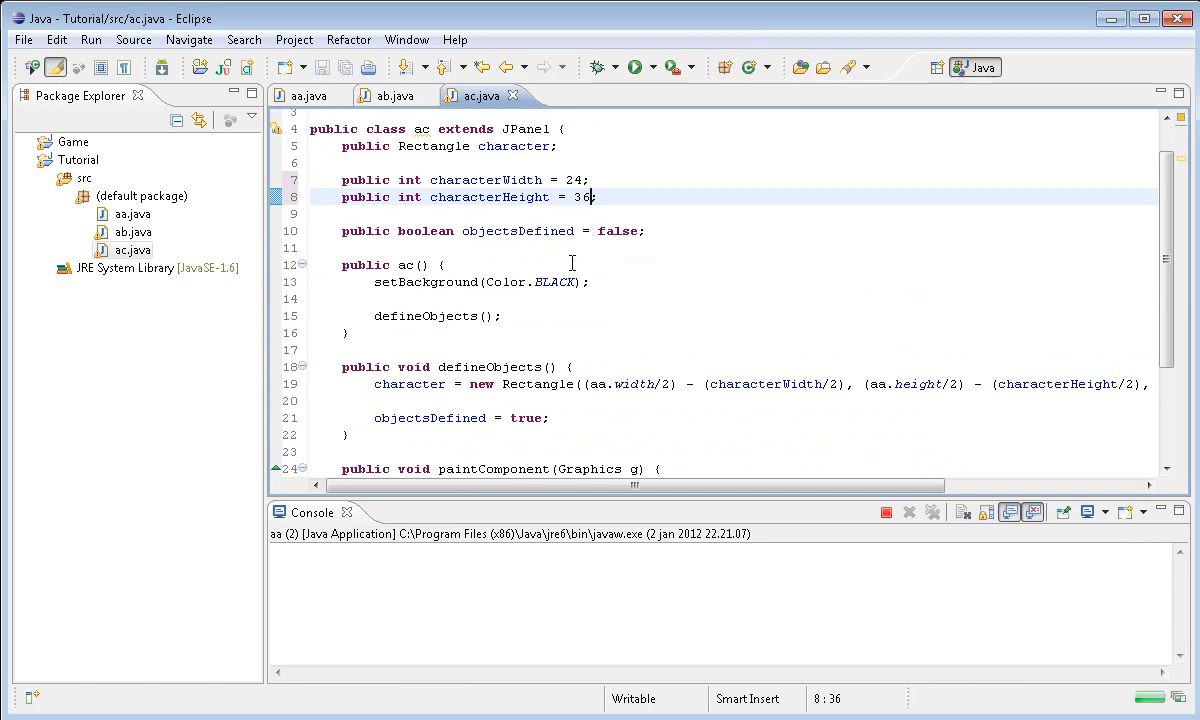
Run the game twice to check the larger character, closing the window each time
left_click(633, 67)
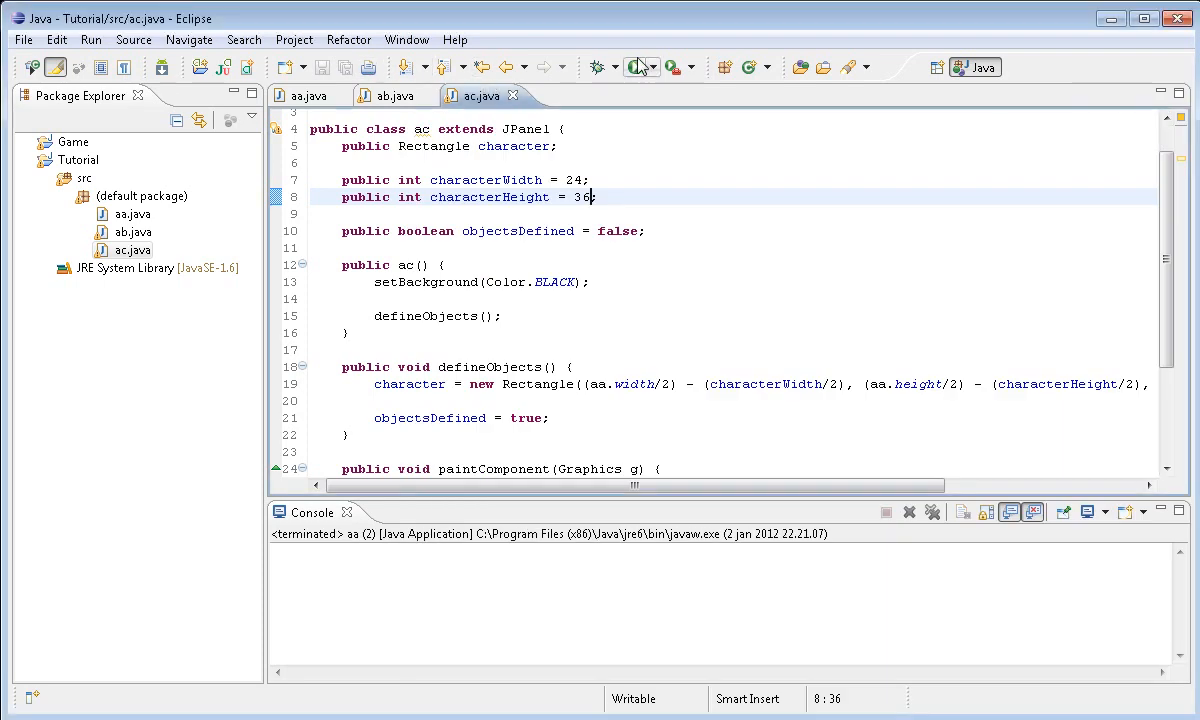
left_click(633, 67)
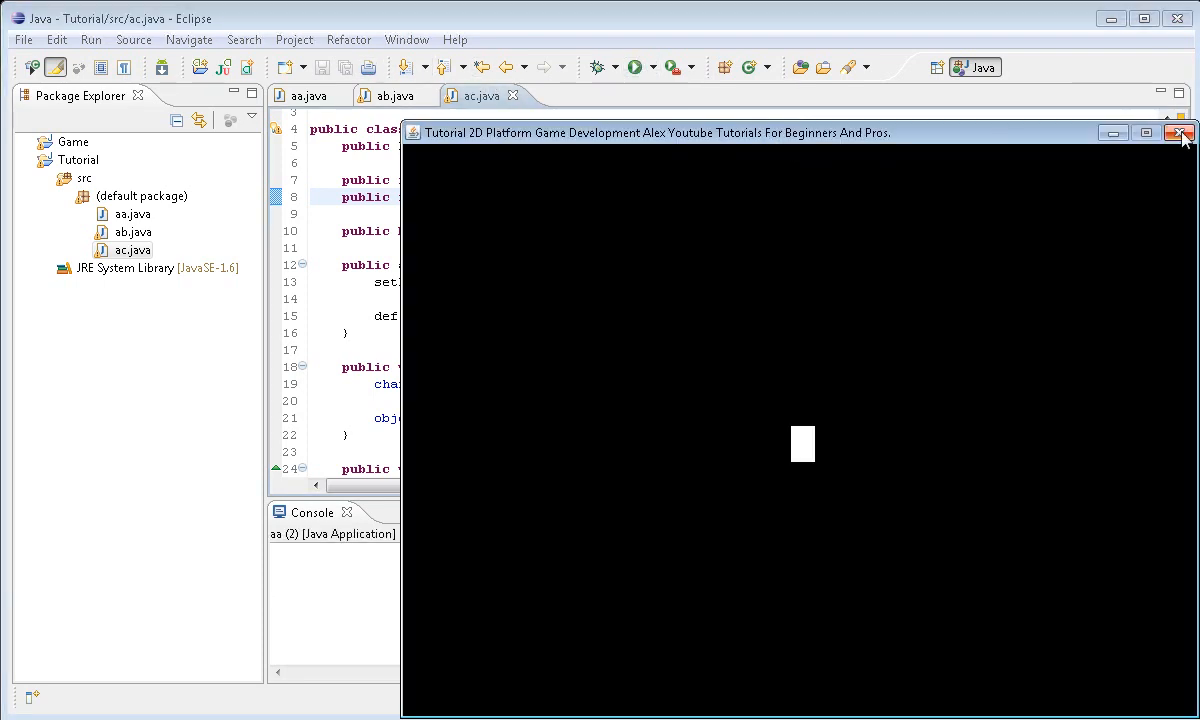
left_click(1181, 132)
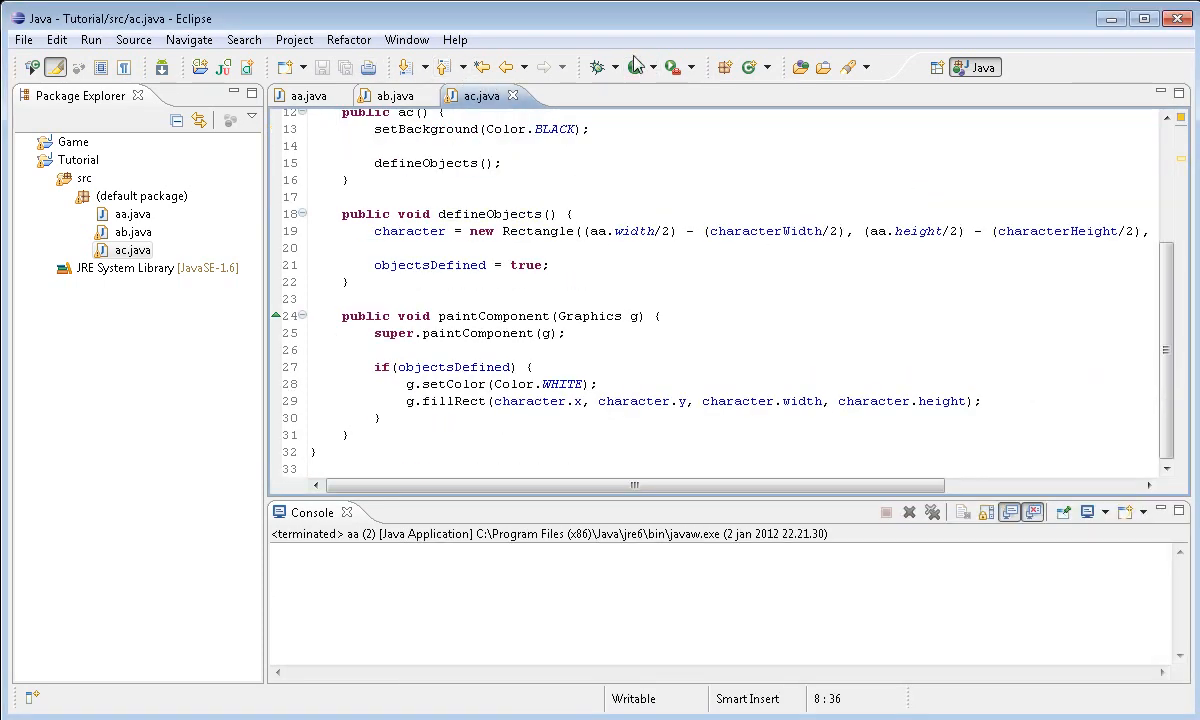
left_click(635, 67)
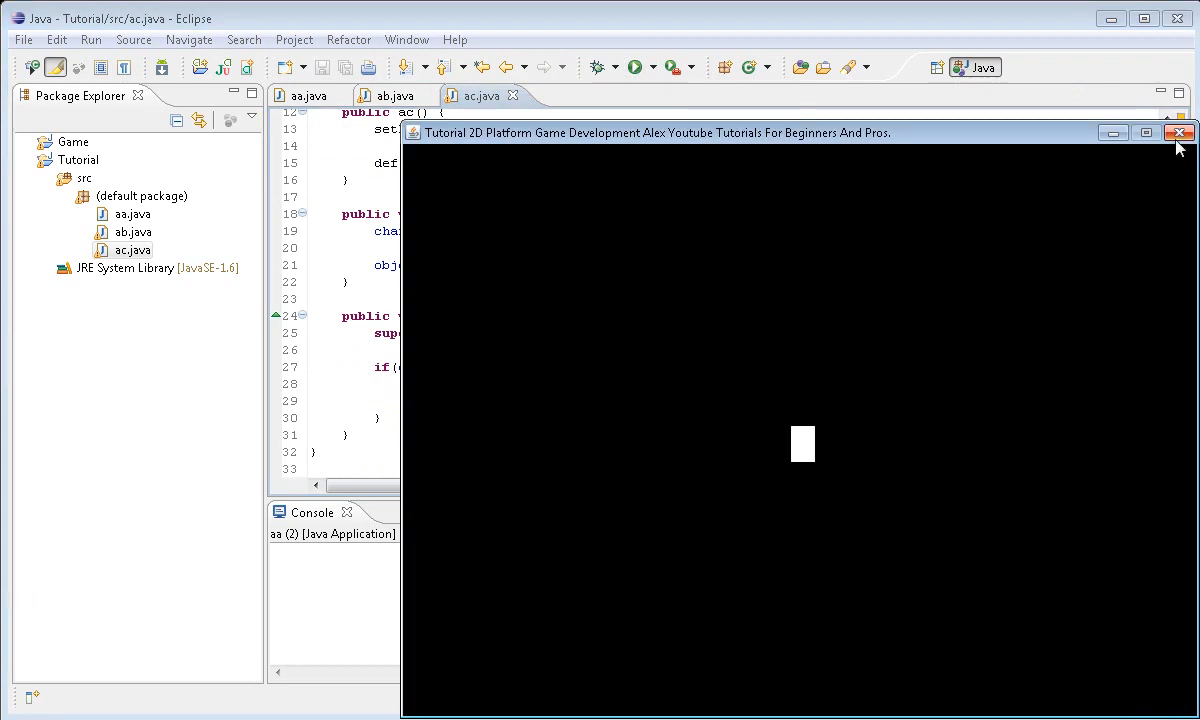
left_click(1178, 132)
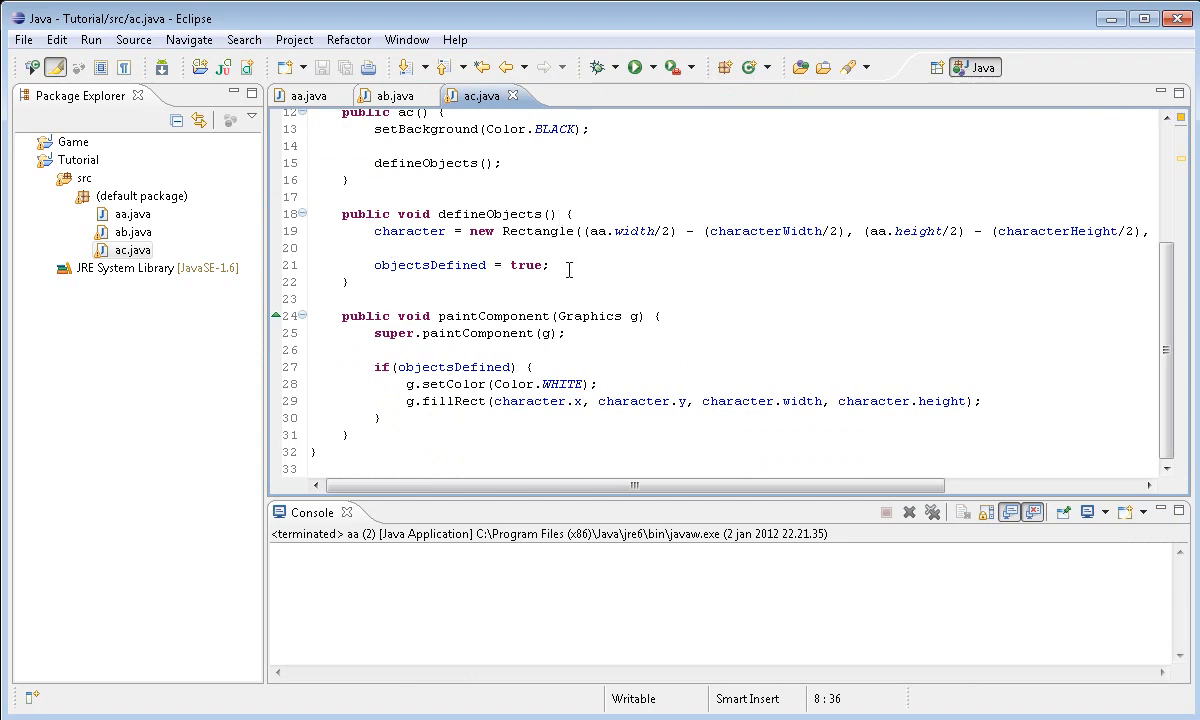
Add repaint(); after objectsDefined = true; and run the game
left_click(550, 264)
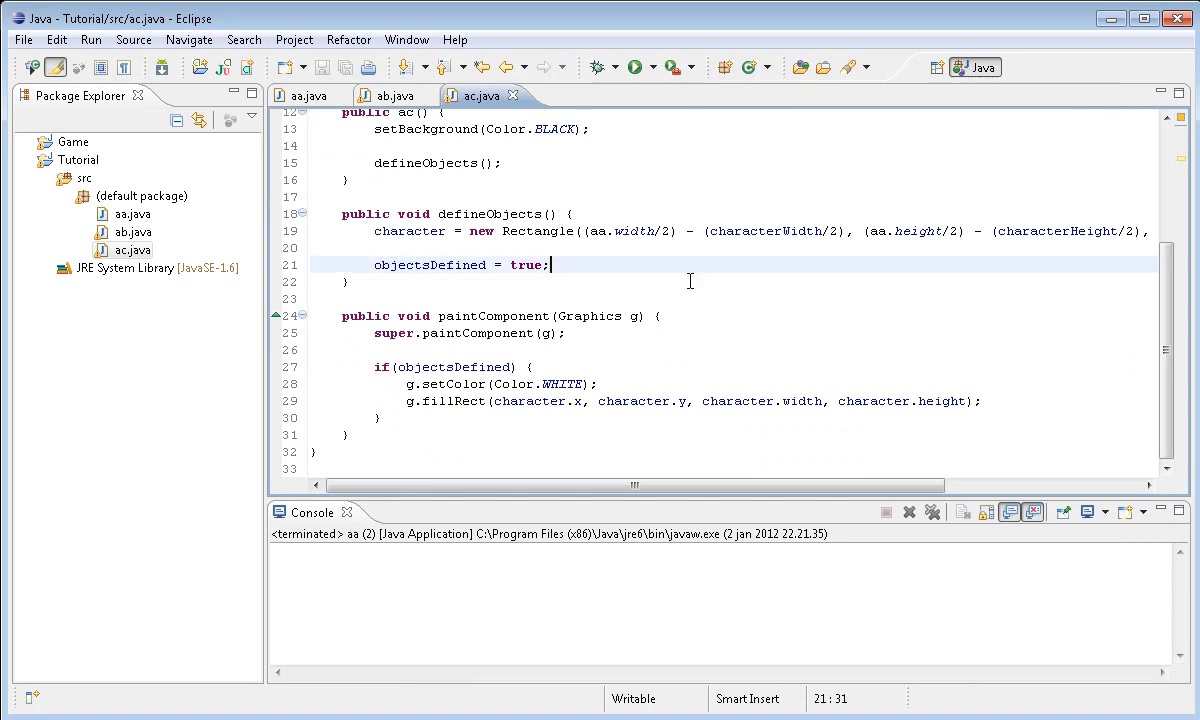
type("rep")
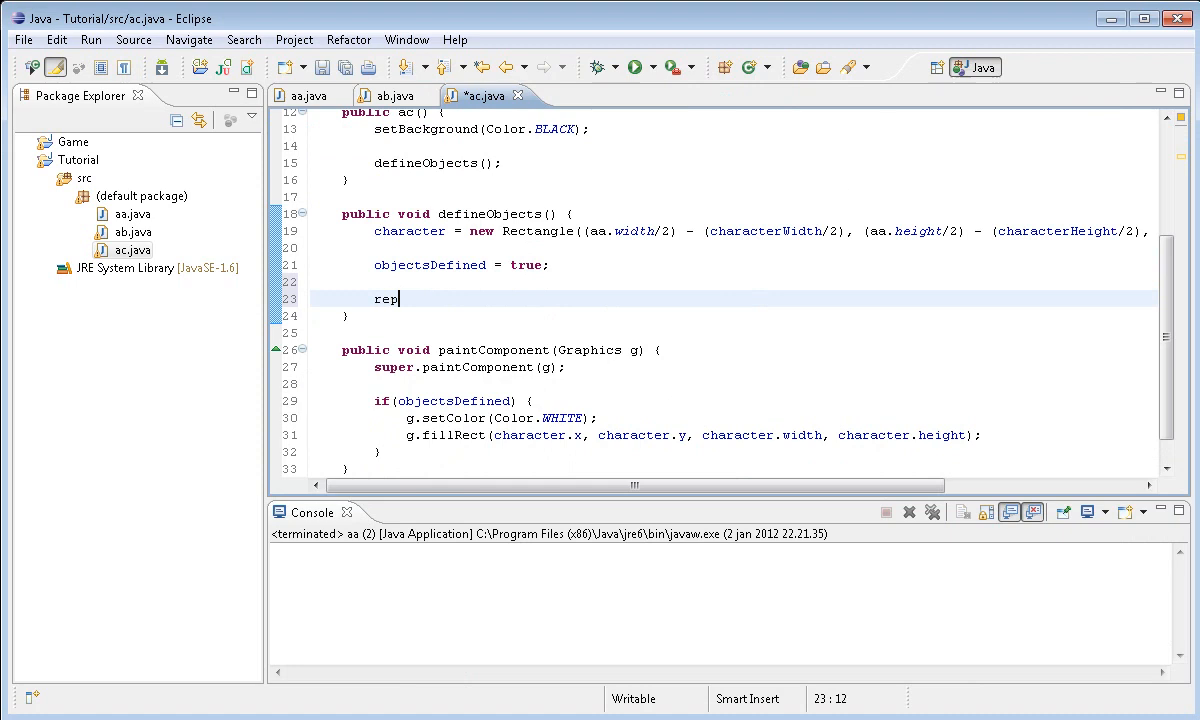
type("aint();")
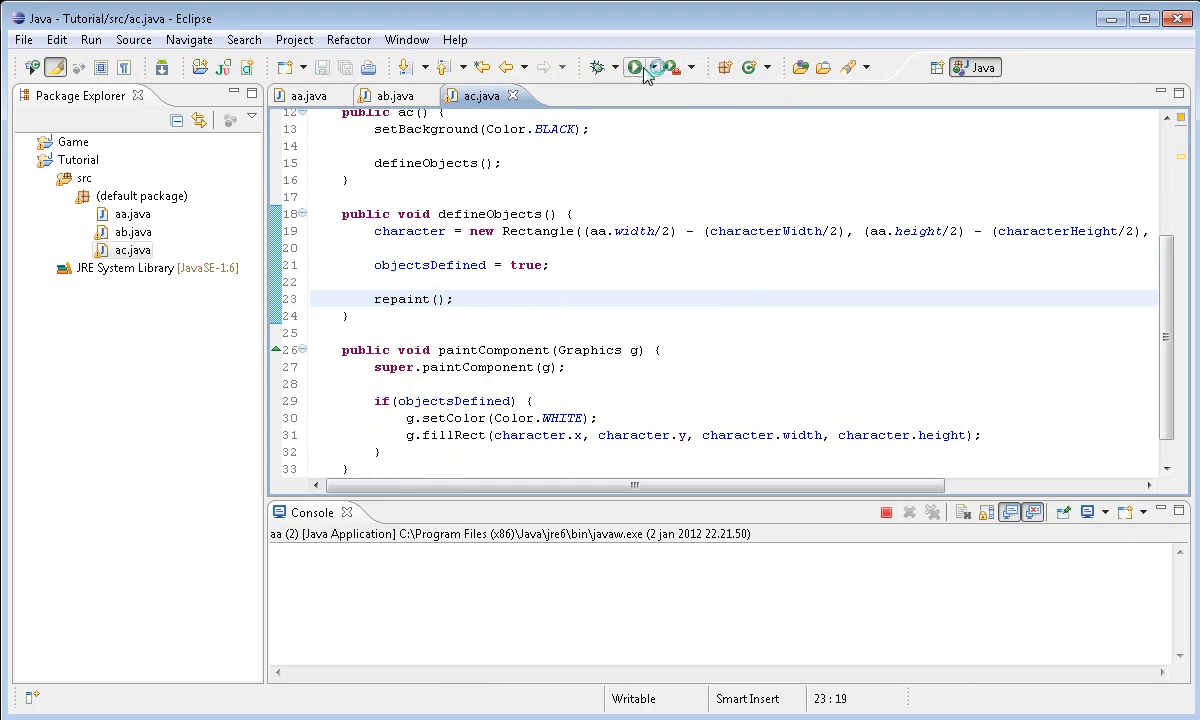
left_click(634, 67)
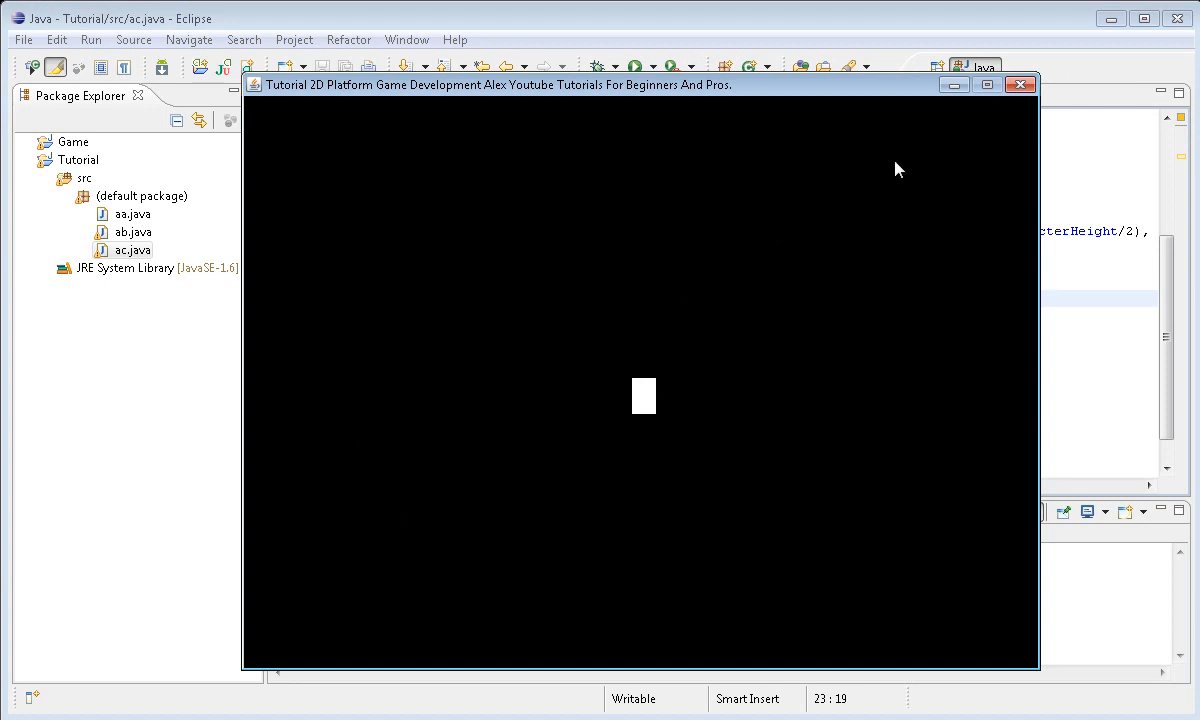
mouse_move(688, 400)
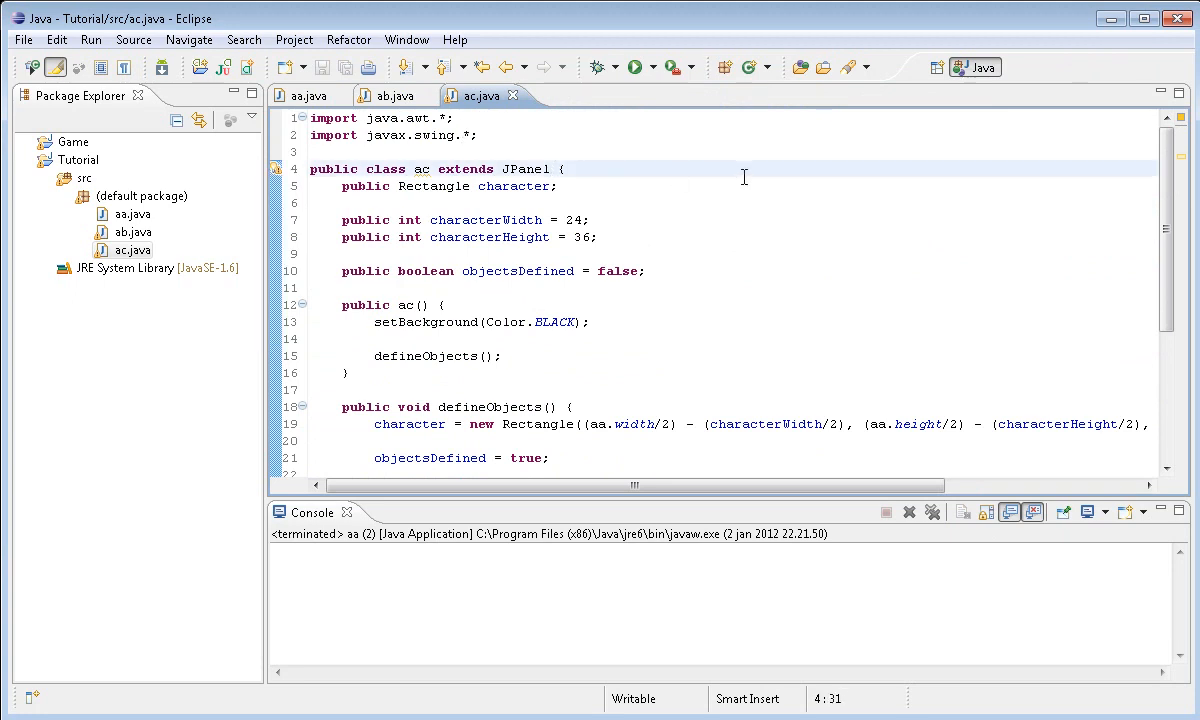
Make the ac class implement Runnable and generate the run() method stub
type("i")
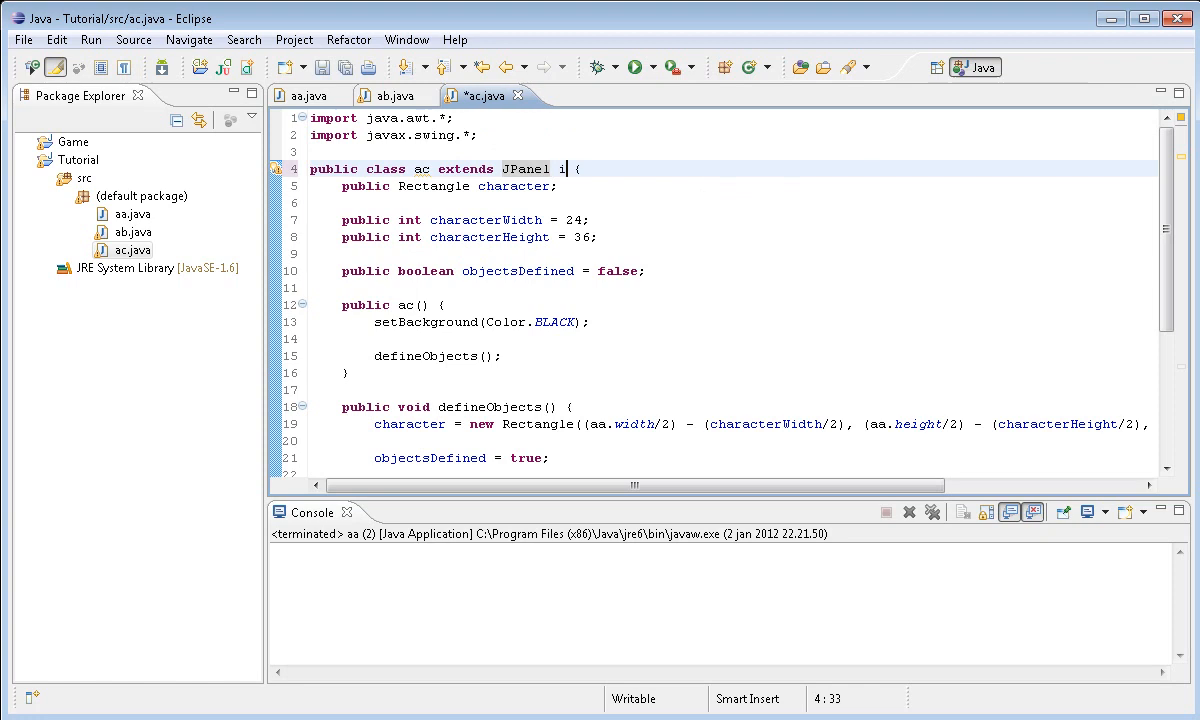
type("mpements")
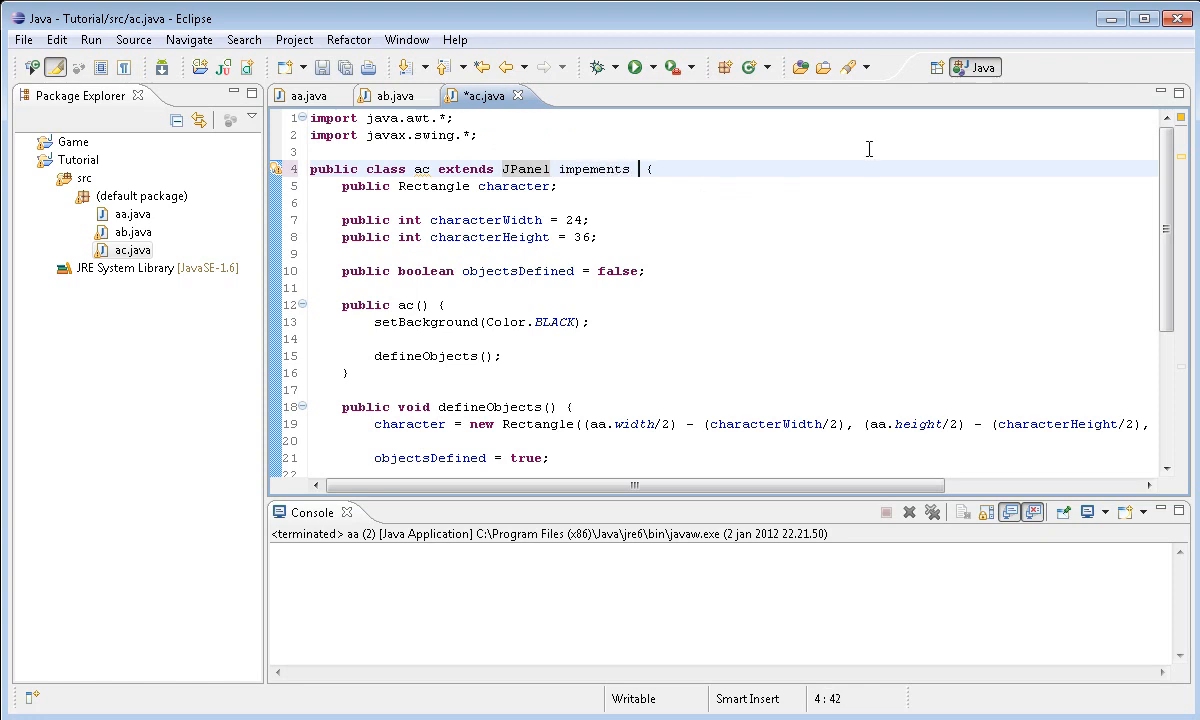
type("Runnable")
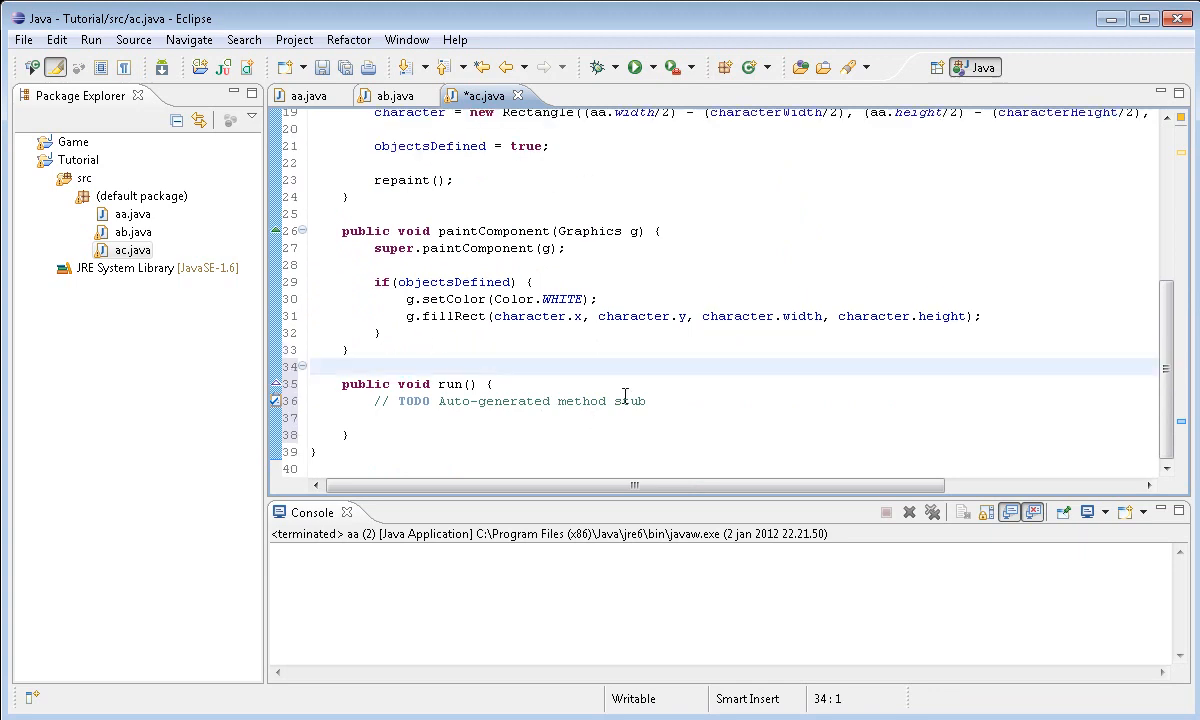
left_click(500, 400)
type("public")
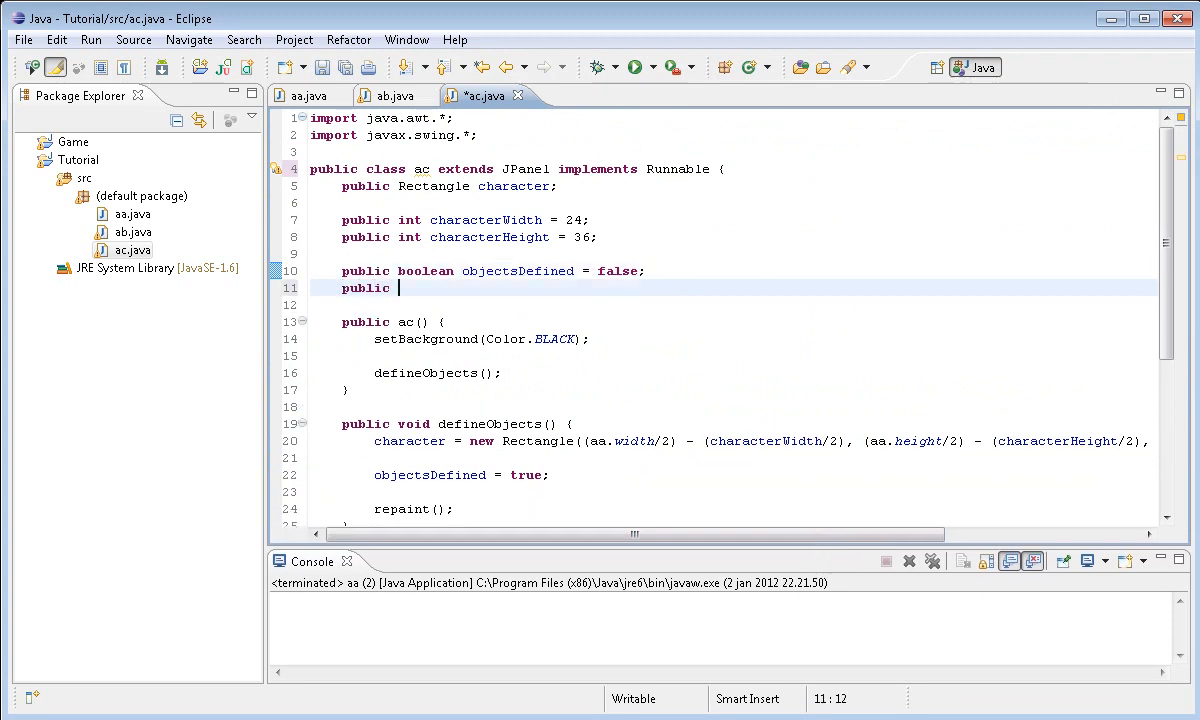
Declare the fields 'public boolean falling = false;' and 'public int fps = 1000'
type("boolean fa")
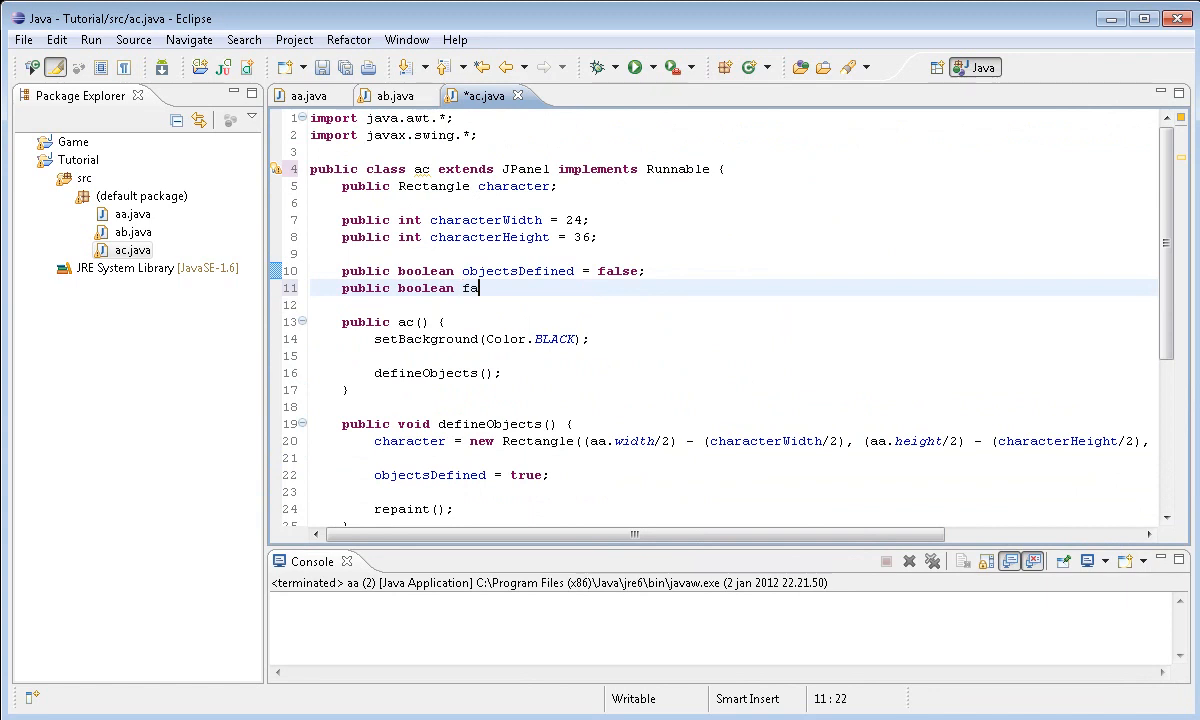
type("lling =")
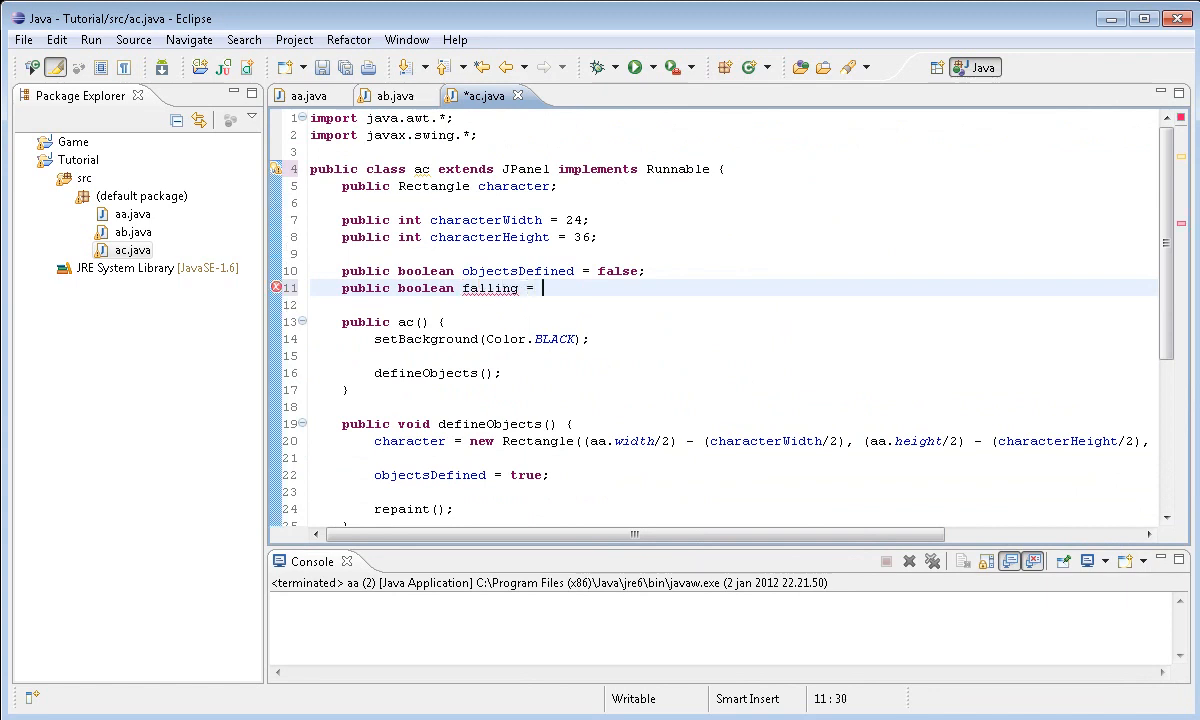
type("false;")
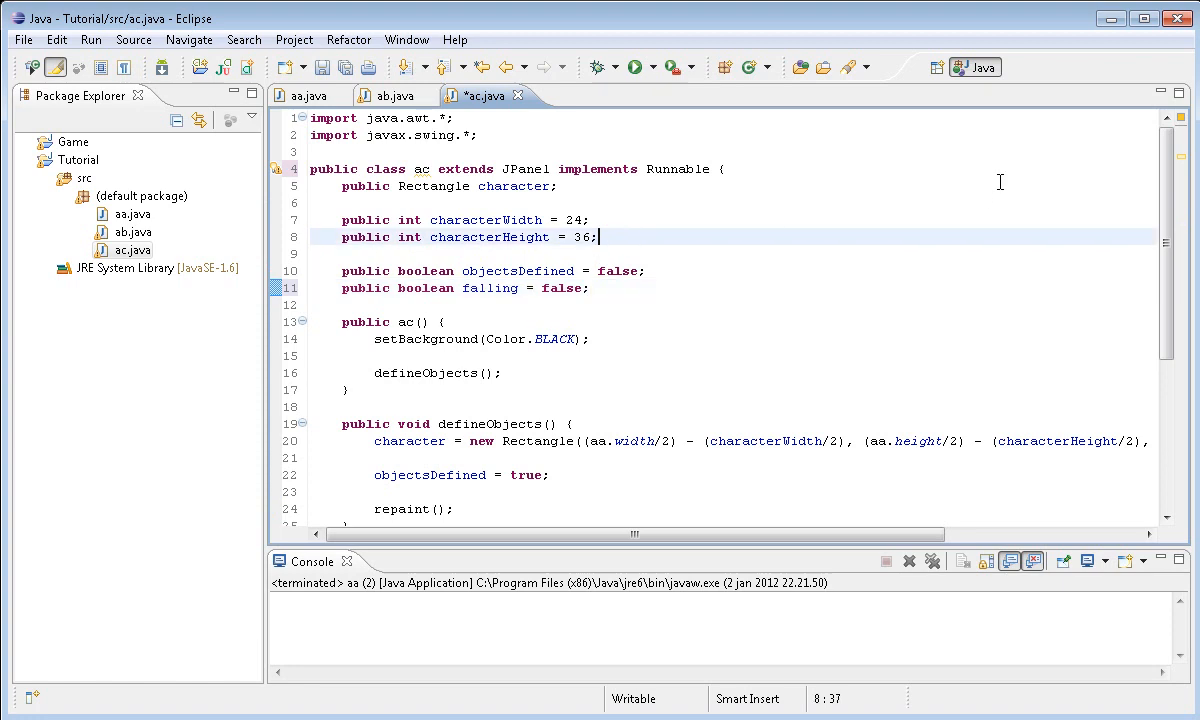
type("public")
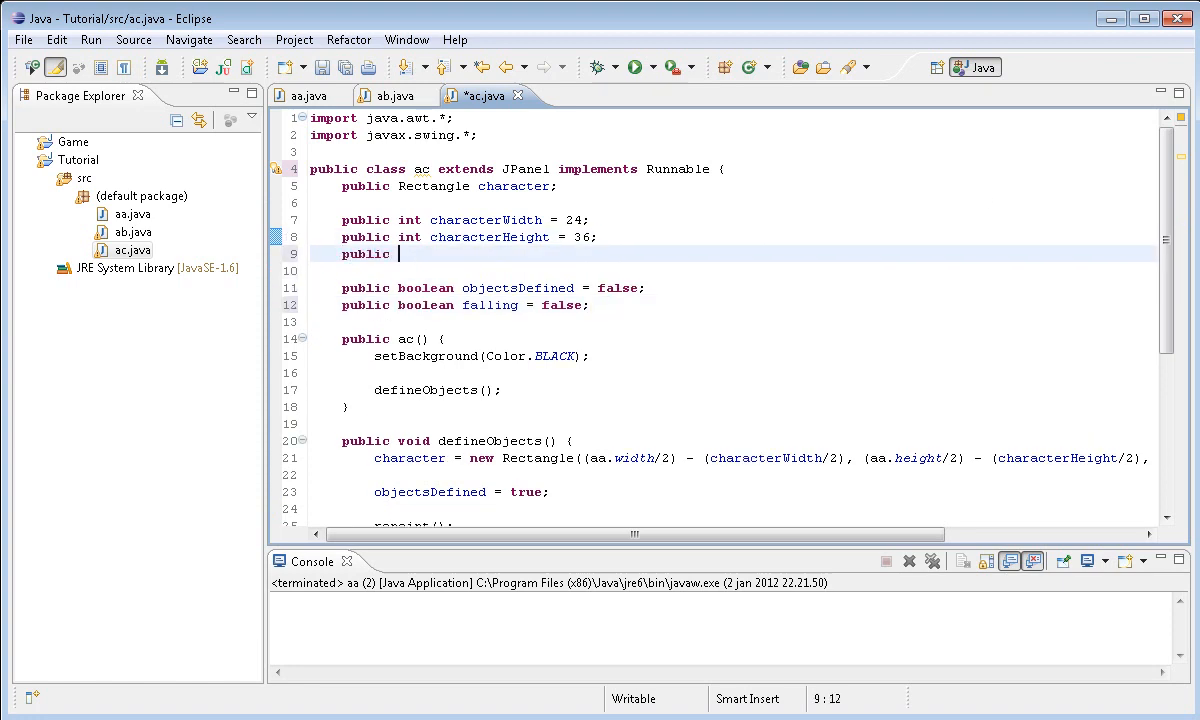
type("int fps =")
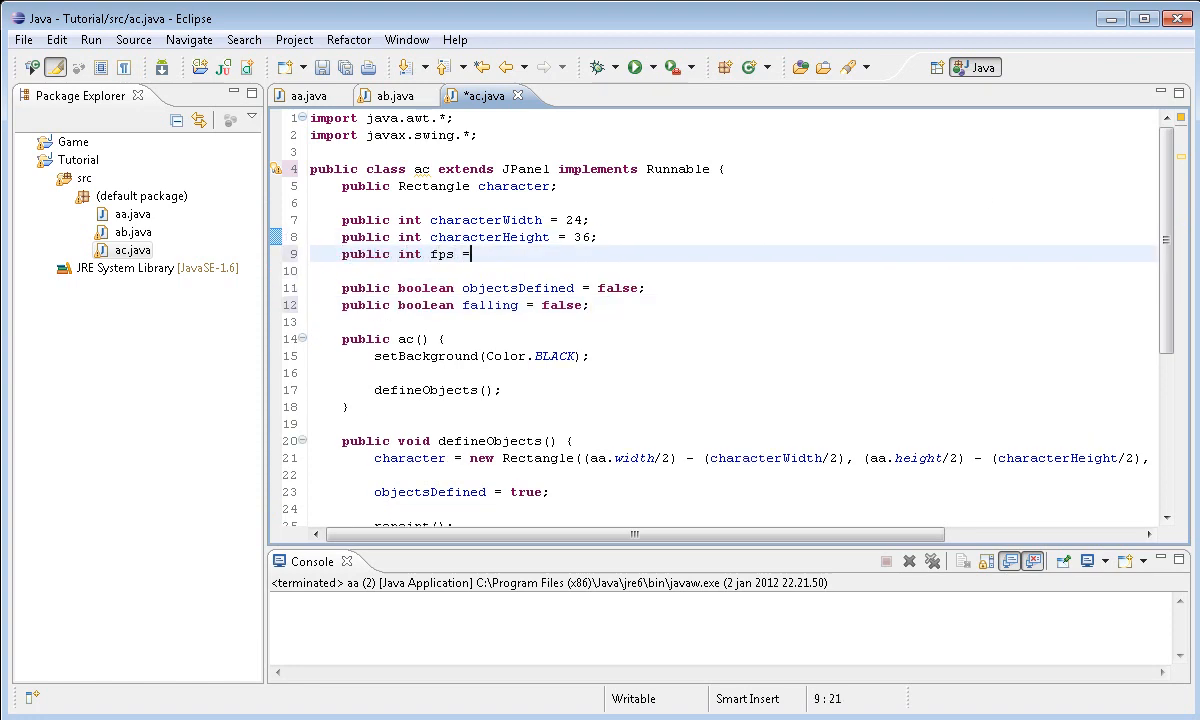
type("1000;")
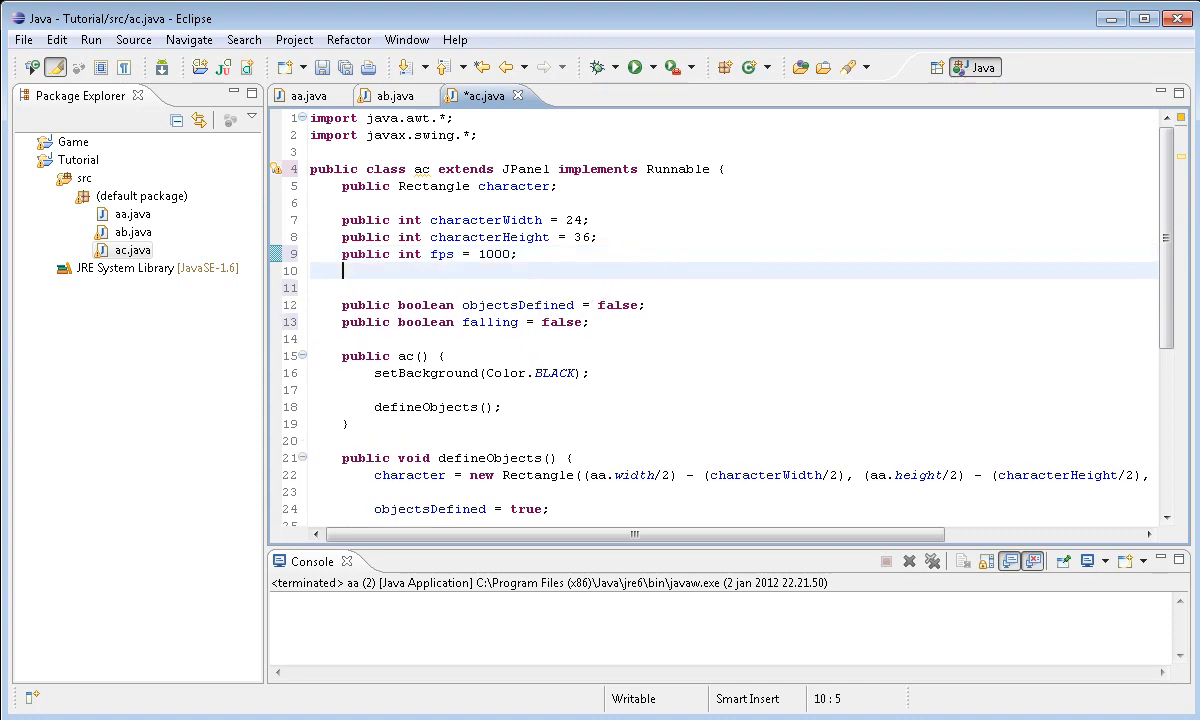
Declare 'public int fallingSpeed = 10;' and scroll down to run()
type("public int")
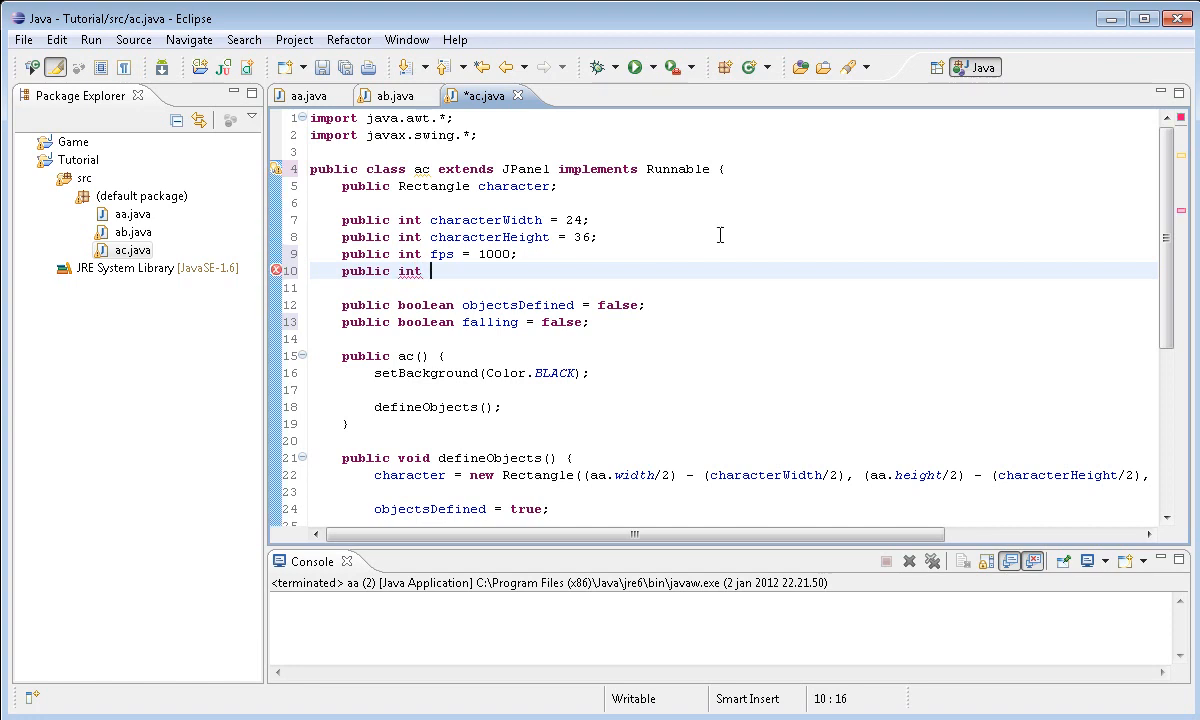
type("fallin")
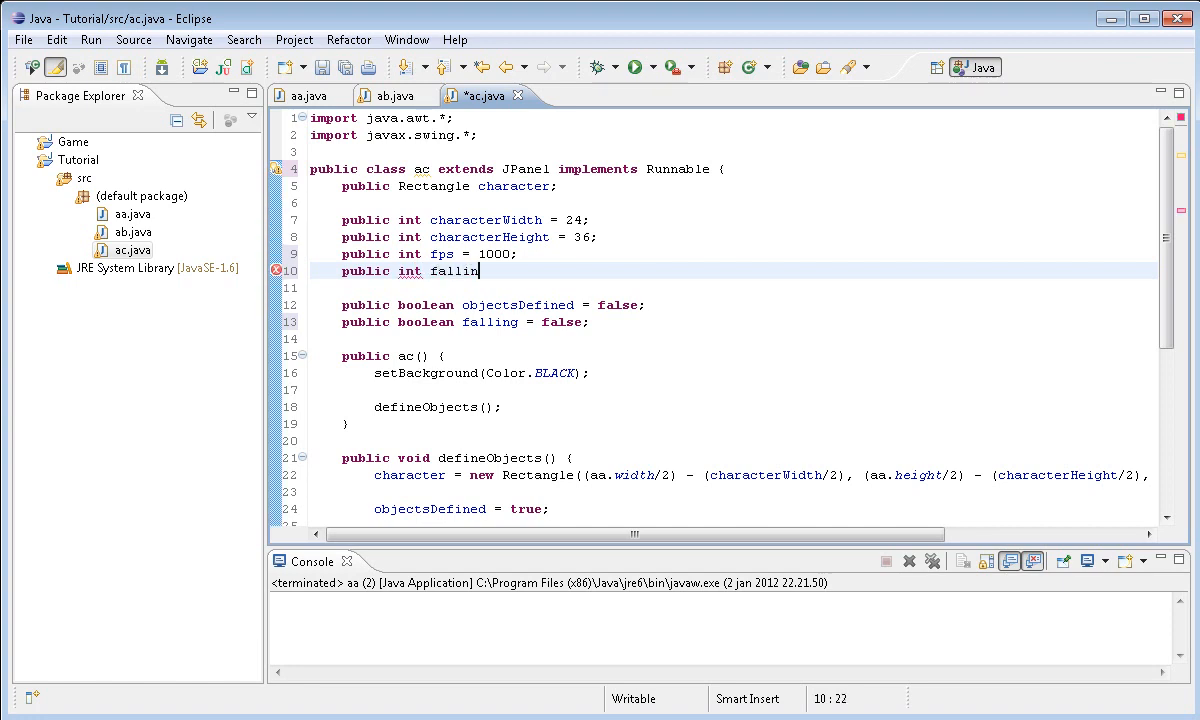
type("gSpeed = 1")
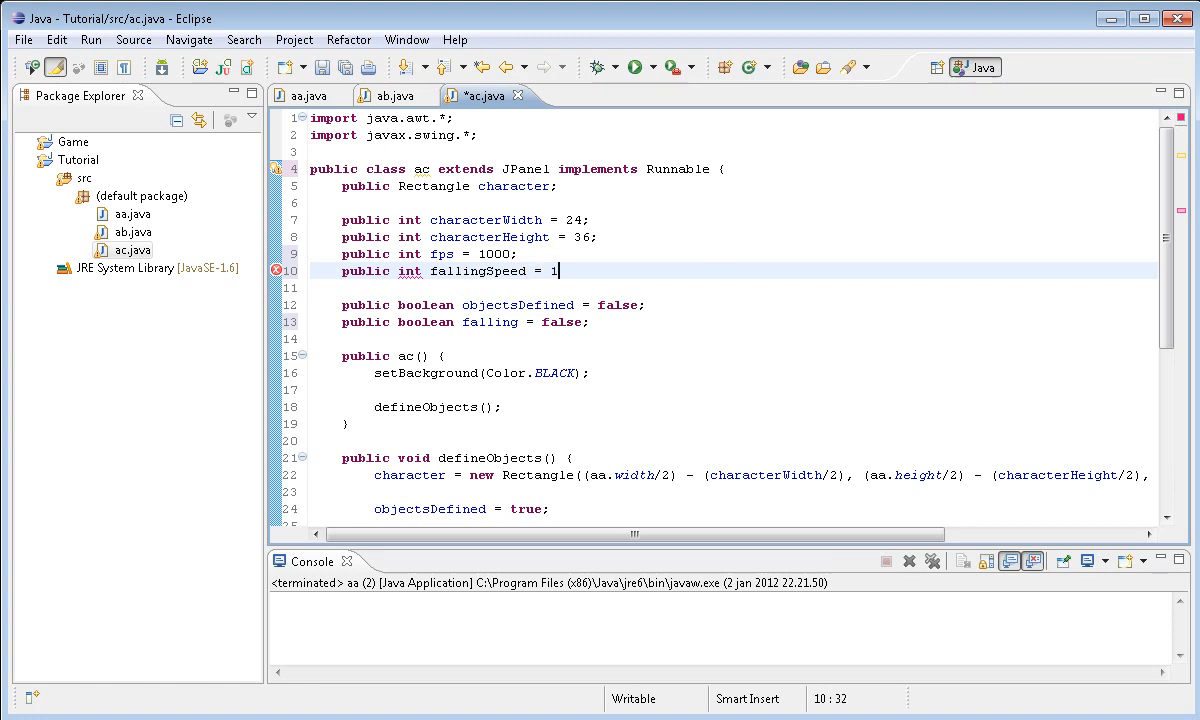
type(";")
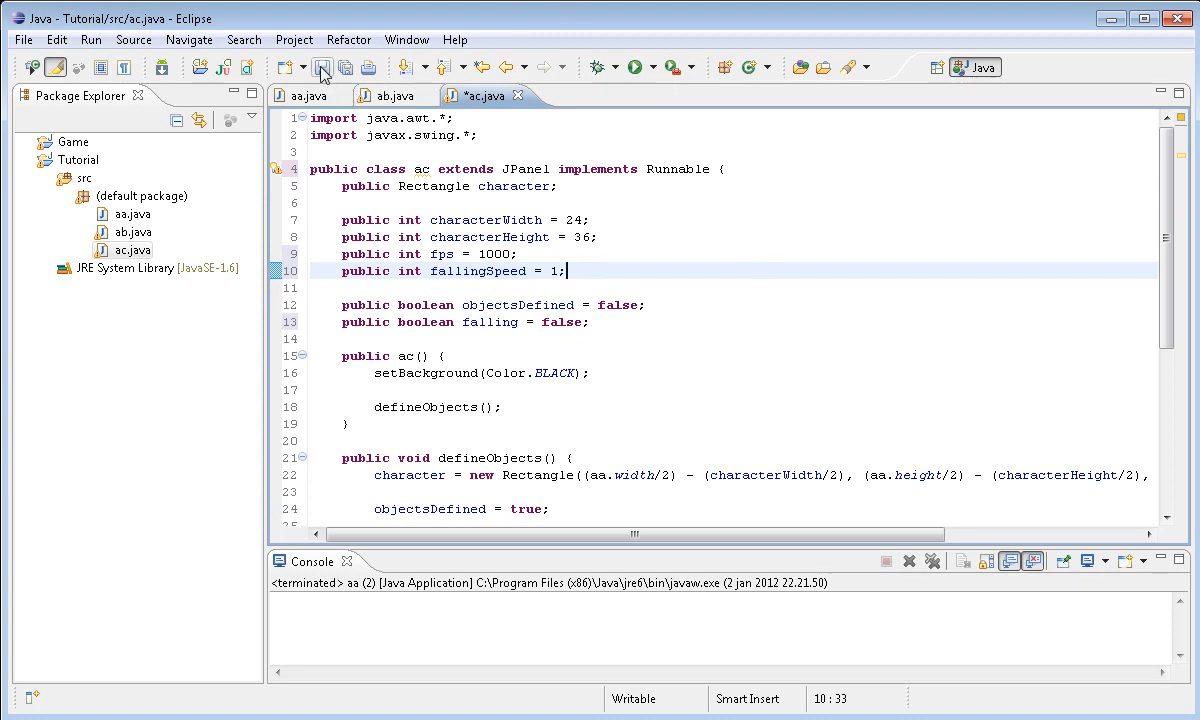
type("0")
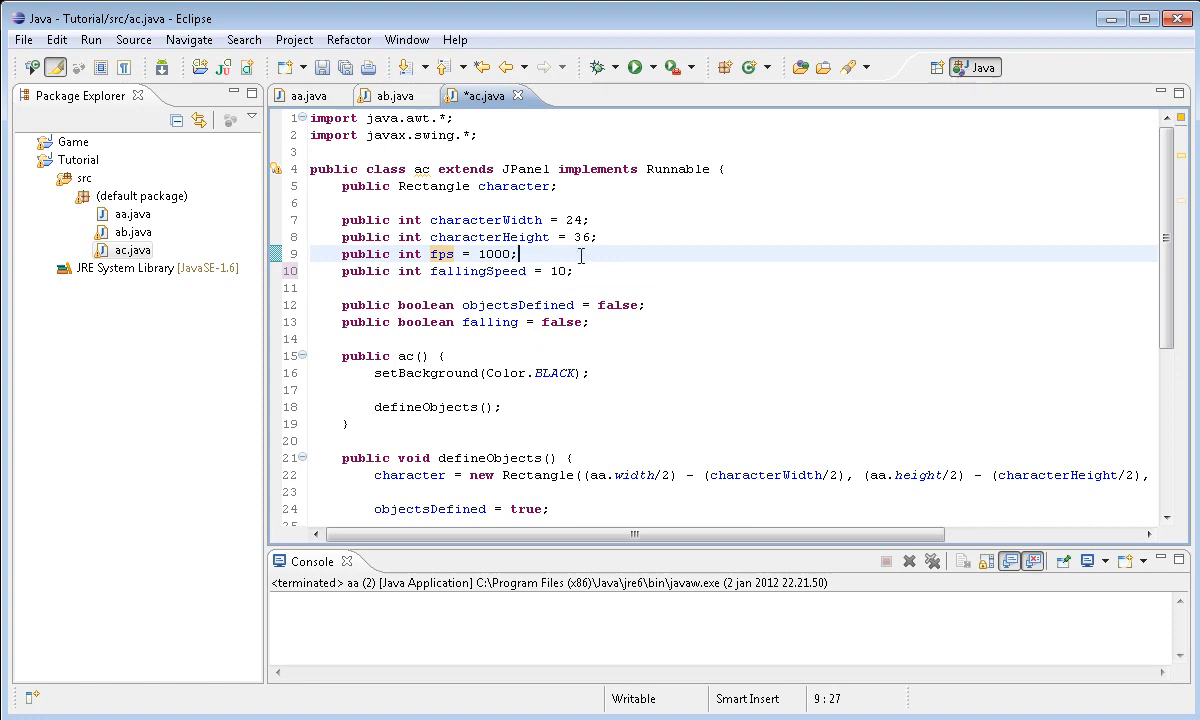
scroll("down", 3)
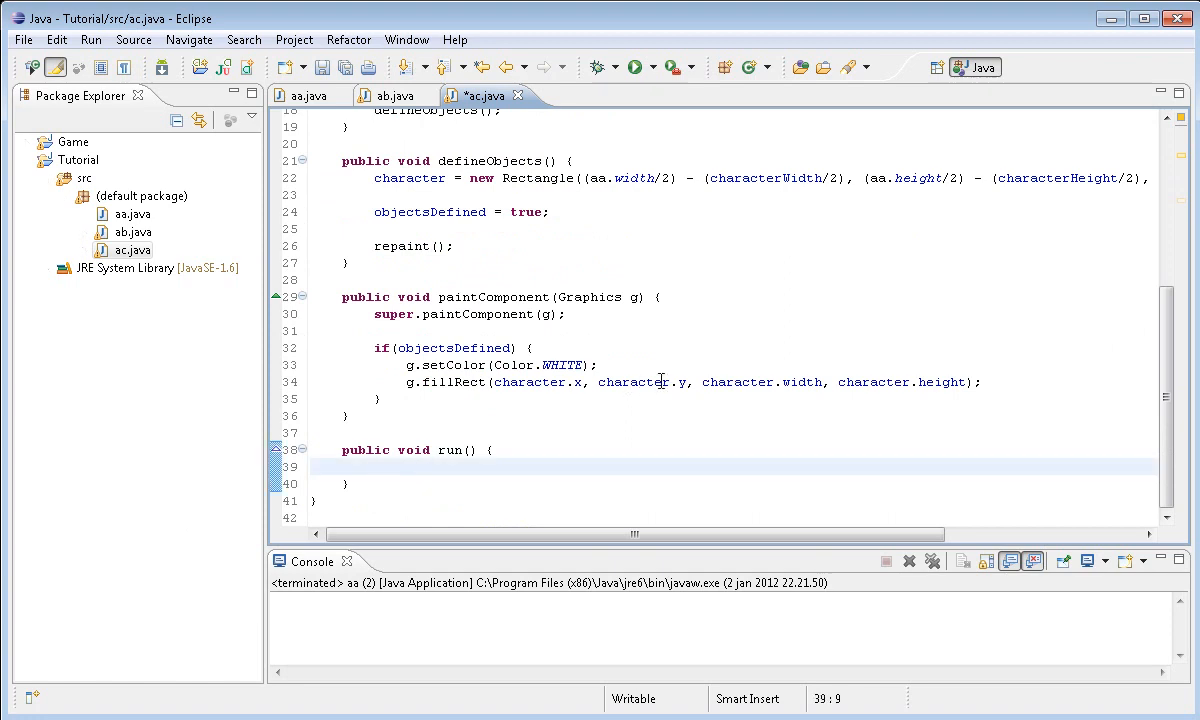
Call fpsSetter() inside run() and start declaring the fpsSetter method
type("fps")
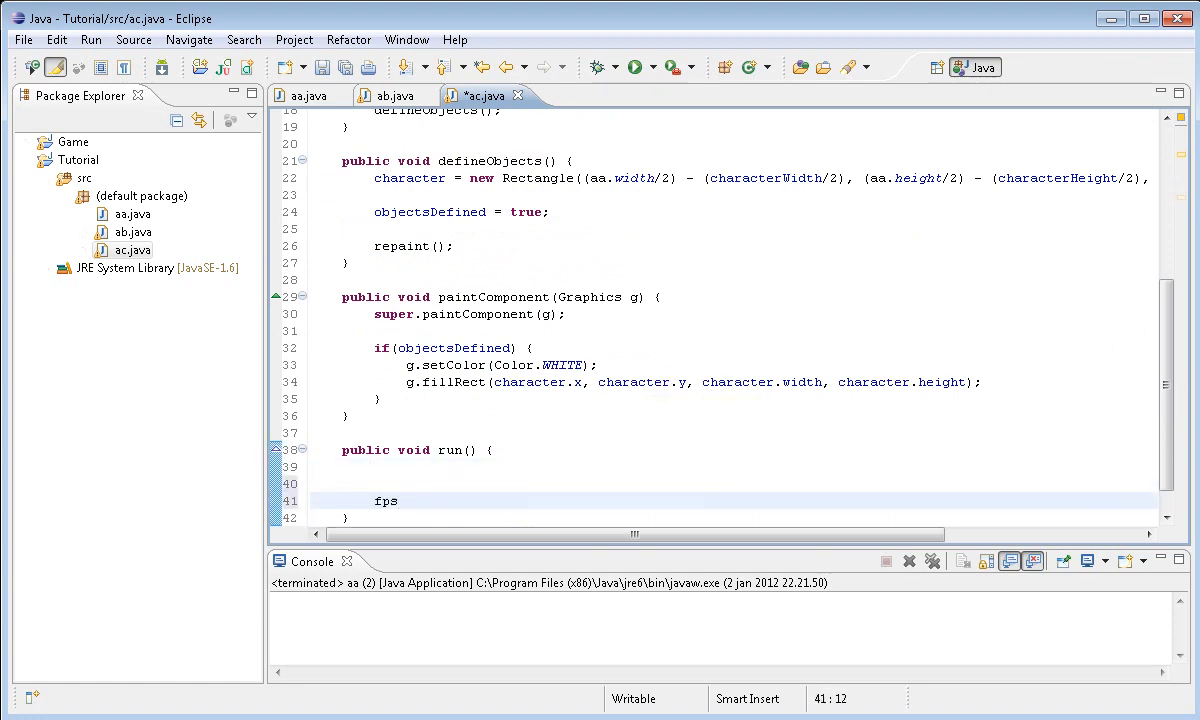
type("Setter();")
type("public void f")
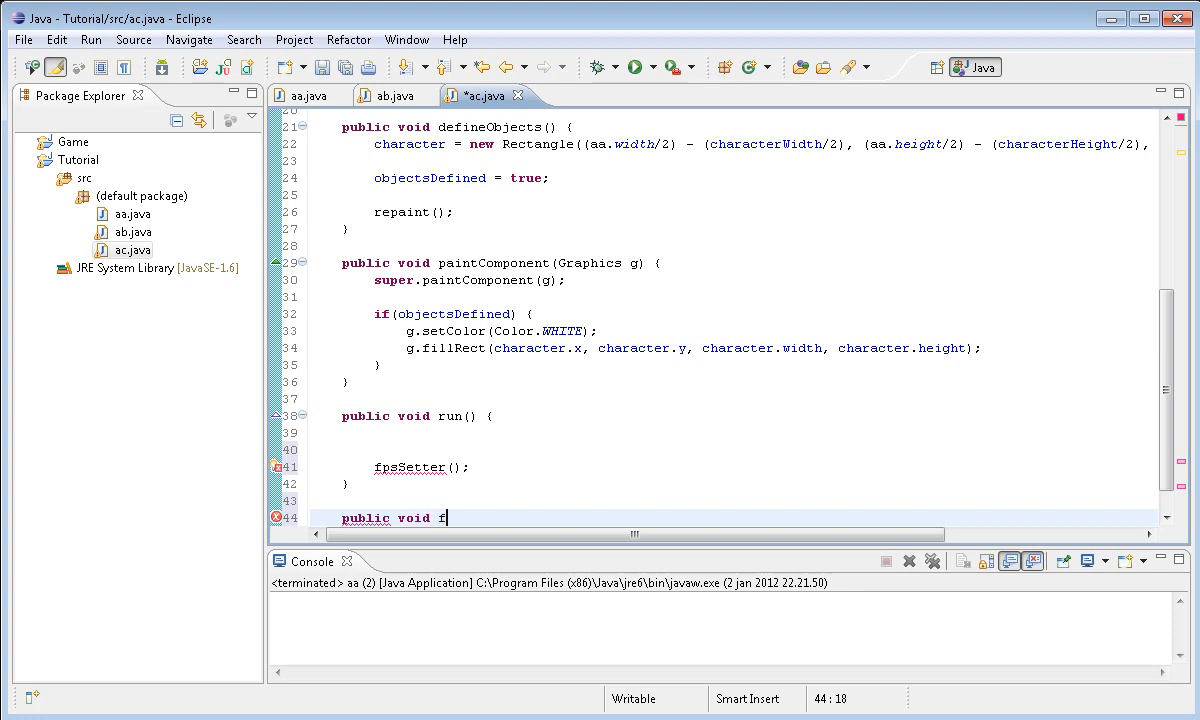
type("psSette")
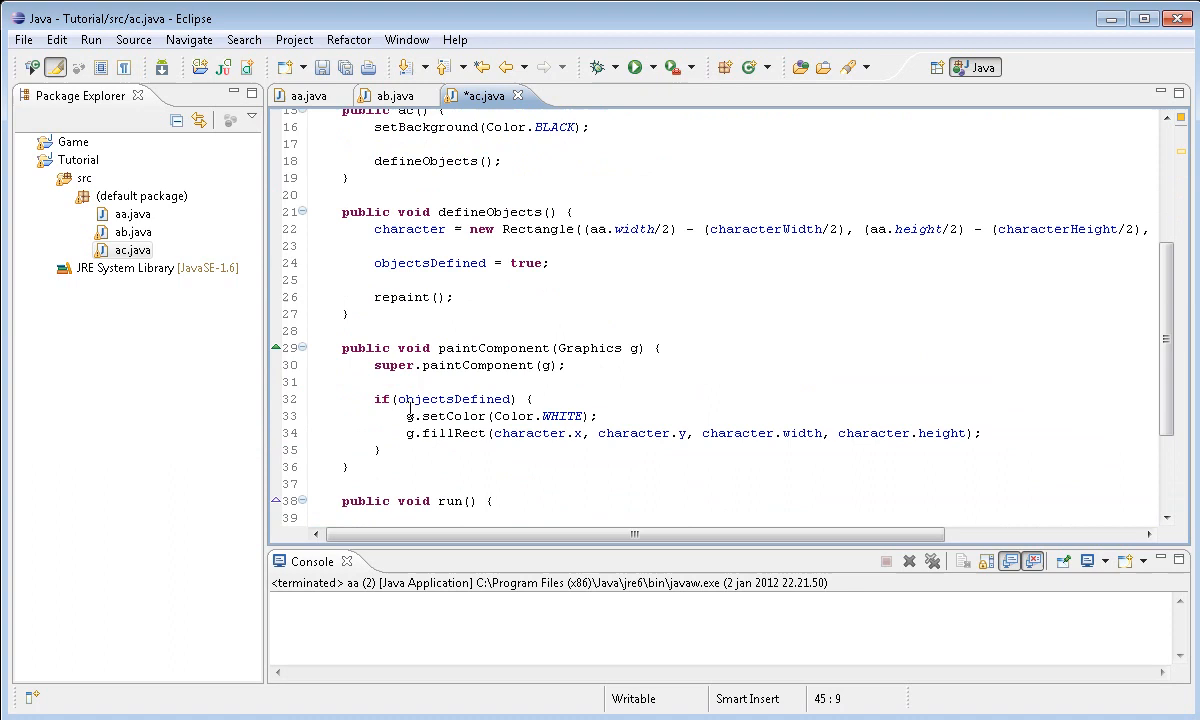
mouse_move(502, 302)
type("public")
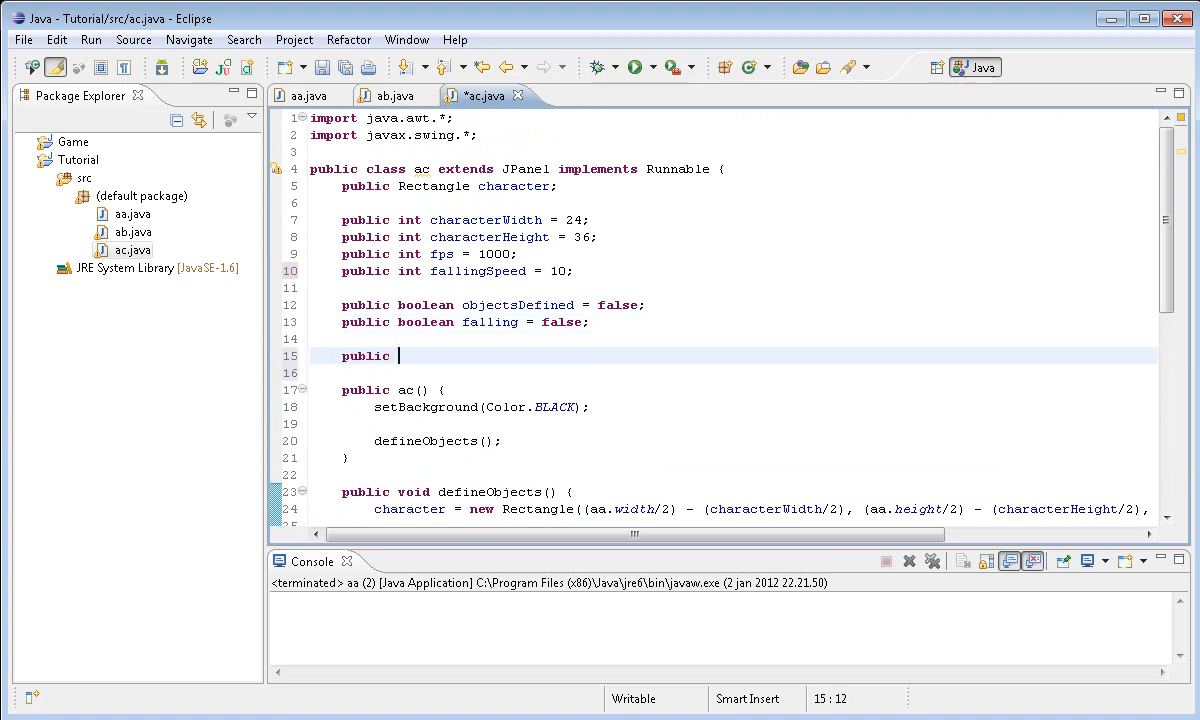
Declare 'public Thread game;' and set game = new Thread(this) in the constructor
type("Thread")
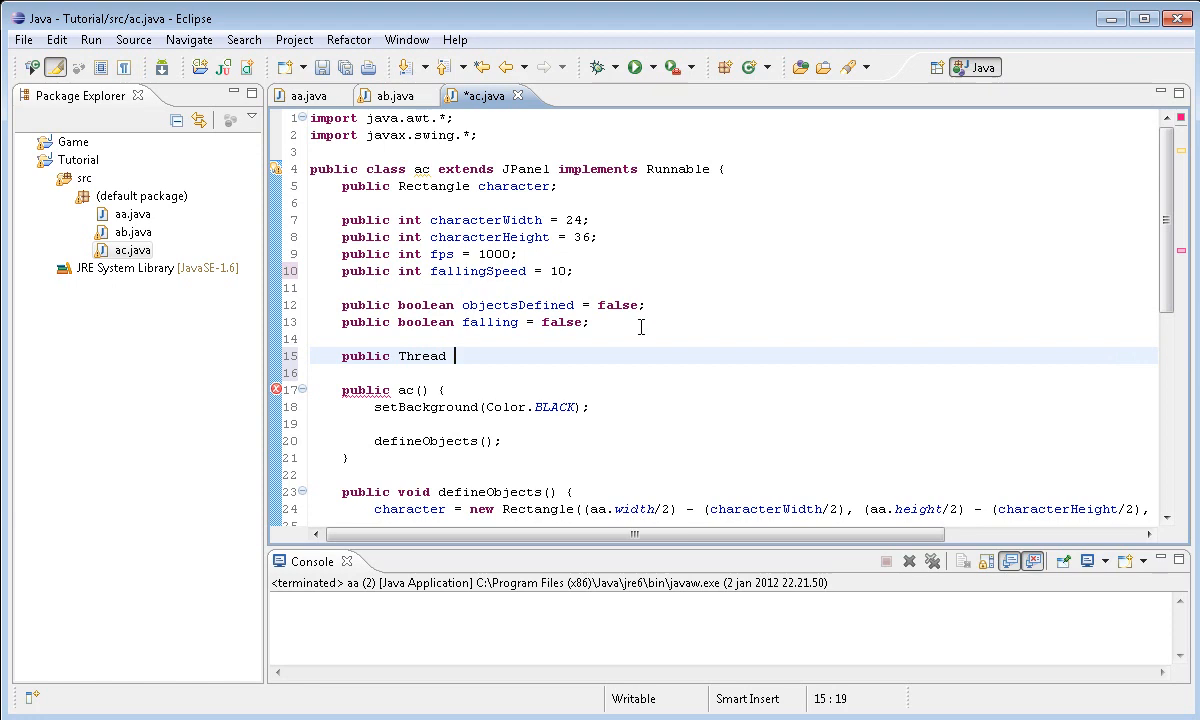
type("game;")
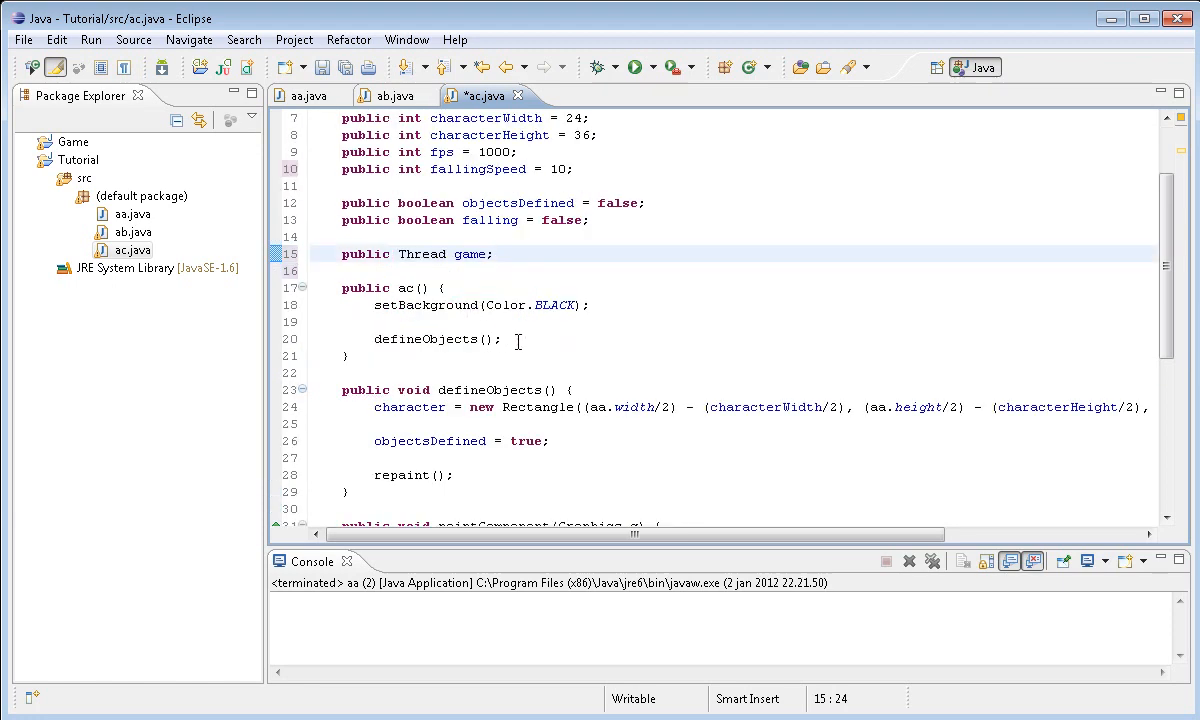
key("Return")
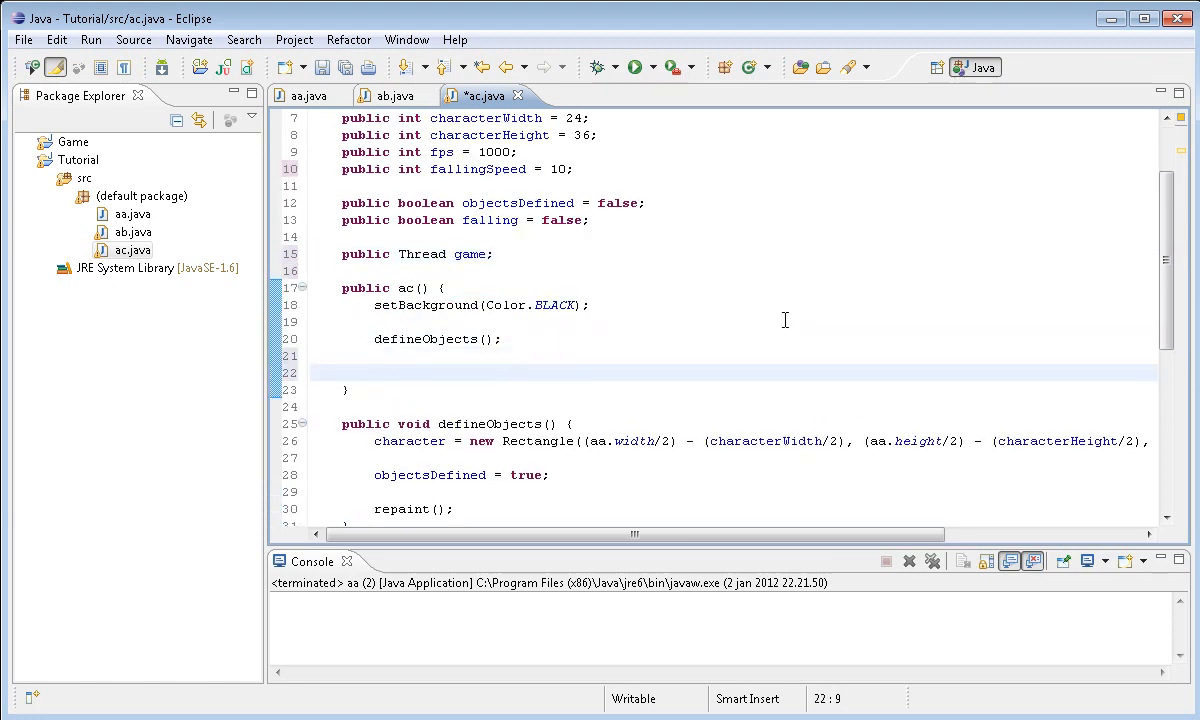
type("game = new")
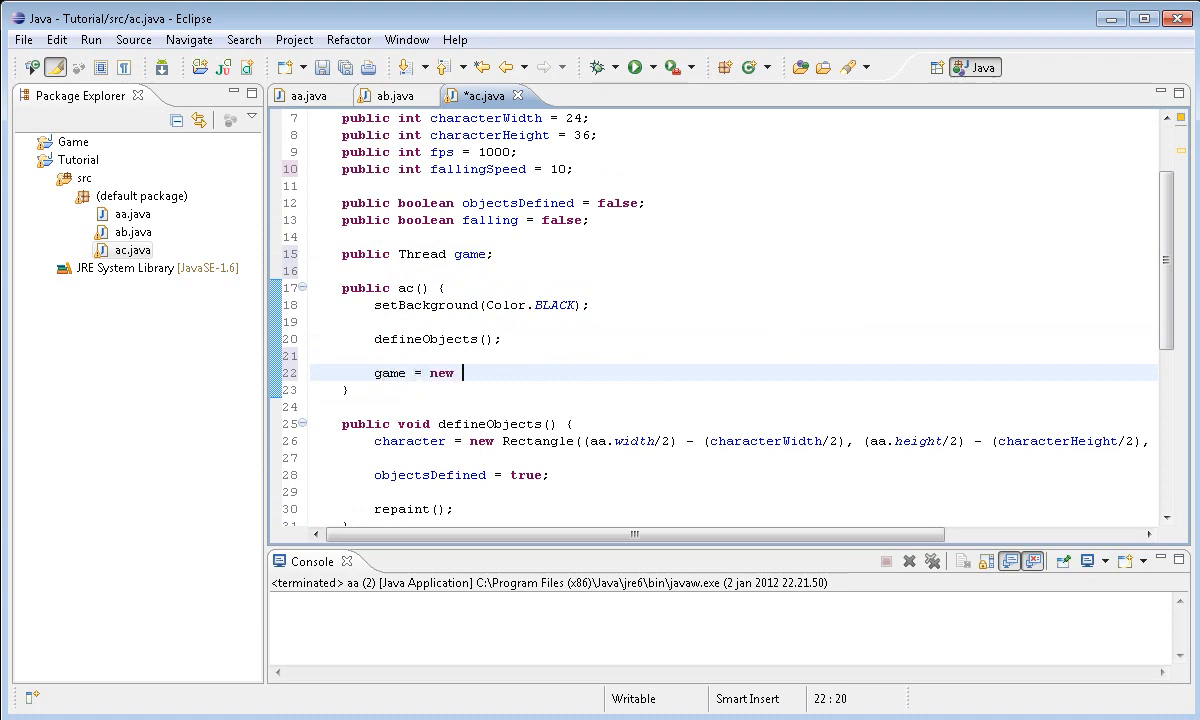
type("Threa")
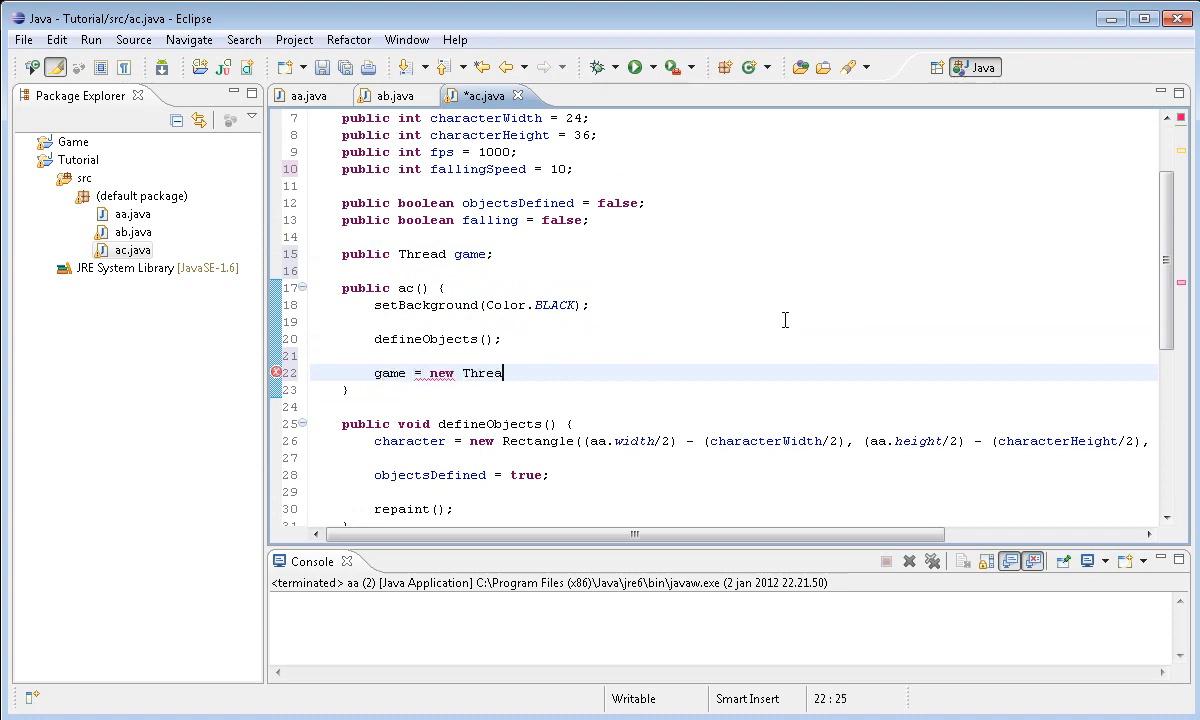
key("BackSpace")
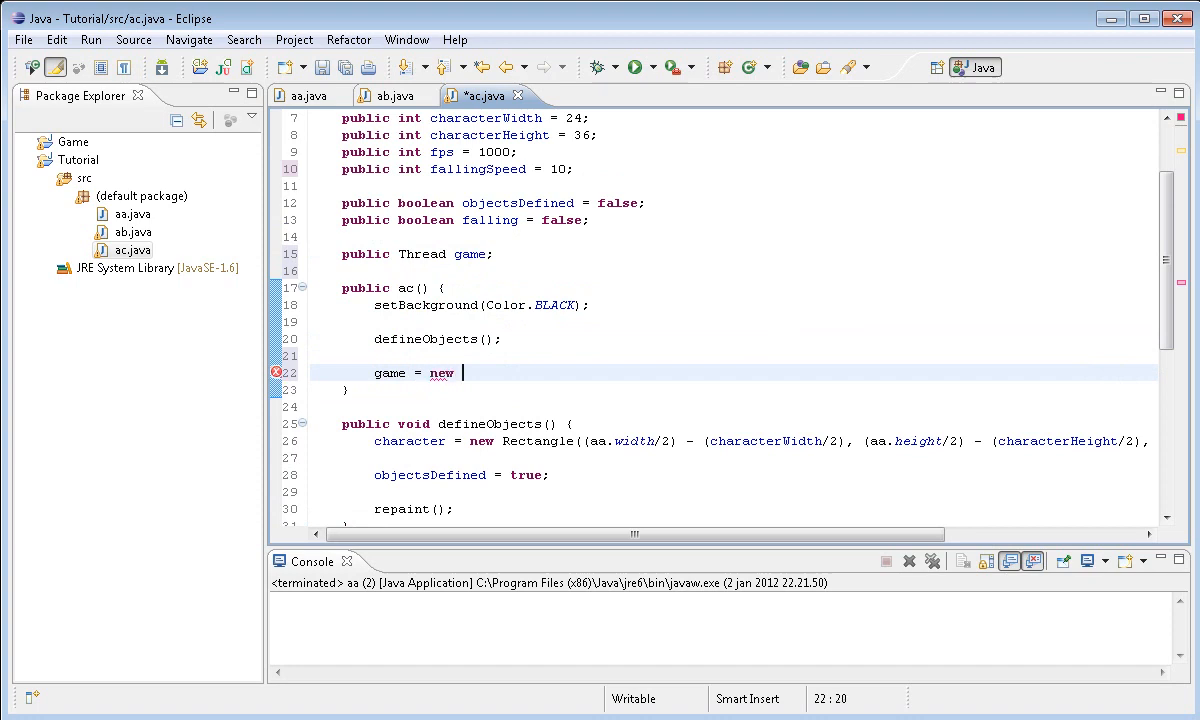
type("Thread()")
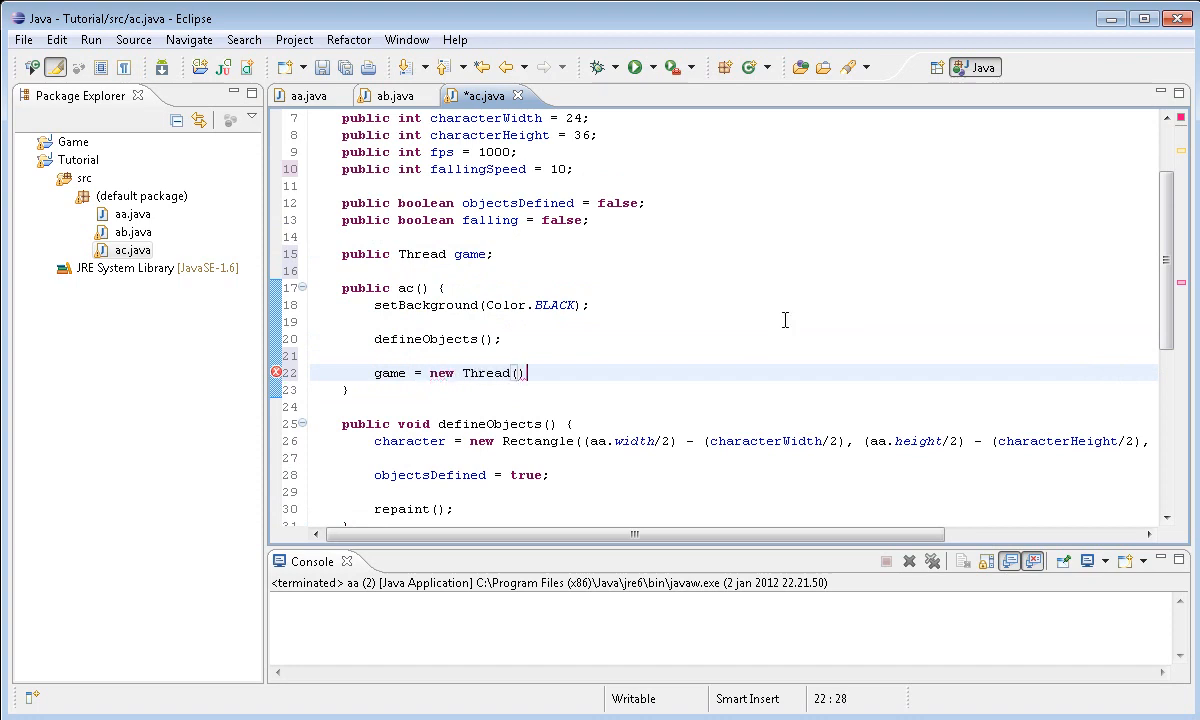
type("this")
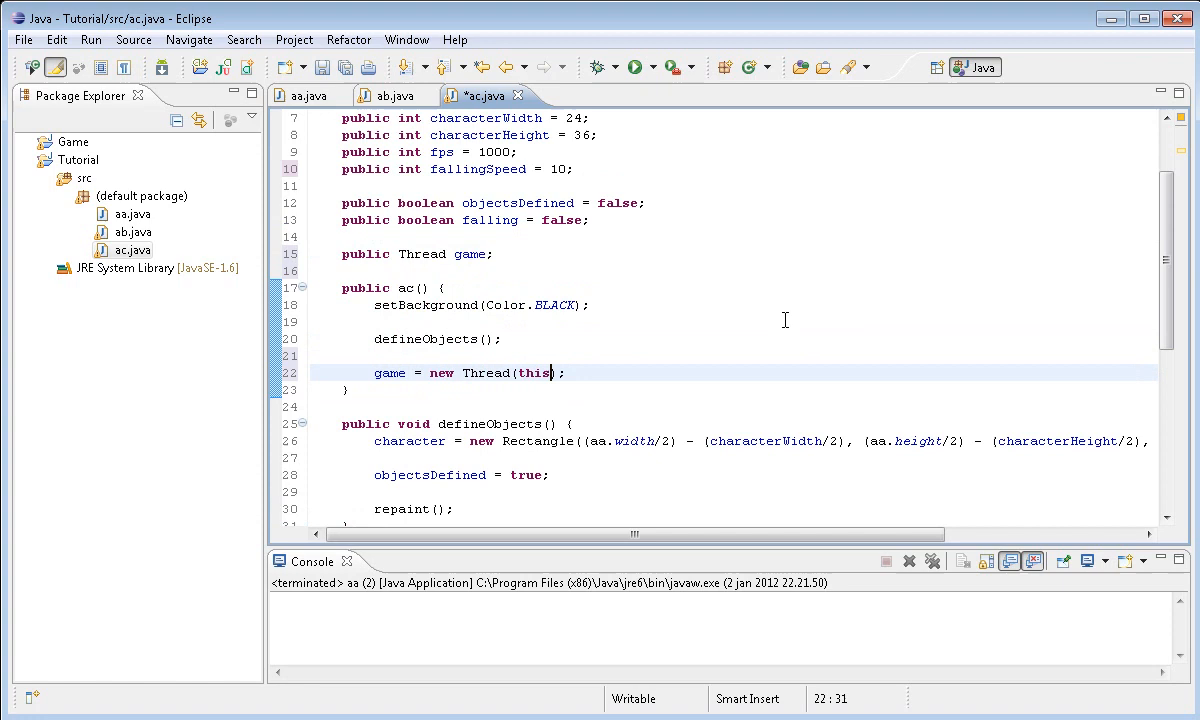
mouse_move(345, 67)
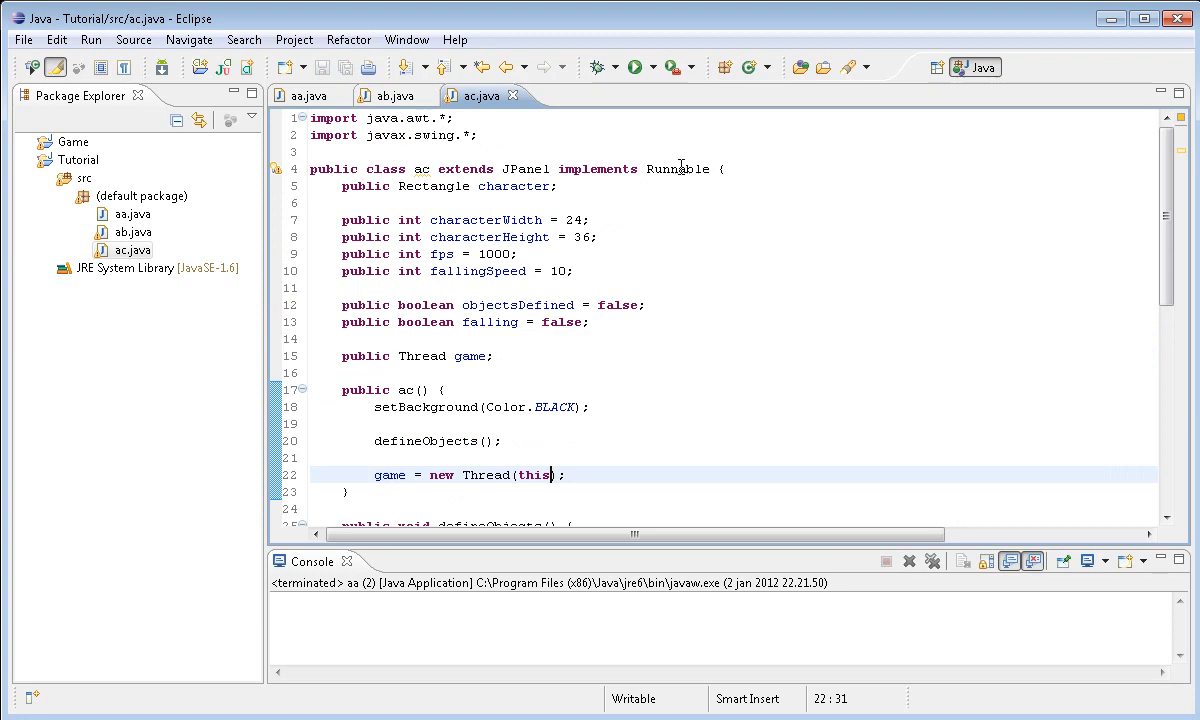
scroll("down", 3)
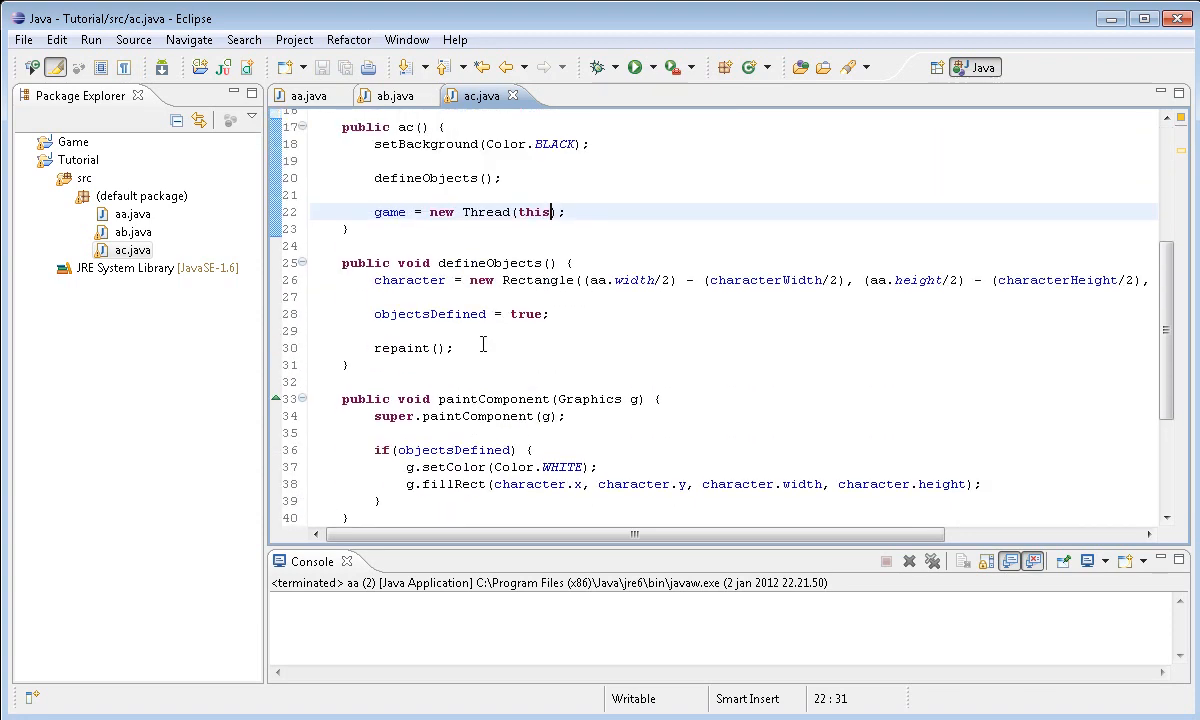
mouse_move(494, 353)
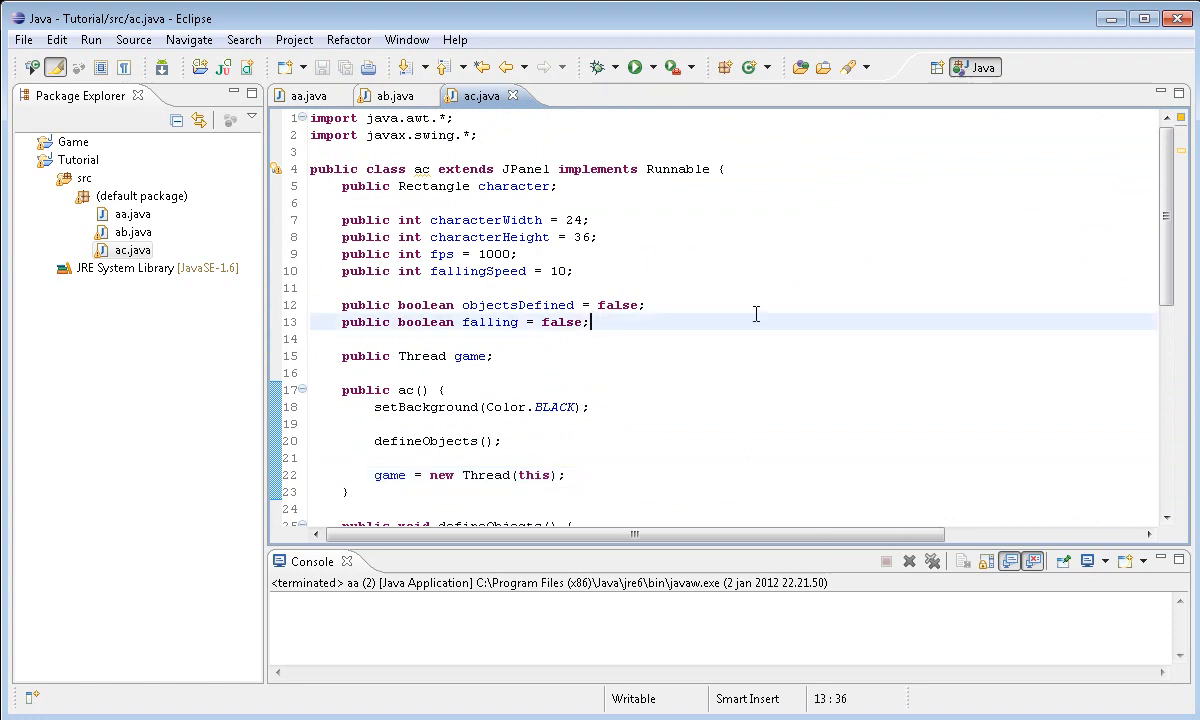
Begin typing 'public boolean running =' on a new line below falling
type("public boolean ru")
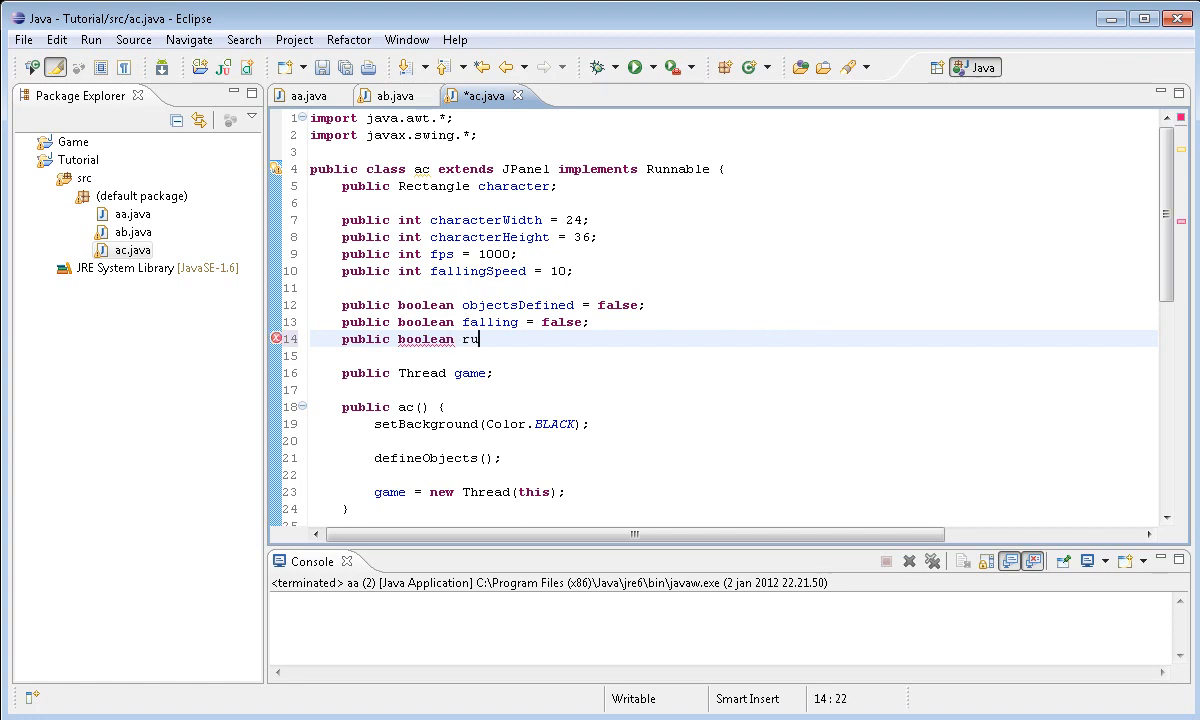
type("nning =")
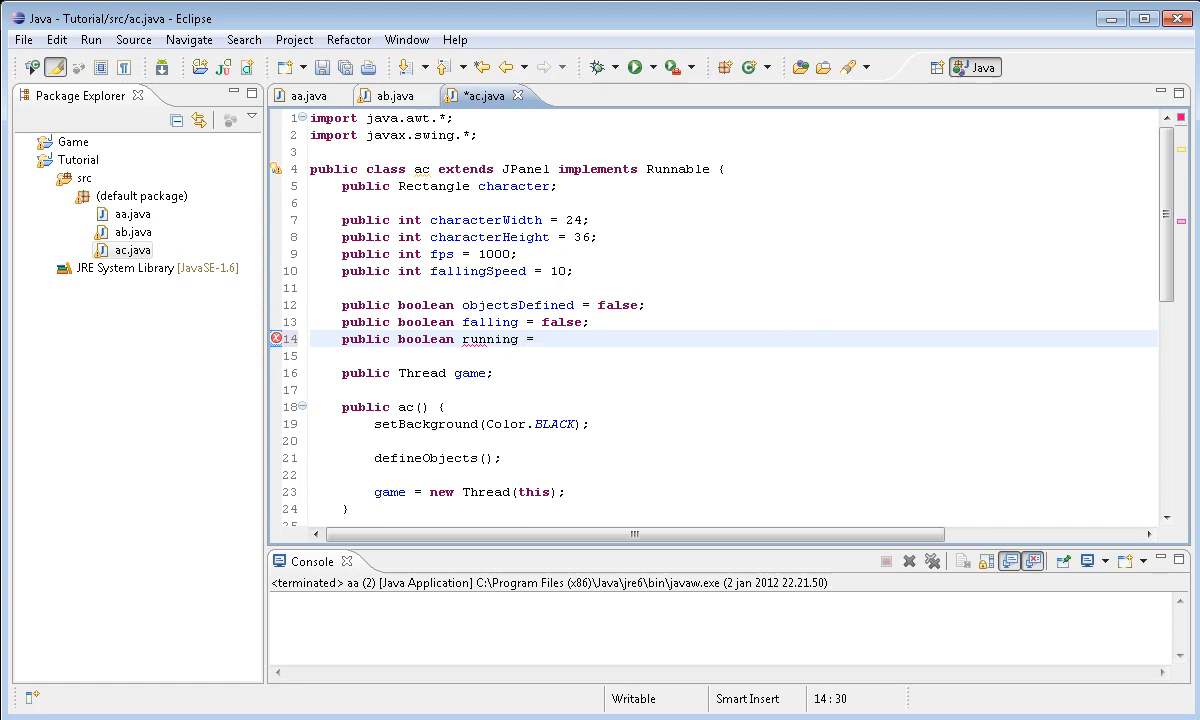
scroll("down", 3)
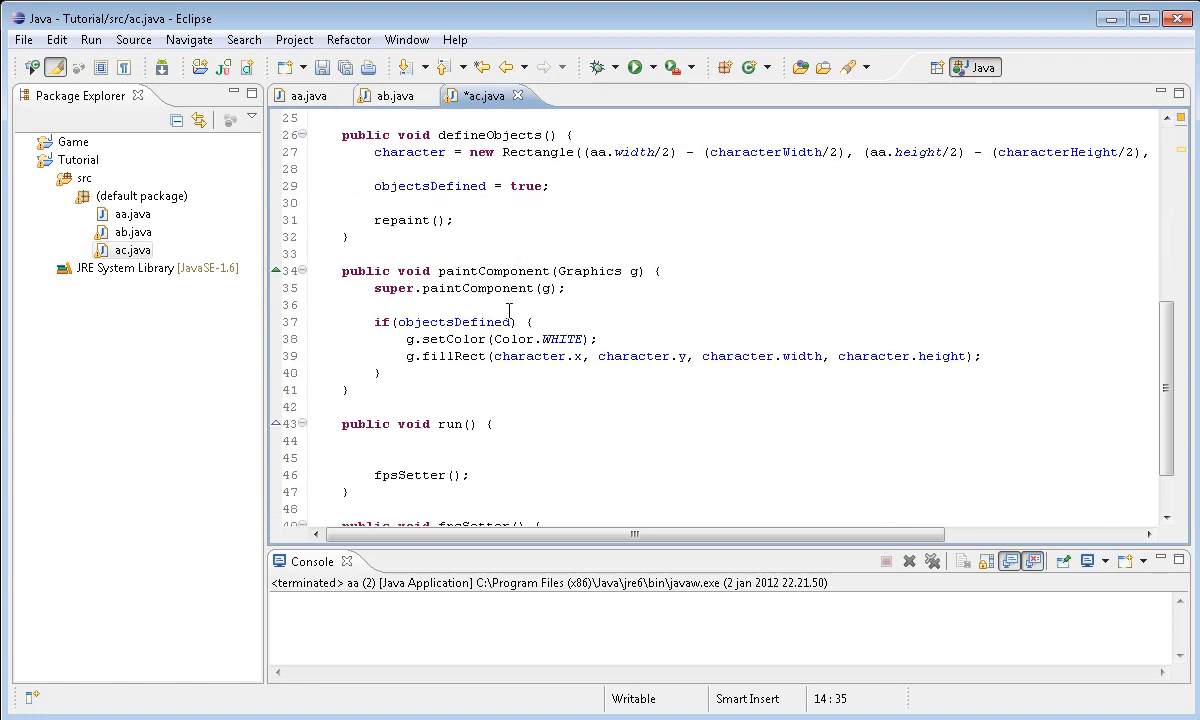
Wrap run()'s body in while(running) printing HELLO!, then launch the game
type("whi")
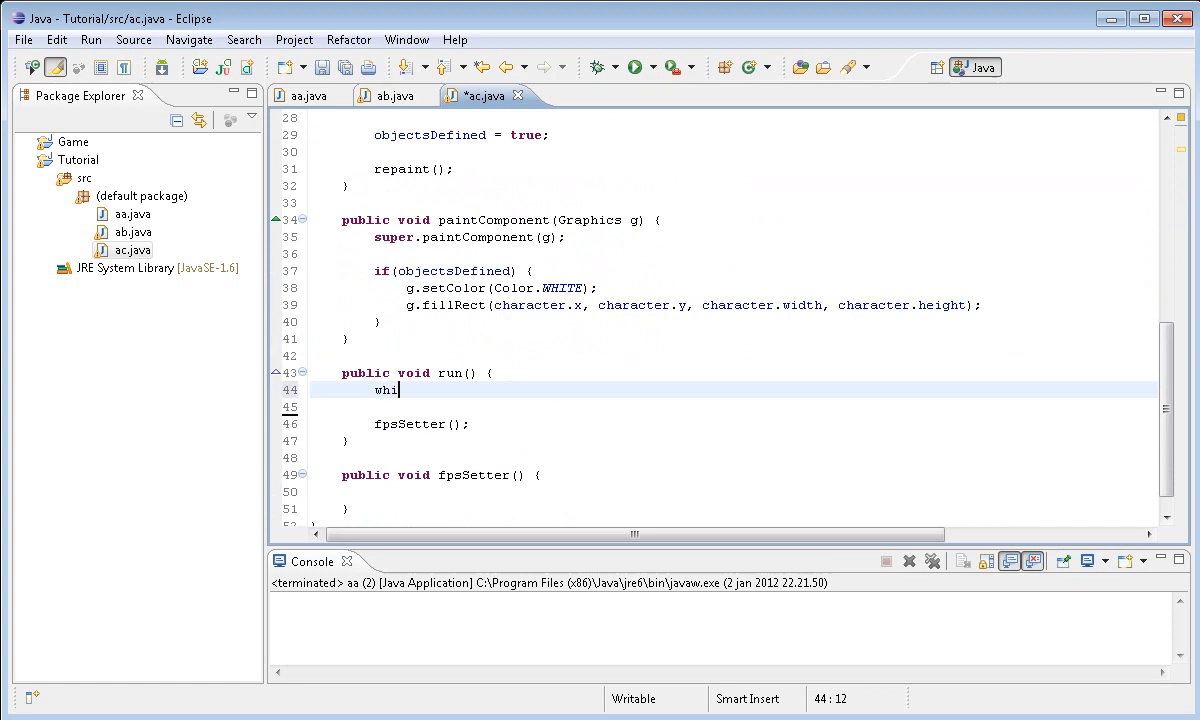
type("le(")
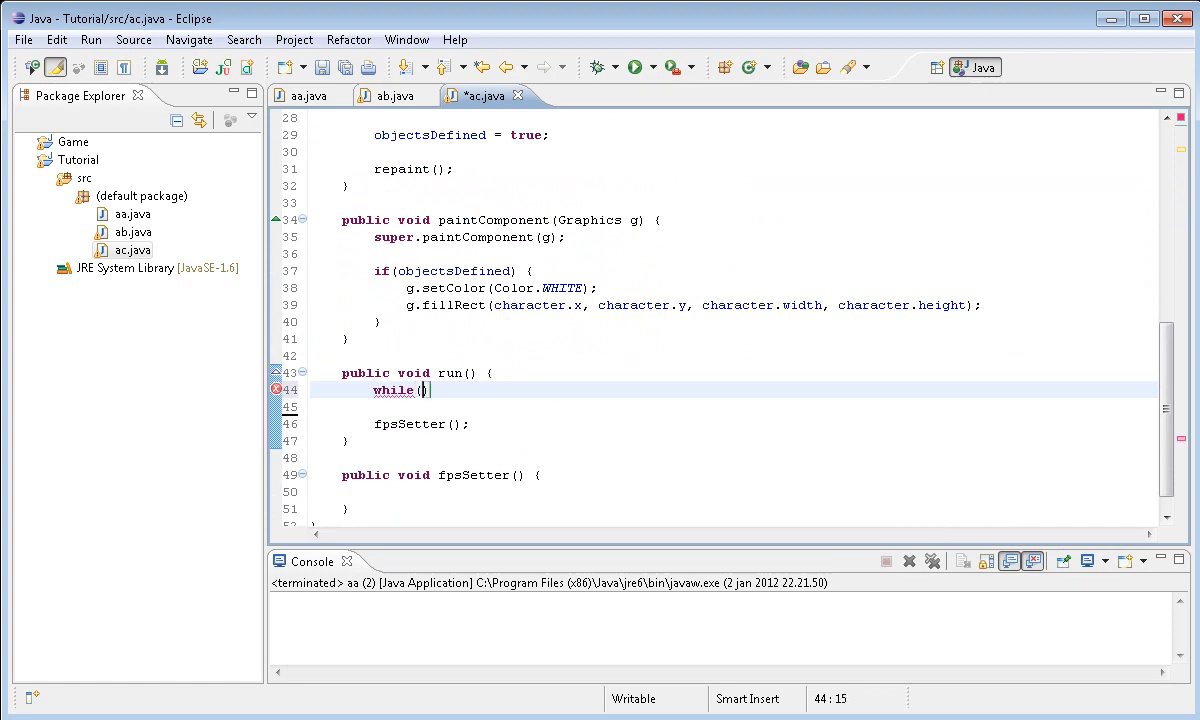
type("running =")
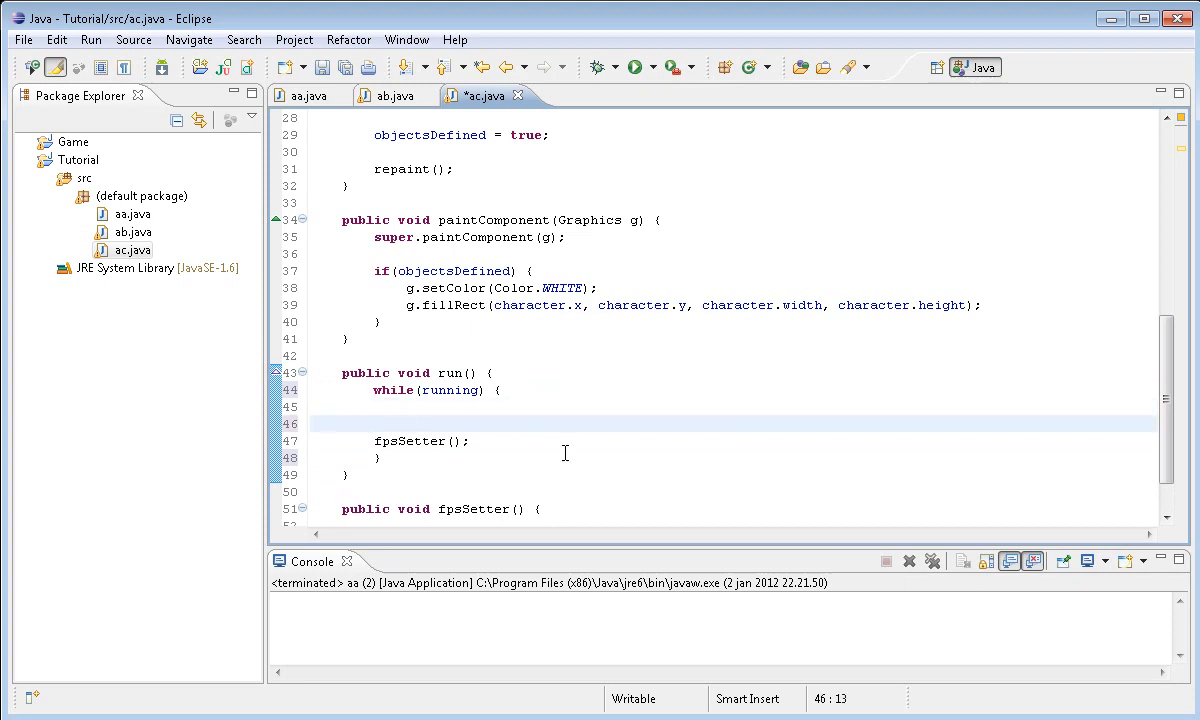
left_click(312, 423)
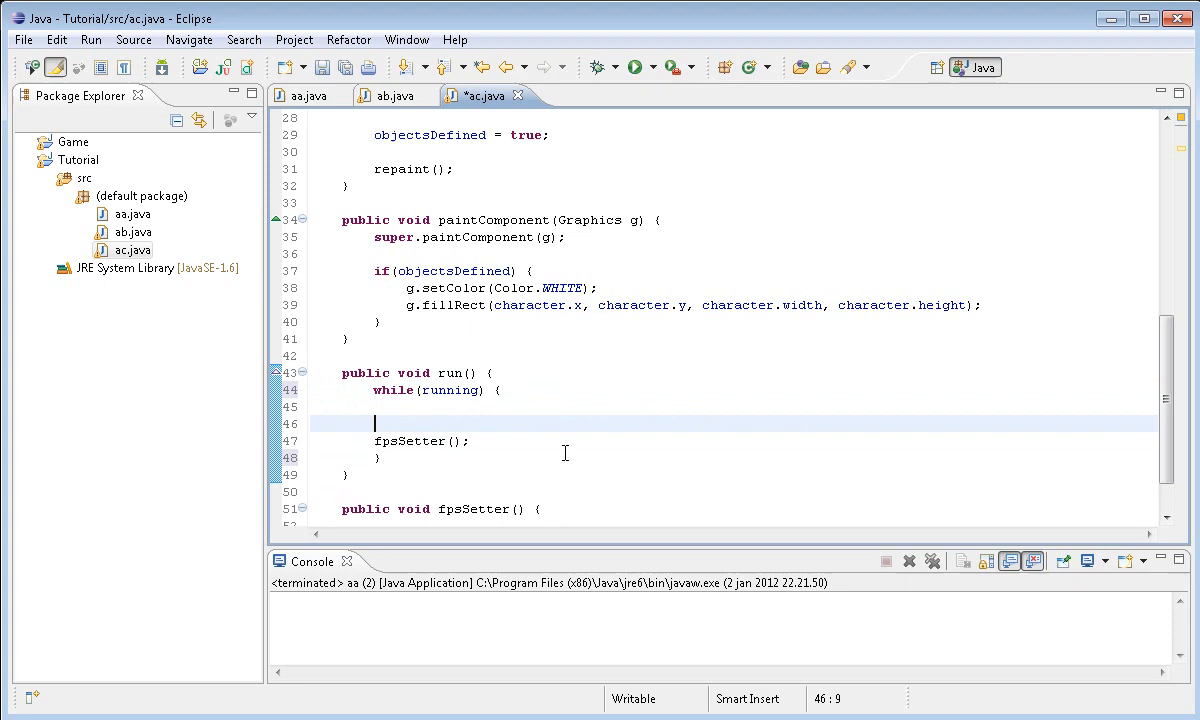
mouse_move(310, 440)
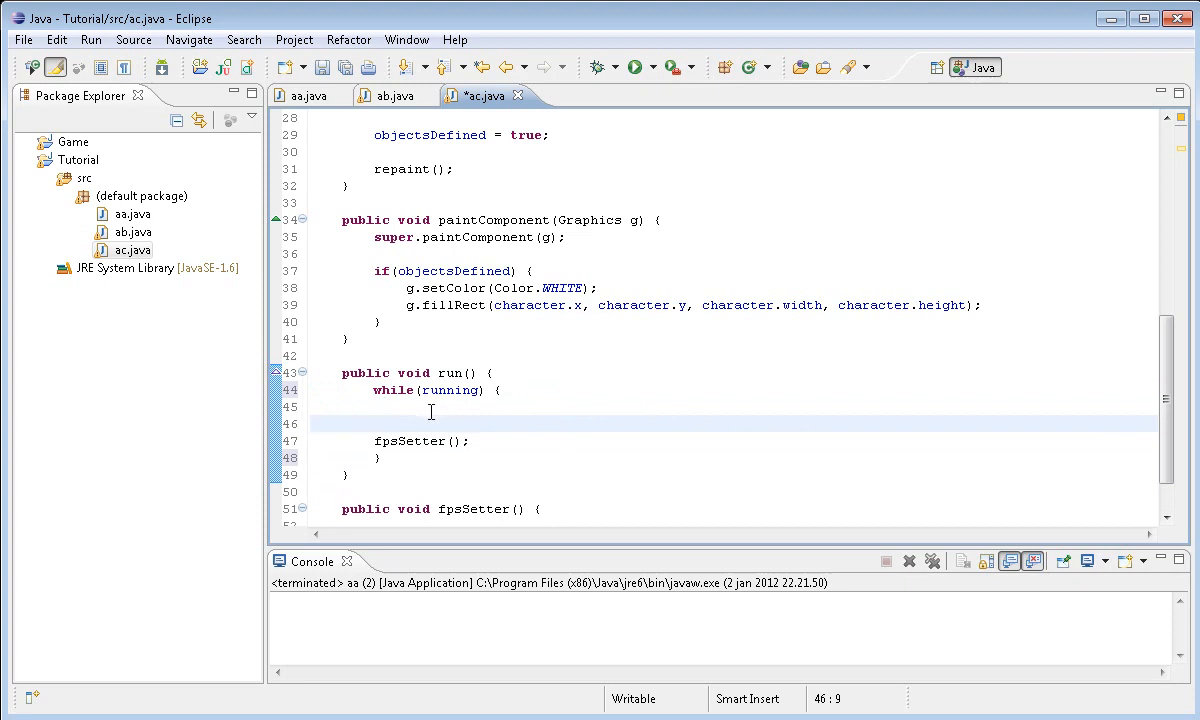
type("System")
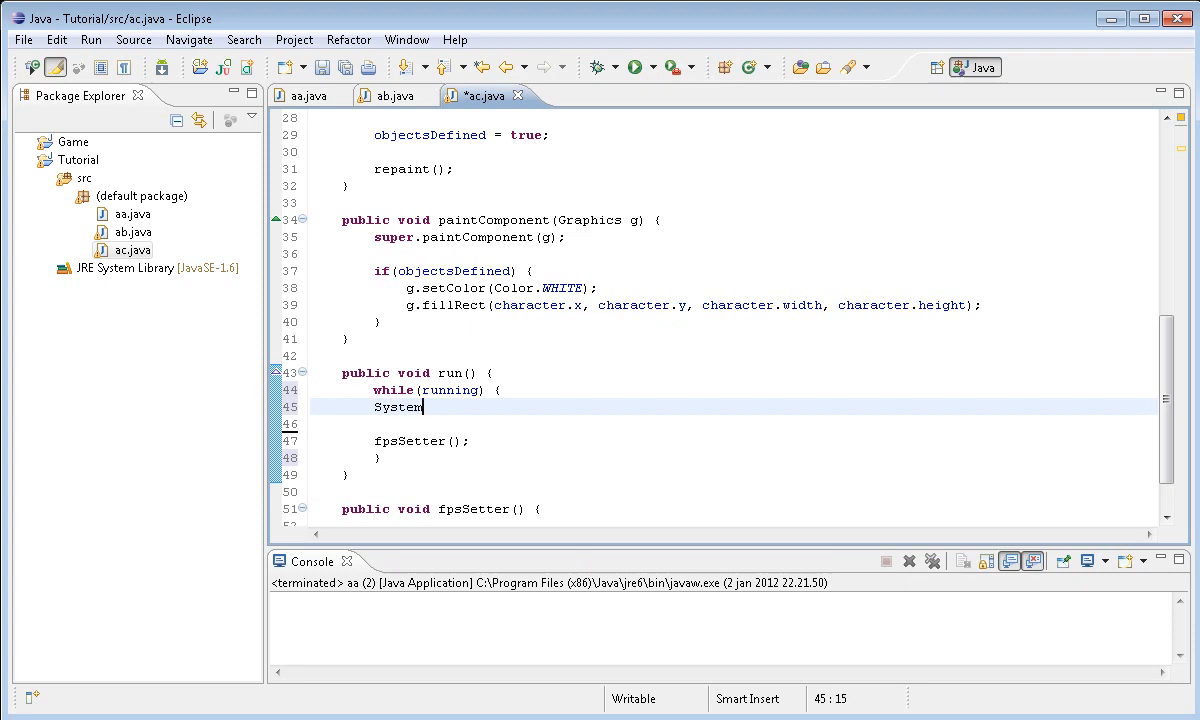
type(".out.println(\"HELLO!\");")
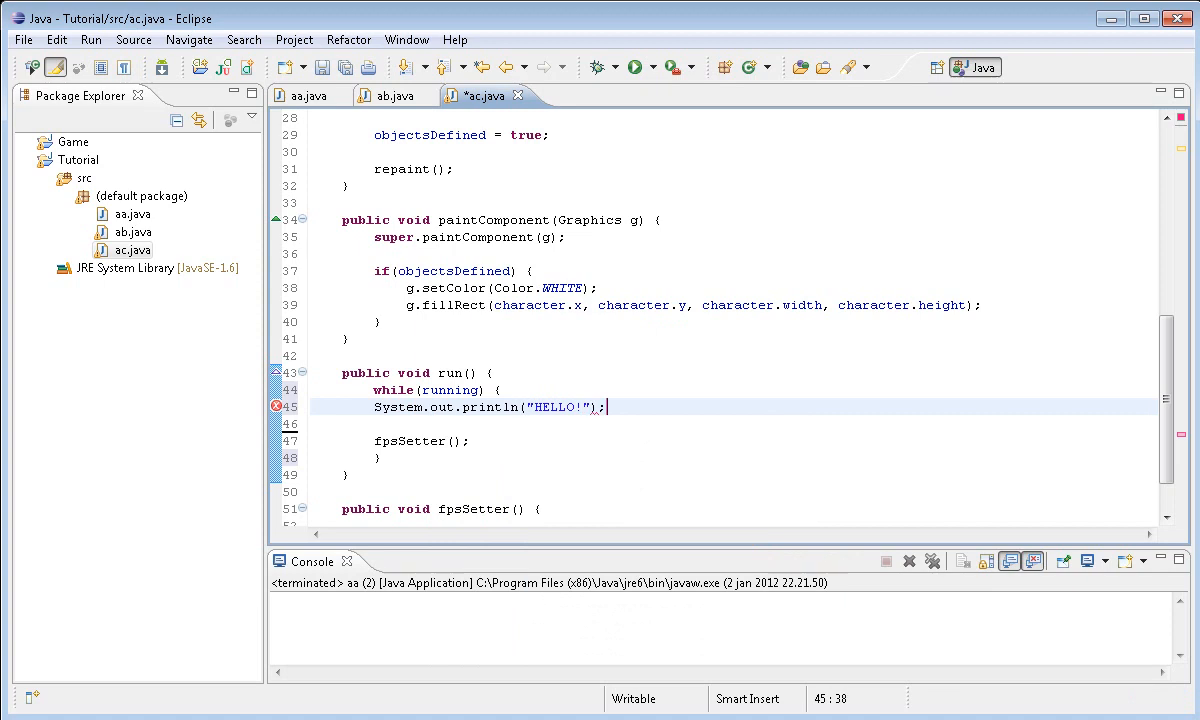
left_click(634, 67)
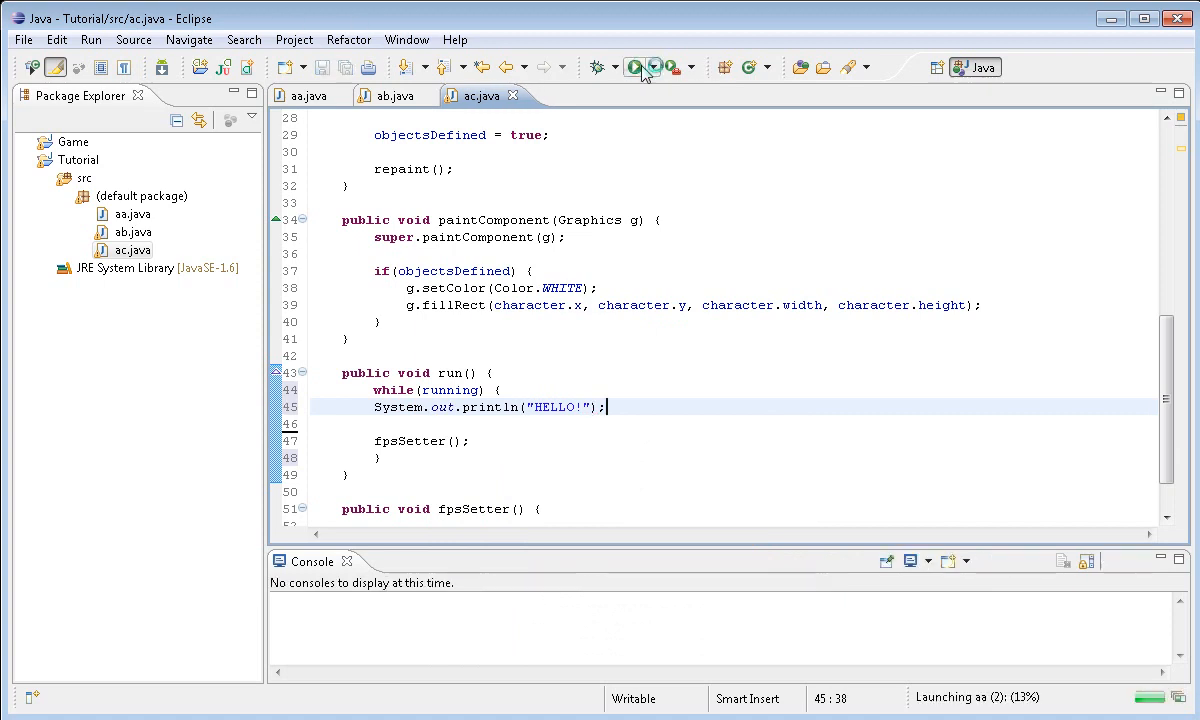
Add game.start() after the Thread creation and run the game to check the output
left_click(634, 67)
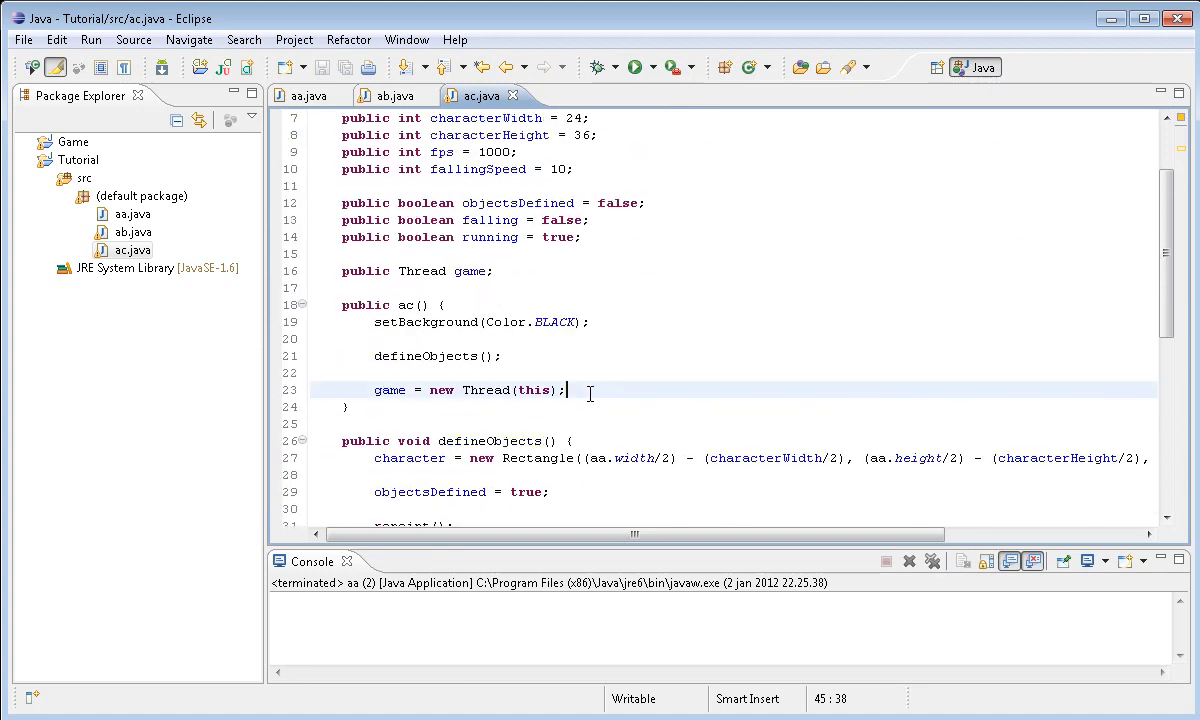
type("game.s")
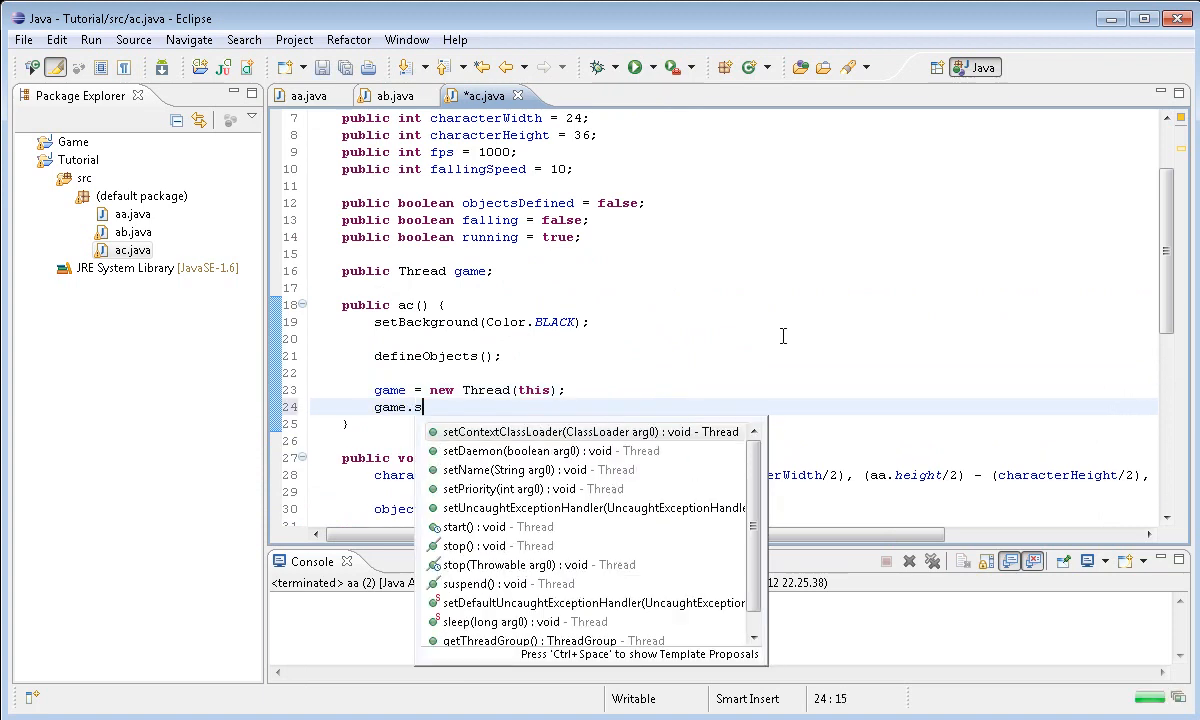
left_click(461, 527)
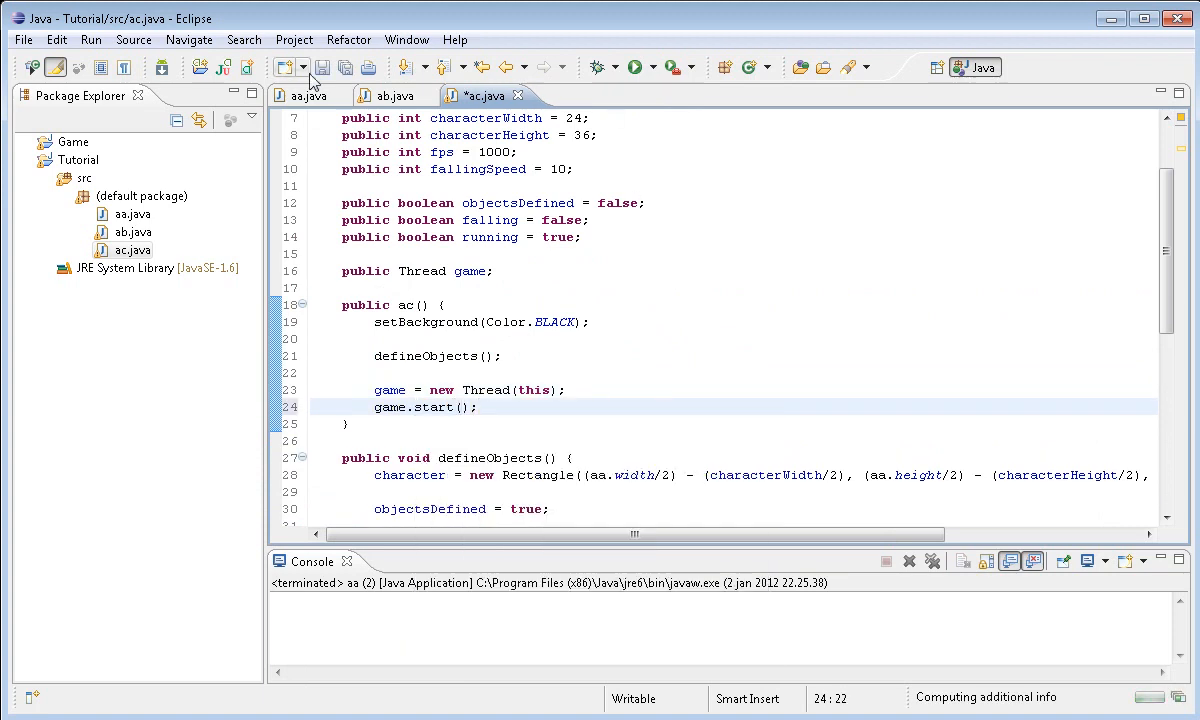
left_click(633, 67)
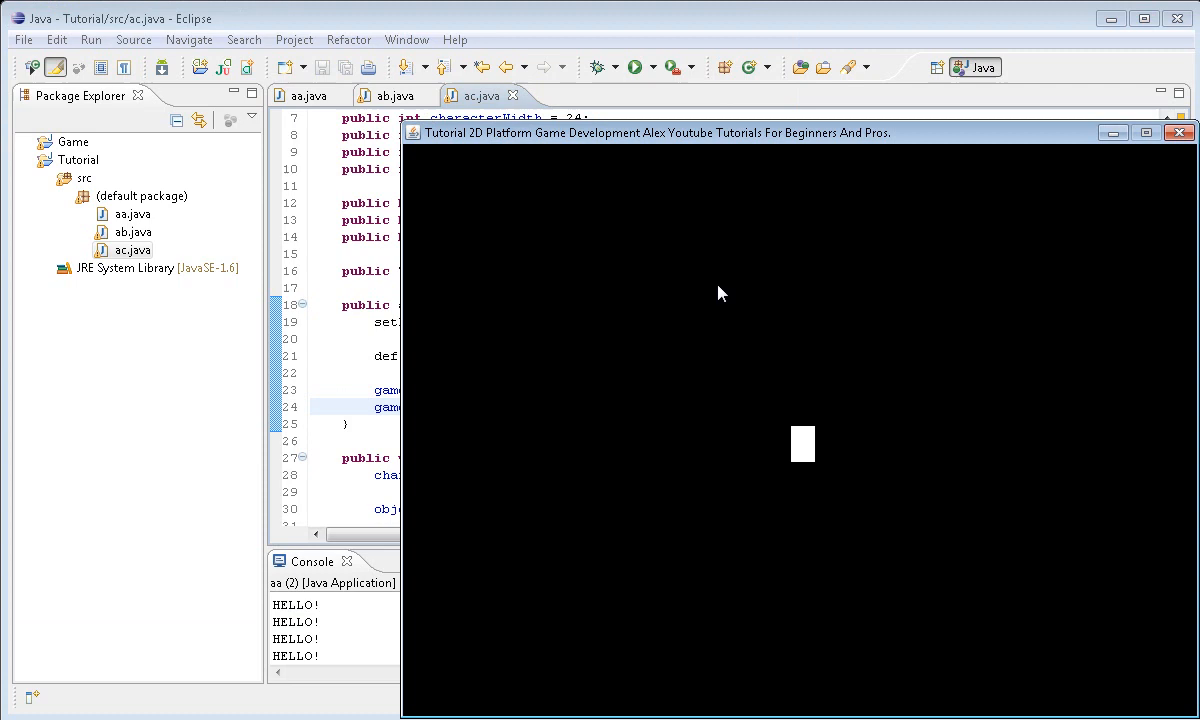
mouse_move(331, 639)
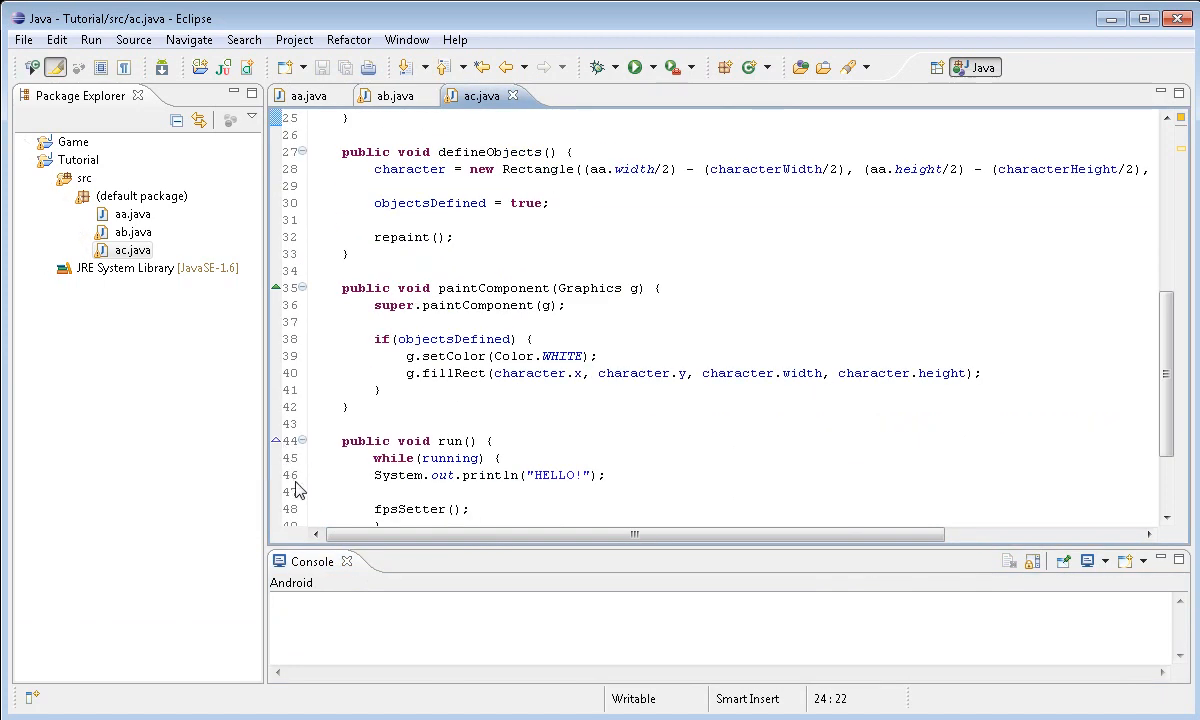
Replace the HELLO! print with character.y += 1;, run, and begin a try block in fpsSetter
scroll("down", 3)
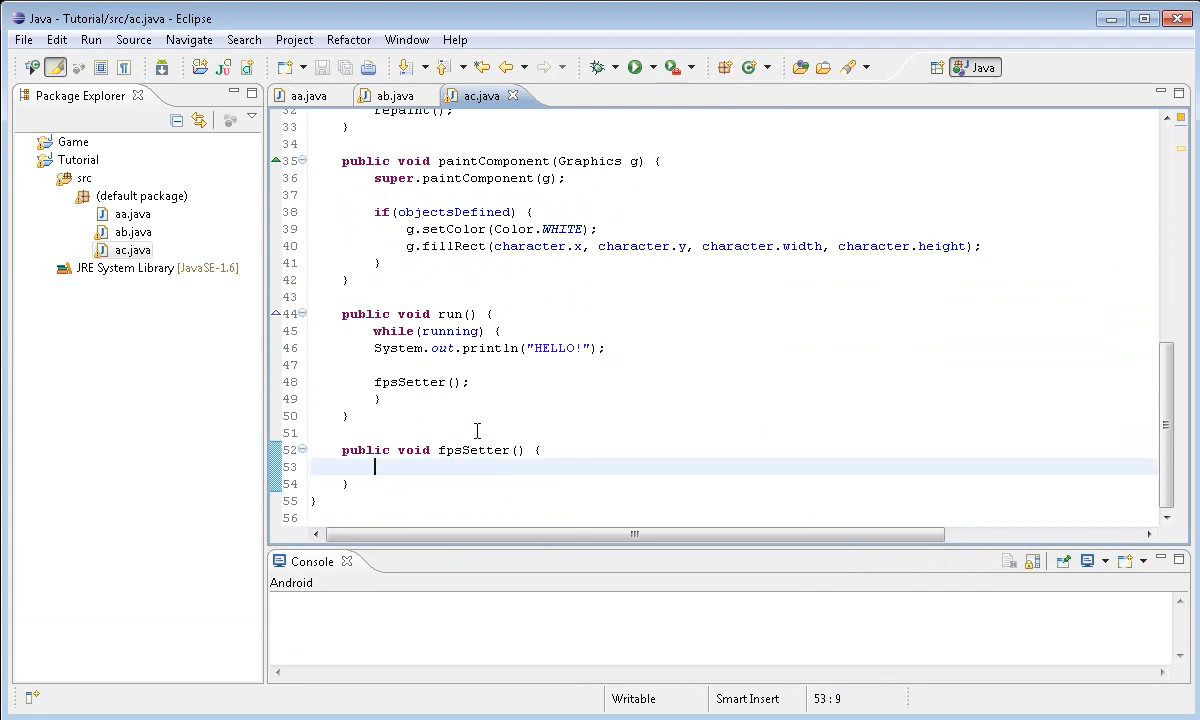
mouse_move(467, 432)
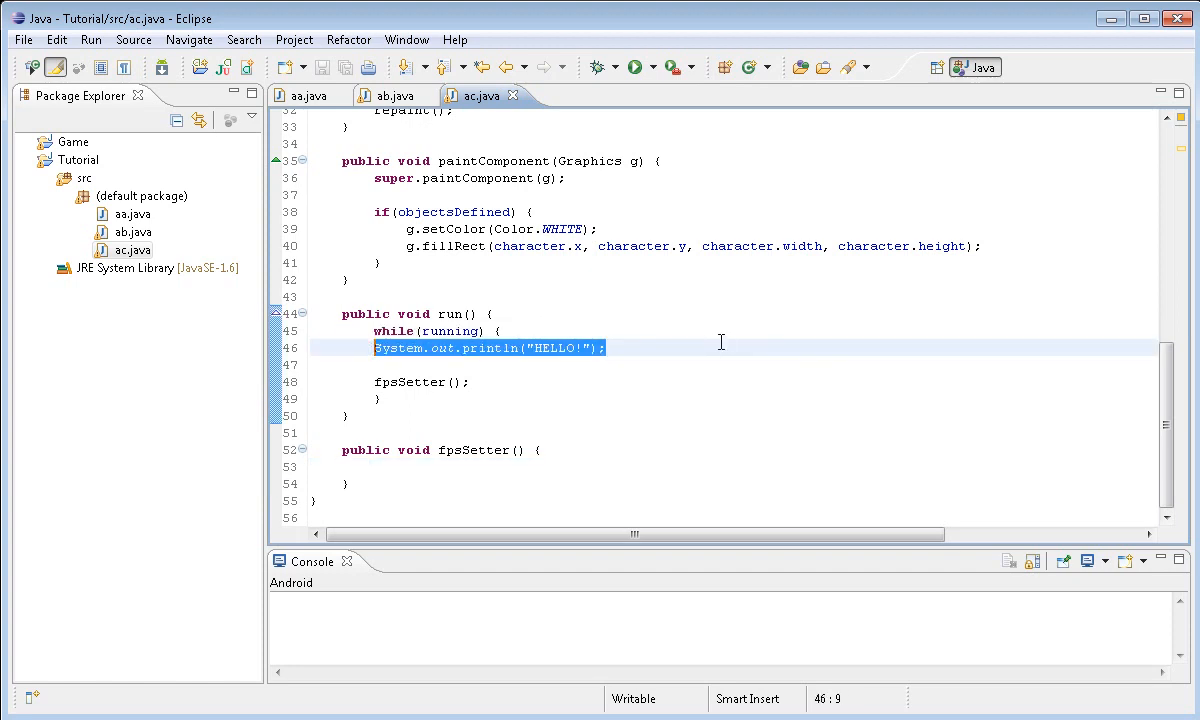
key("Delete")
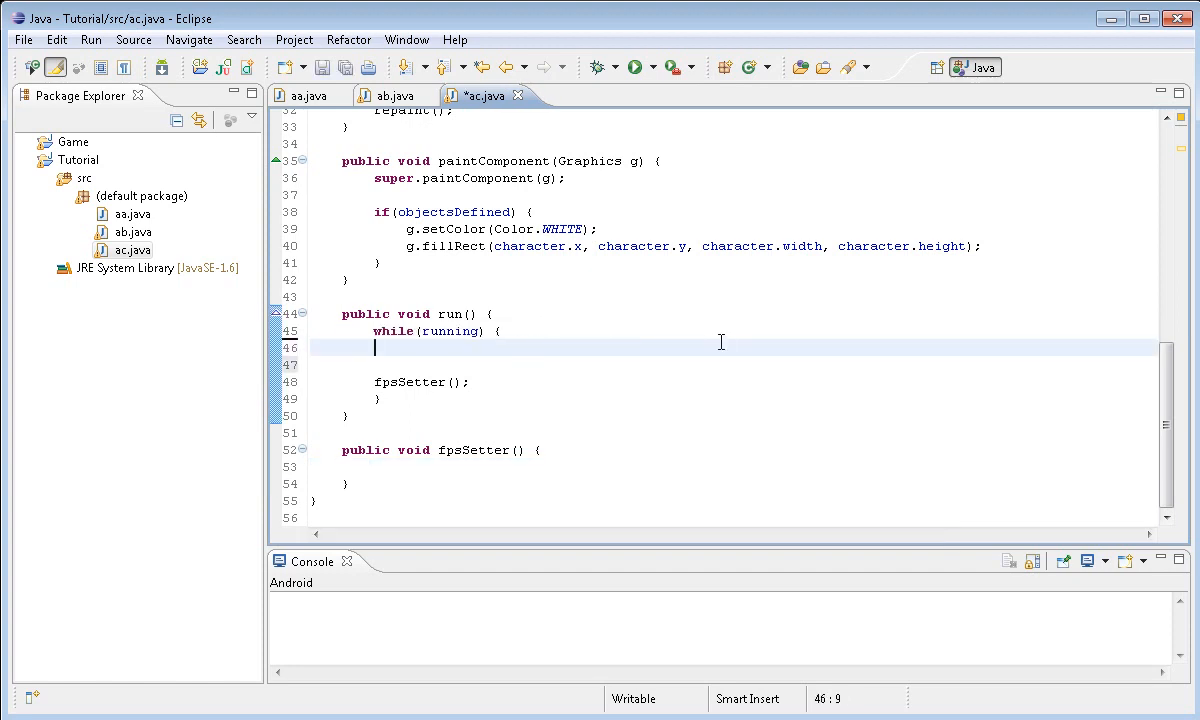
type("character.y")
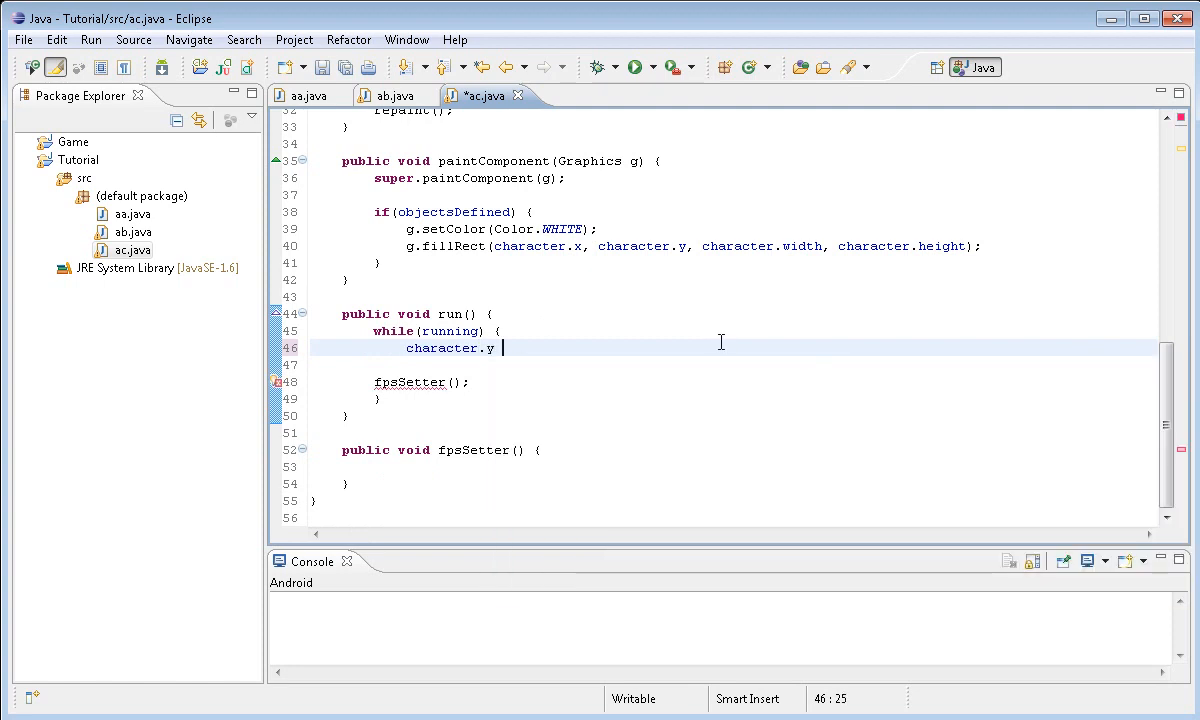
type("+= 1;")
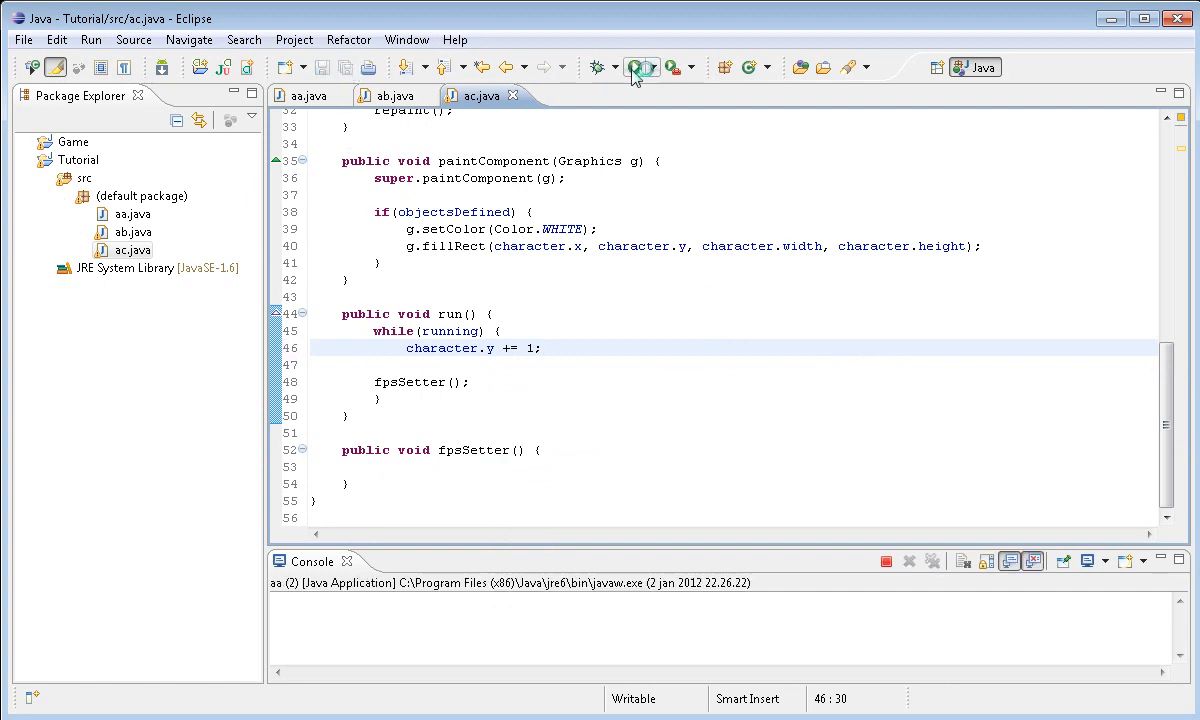
left_click(635, 67)
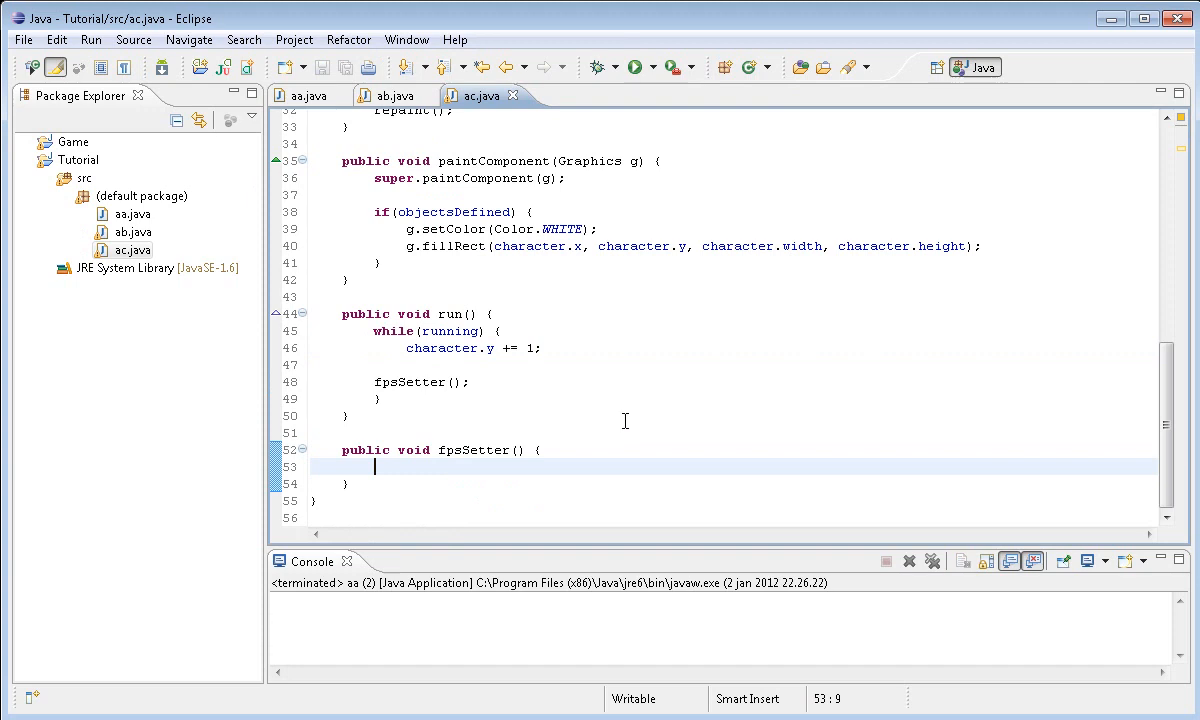
mouse_move(600, 399)
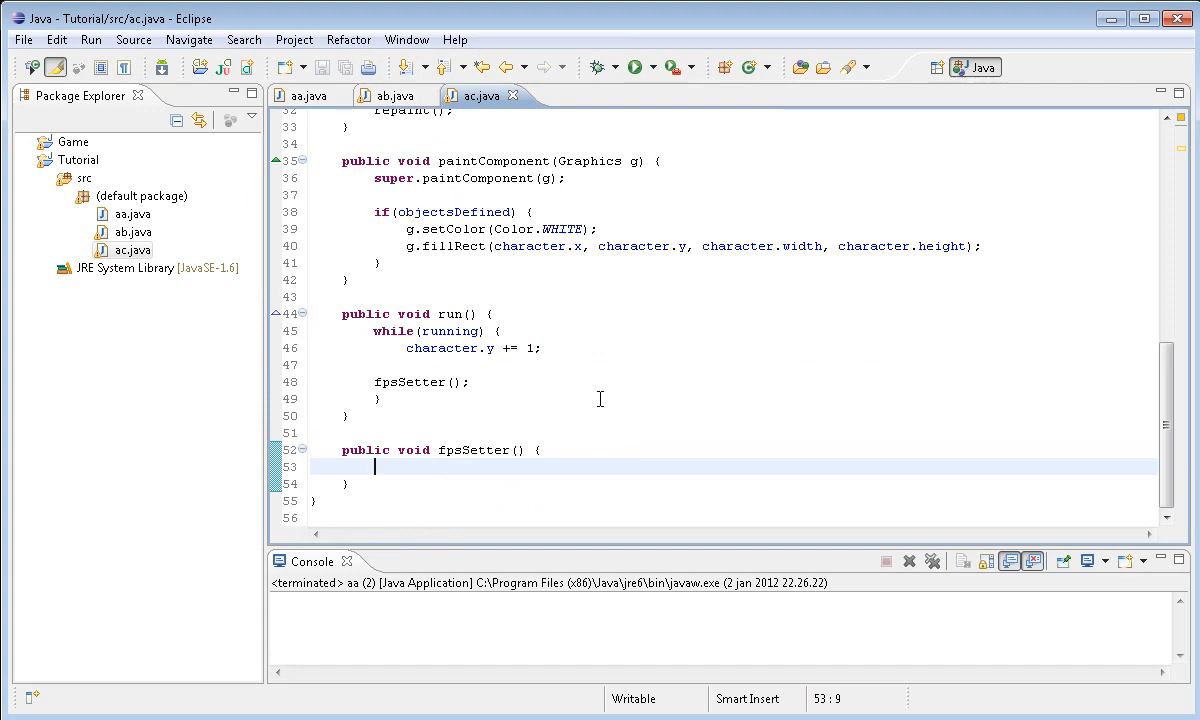
type("try {")
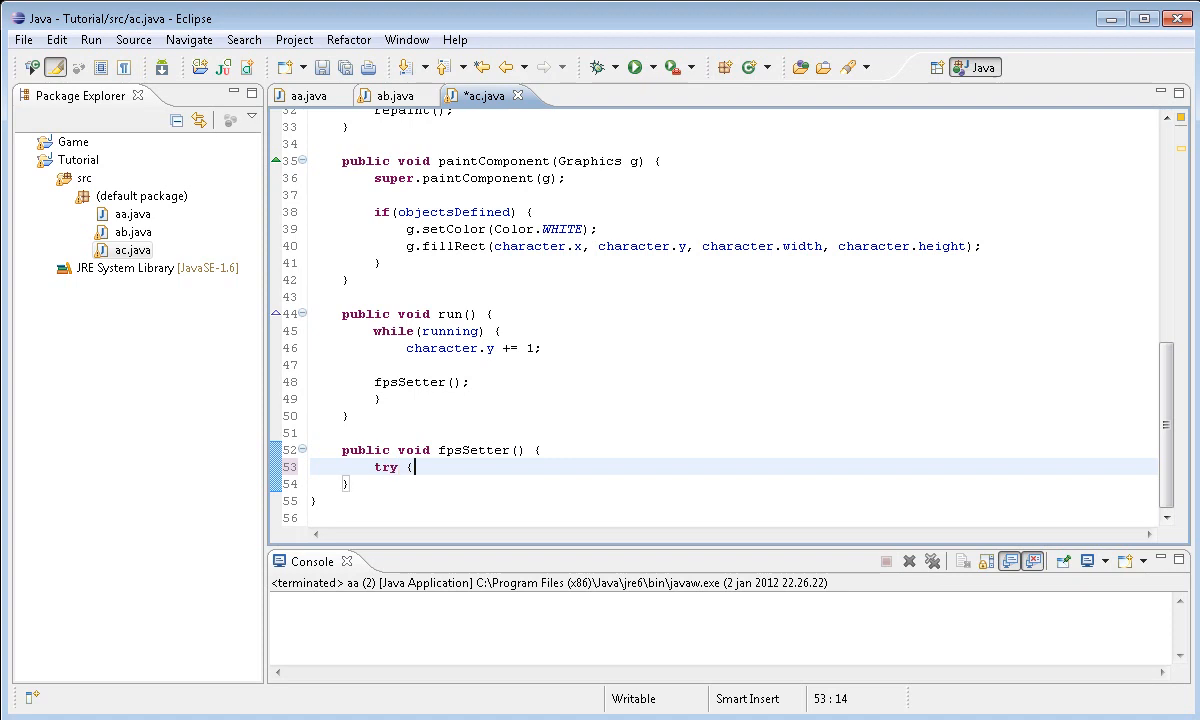
Add a try/catch in fpsSetter calling game.sleep(fps/1000), then launch the game
type("} catch")
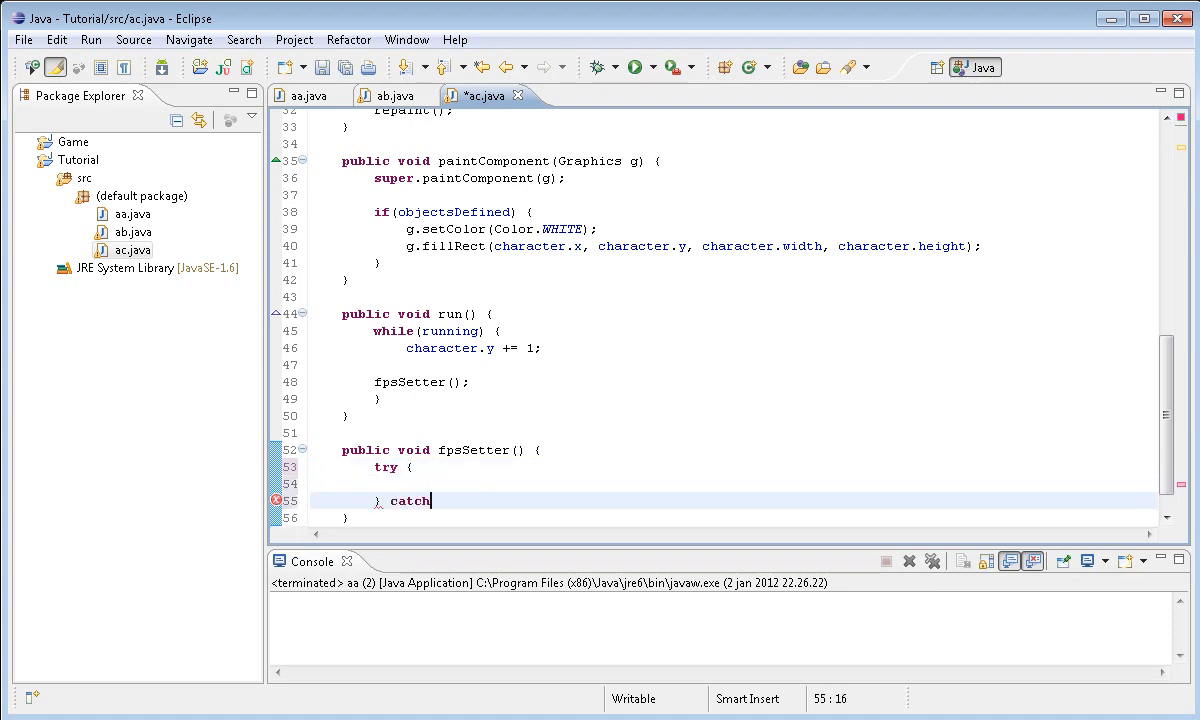
type("(Excep")
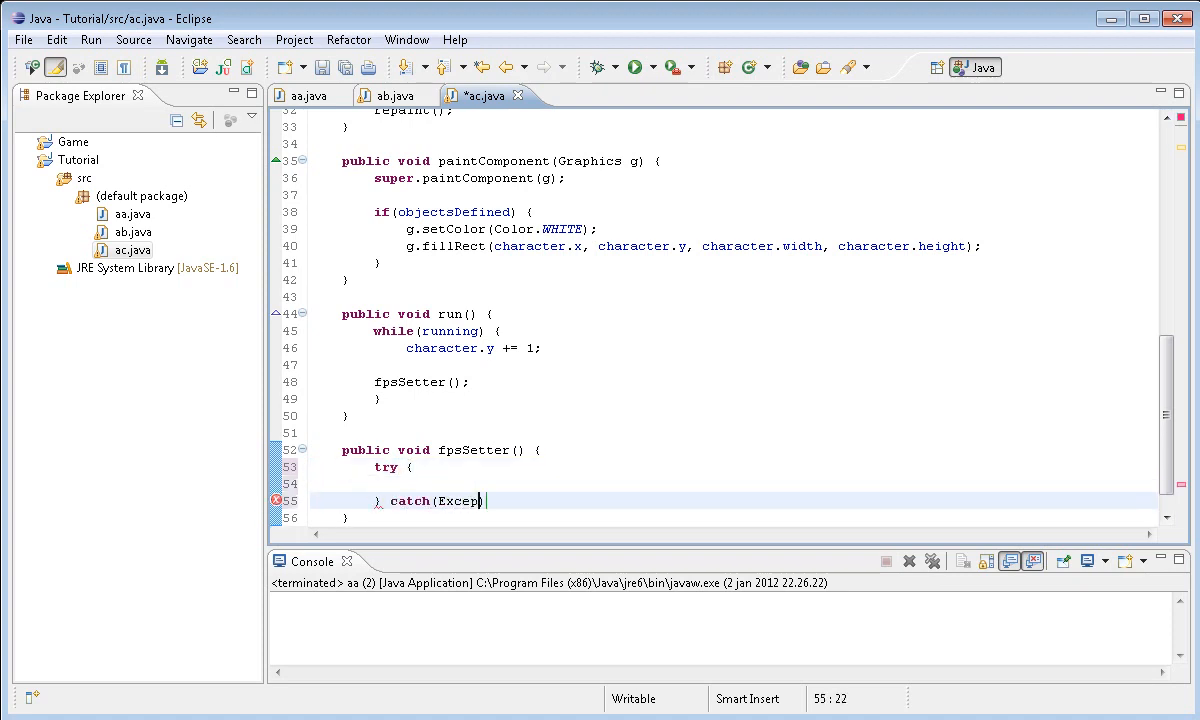
type("tion e")
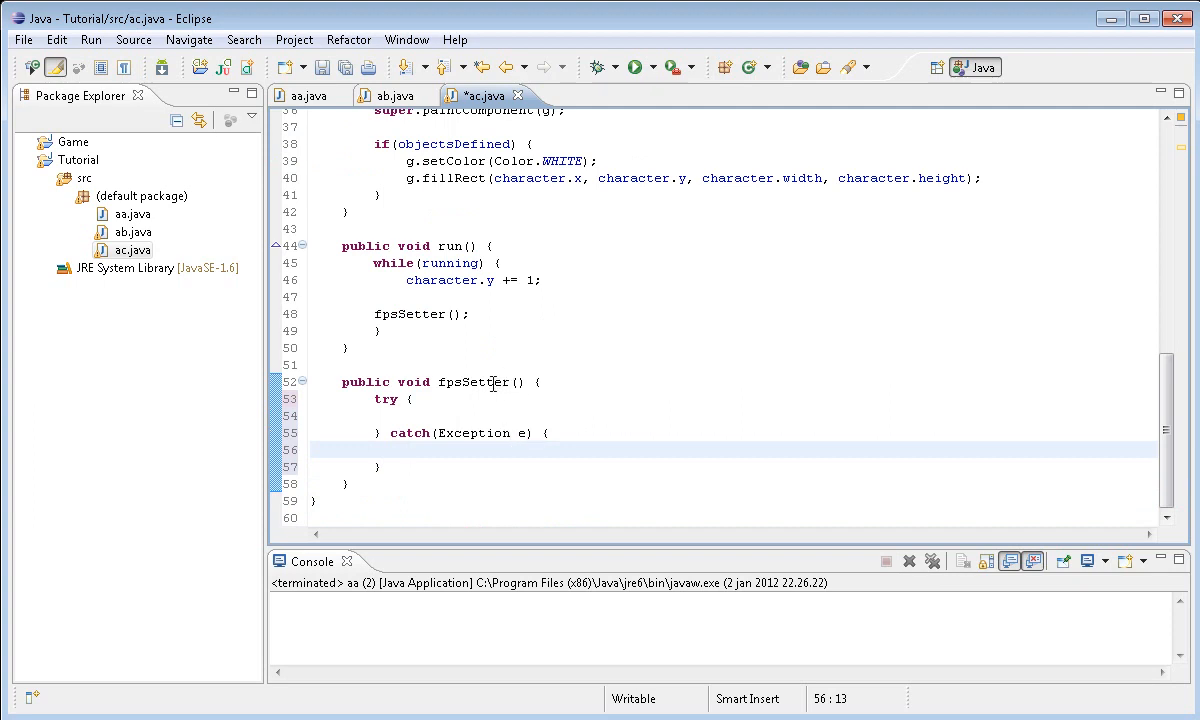
mouse_move(811, 358)
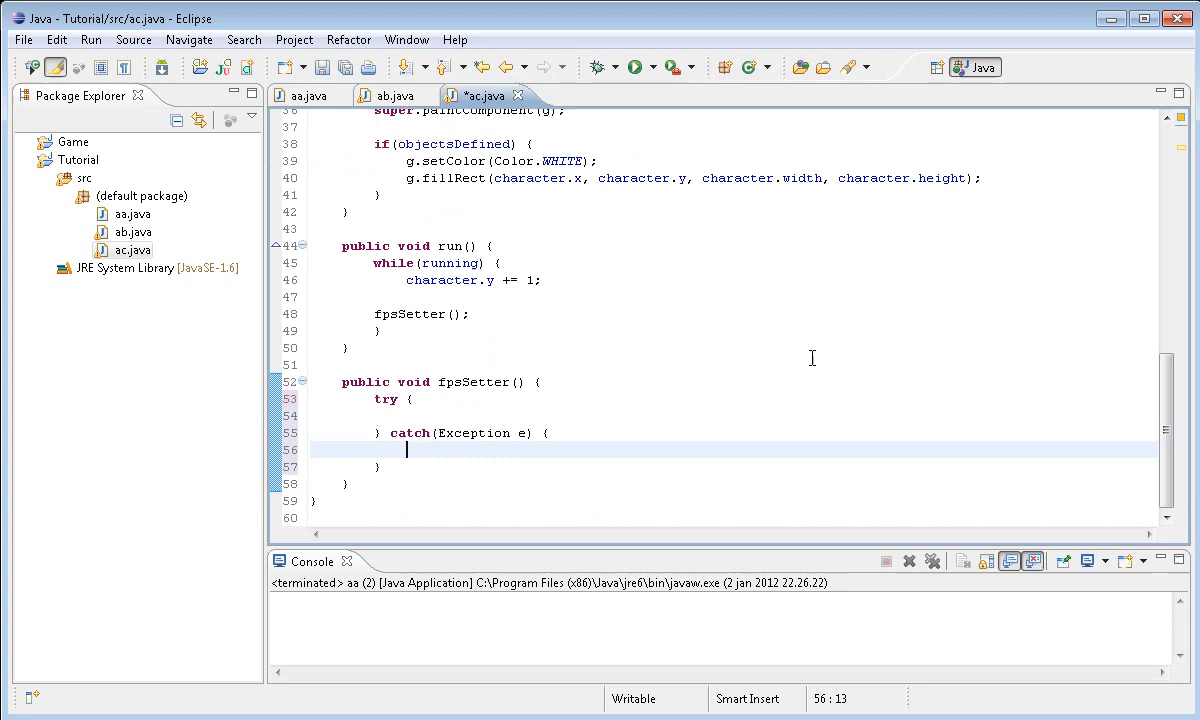
type("e.printStackTrace();")
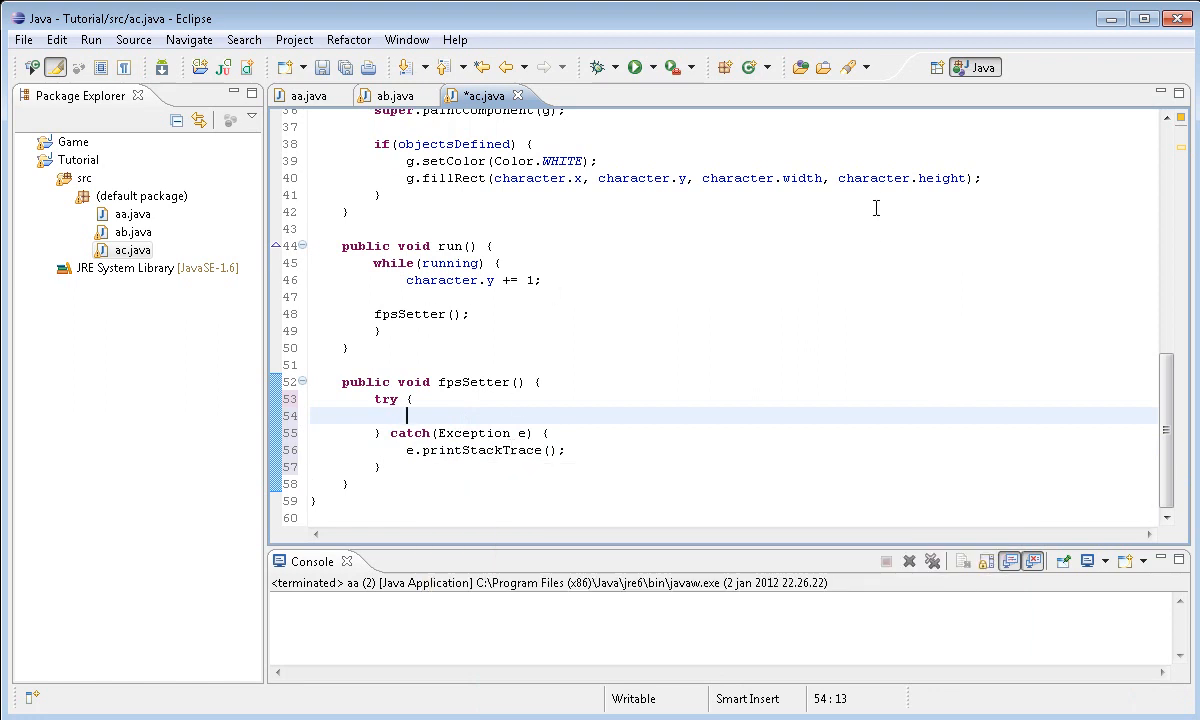
mouse_move(876, 201)
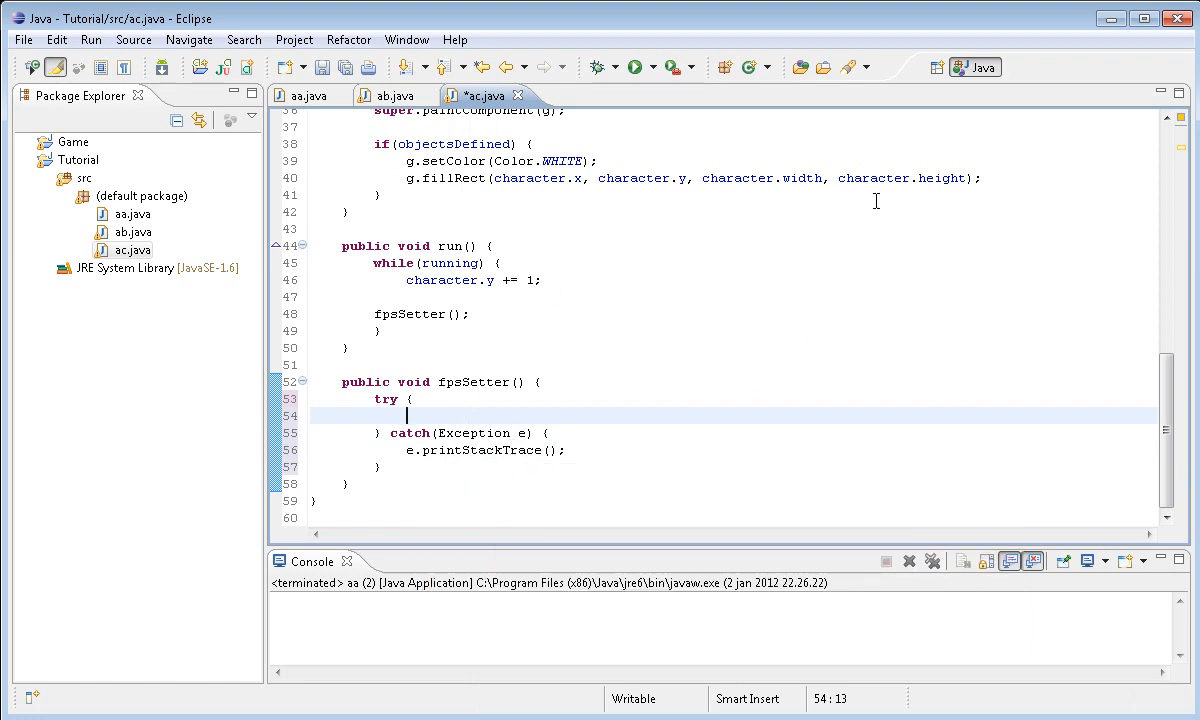
type("Th")
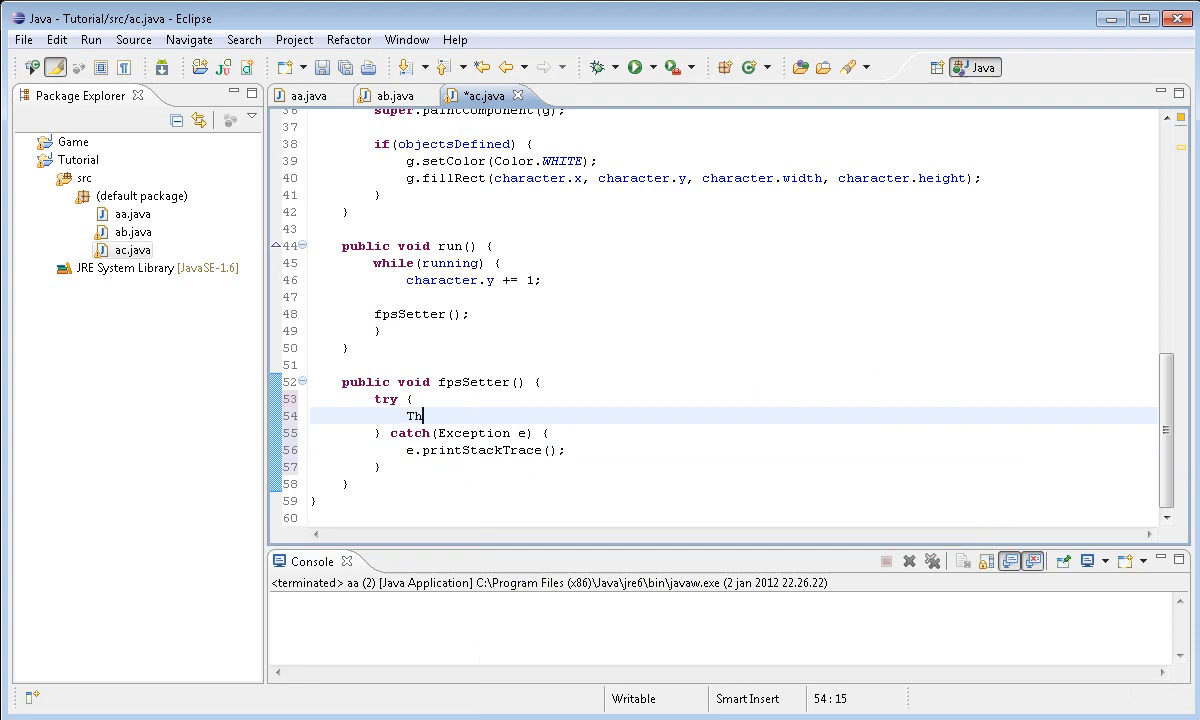
type("game.sleep(1);")
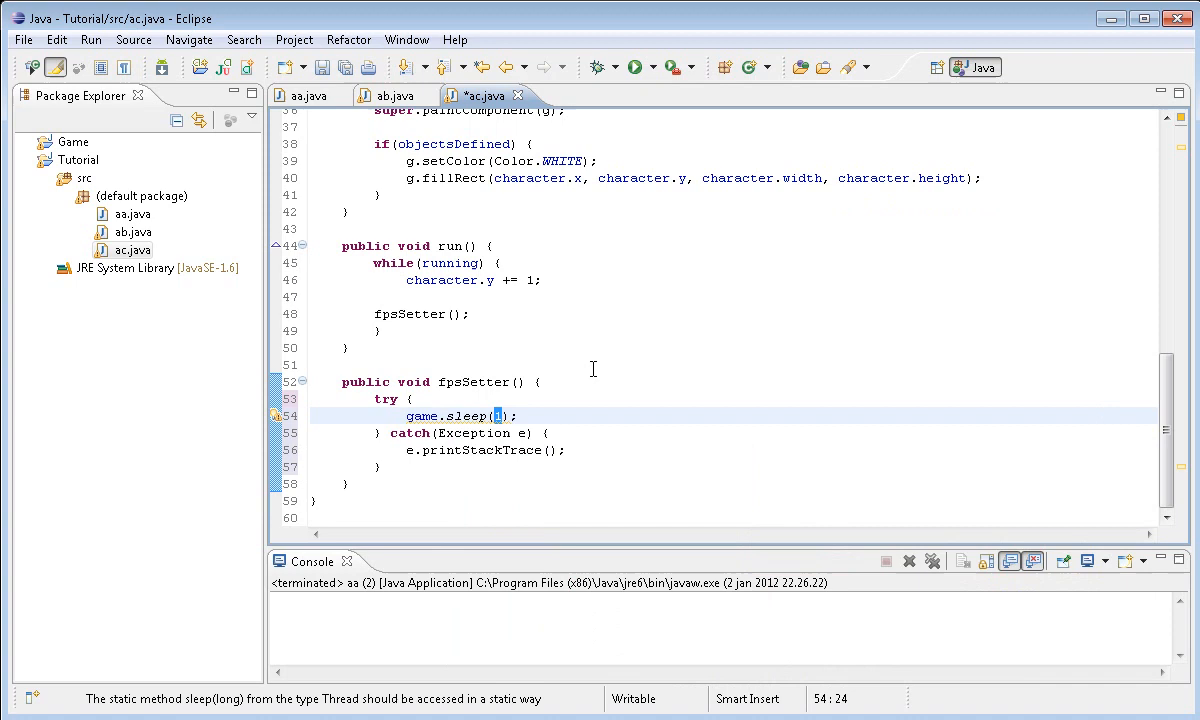
type("000")
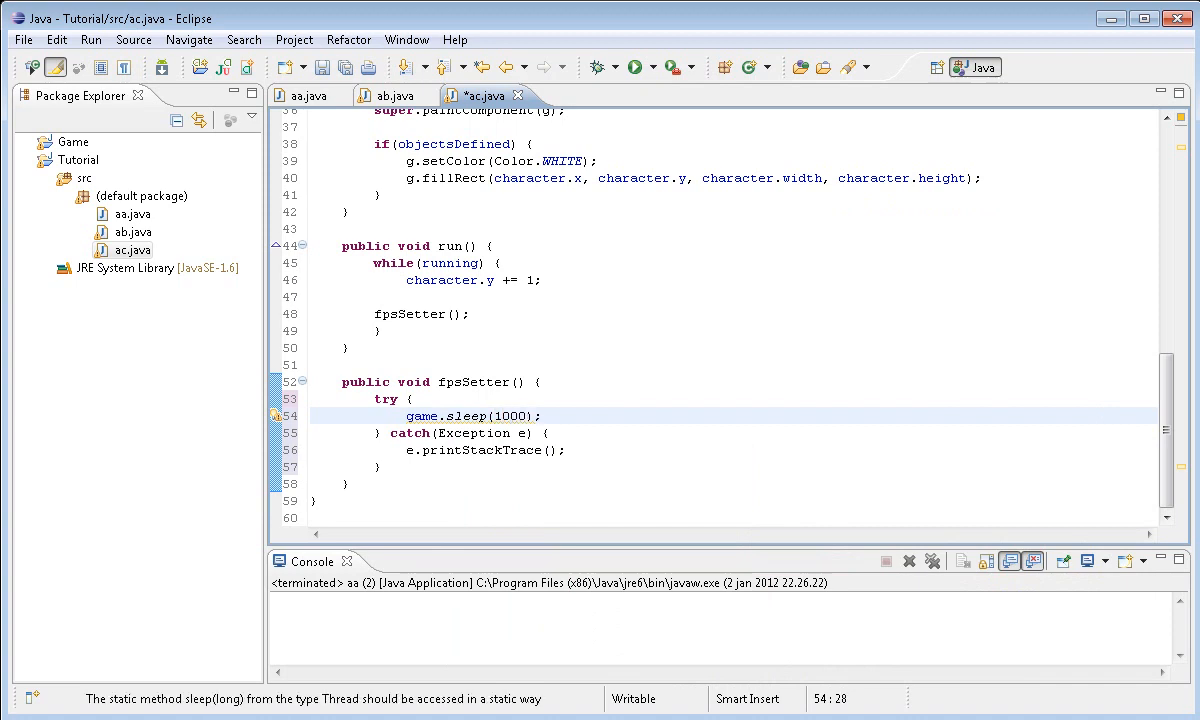
type("fps/")
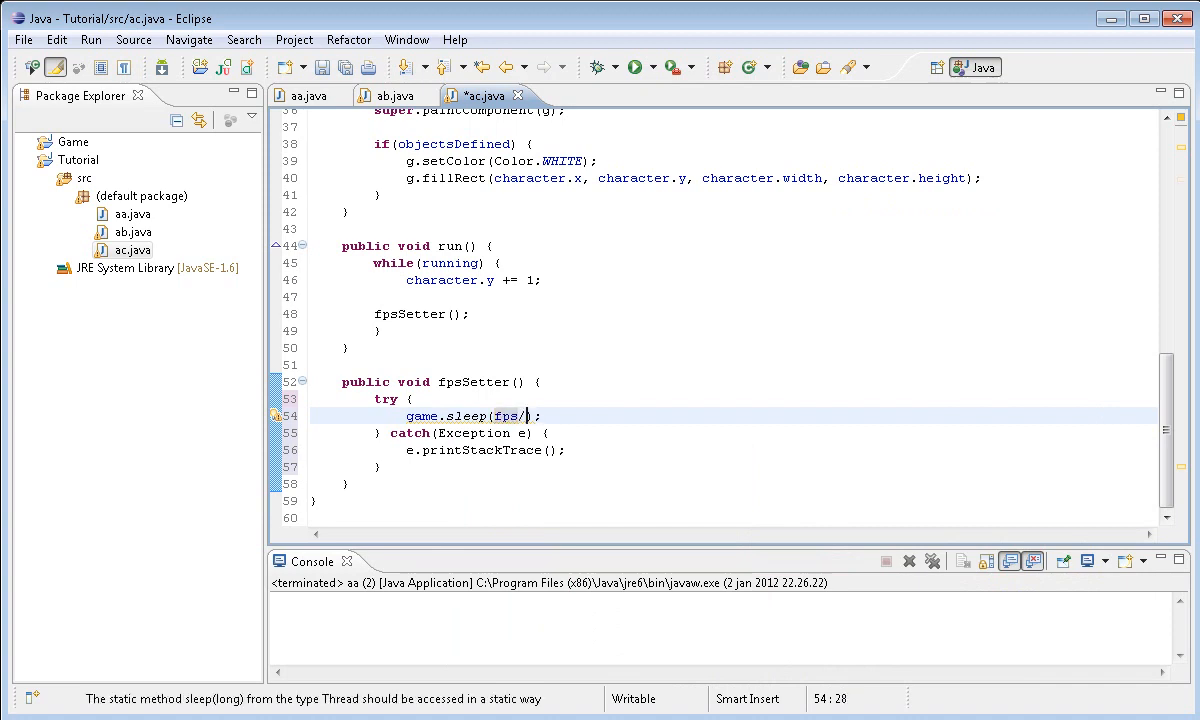
type("1000")
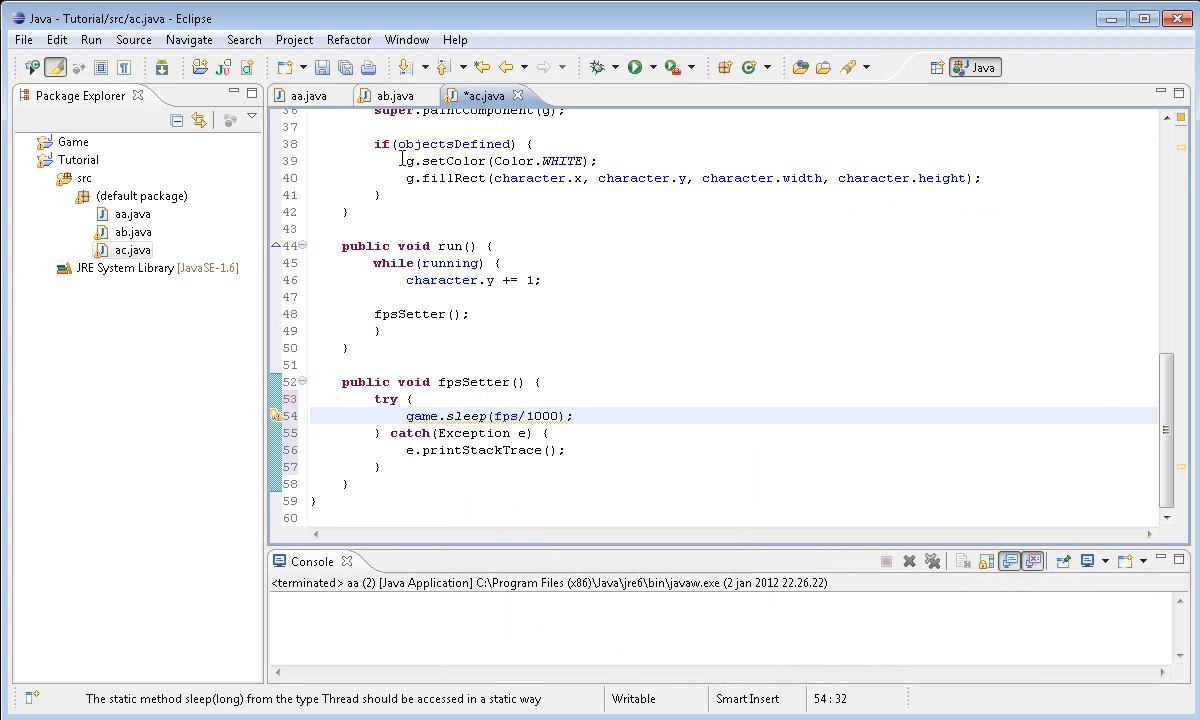
left_click(634, 67)
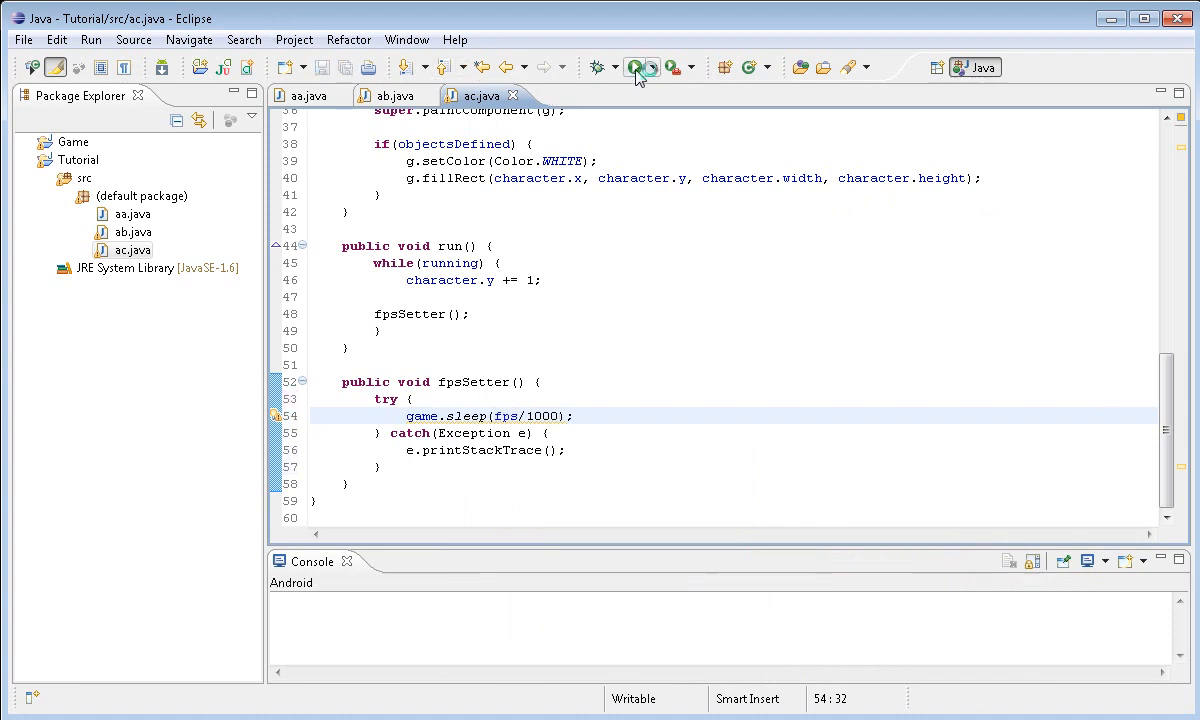
Run and close the game twice, then add a blank line after fpsSetter();
left_click(633, 67)
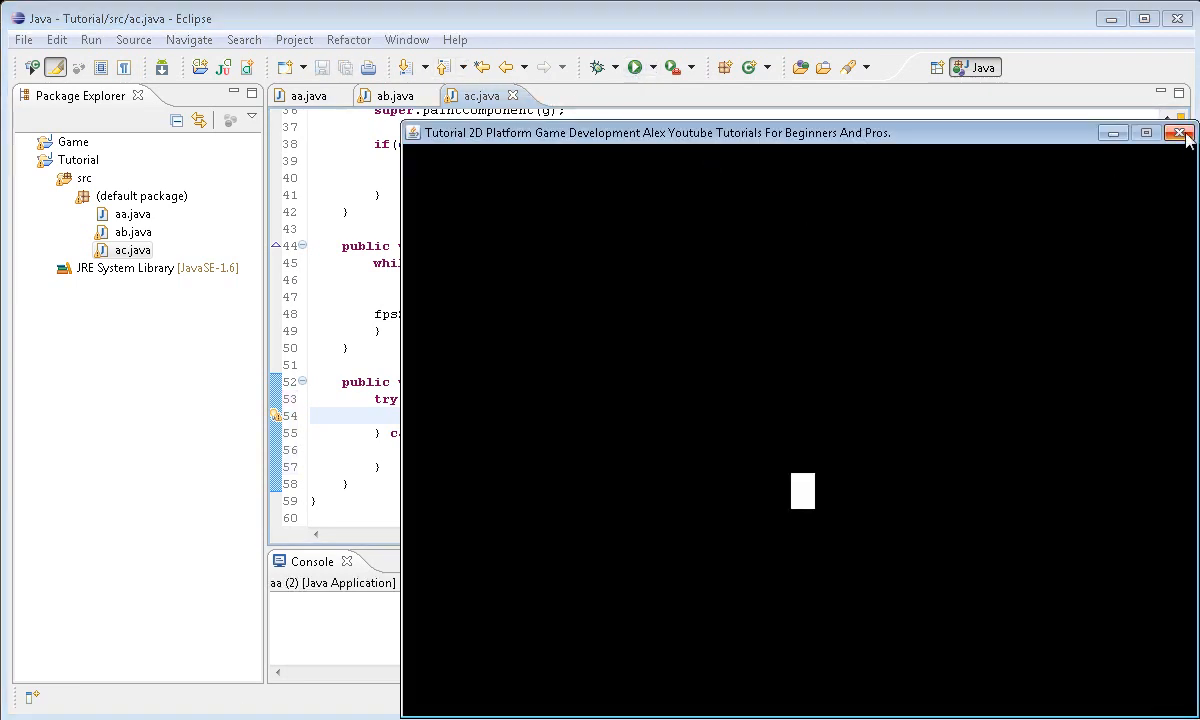
left_click(1179, 133)
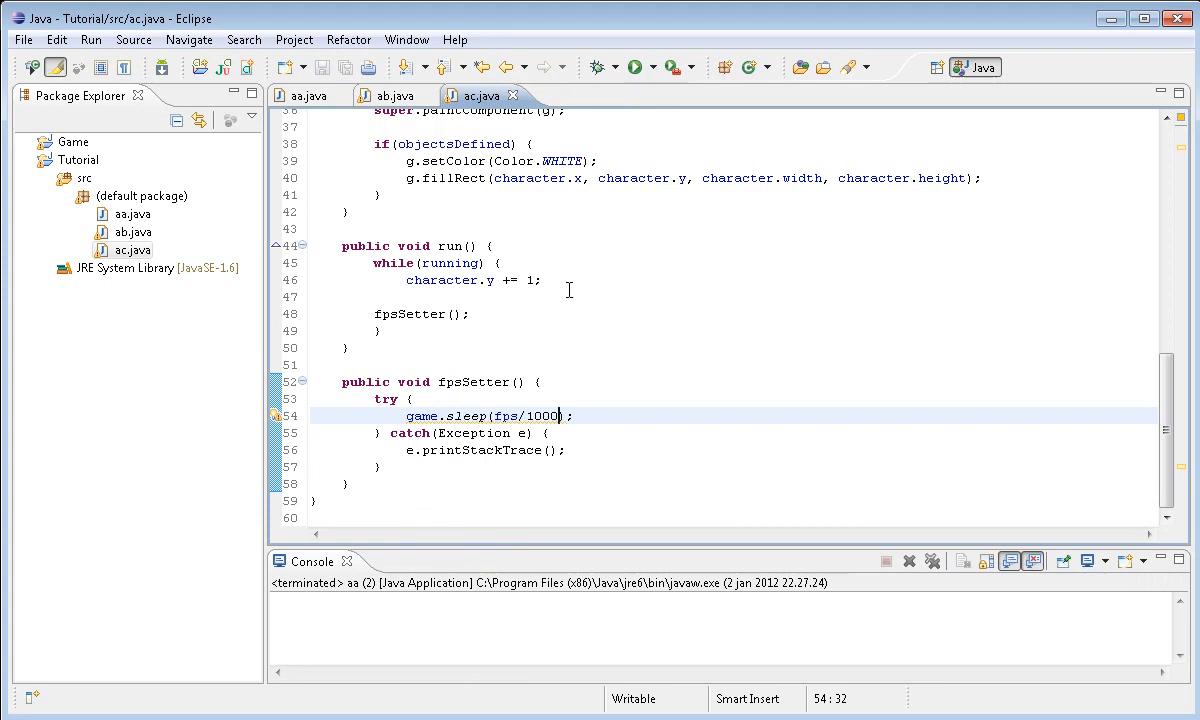
left_click(633, 67)
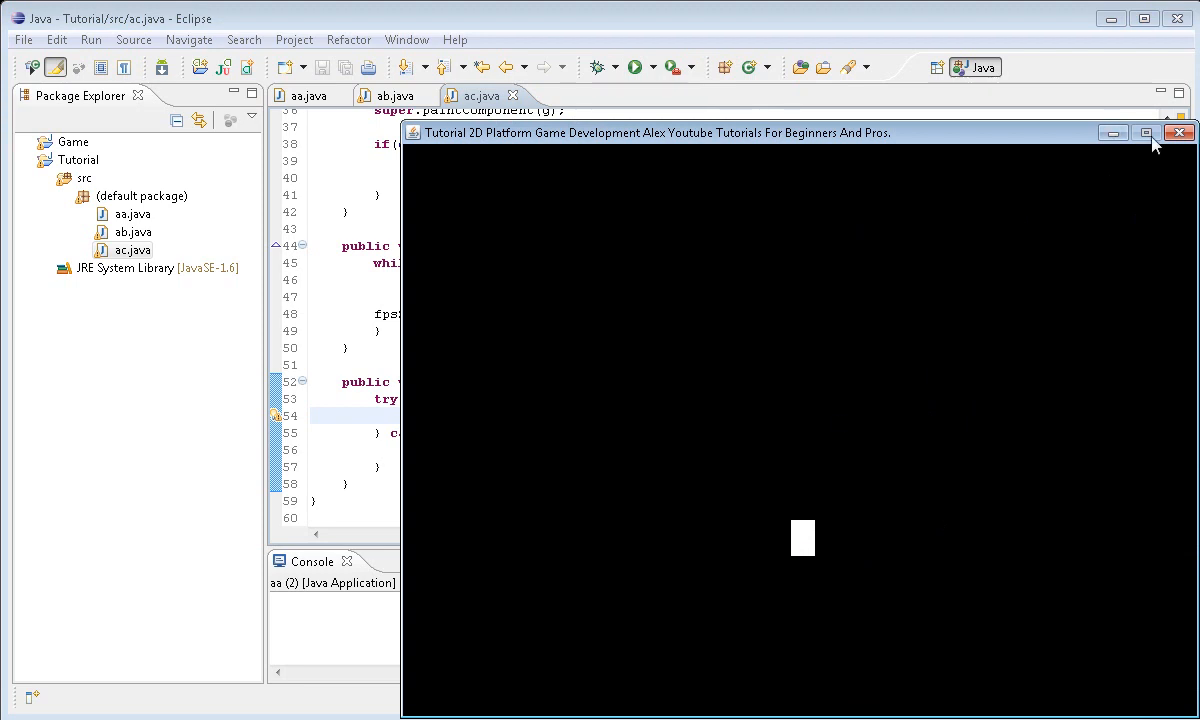
left_click(1179, 132)
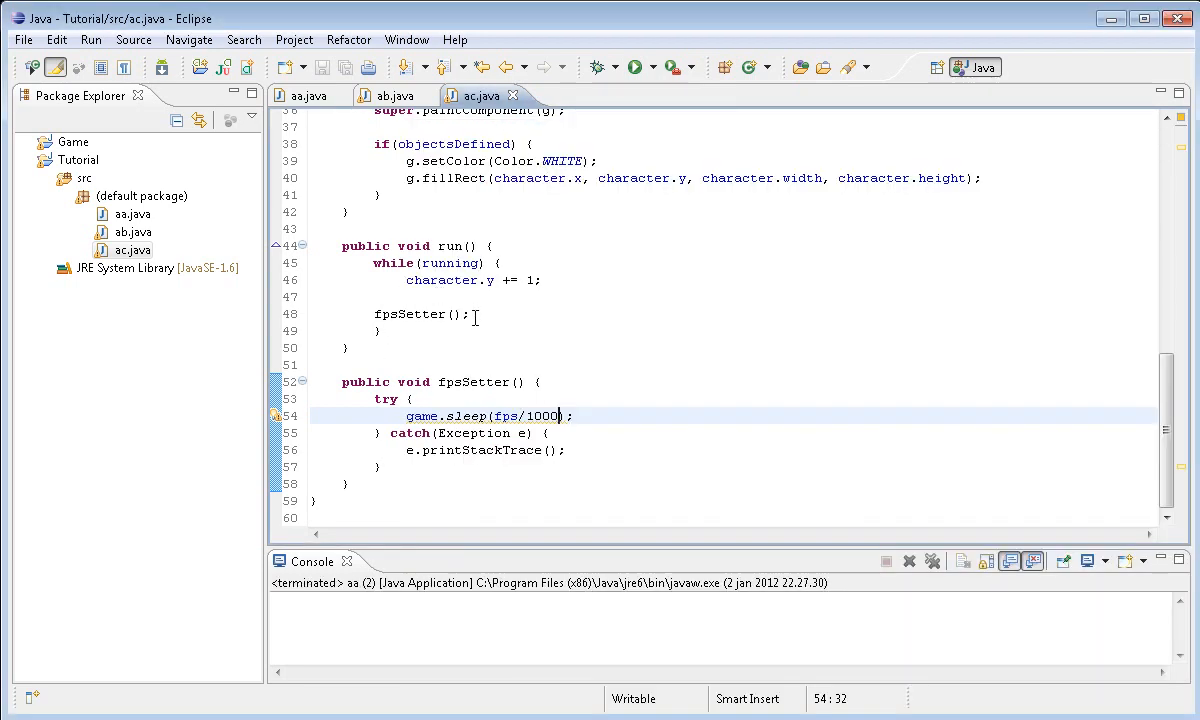
left_click(470, 313)
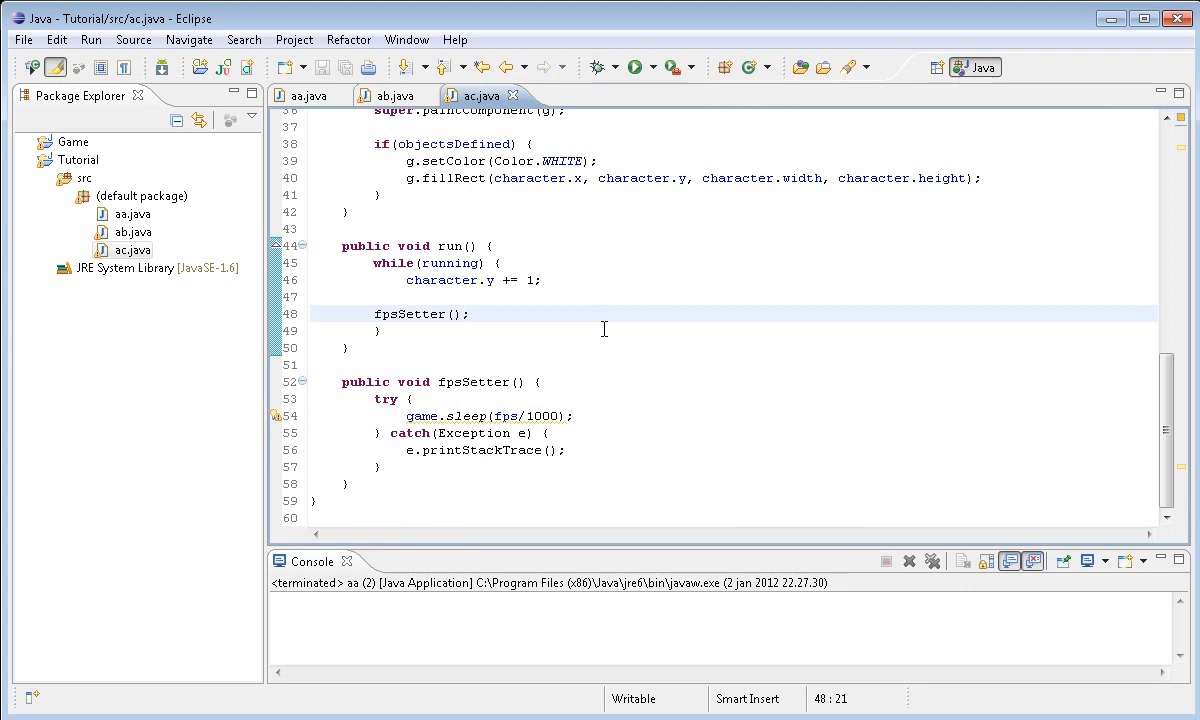
key("enter")
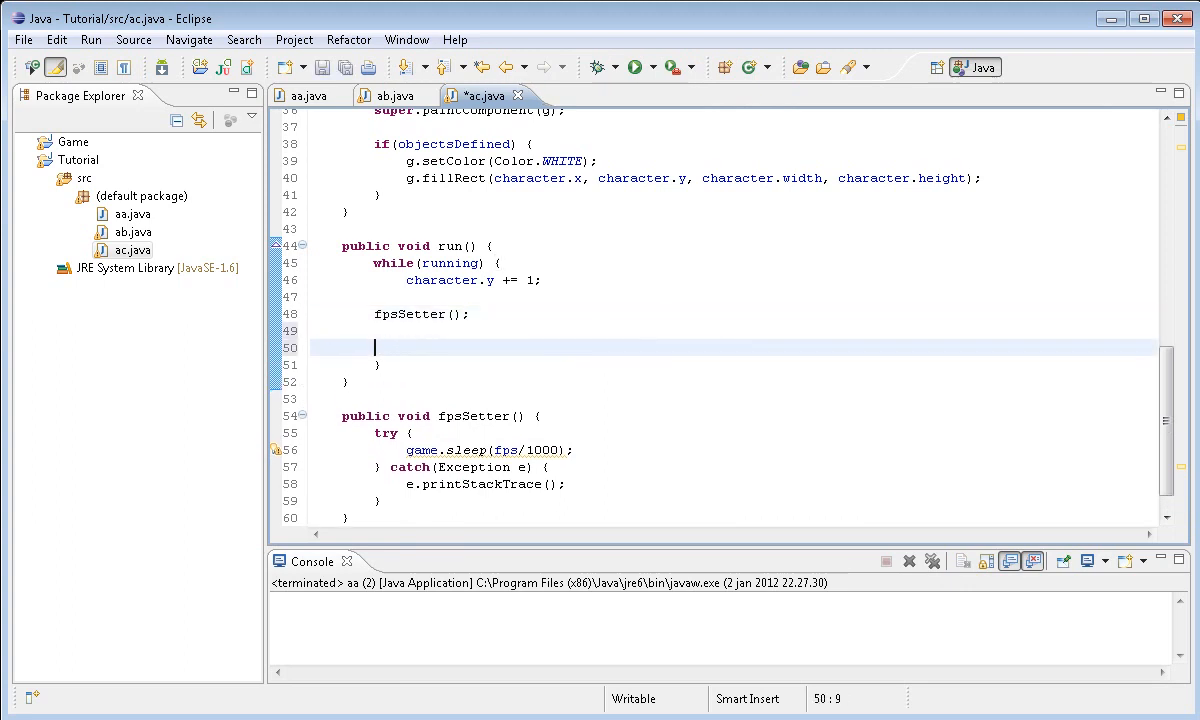
Add repaint() after fpsSetter() and try fallingSpeed values 50 and 100
type("repaint()")
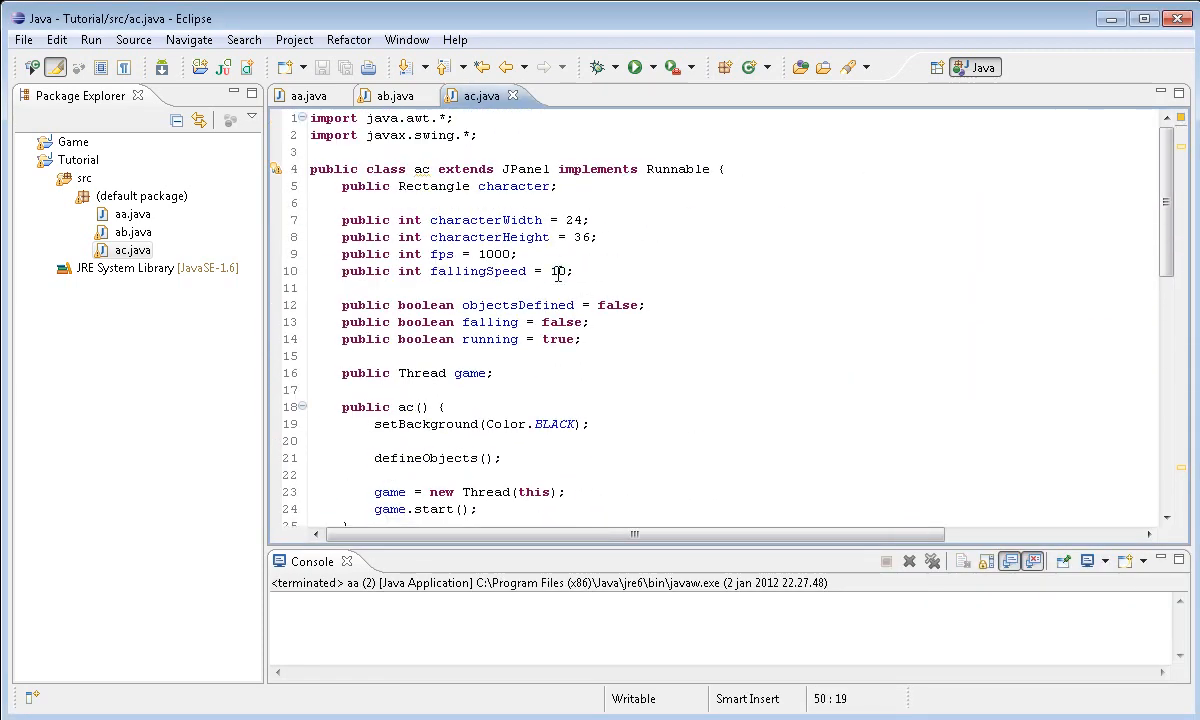
left_click(632, 67)
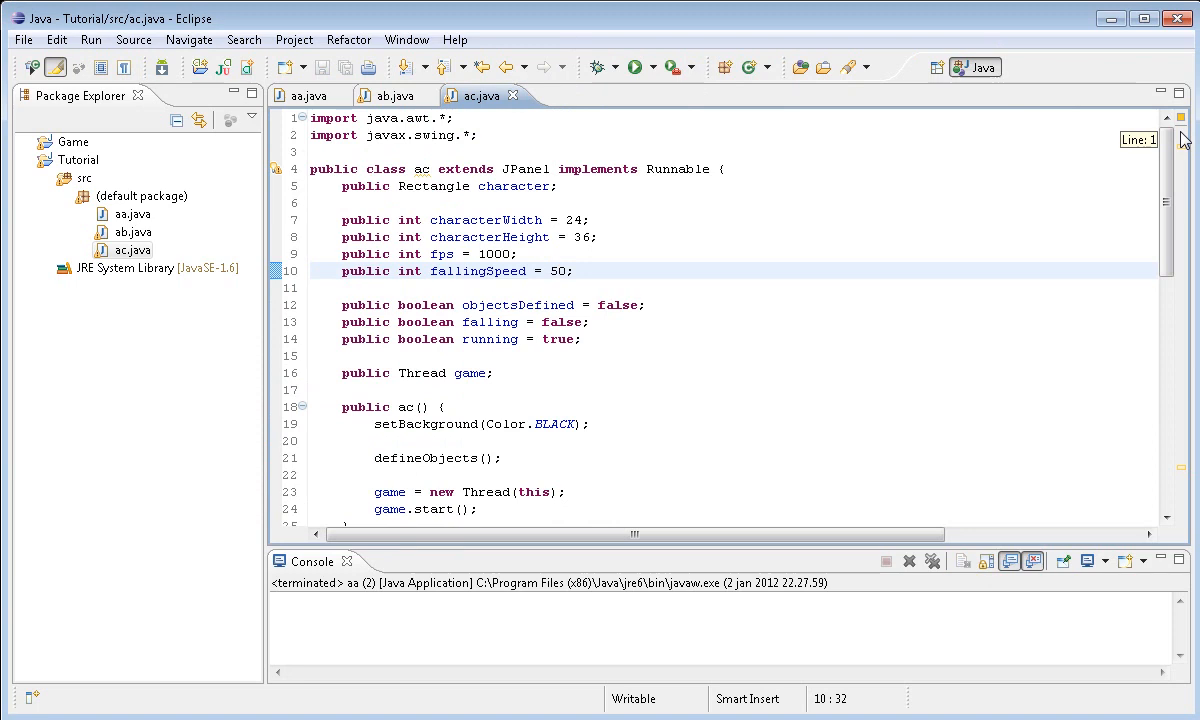
type("0")
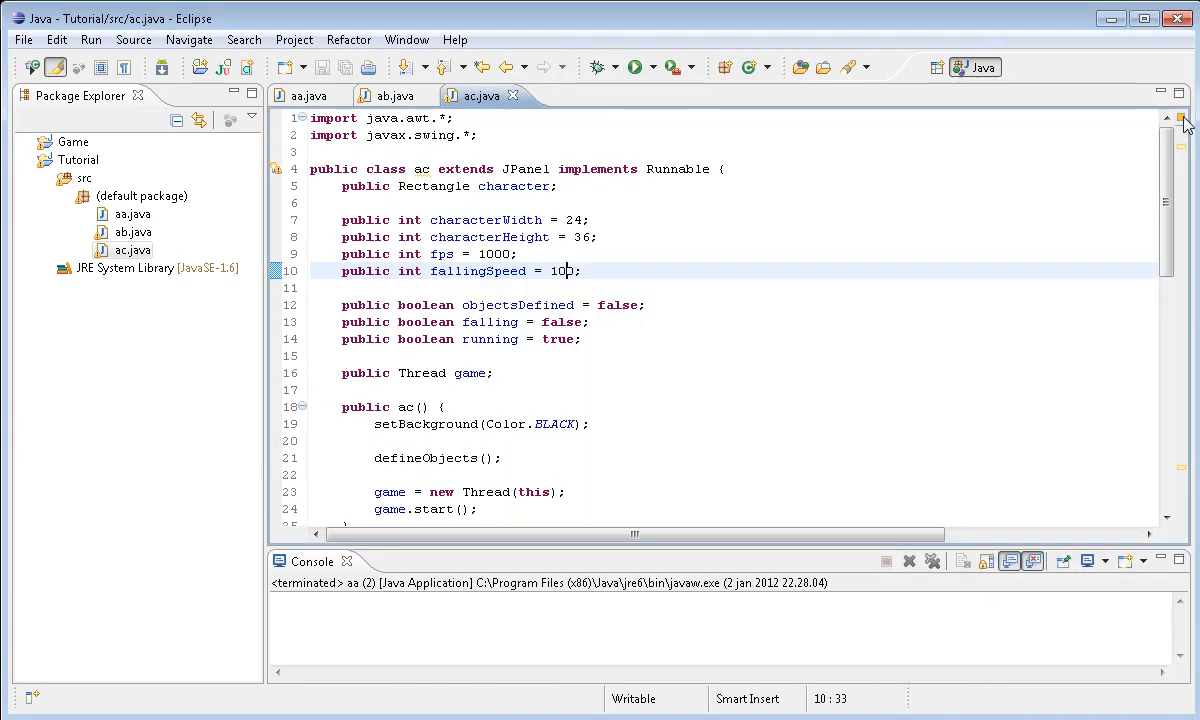
type("0")
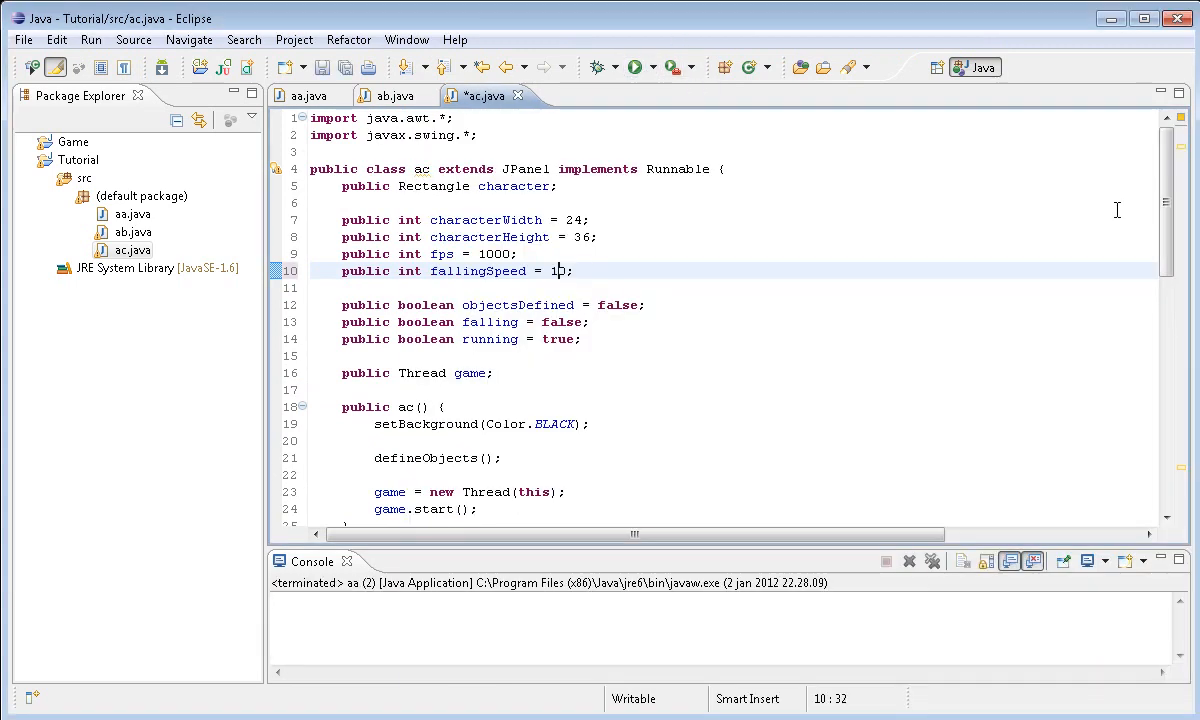
scroll("down", 3)
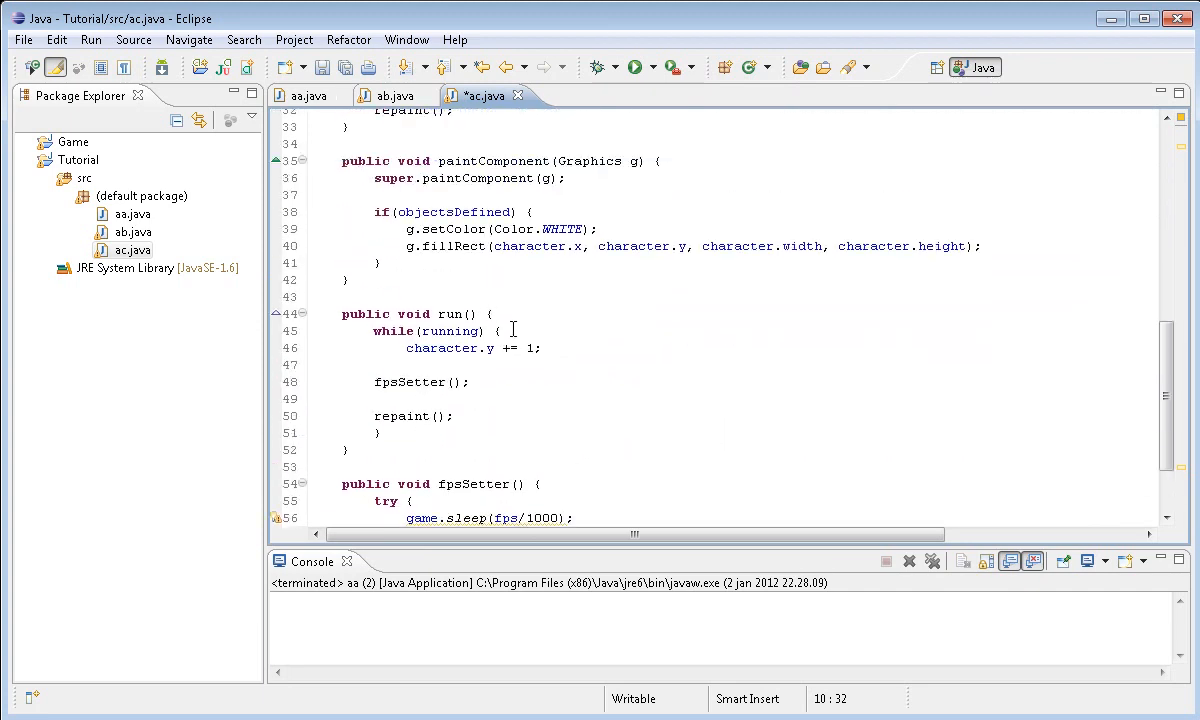
Declare public fields 'int fallingFrame = 0' and 'Rectangle floor' in ac.java
left_click(500, 331)
type("public int fallingFrame = 0;")
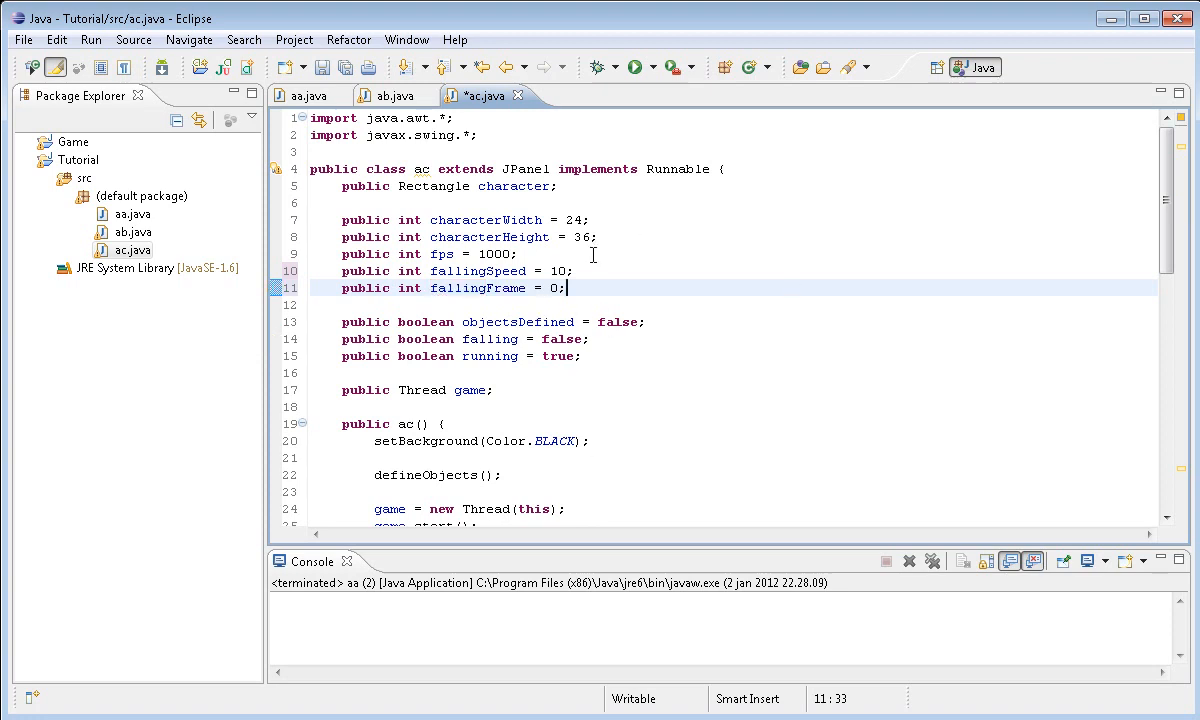
mouse_move(660, 200)
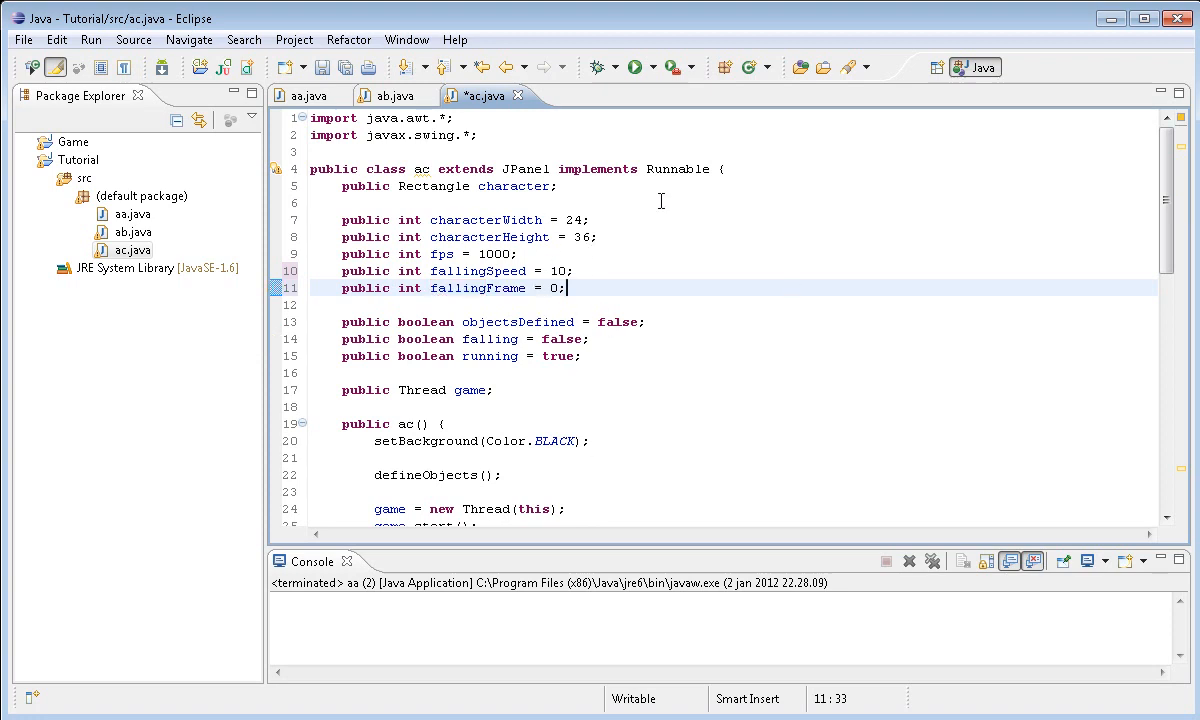
type("public Rectangle floor")
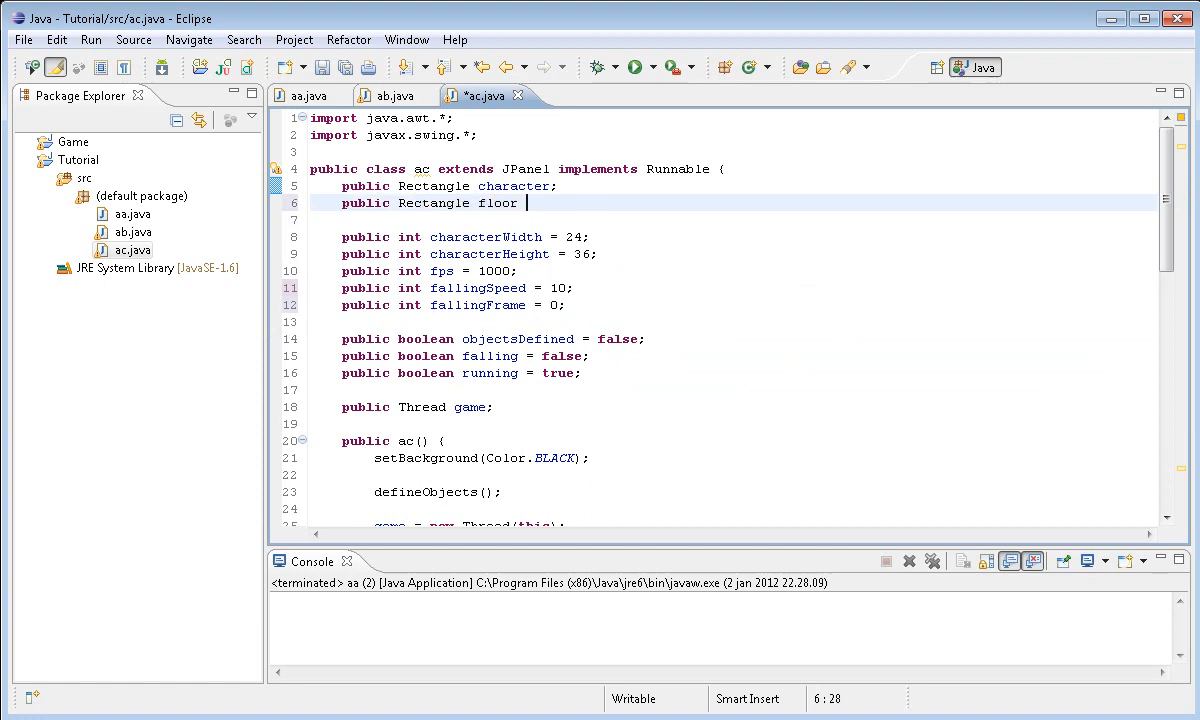
scroll("down", 3)
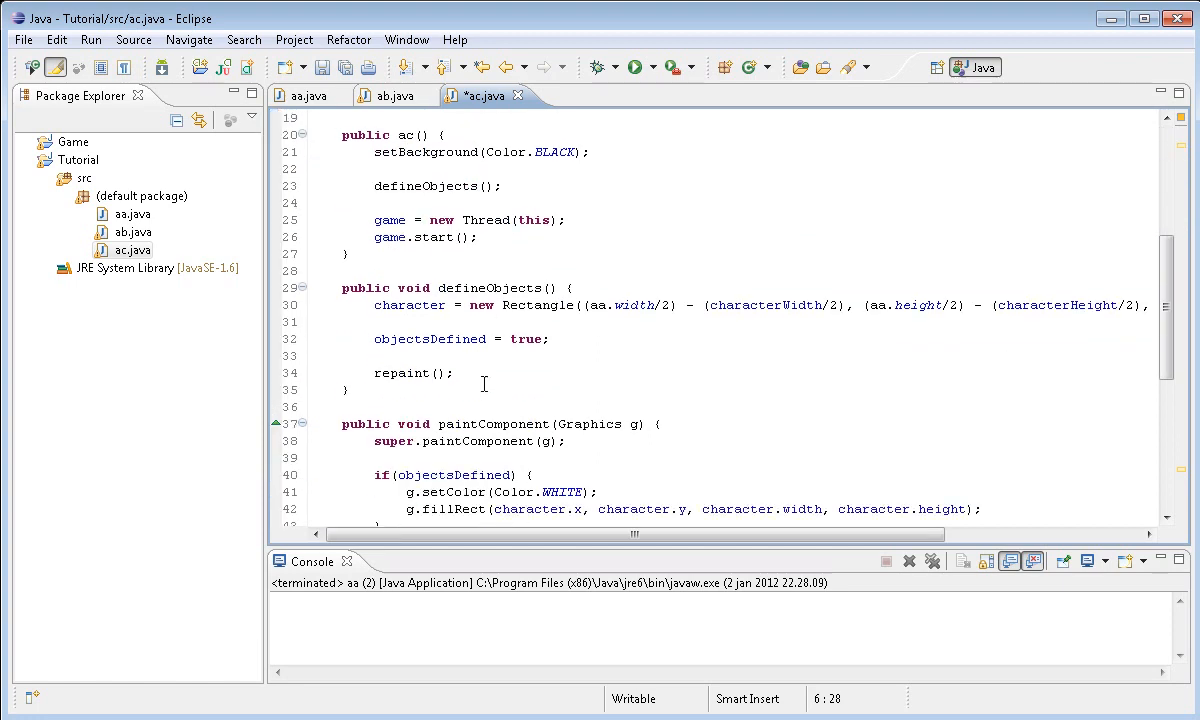
mouse_move(663, 323)
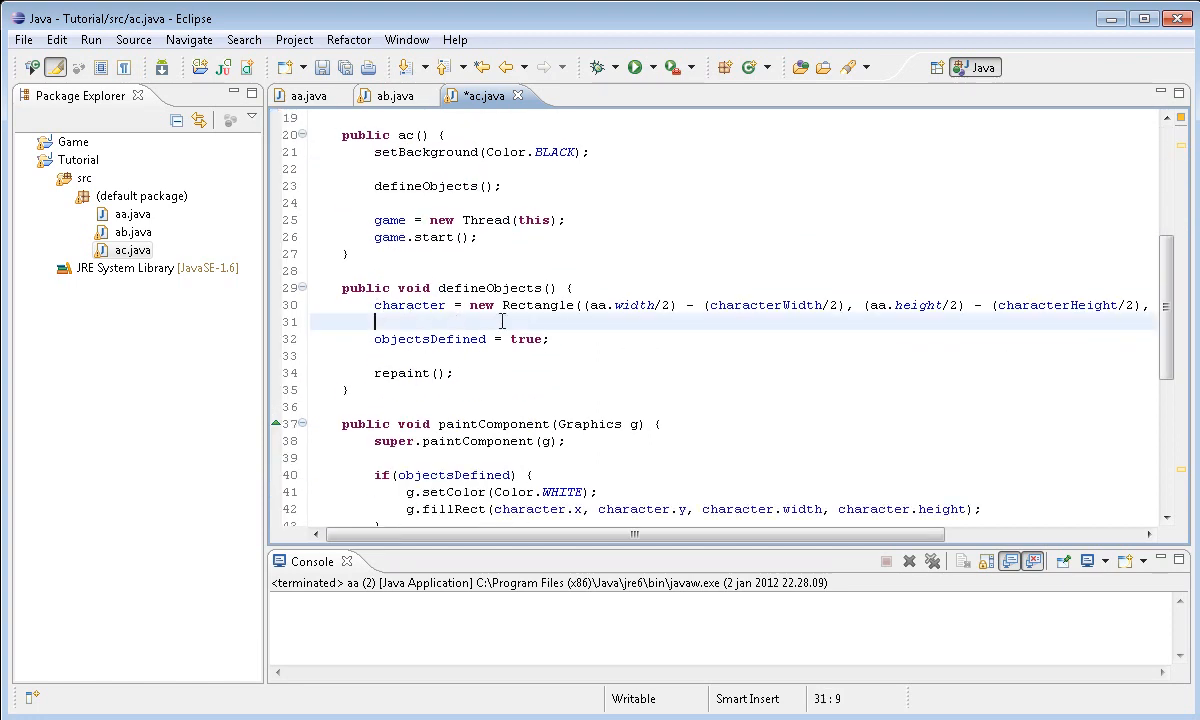
In defineObjects, start 'floor = new Rectangle(-10, aa.w' for the floor
type("floor =")
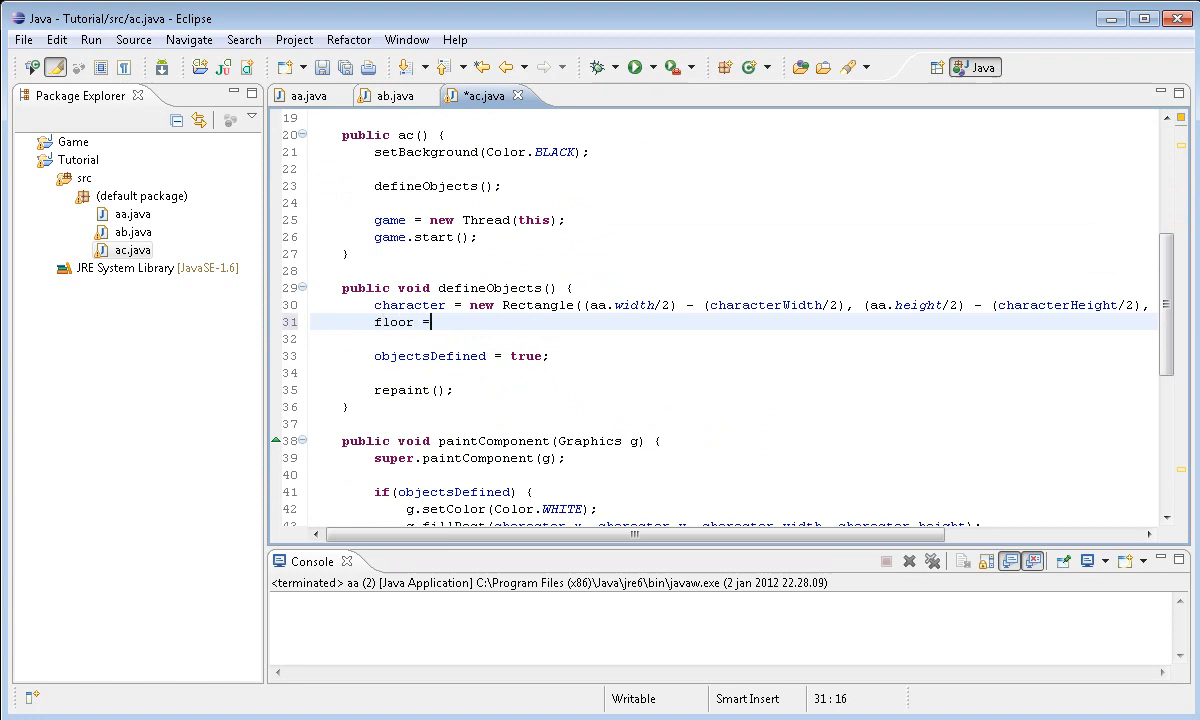
type("new Rect")
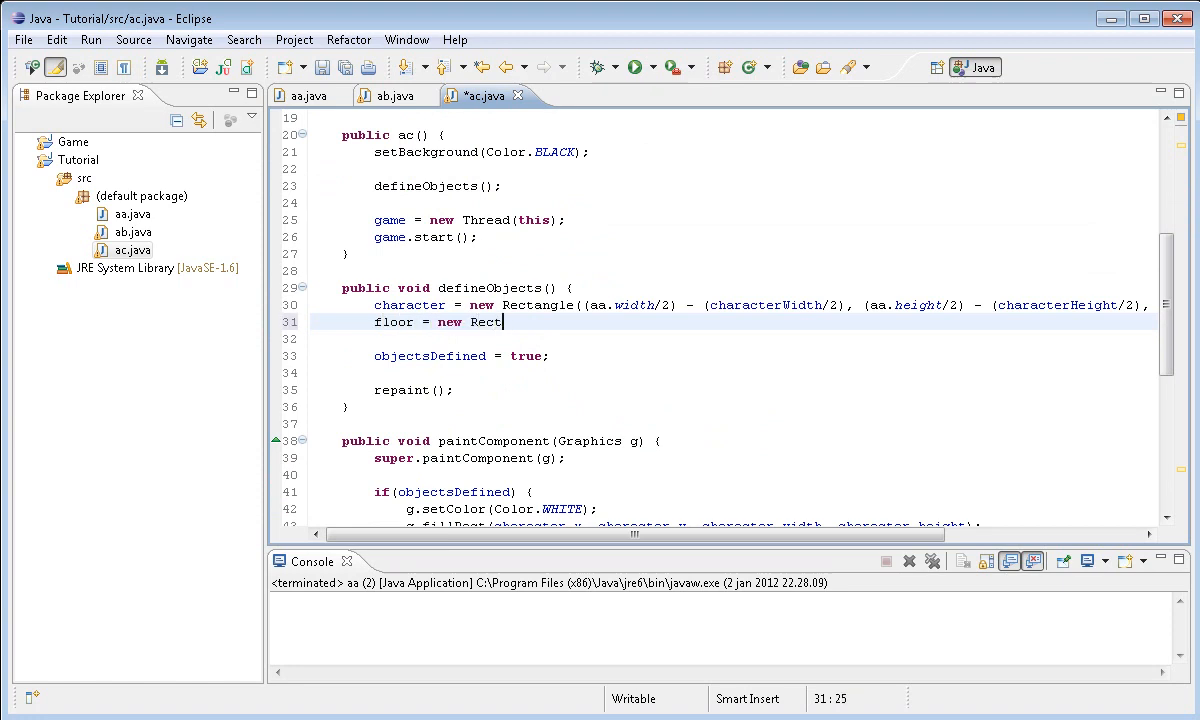
type("angle();")
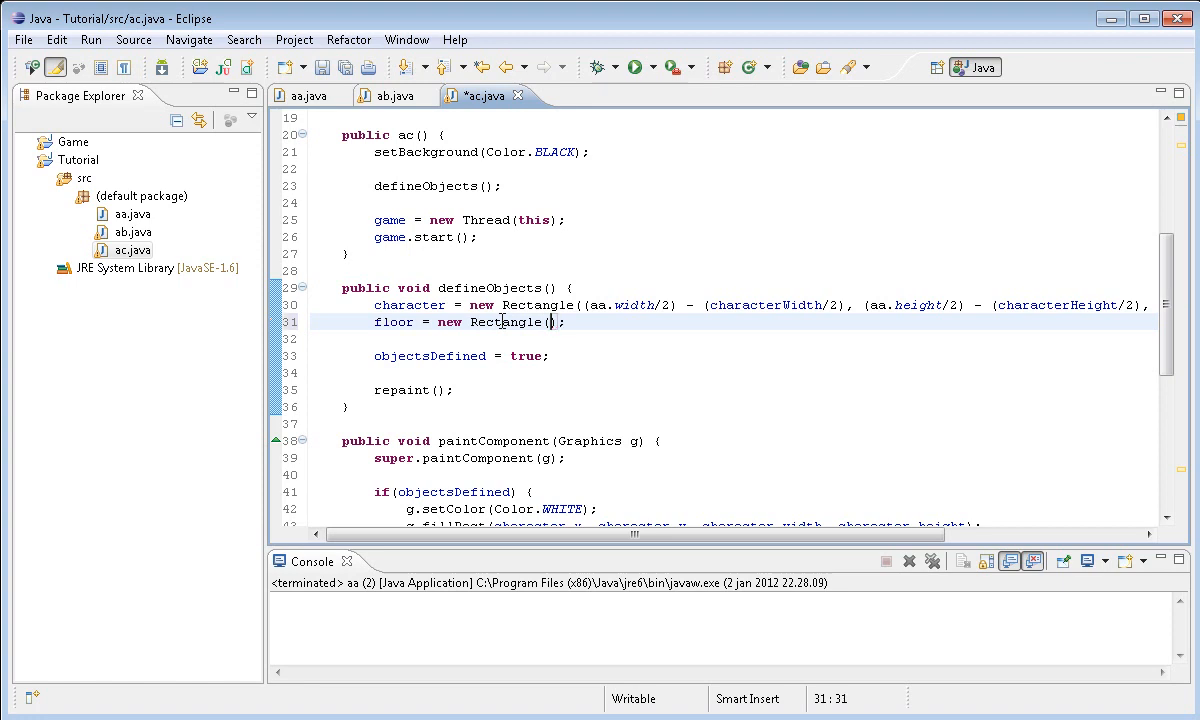
type("aa")
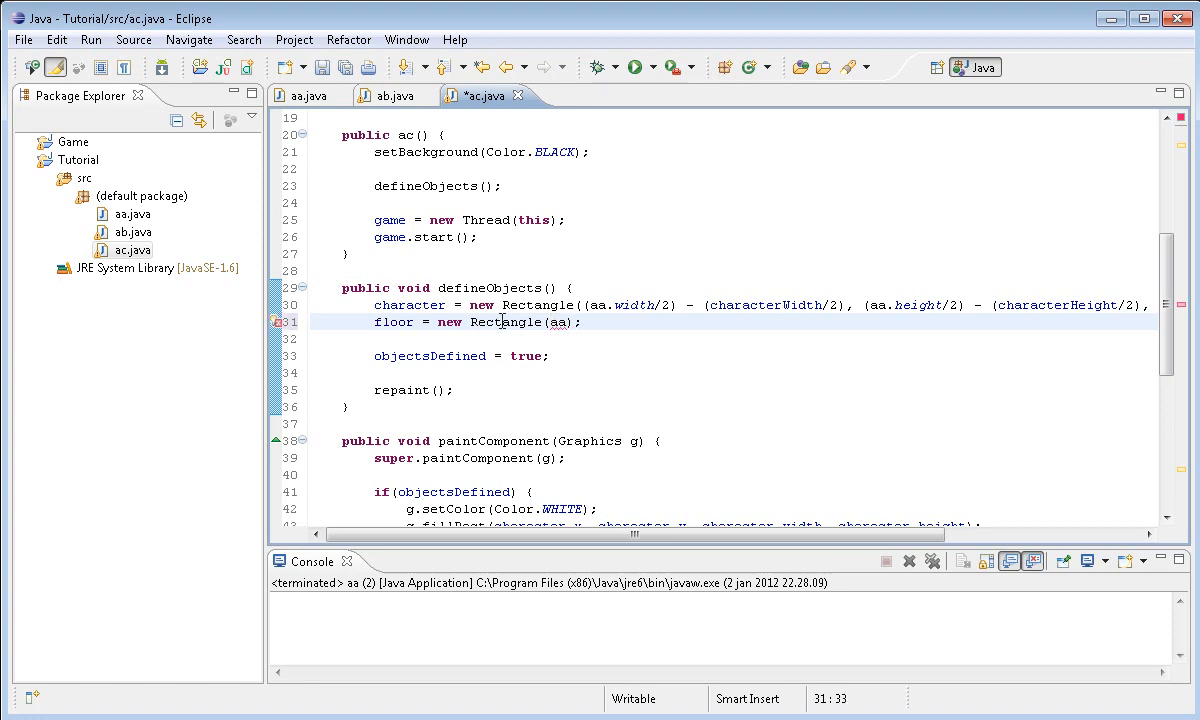
type("0")
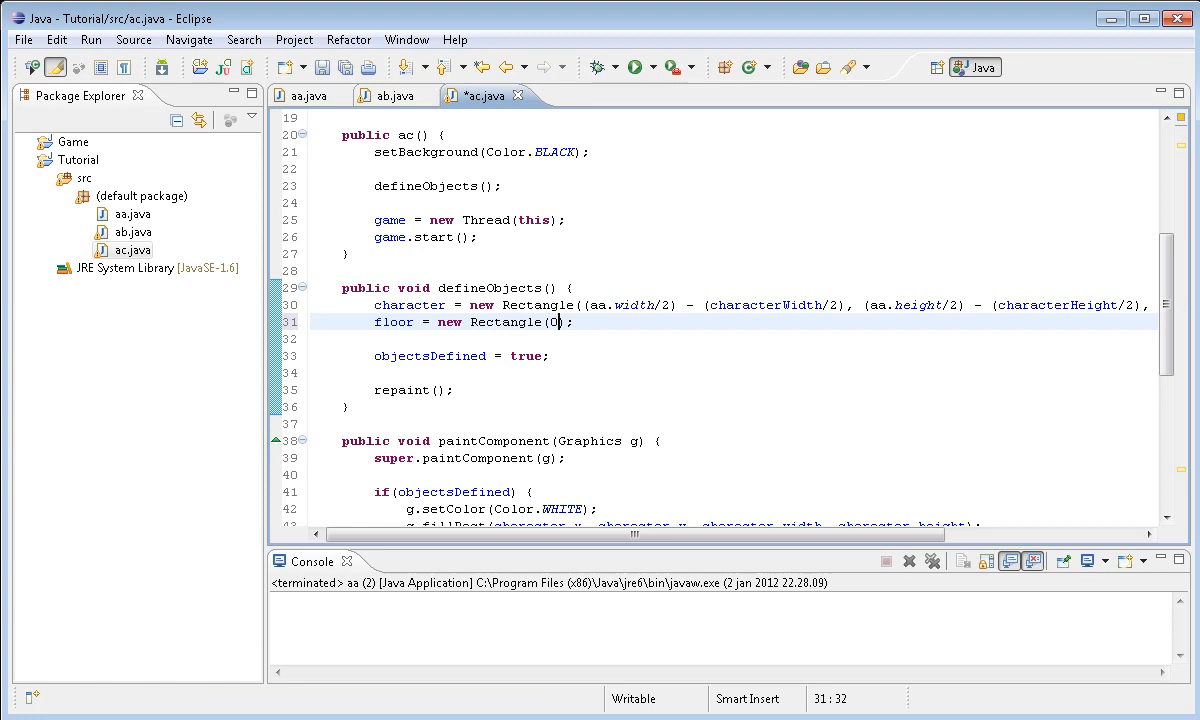
key("Backspace")
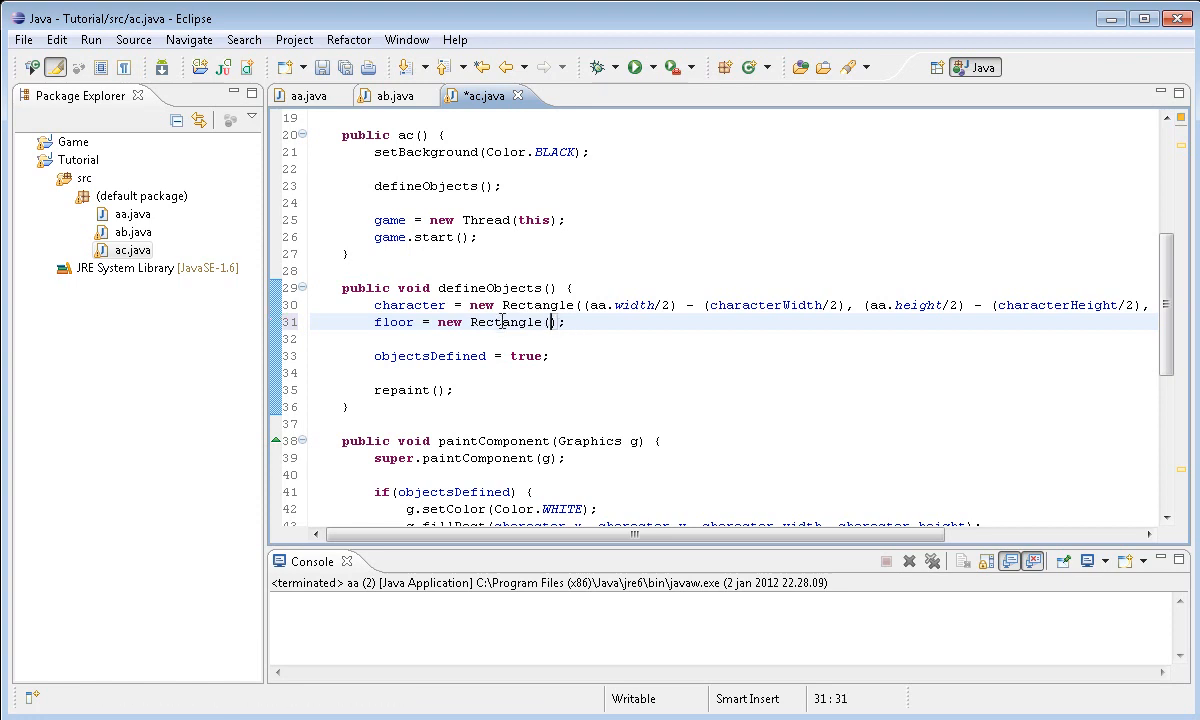
type("-10,")
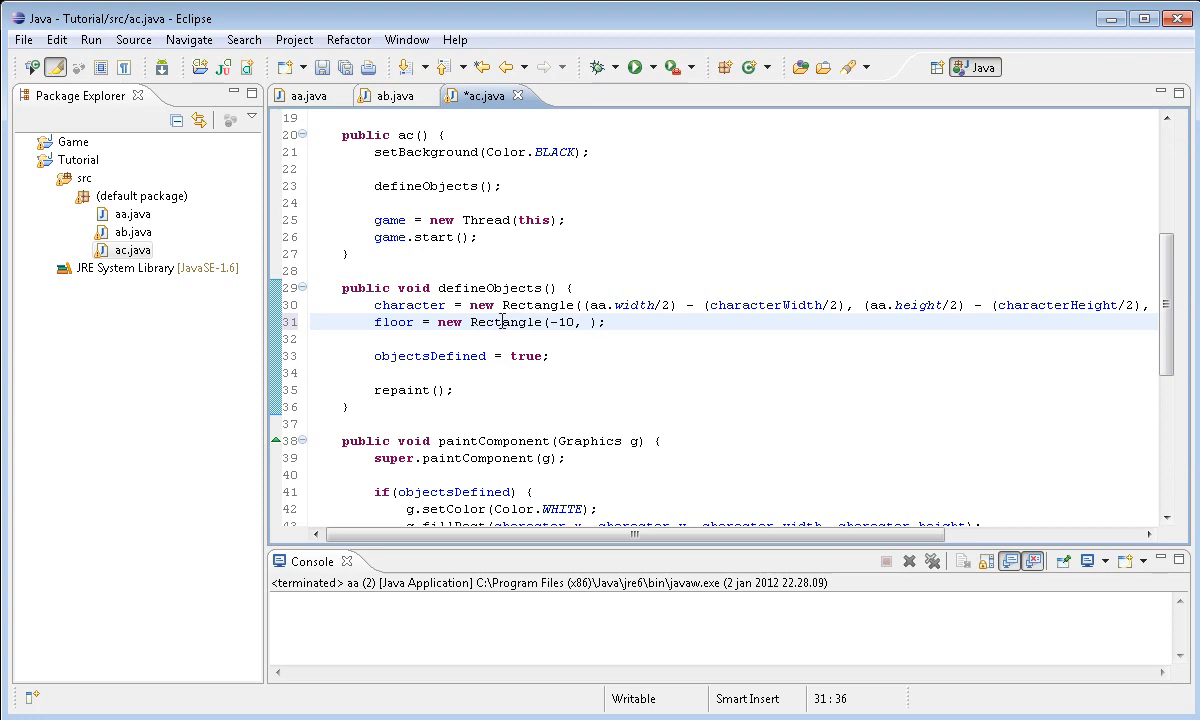
type("aa.w")
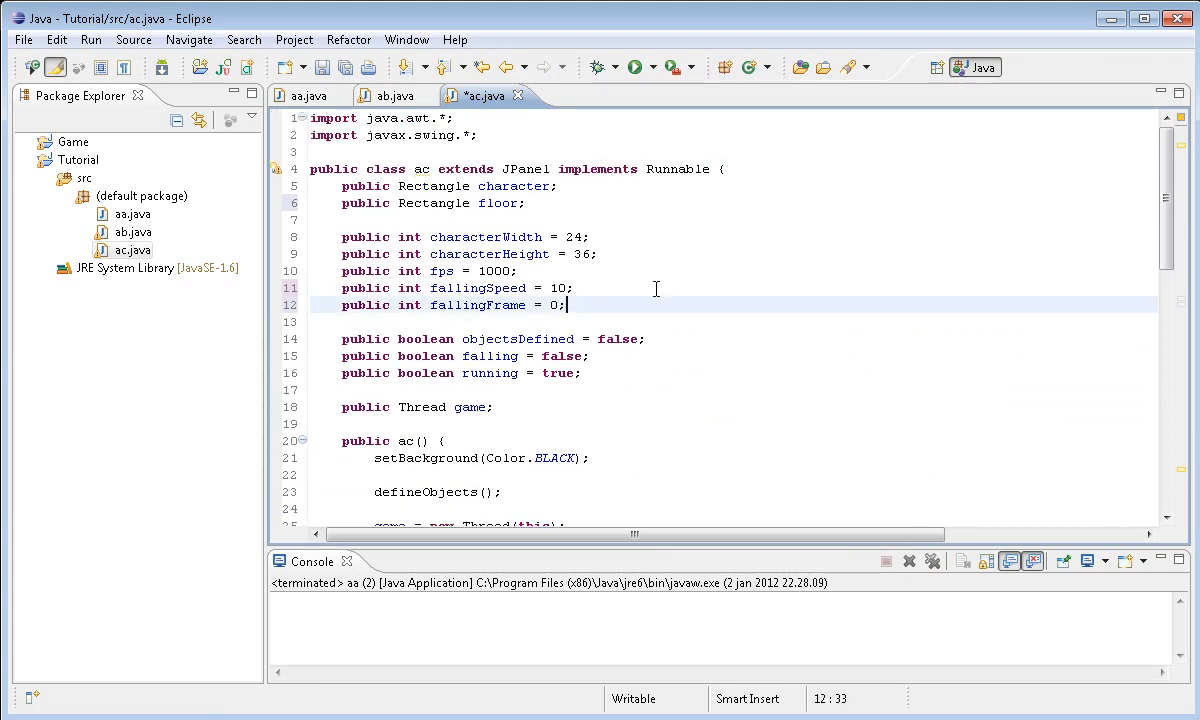
Add 'public int floorHeight = 30;' and size floor as (-10, aa.height-floorHeight, aa.width+10, floorHeight)
type("public int")
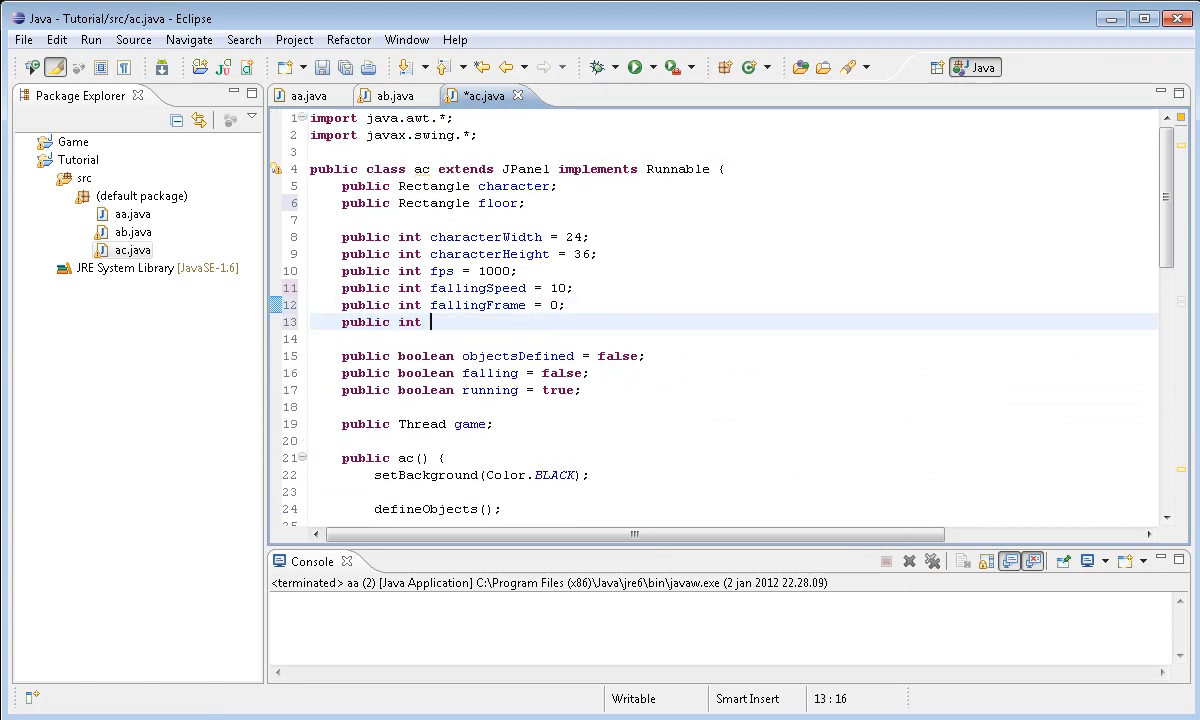
type("floorHeight =")
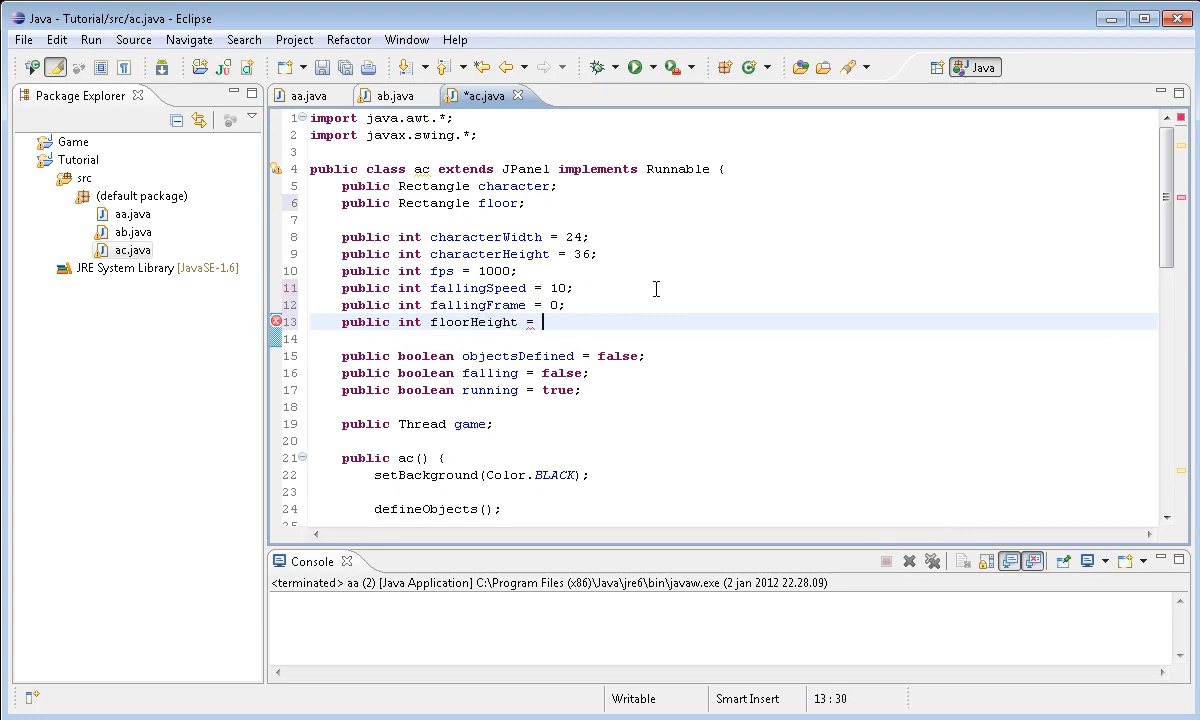
type("30;")
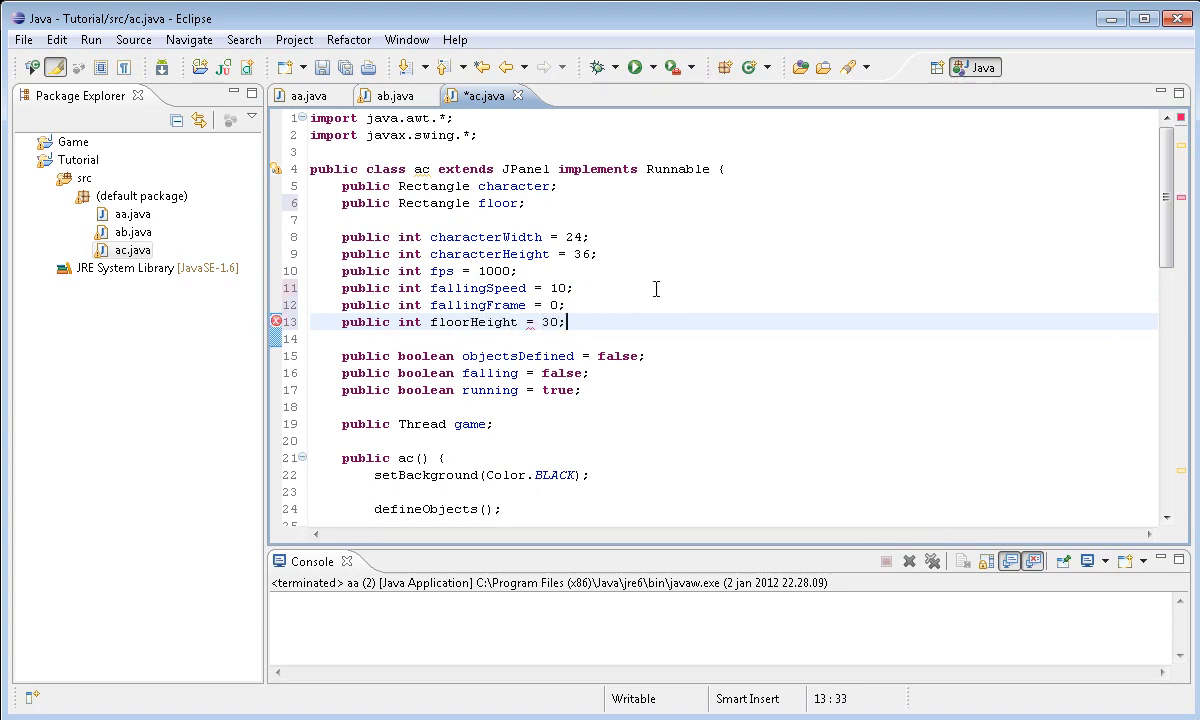
scroll("down", 3)
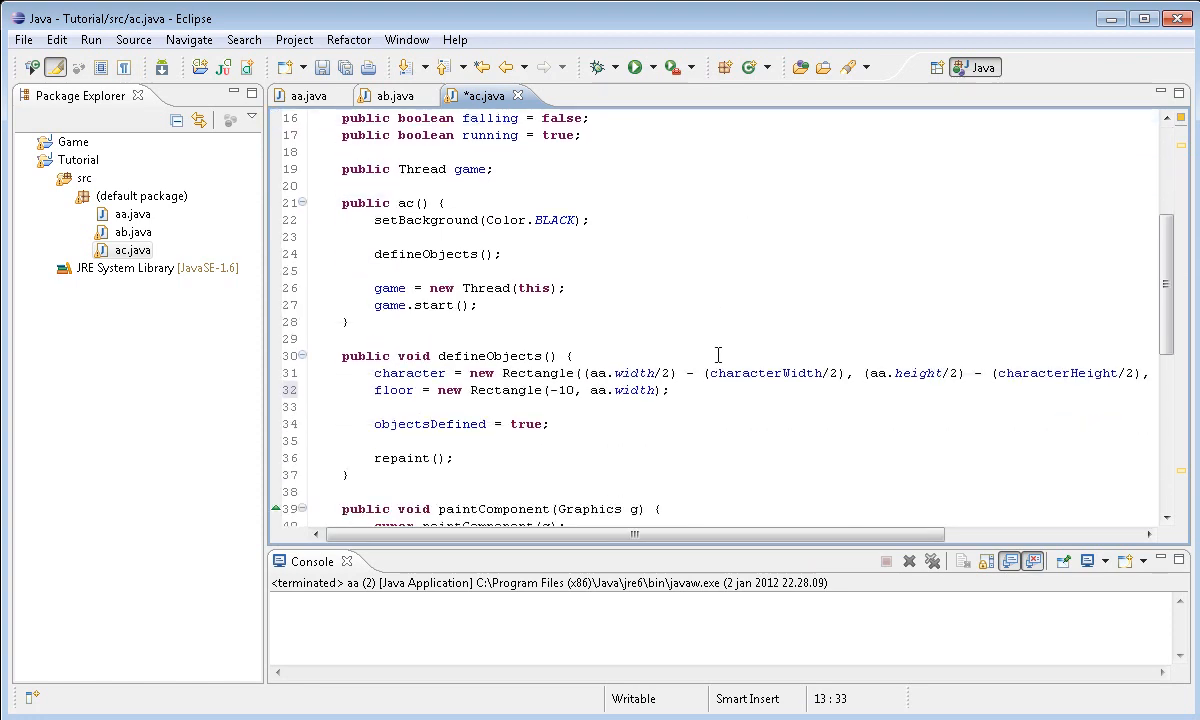
left_click(654, 390)
type("height-floorHeig")
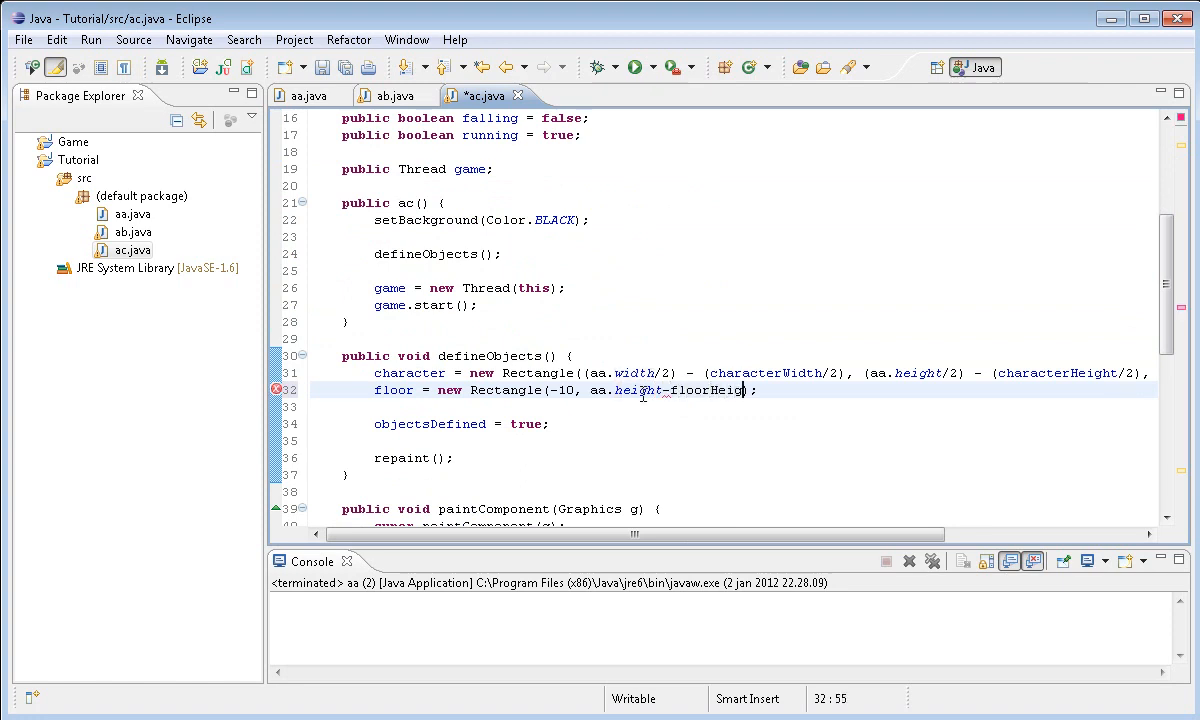
type(", aa.width+10, floorHeight")
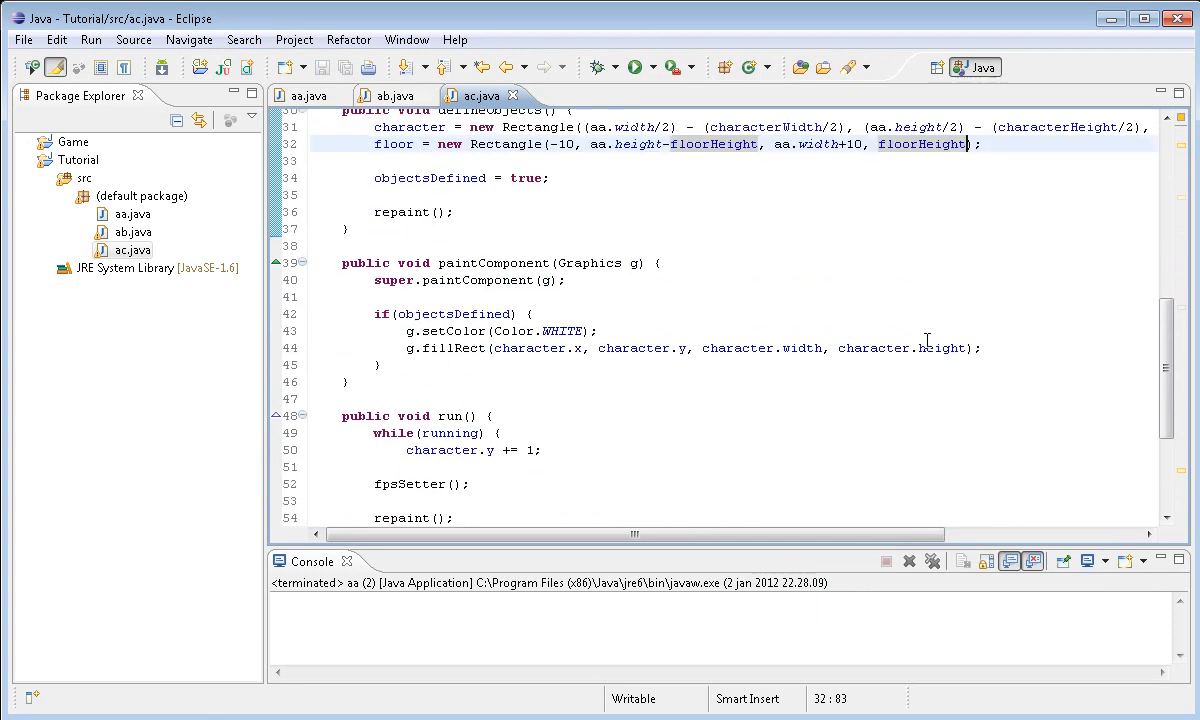
Draw the floor with g.fillRect(floor.x, floor.y, floor.width, floor.height), test-run, then set floorHeight to 50
type("g")
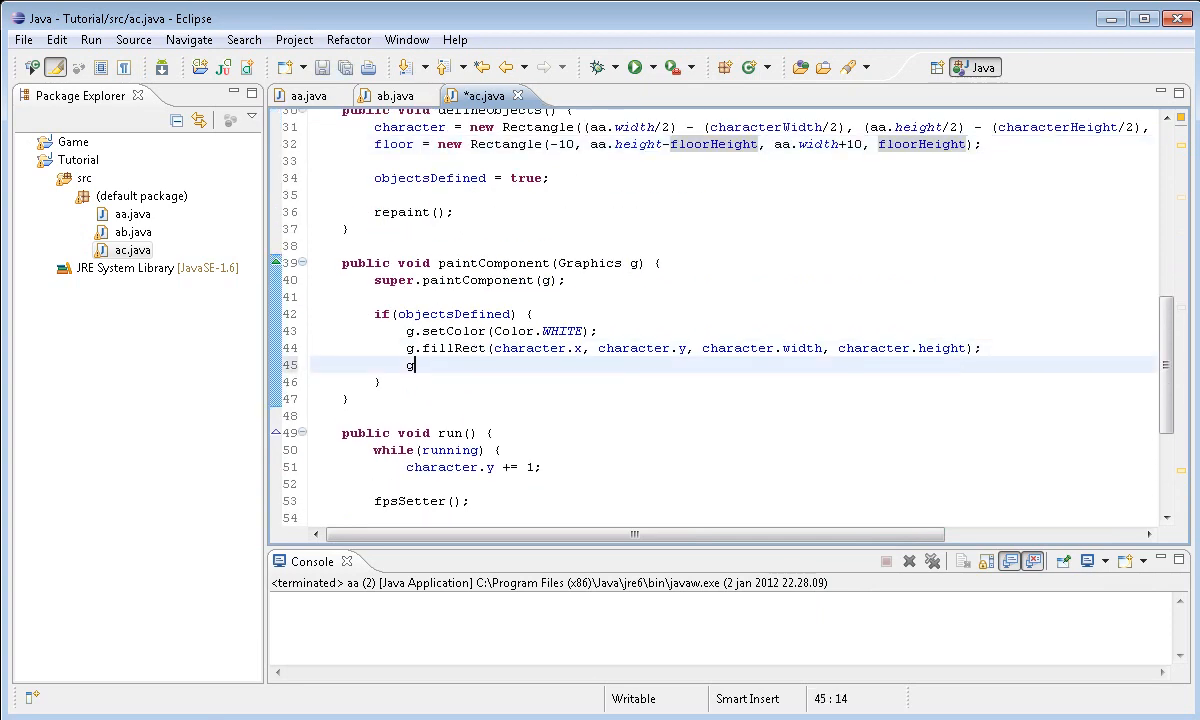
type(".fillRect(floor.x, floor.y, floor.width, floor.height);")
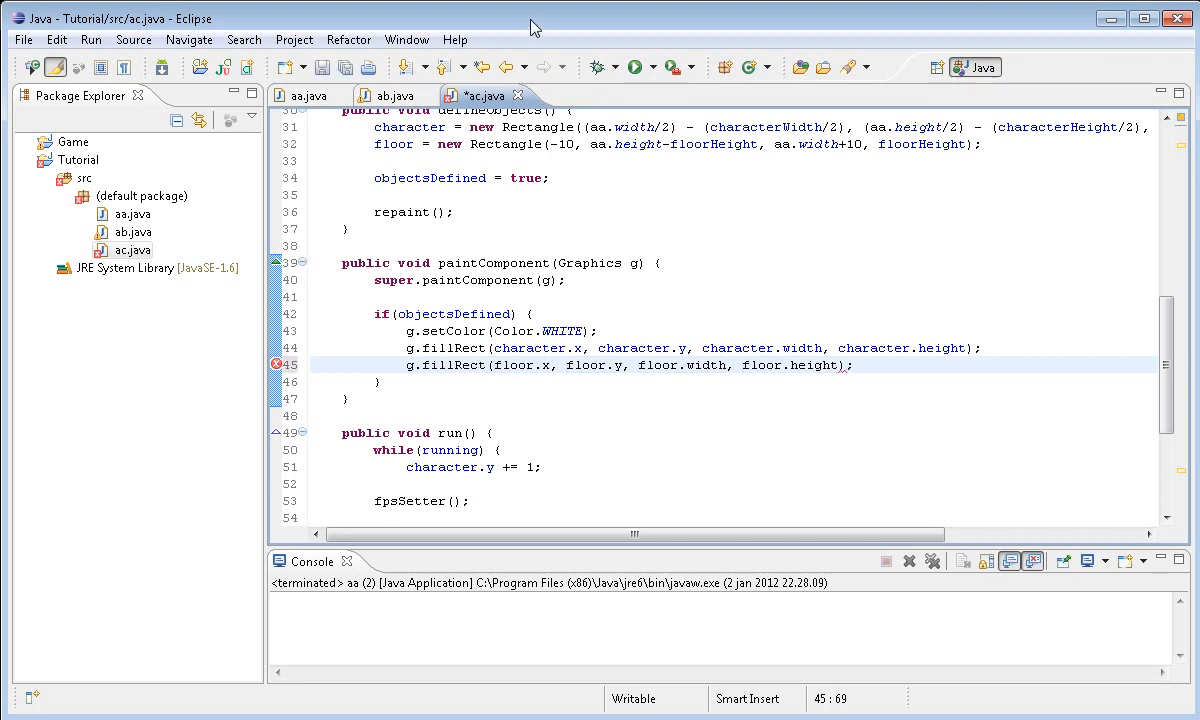
left_click(632, 67)
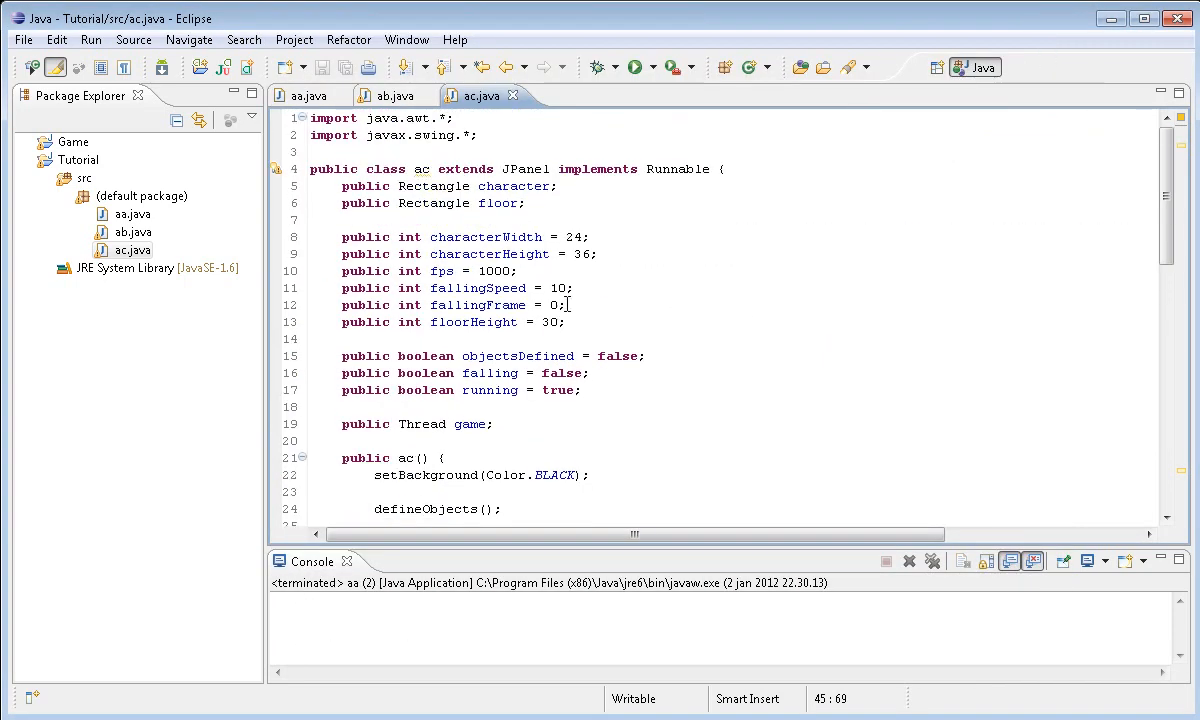
type("50")
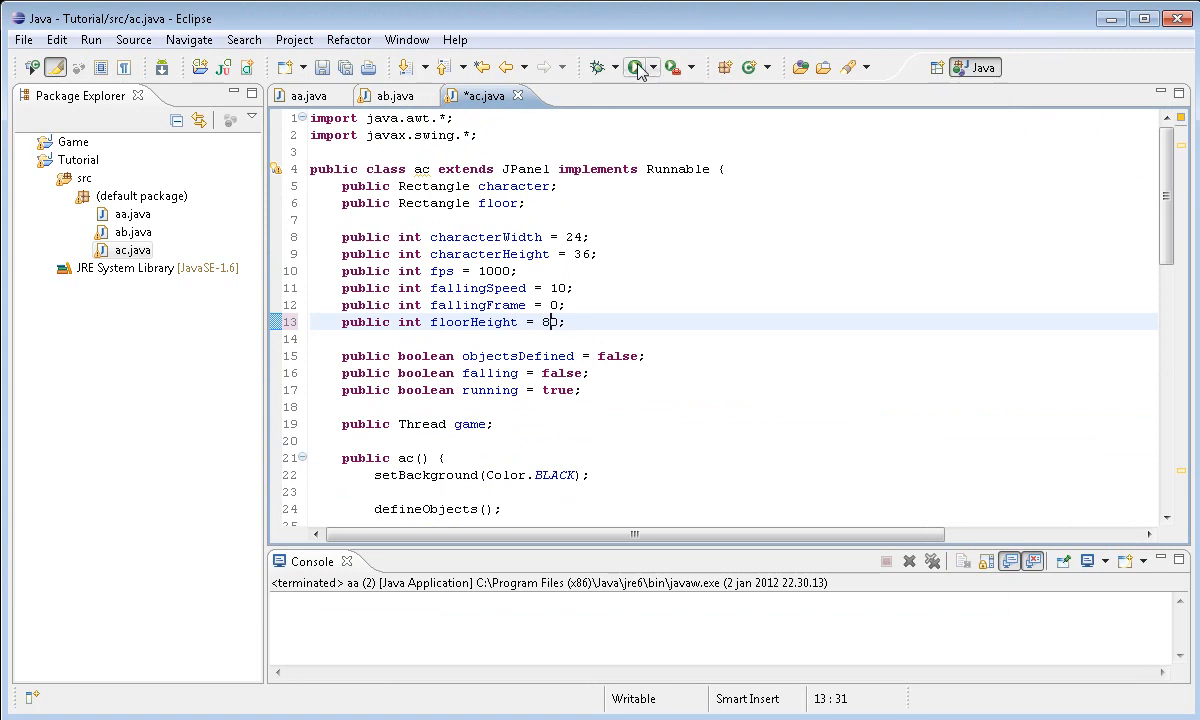
Run the game to view the taller white floor, then close the game window
left_click(634, 67)
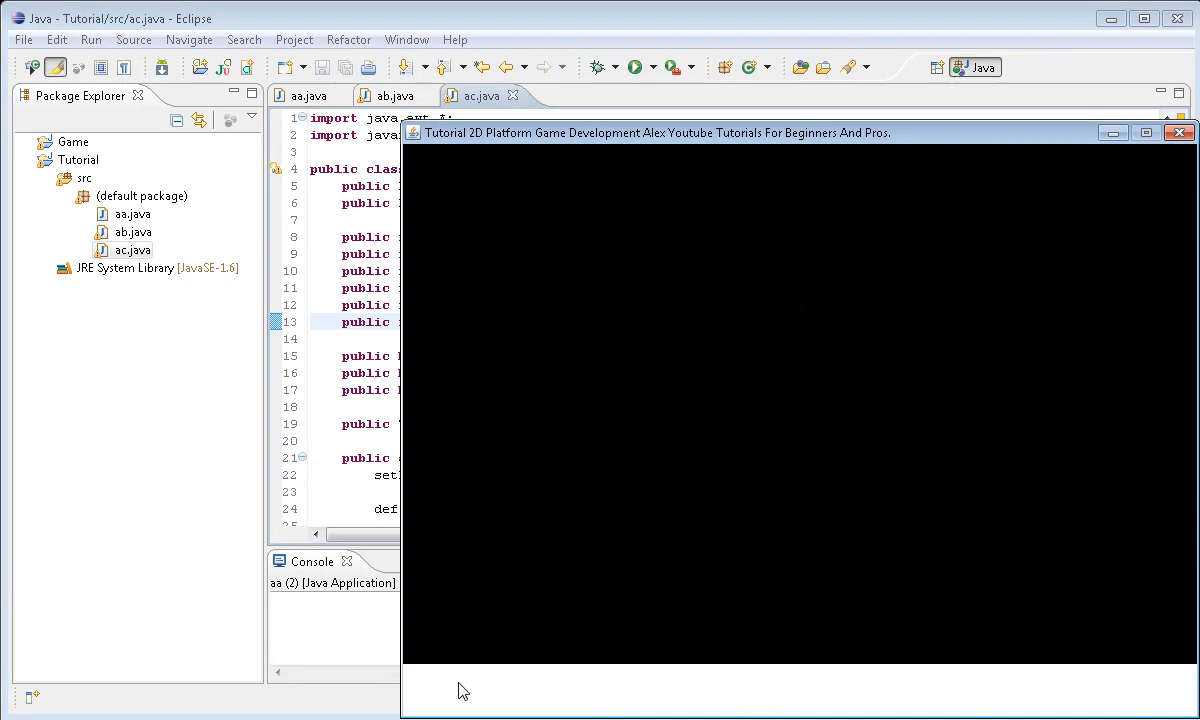
mouse_move(600, 138)
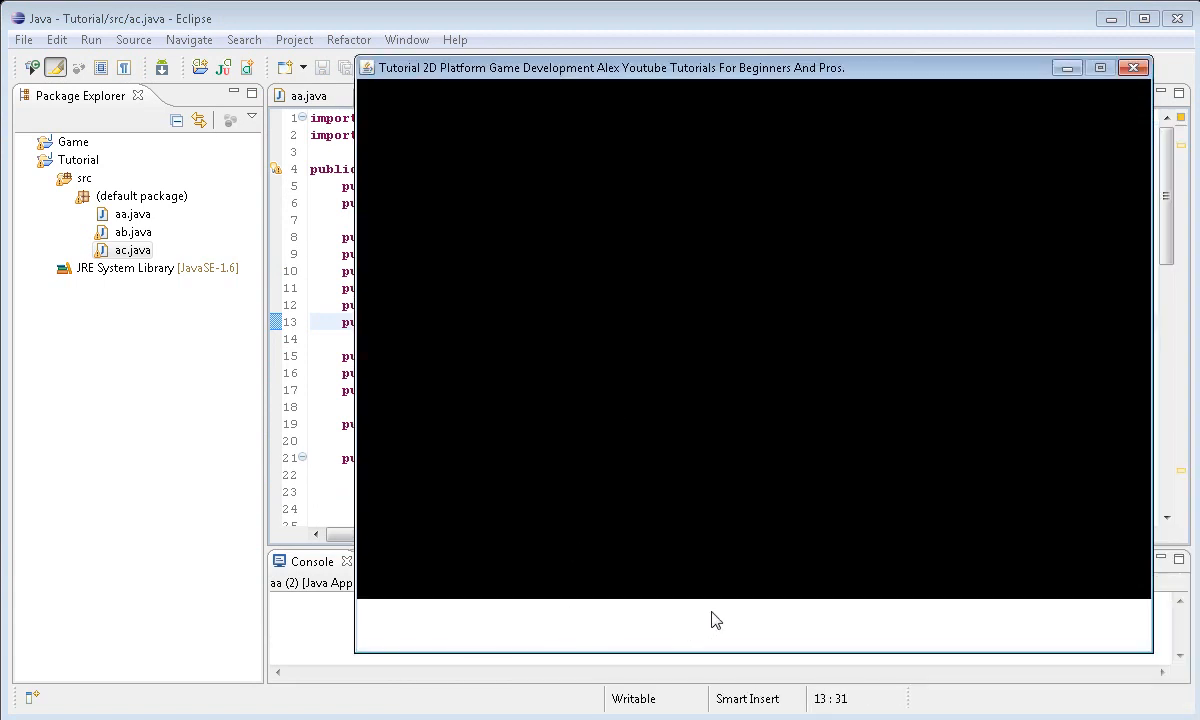
mouse_move(714, 540)
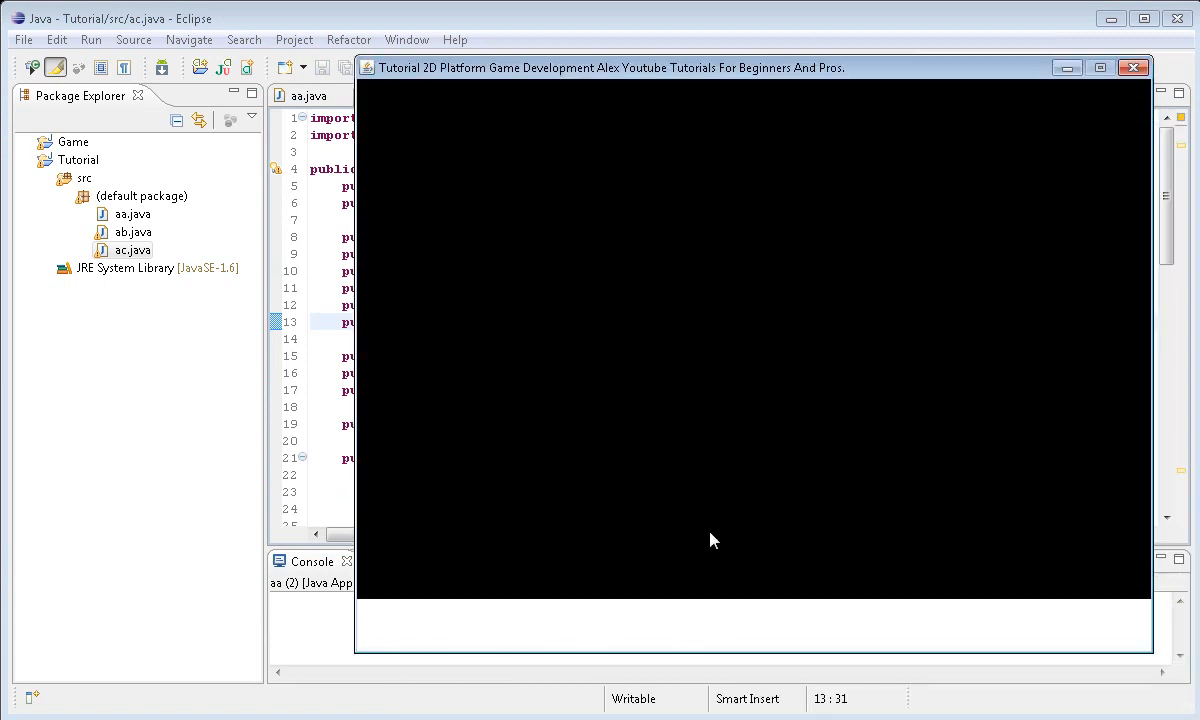
mouse_move(1178, 100)
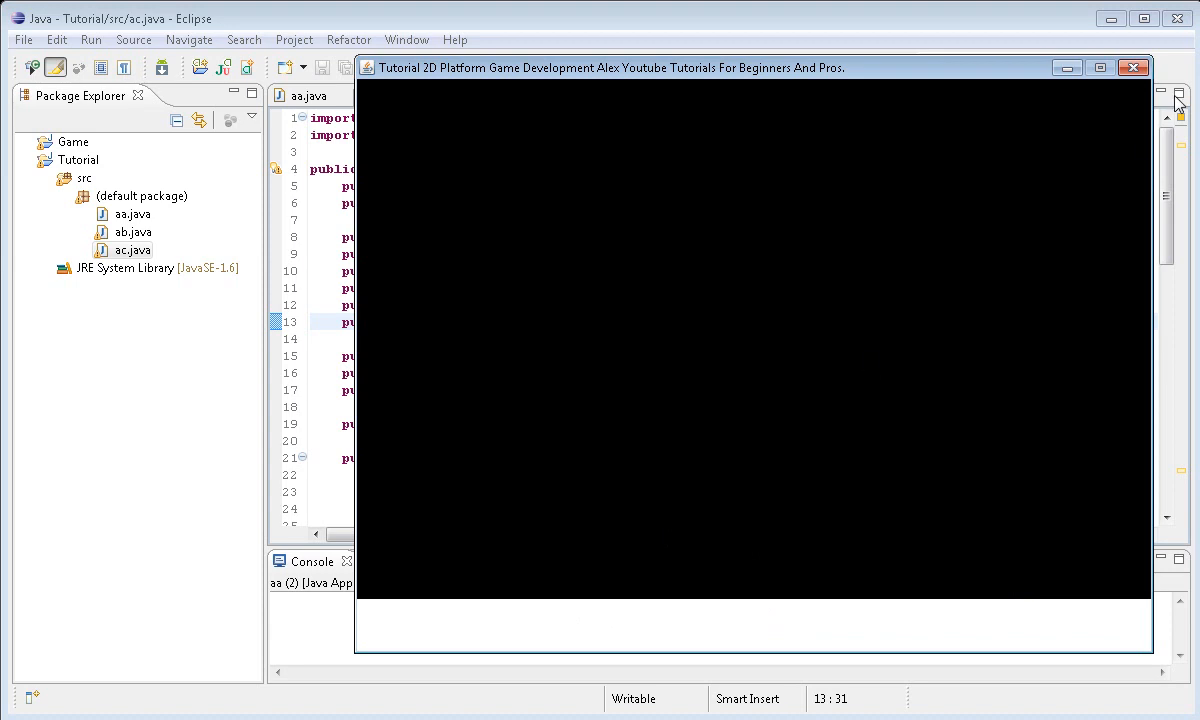
left_click(1132, 67)
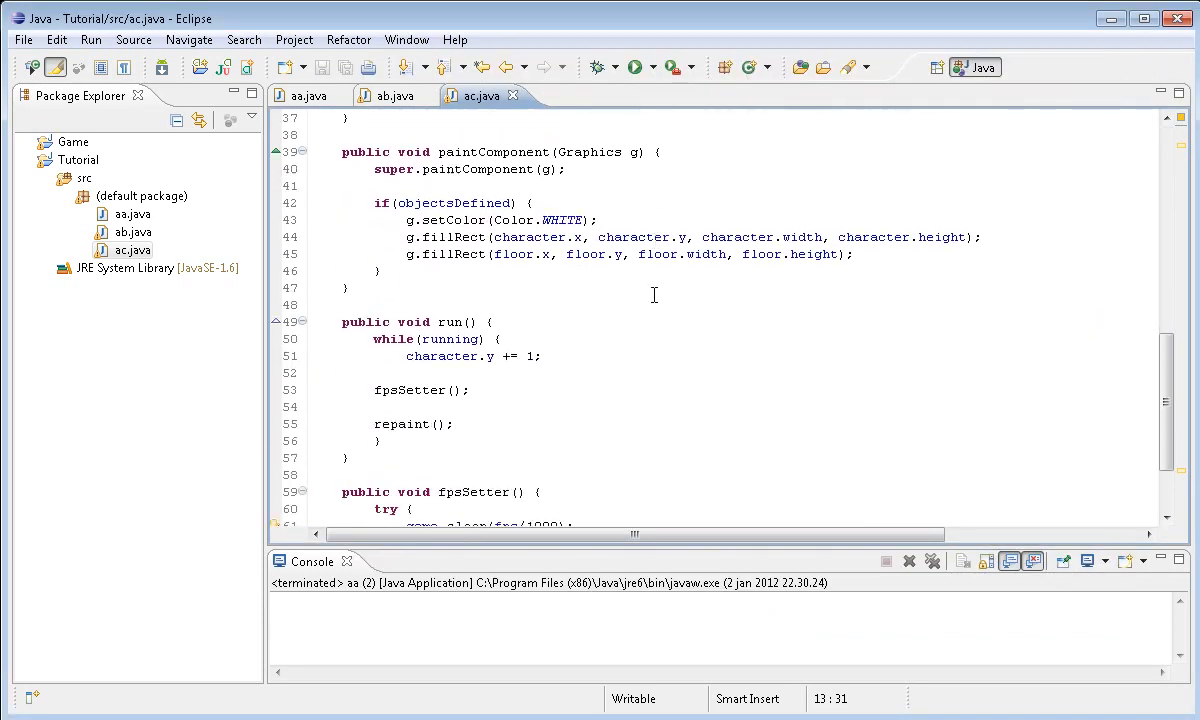
In run(), replace 'character.y += 1;' with 'Point pt1 = new Point();'
scroll("down", 3)
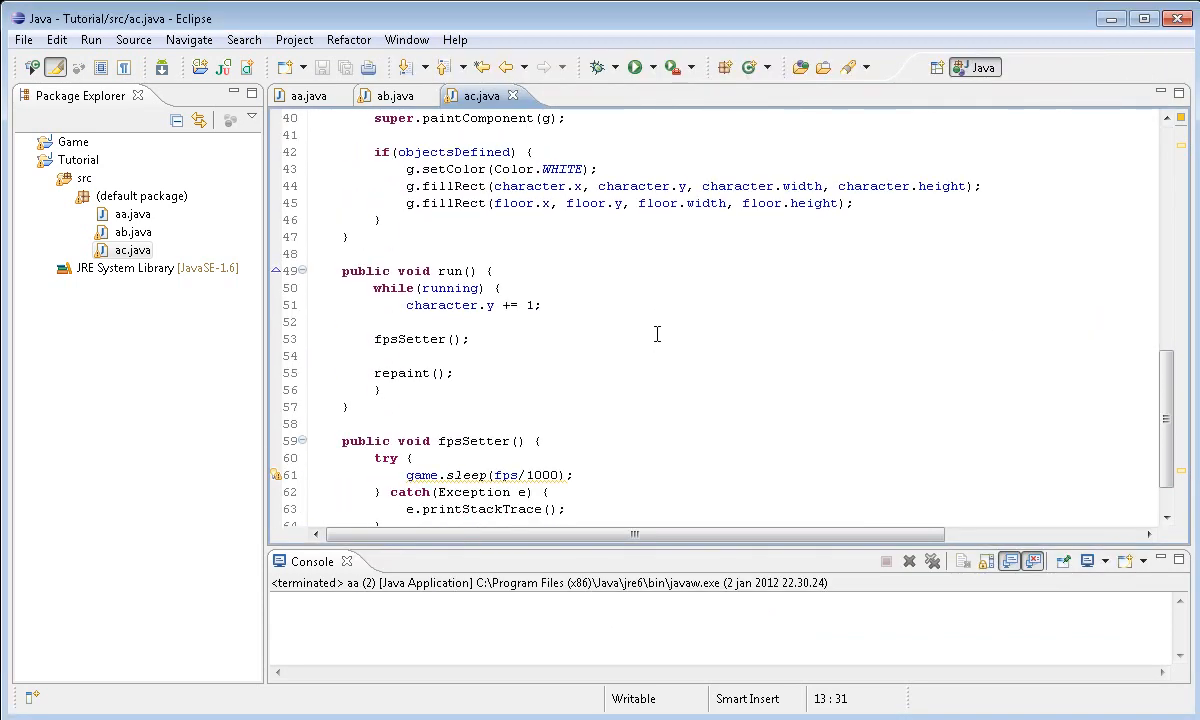
scroll("down", 3)
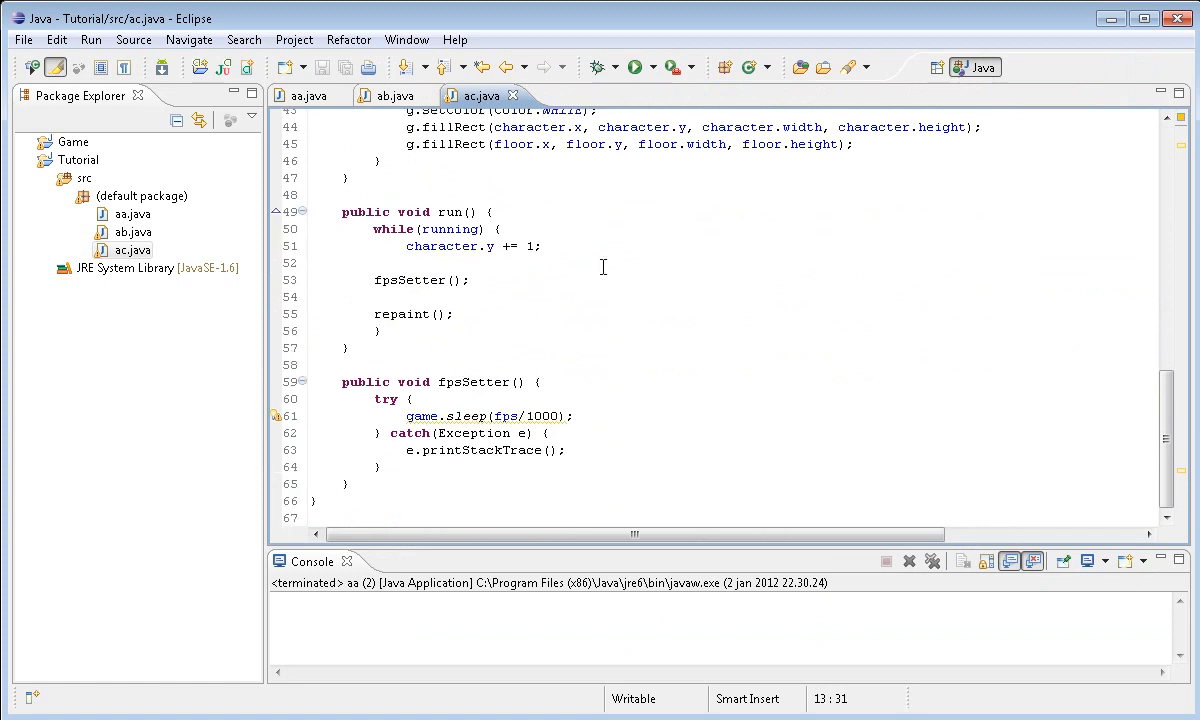
mouse_move(518, 287)
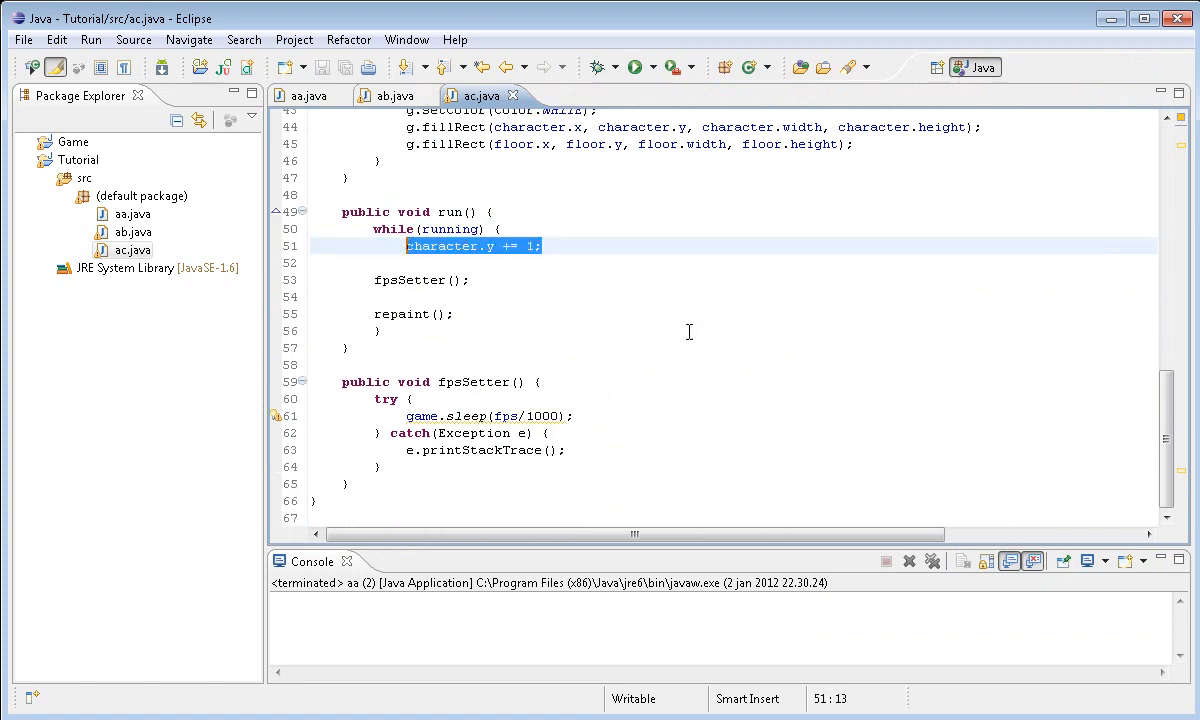
key("Delete")
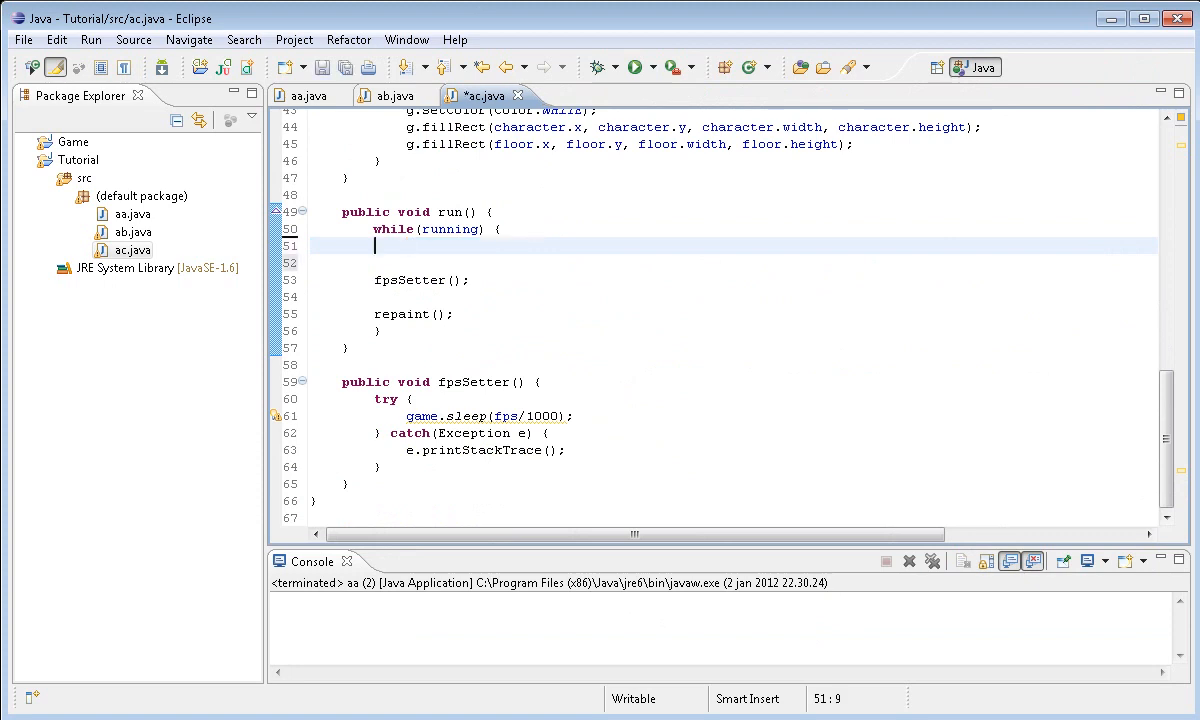
type("f")
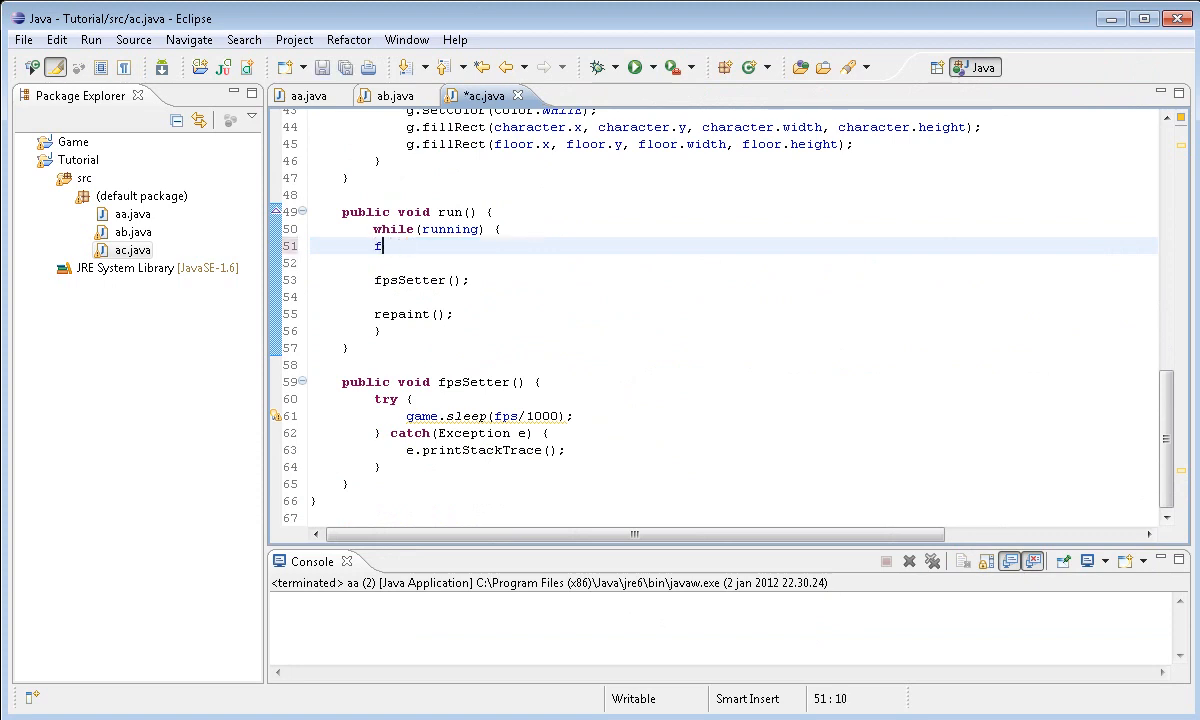
key("BackSpace")
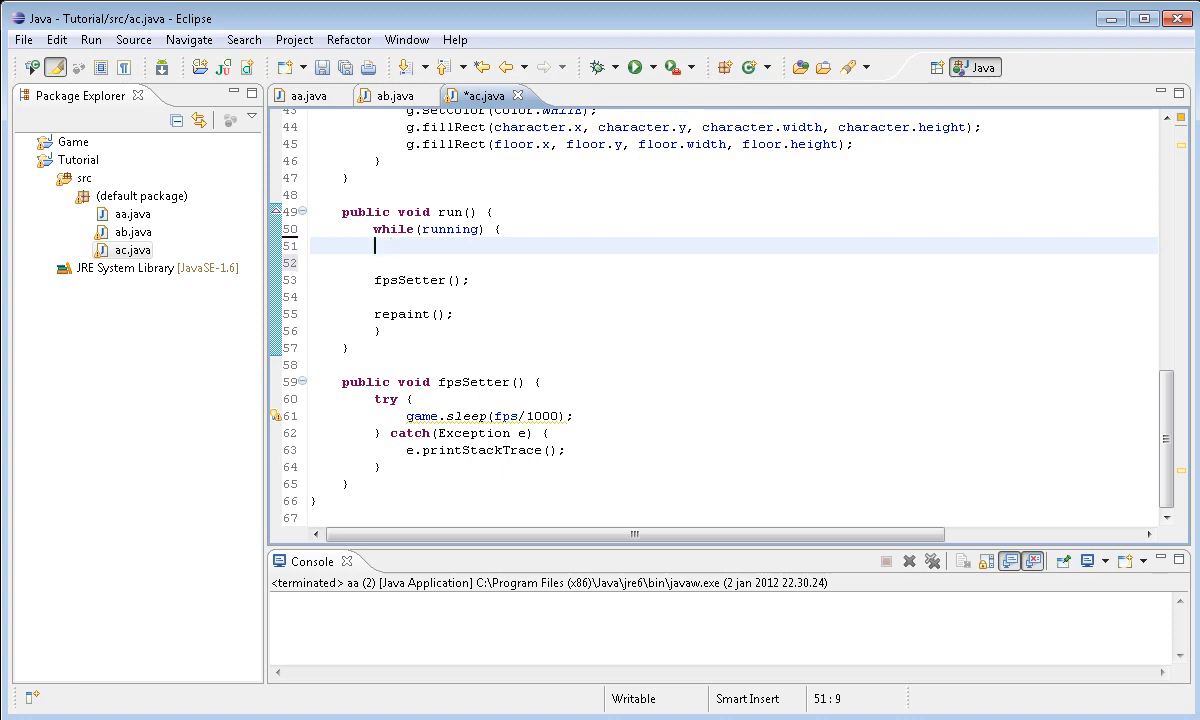
type("Point pt")
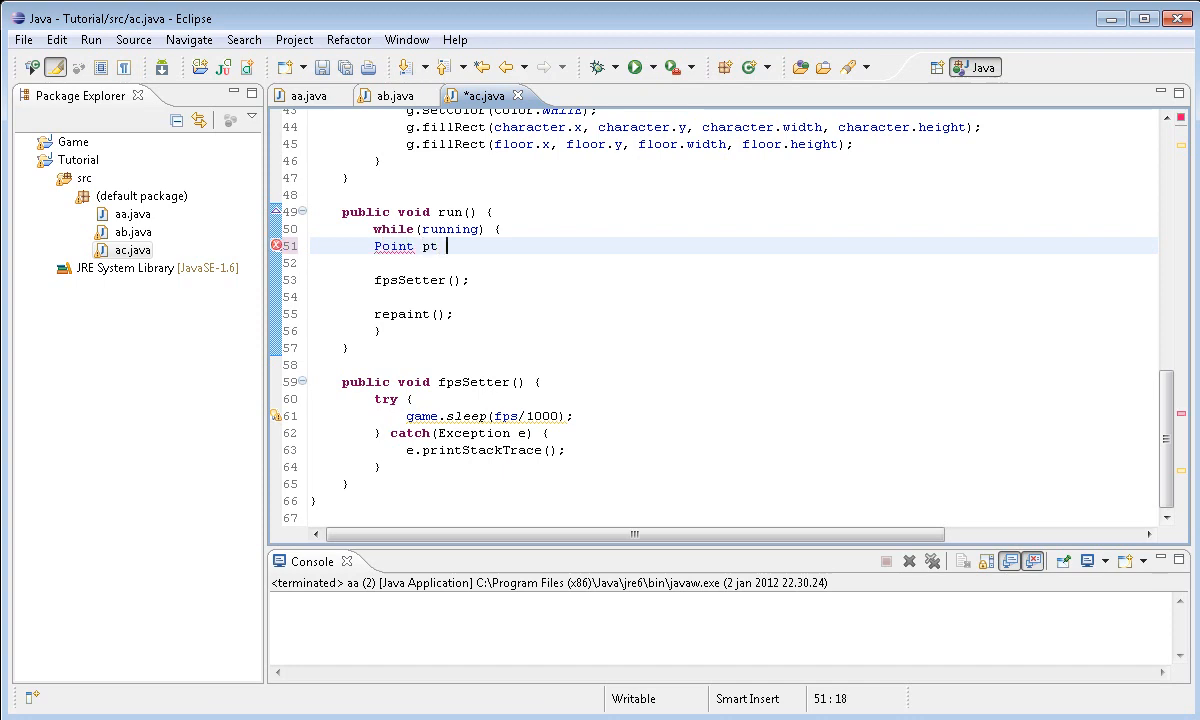
type("1 =")
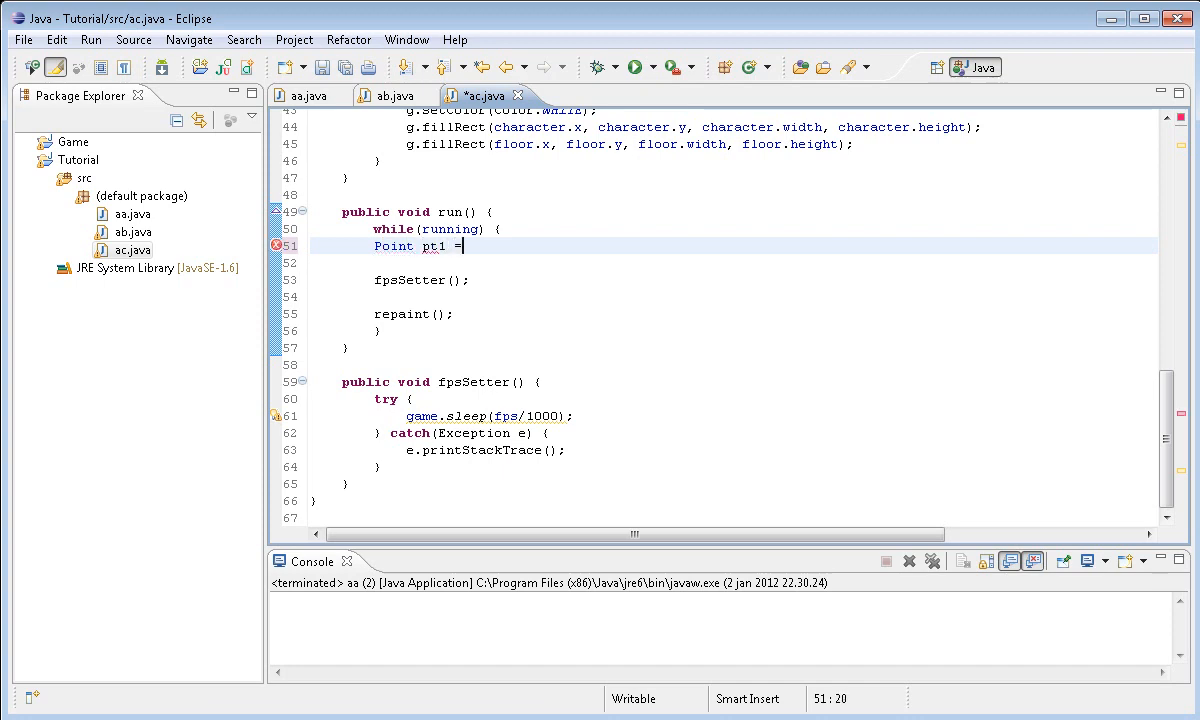
type("new")
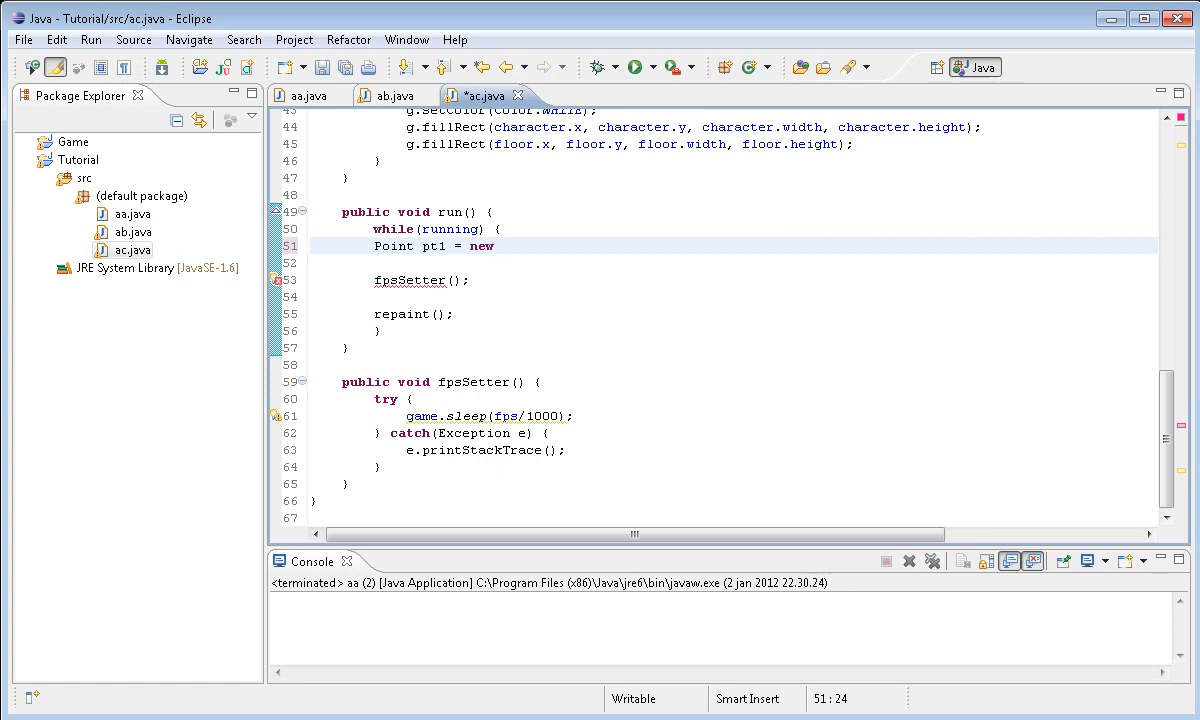
type("Point();")
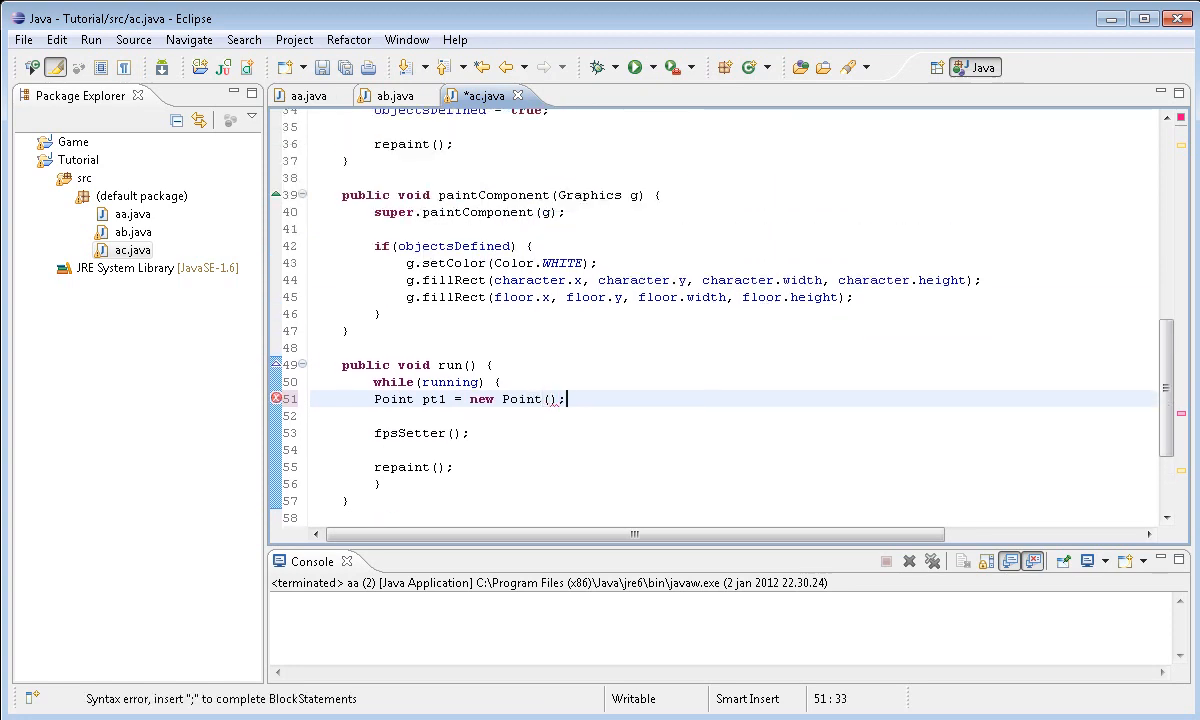
Test-run the game showing the white character, then close the game window
left_click(633, 67)
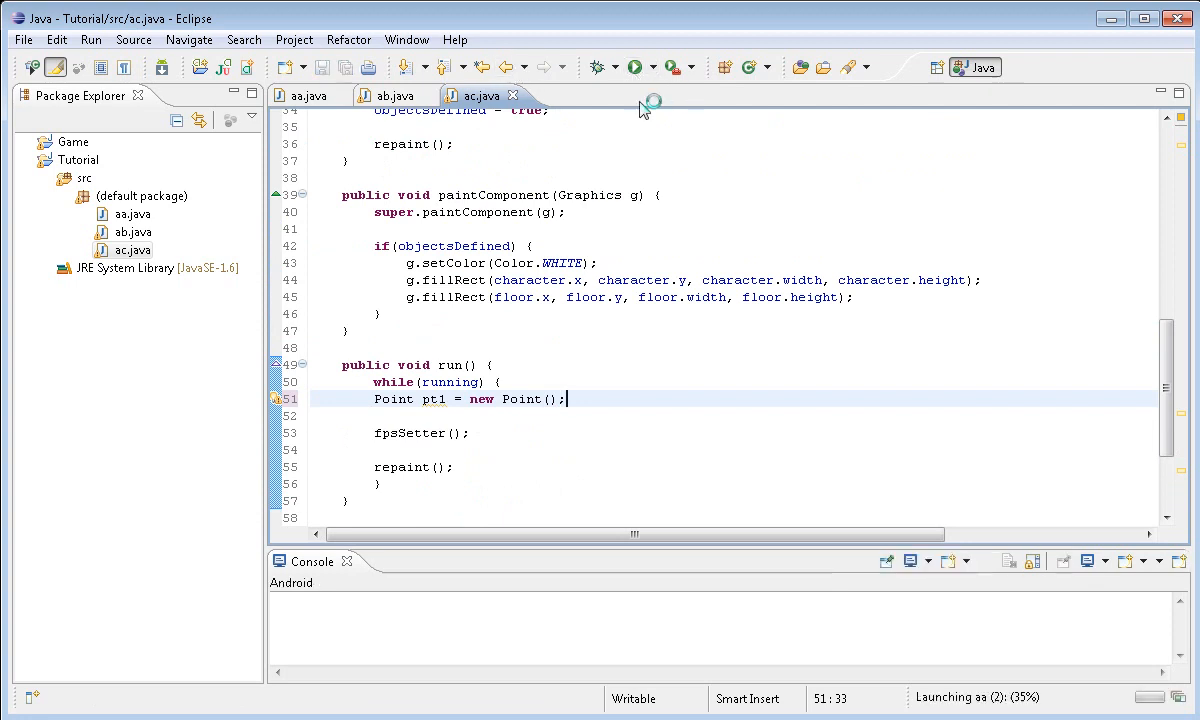
left_click(634, 67)
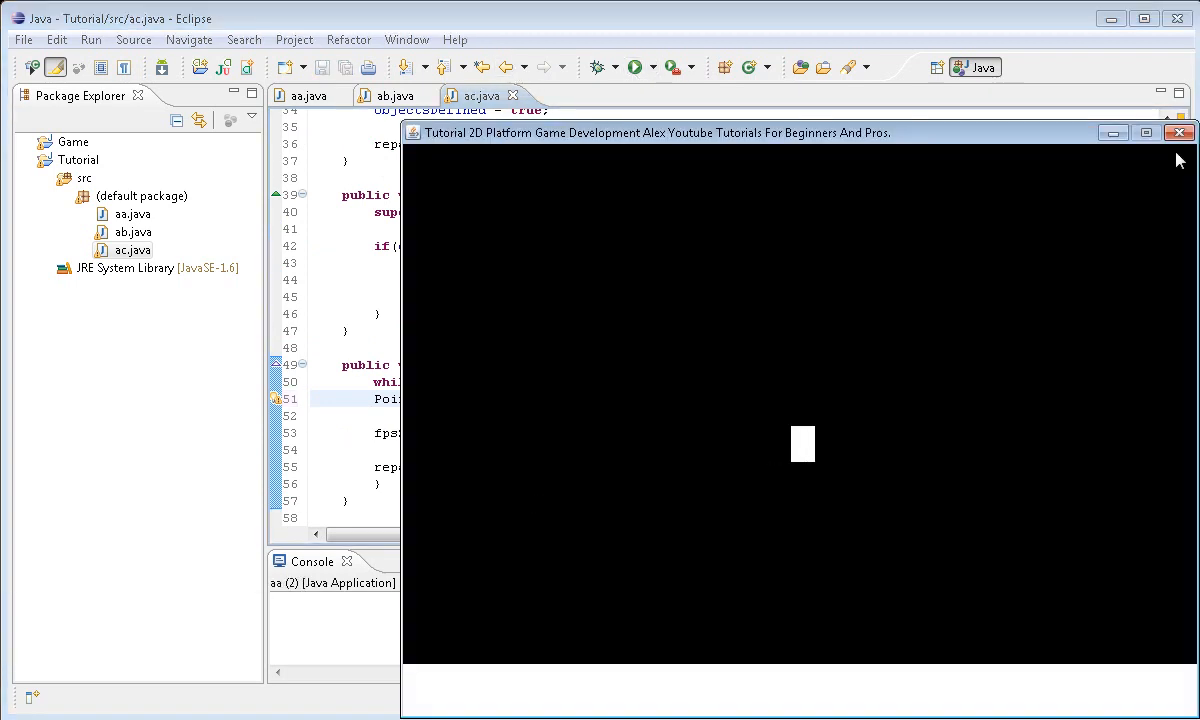
left_click(1178, 131)
type("Point pt2 =")
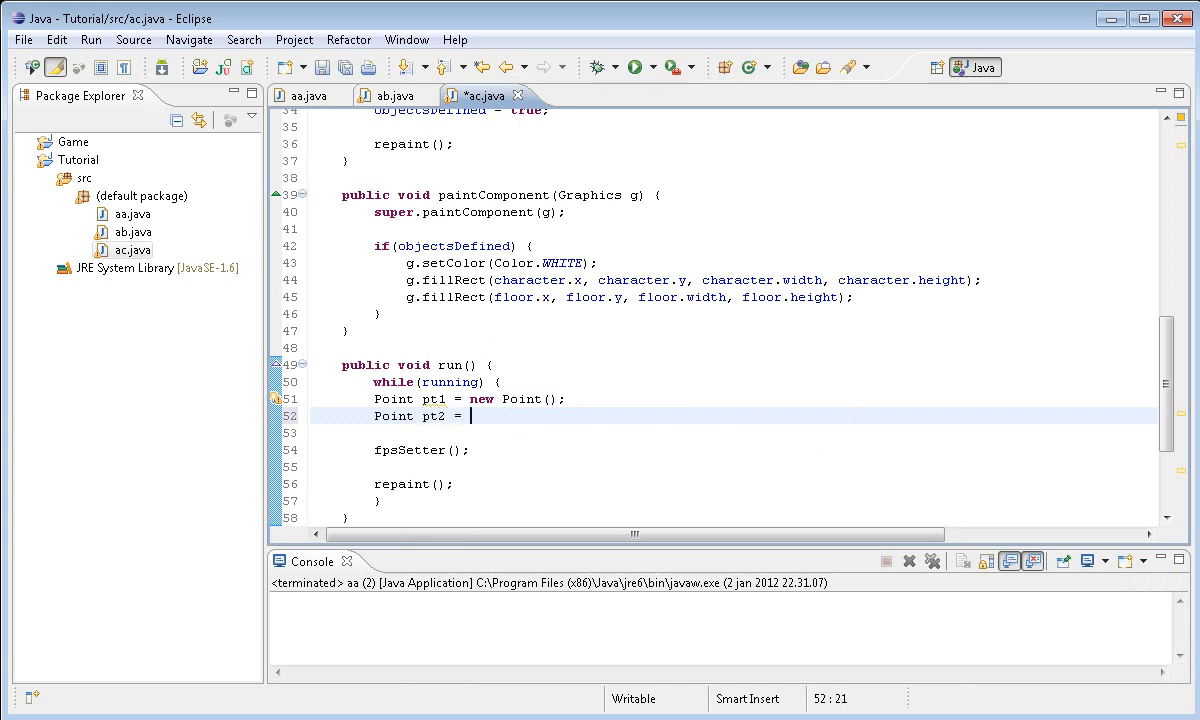
Build pt1 at (character.x, character.y + character.height) and add character.width to pt2's x
type("new Point")
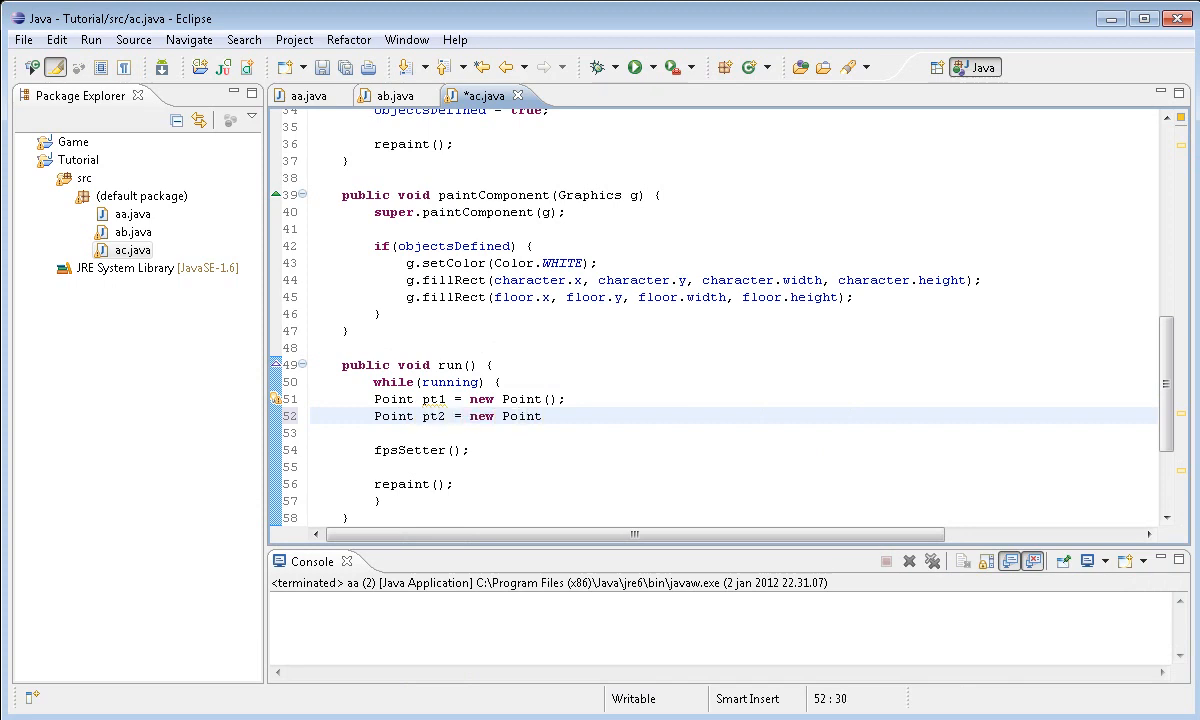
type("();")
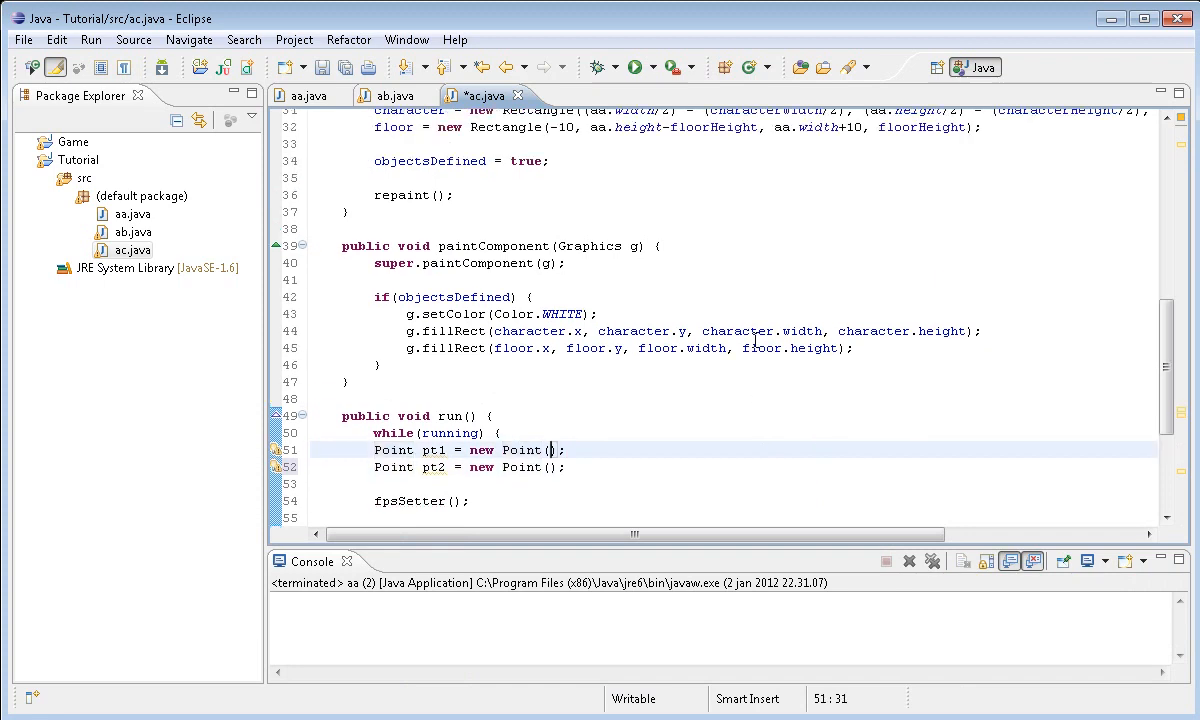
type("character")
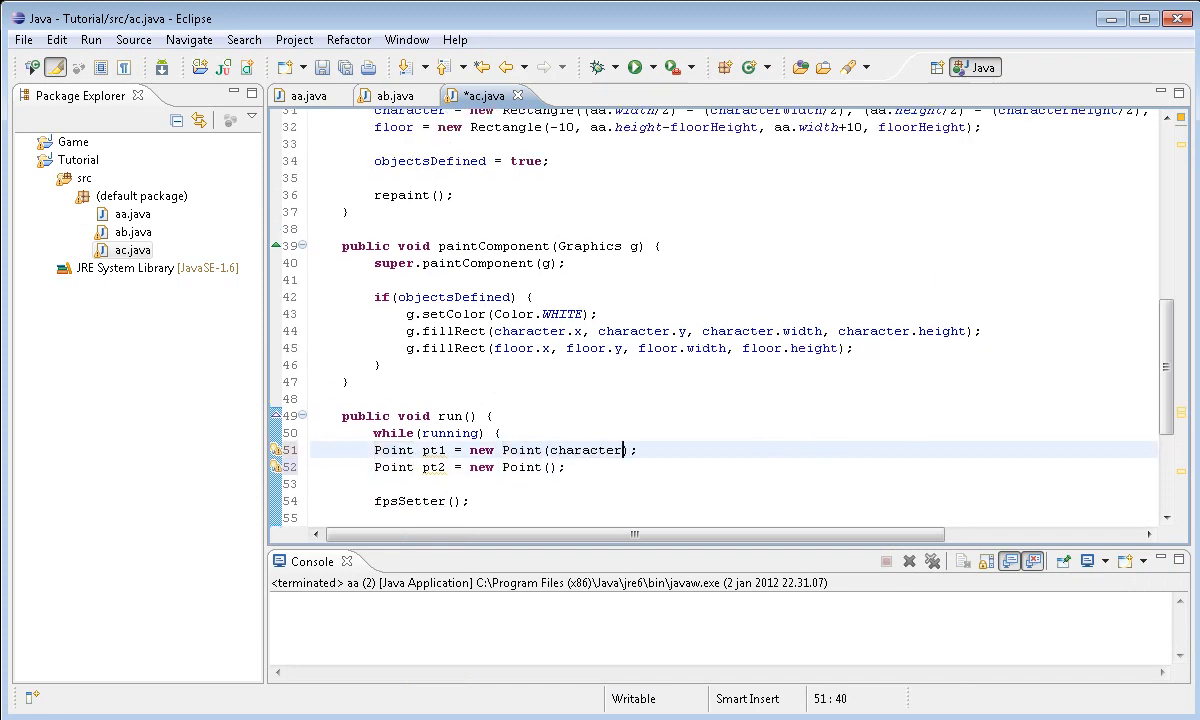
type(".x, character")
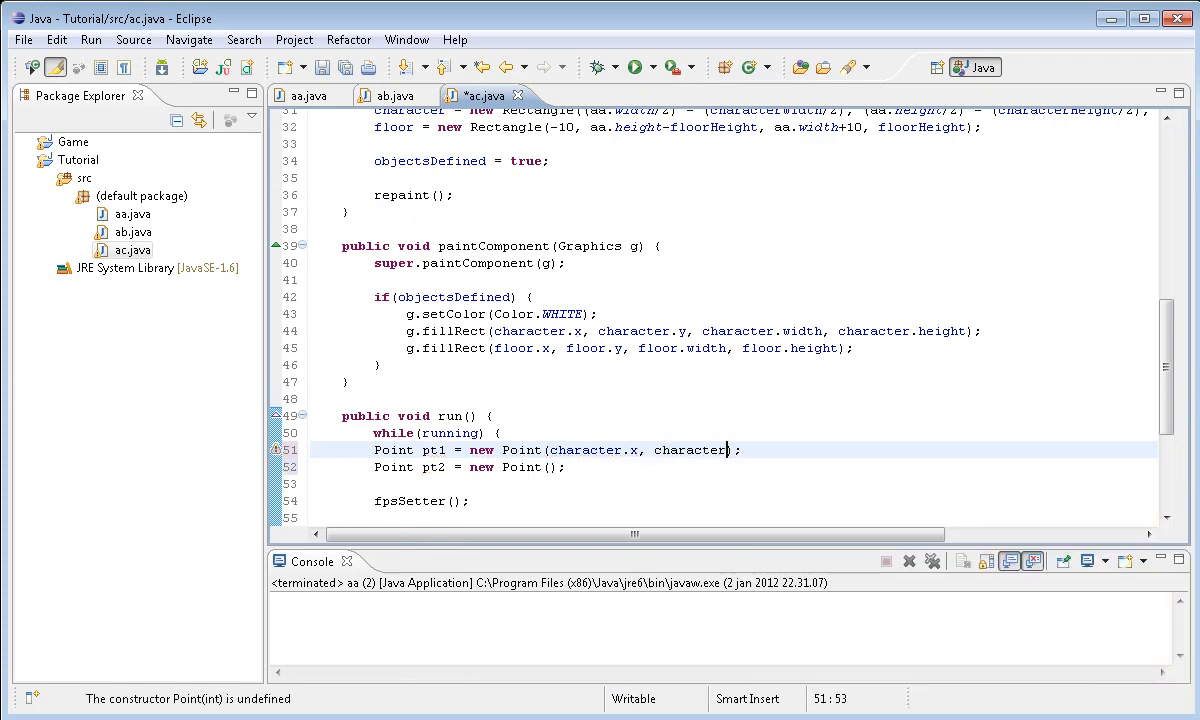
type(".y + character.height")
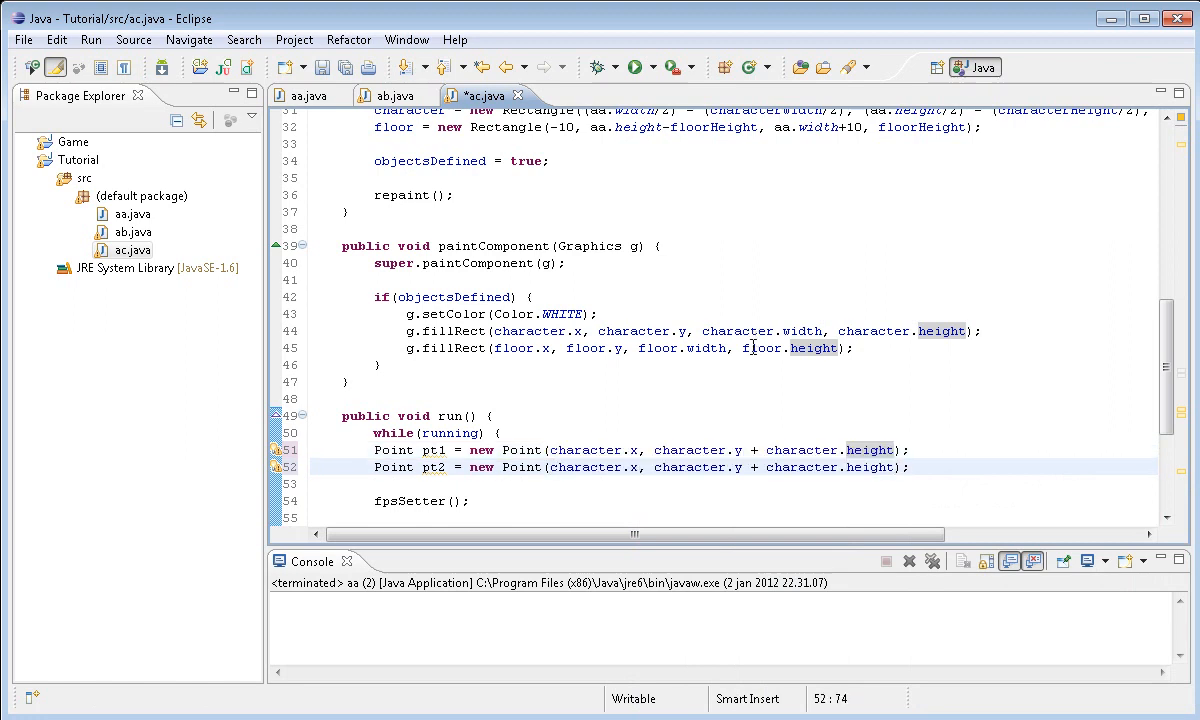
left_click(648, 467)
type(" + cha")
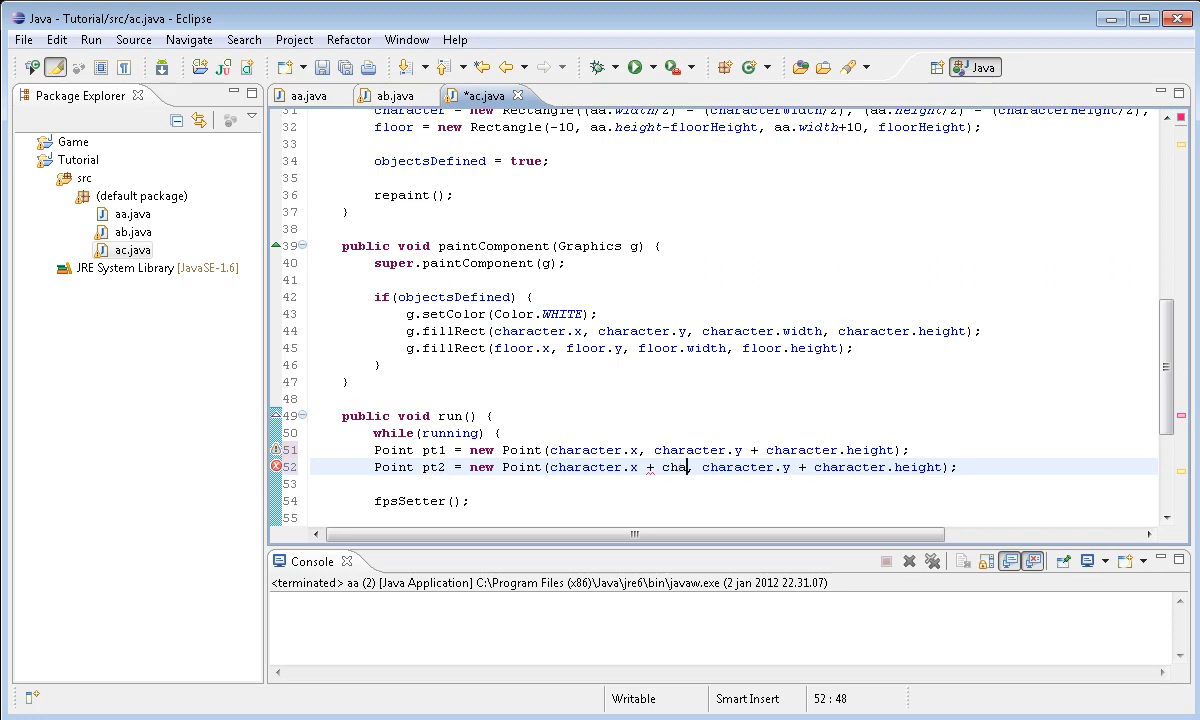
type("racter.width")
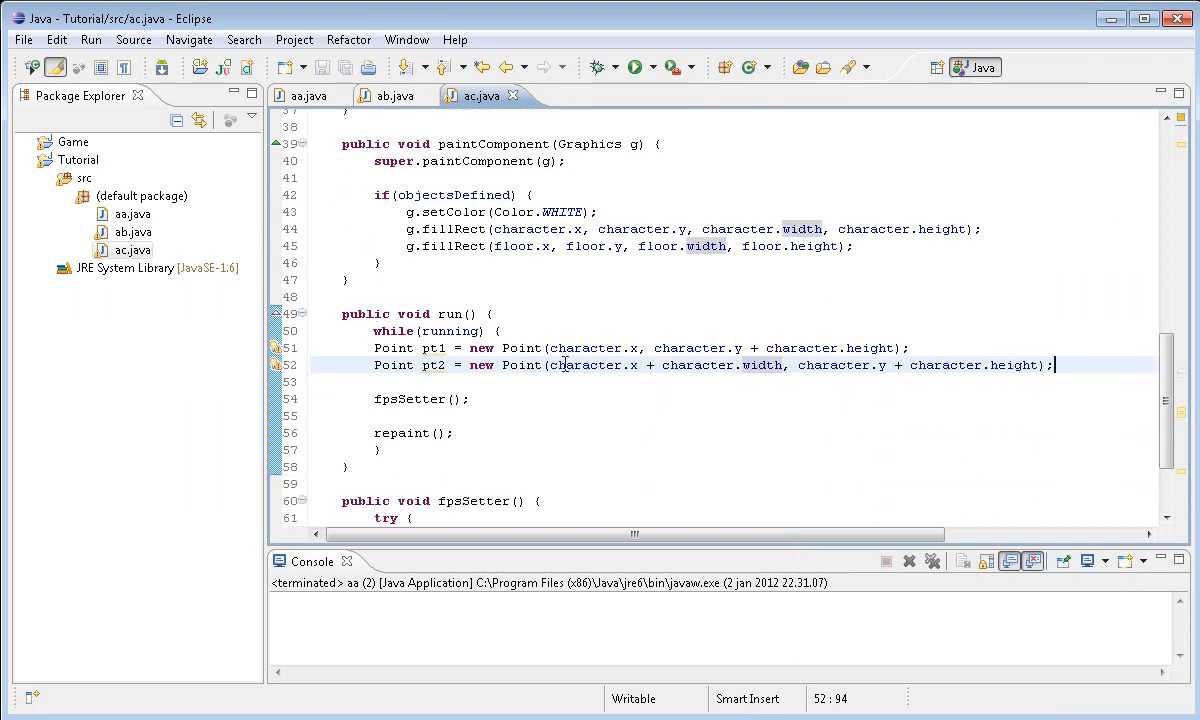
mouse_move(526, 444)
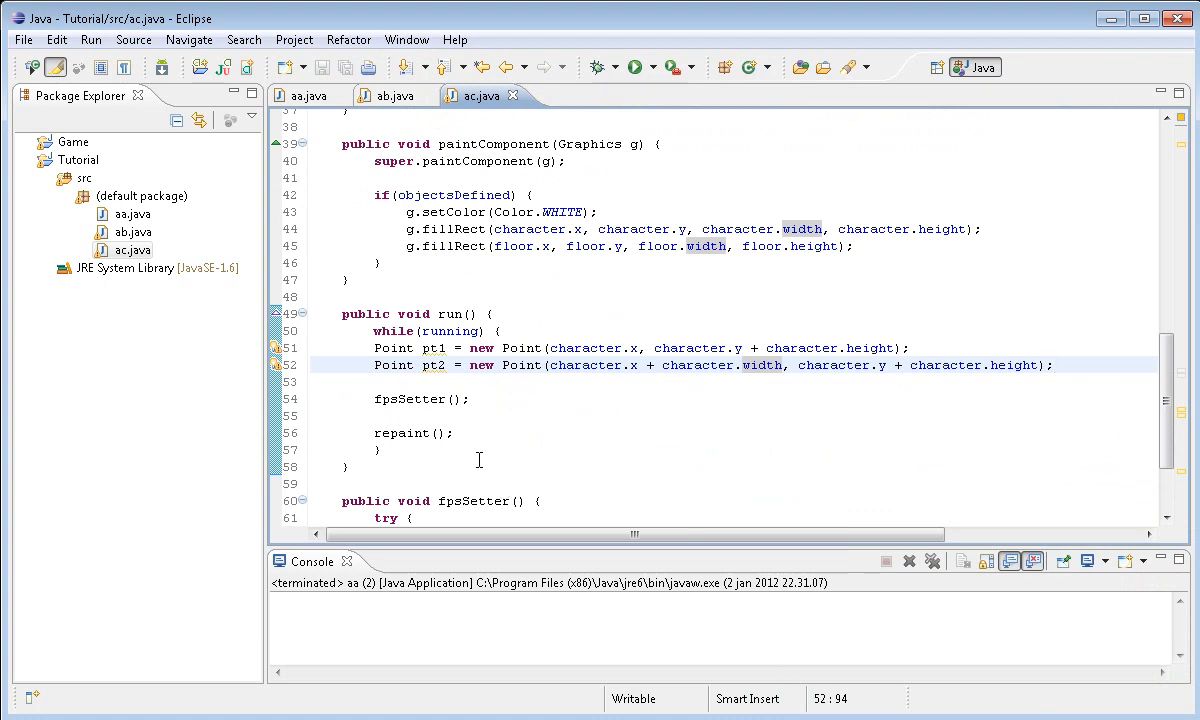
mouse_move(599, 619)
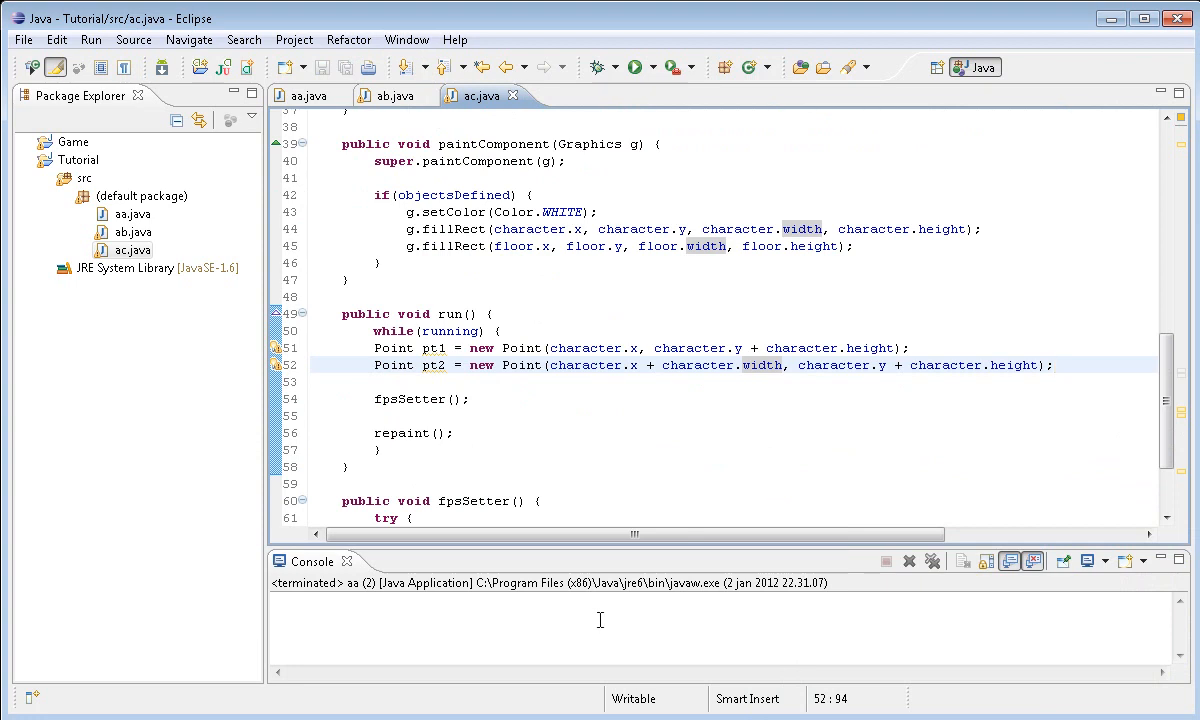